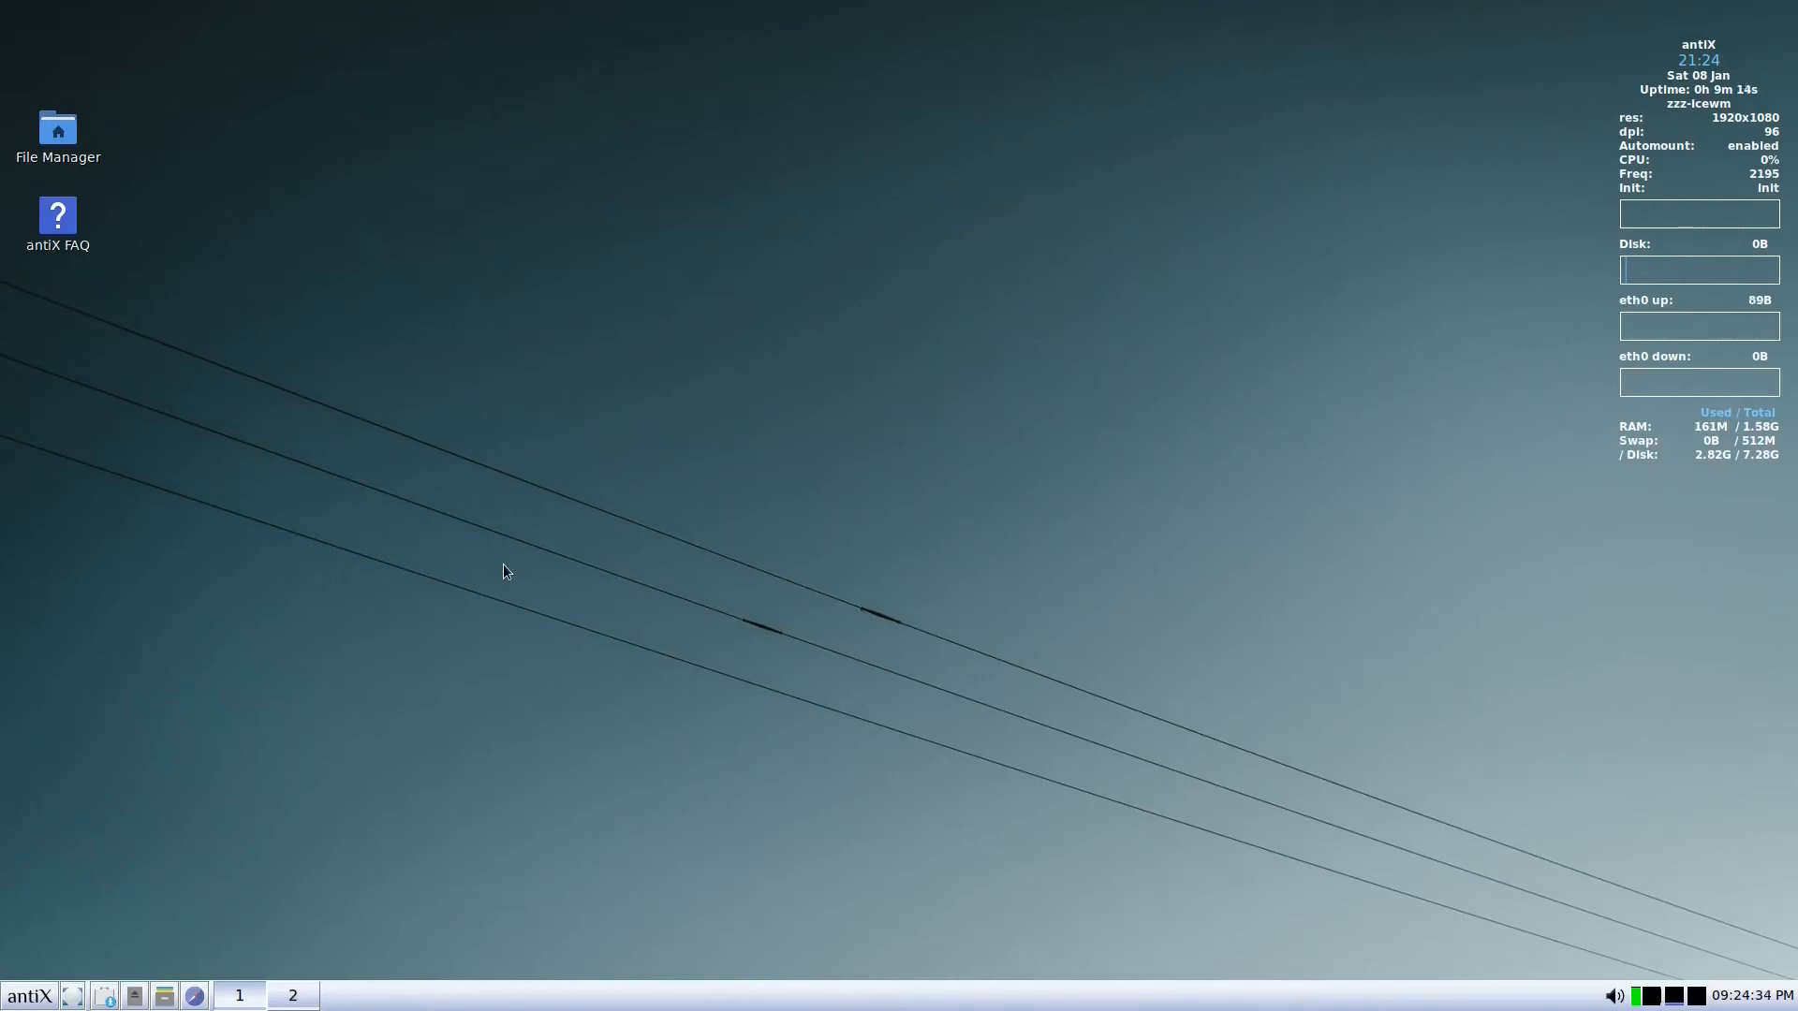
mouse_move(809, 502)
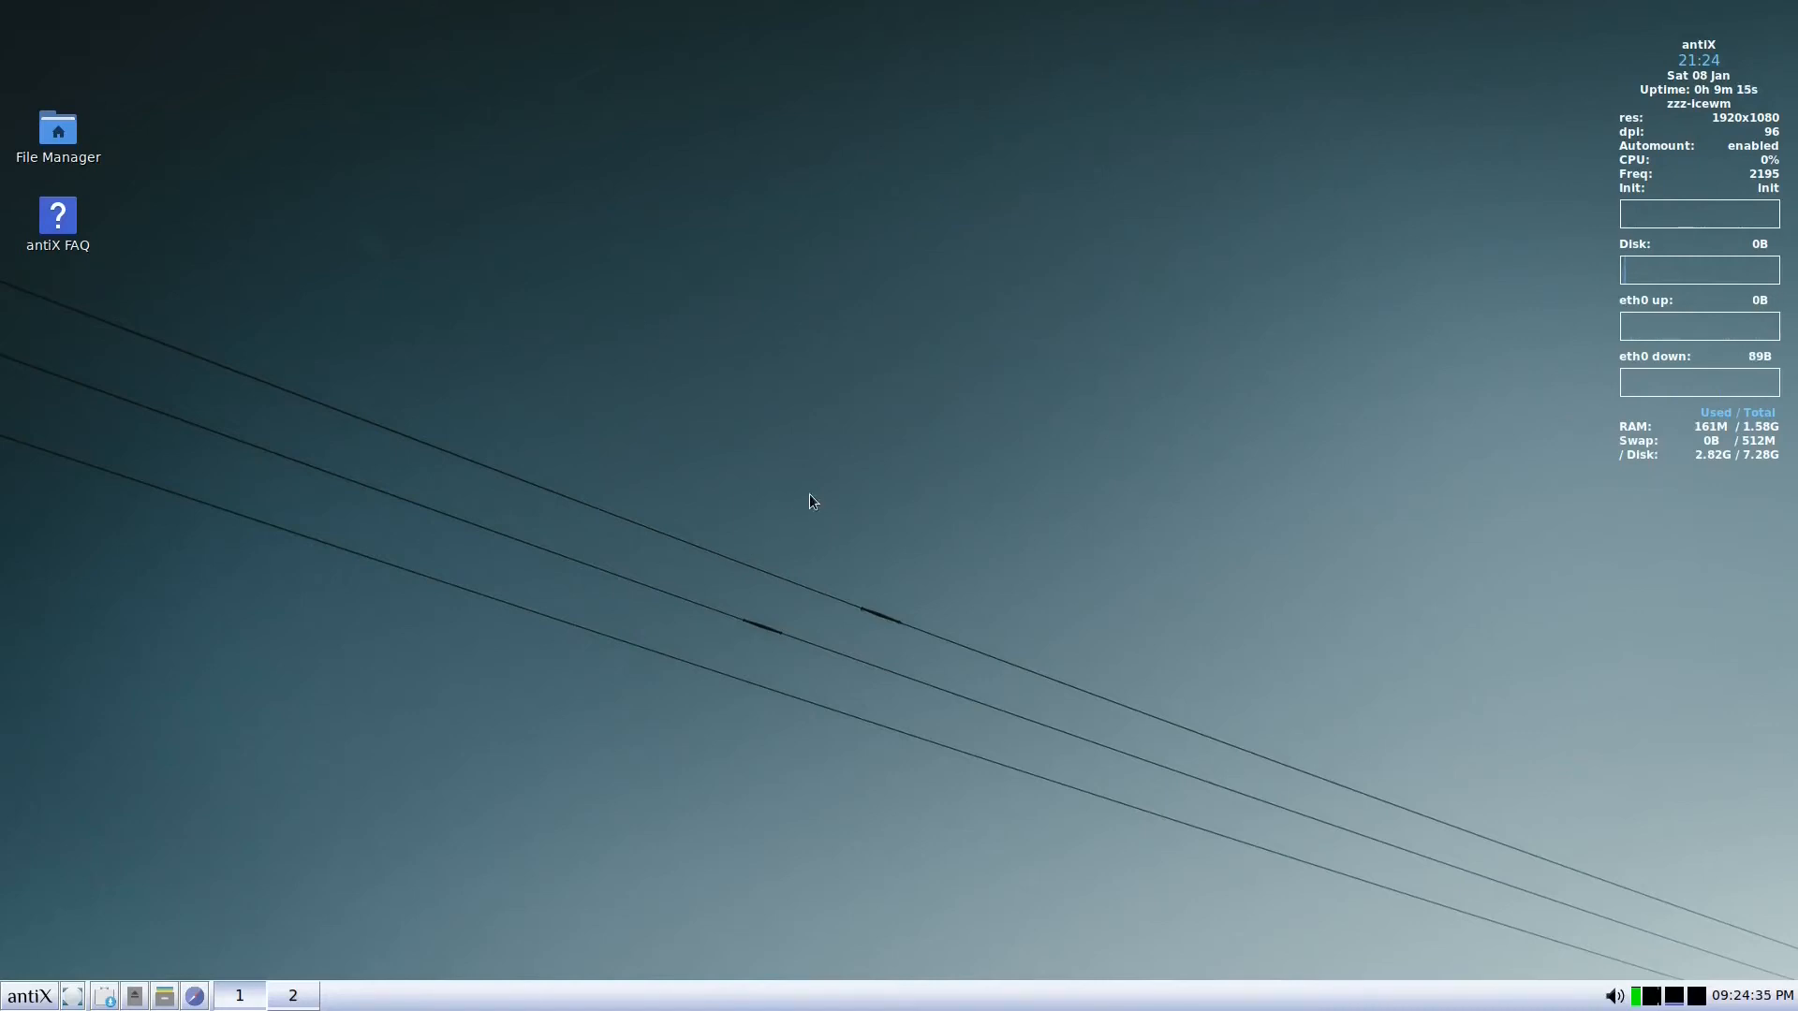
mouse_move(774, 489)
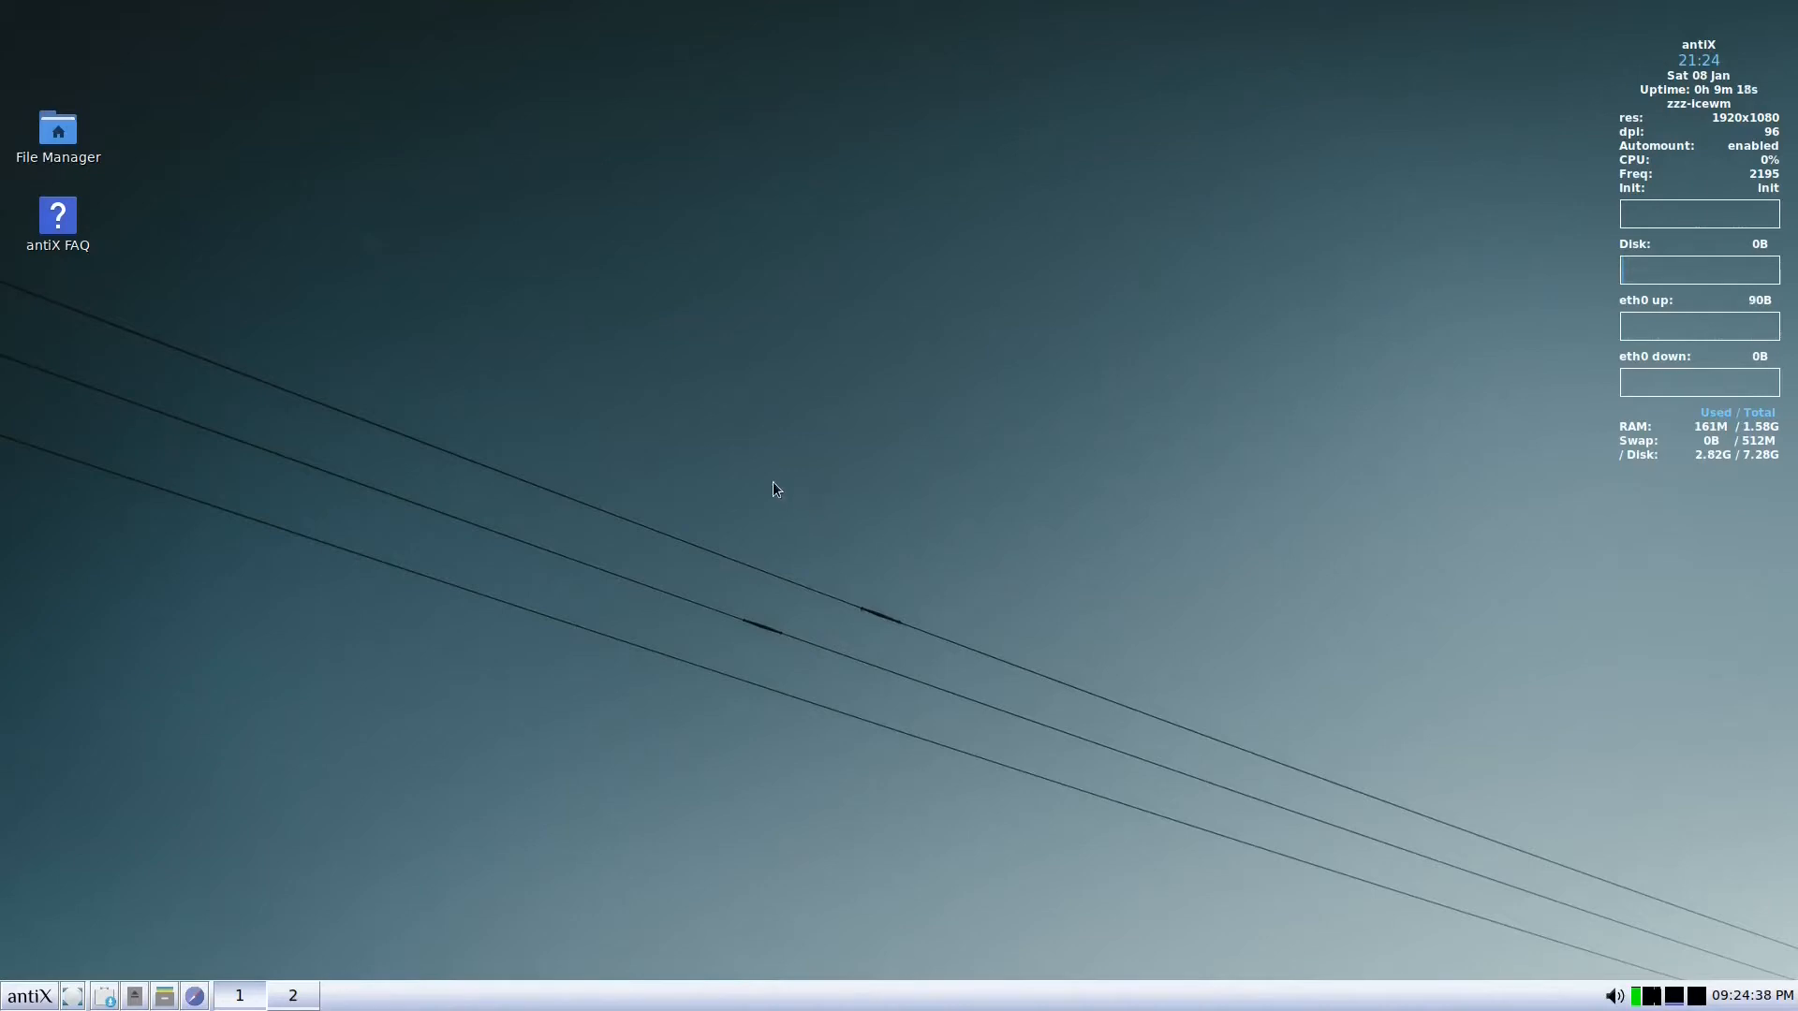
mouse_move(702, 474)
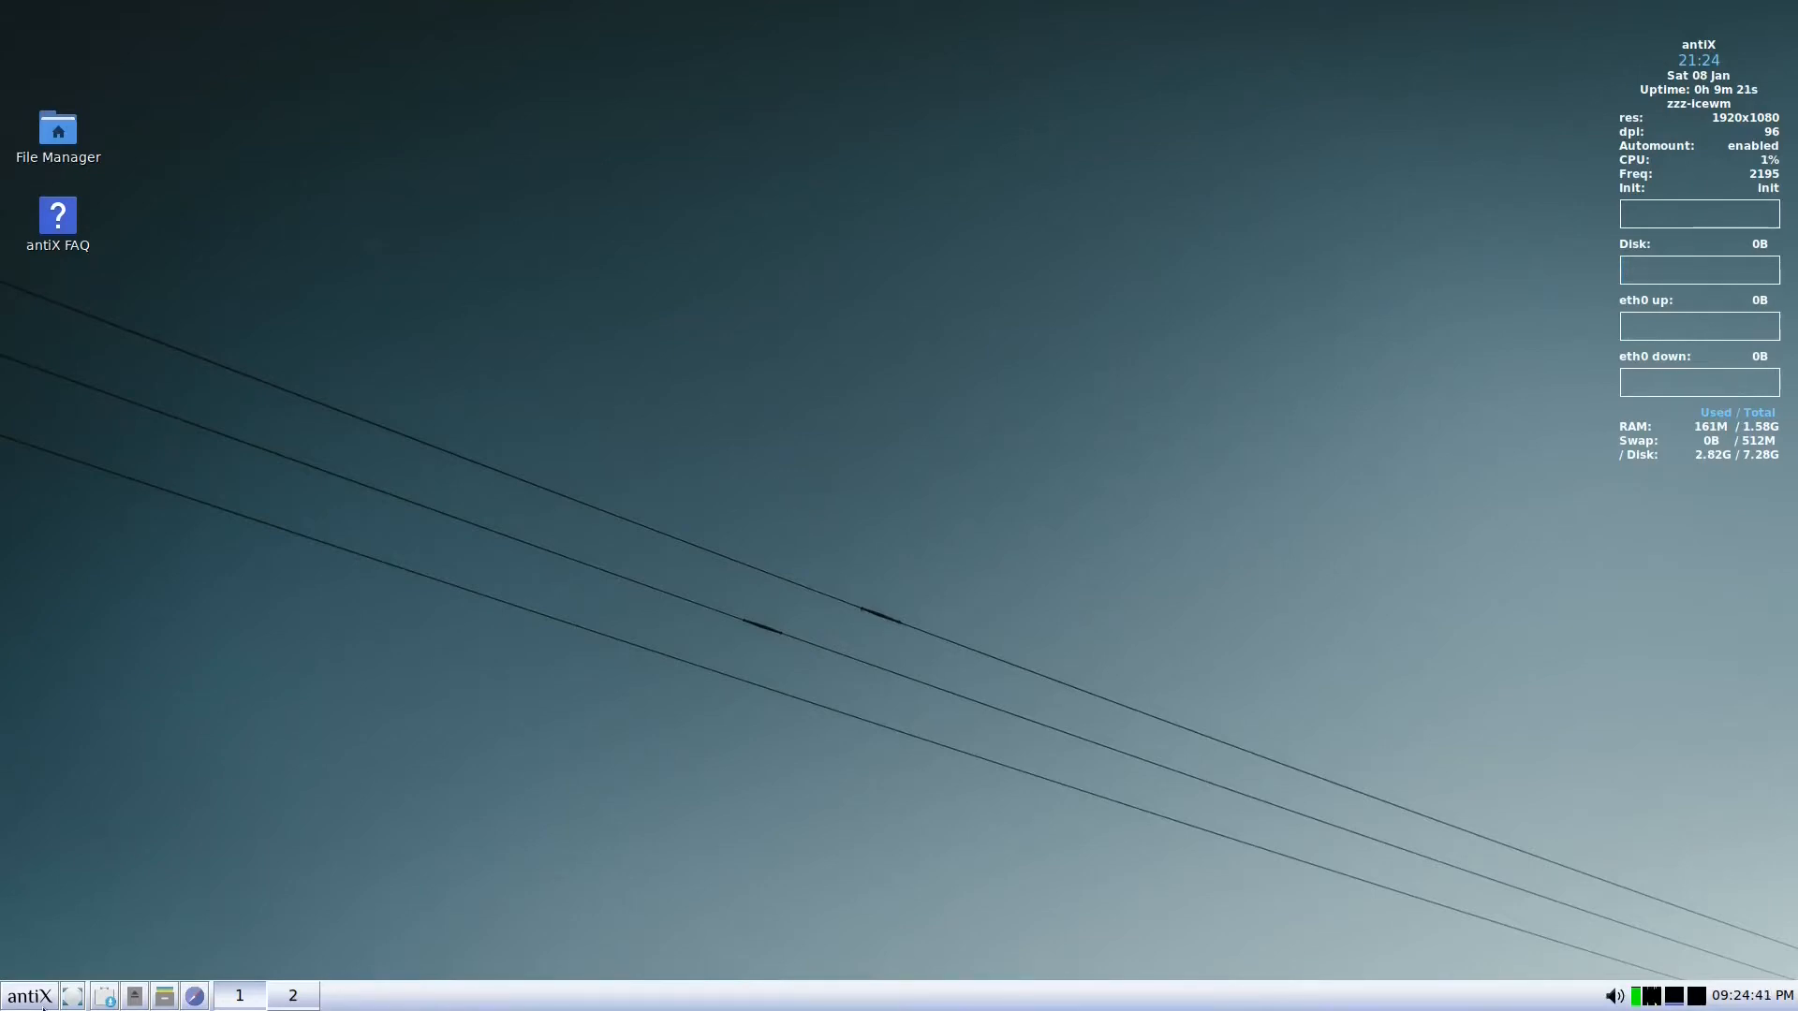
- Switch the session to the zzz-JWM desktop from the Other Desktops submenu, then dismiss the menu
click(28, 995)
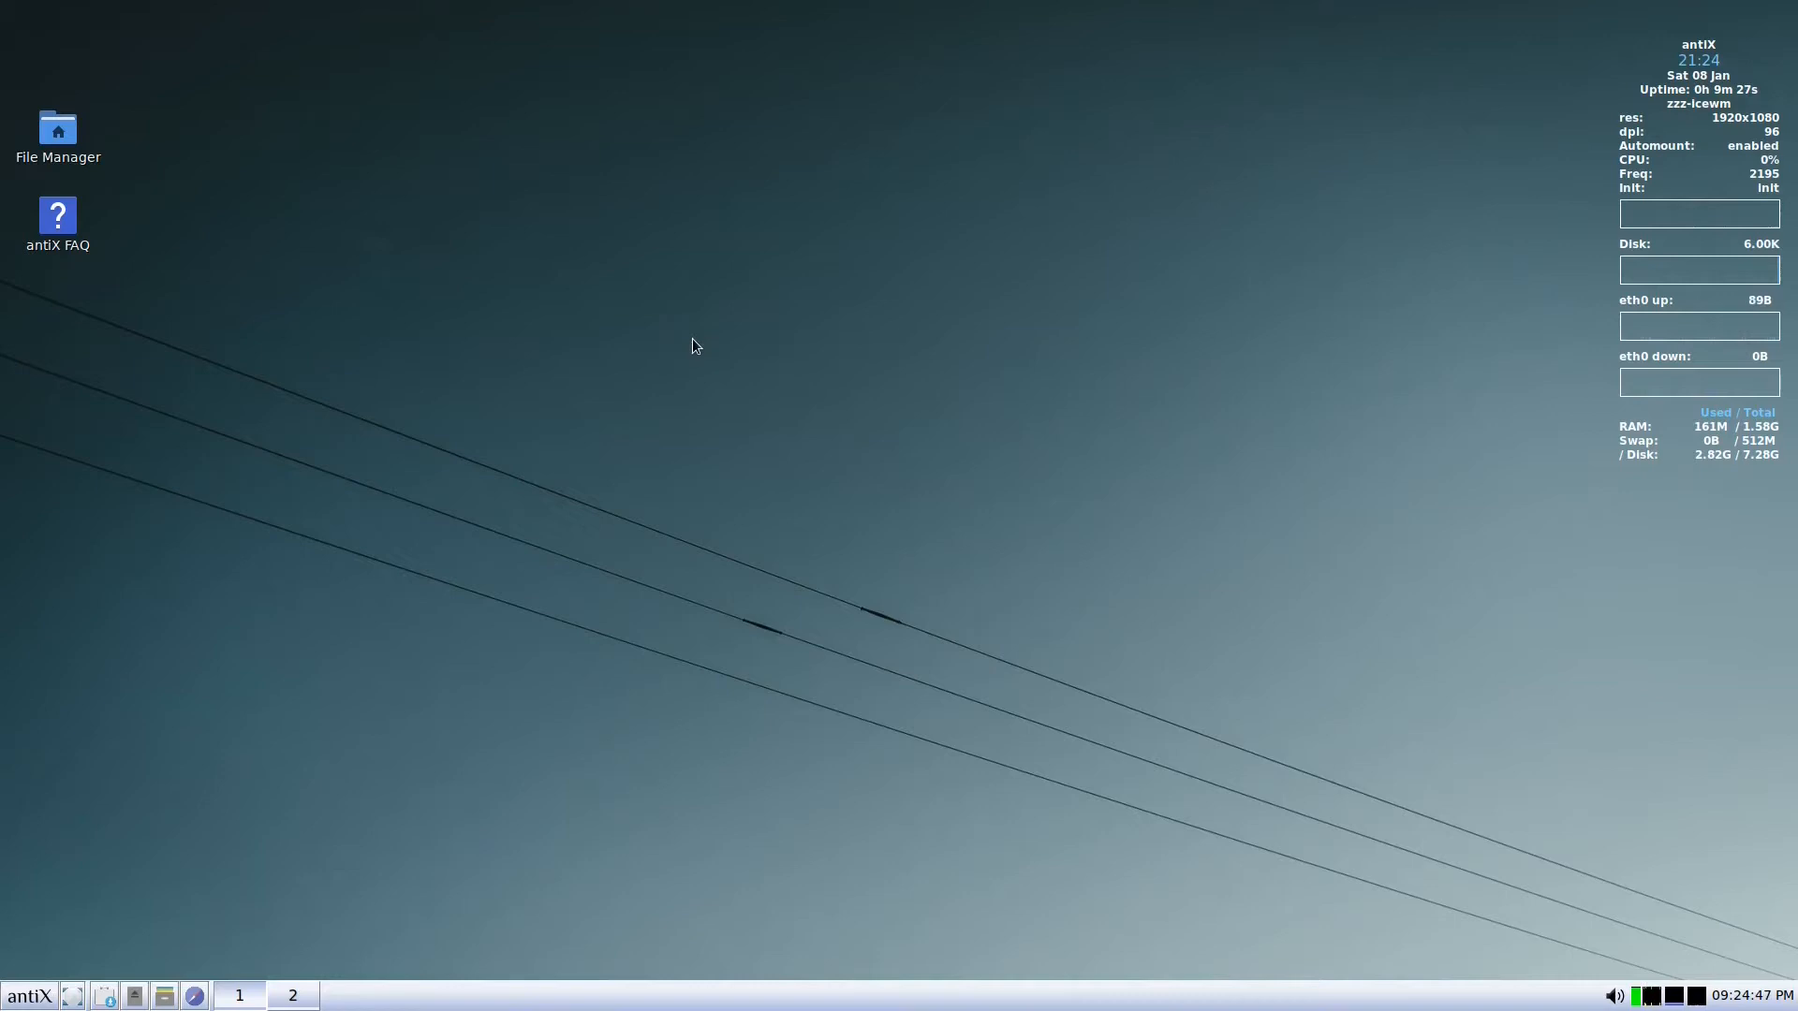
right_click(692, 347)
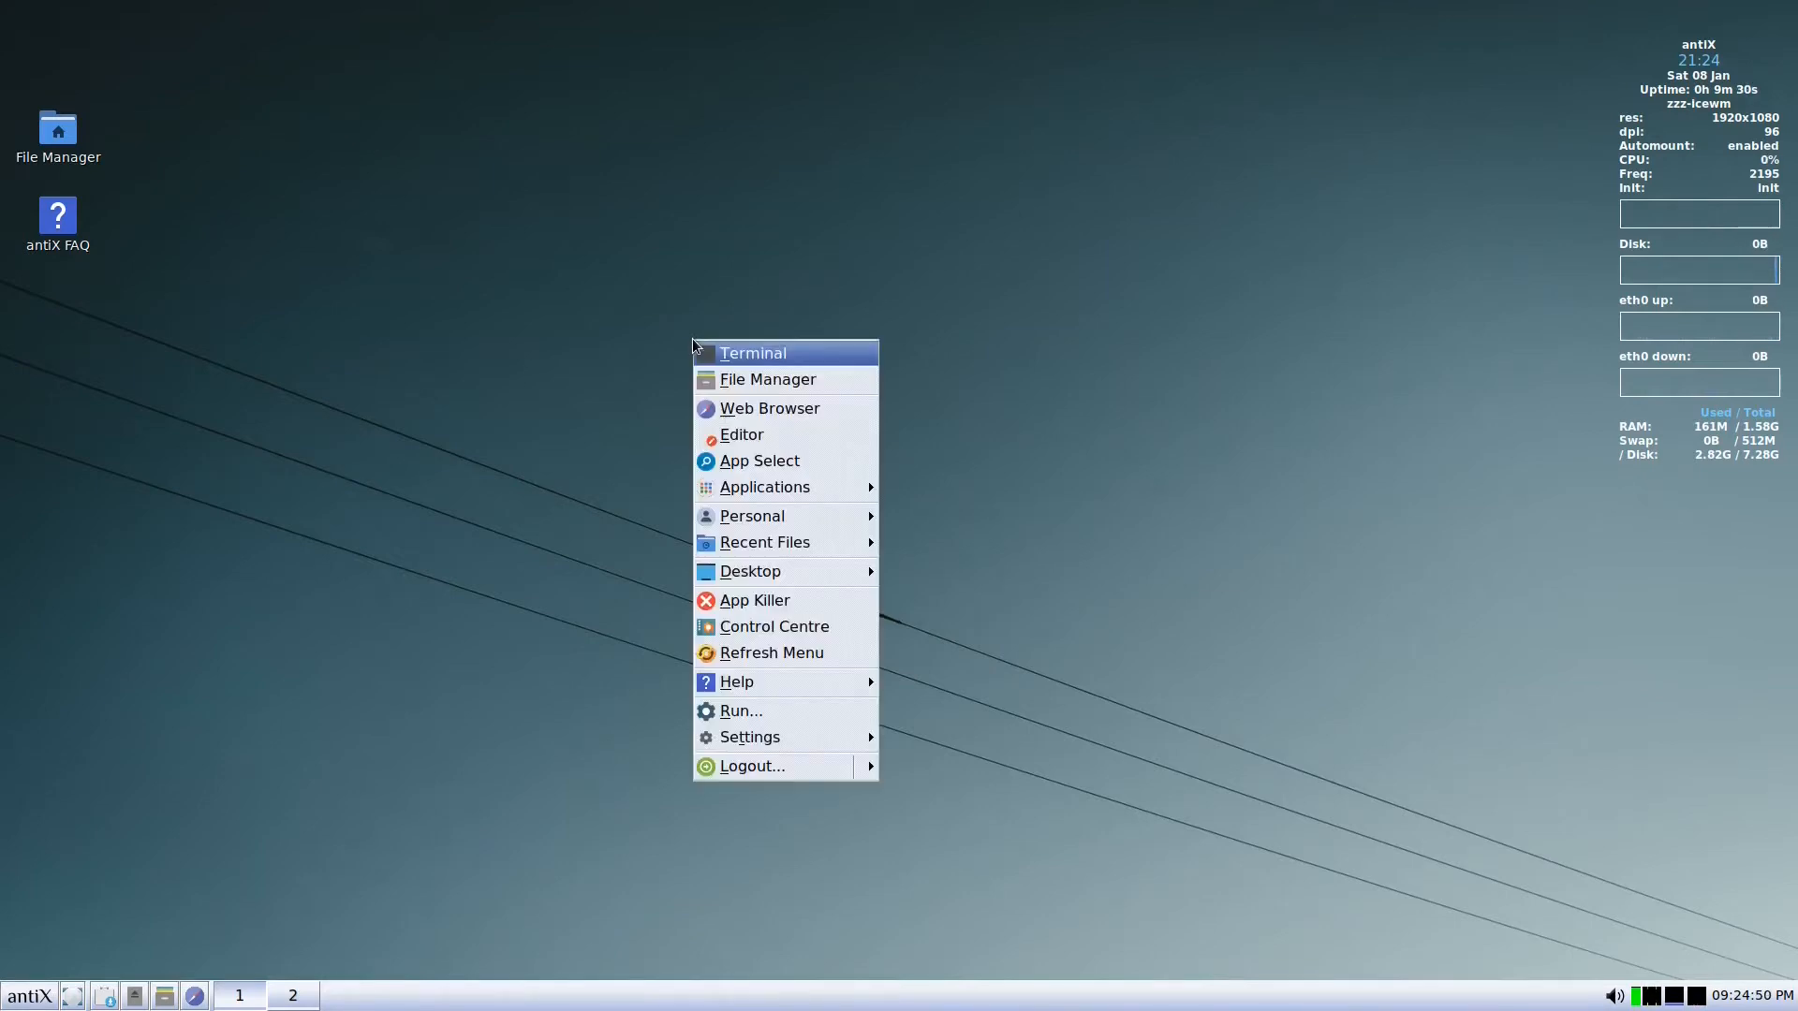
mouse_move(749, 571)
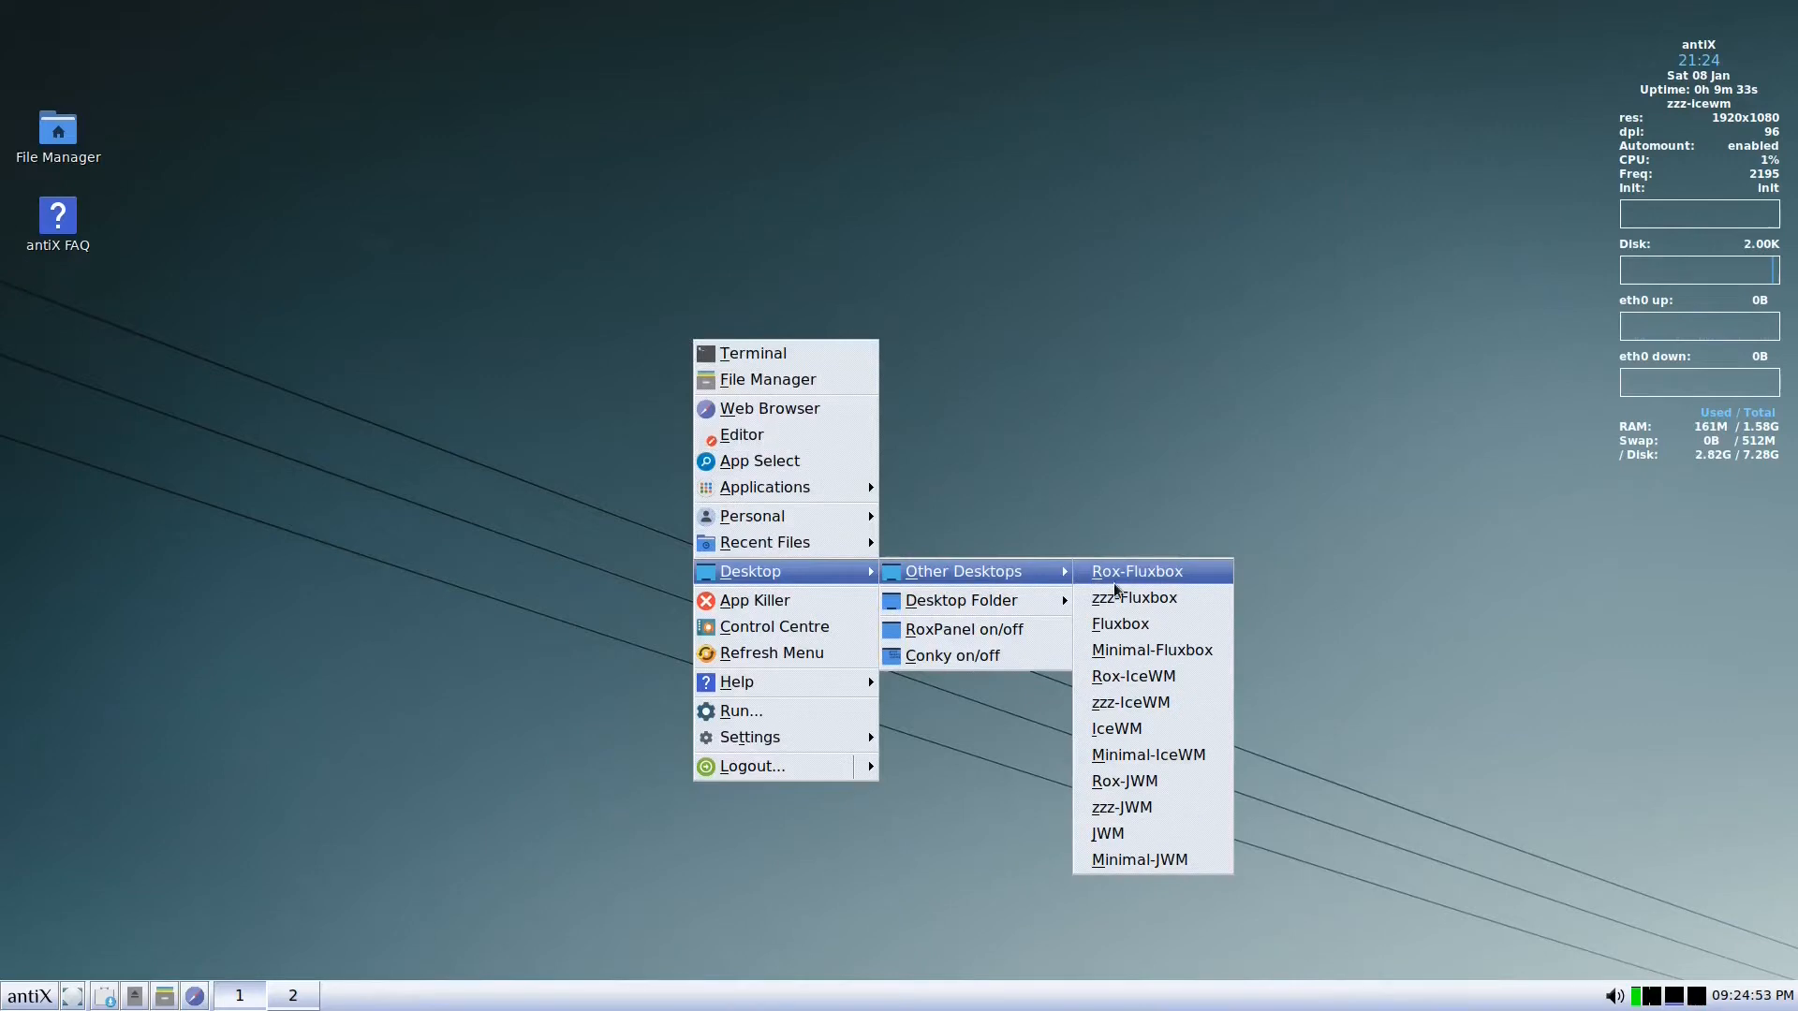
mouse_move(1129, 826)
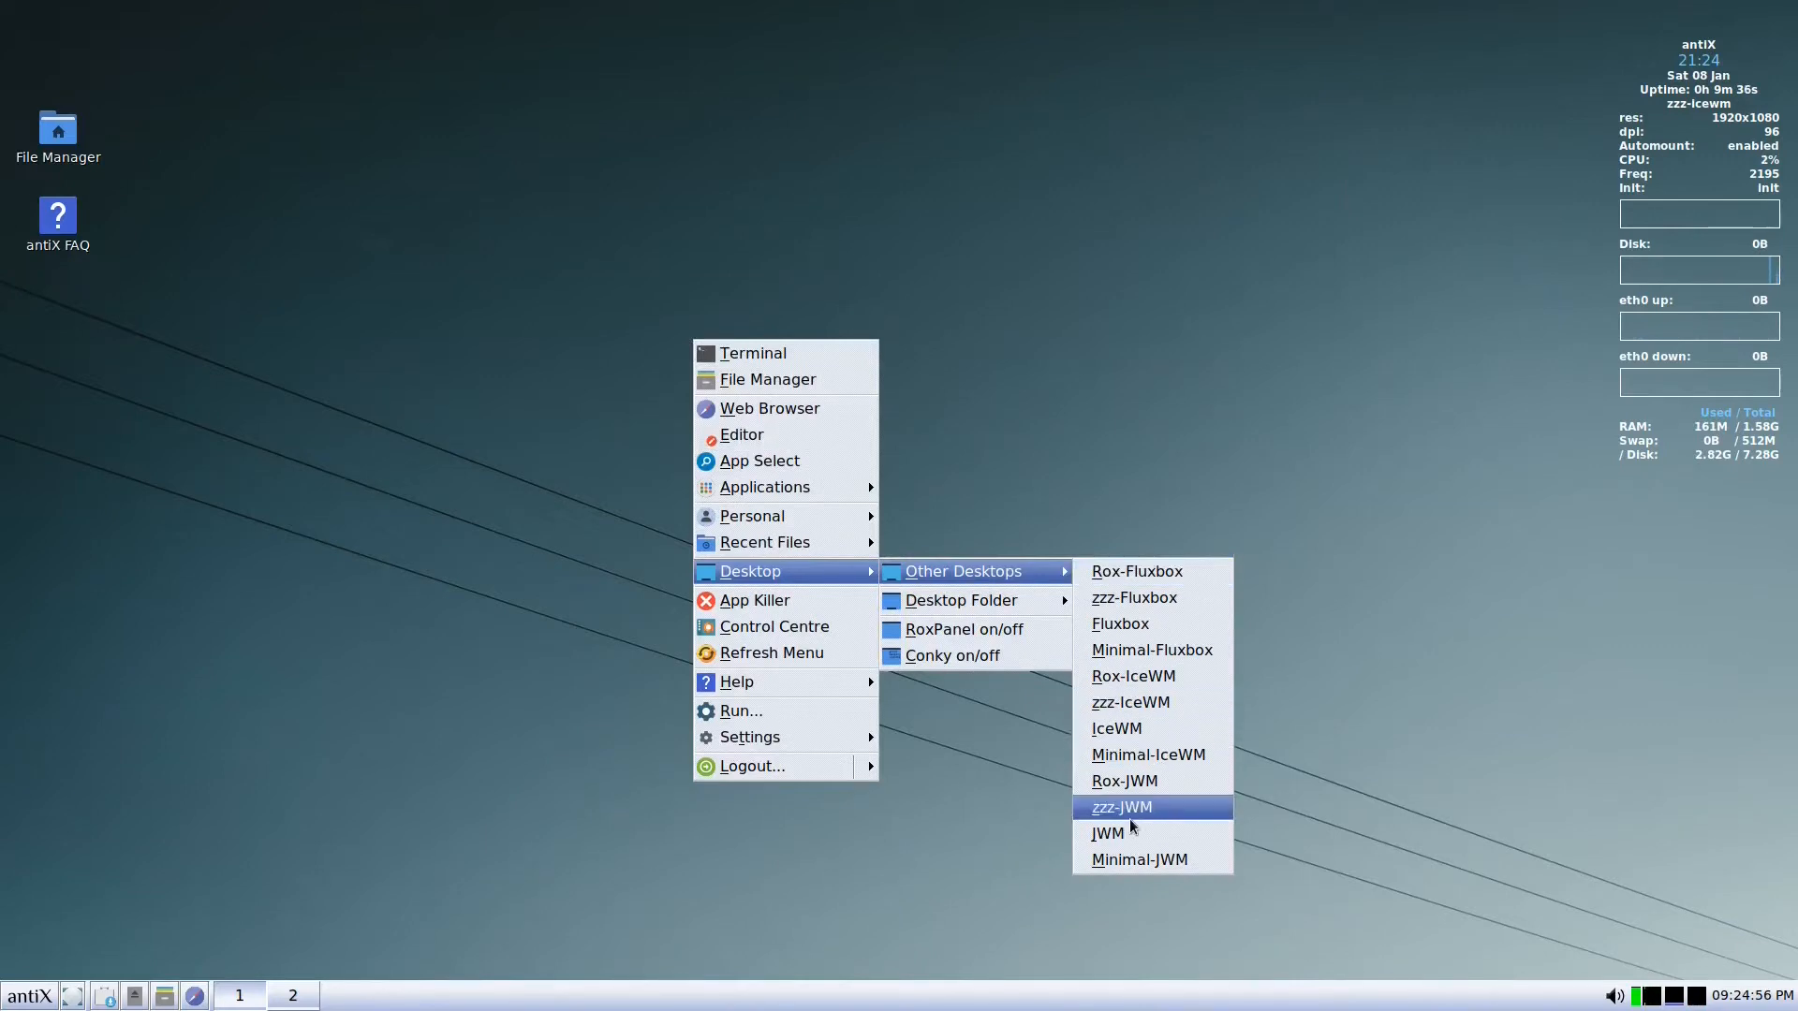
click(1117, 807)
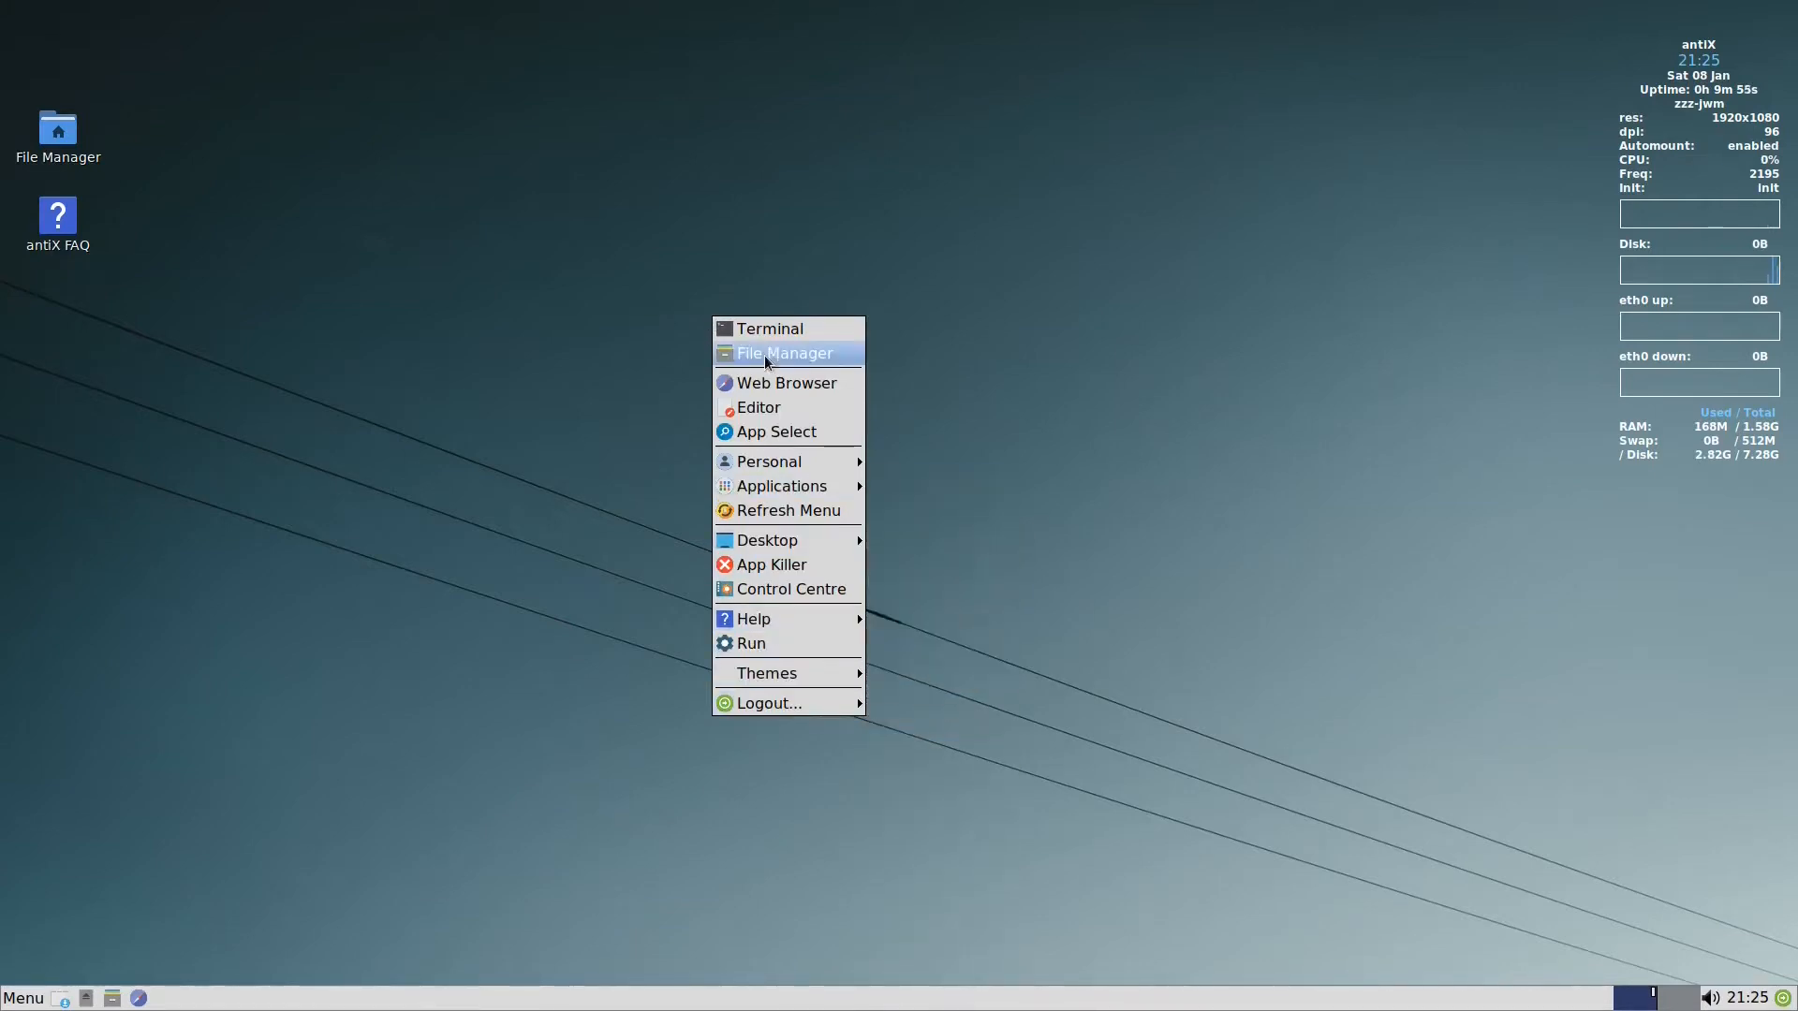
mouse_move(770, 330)
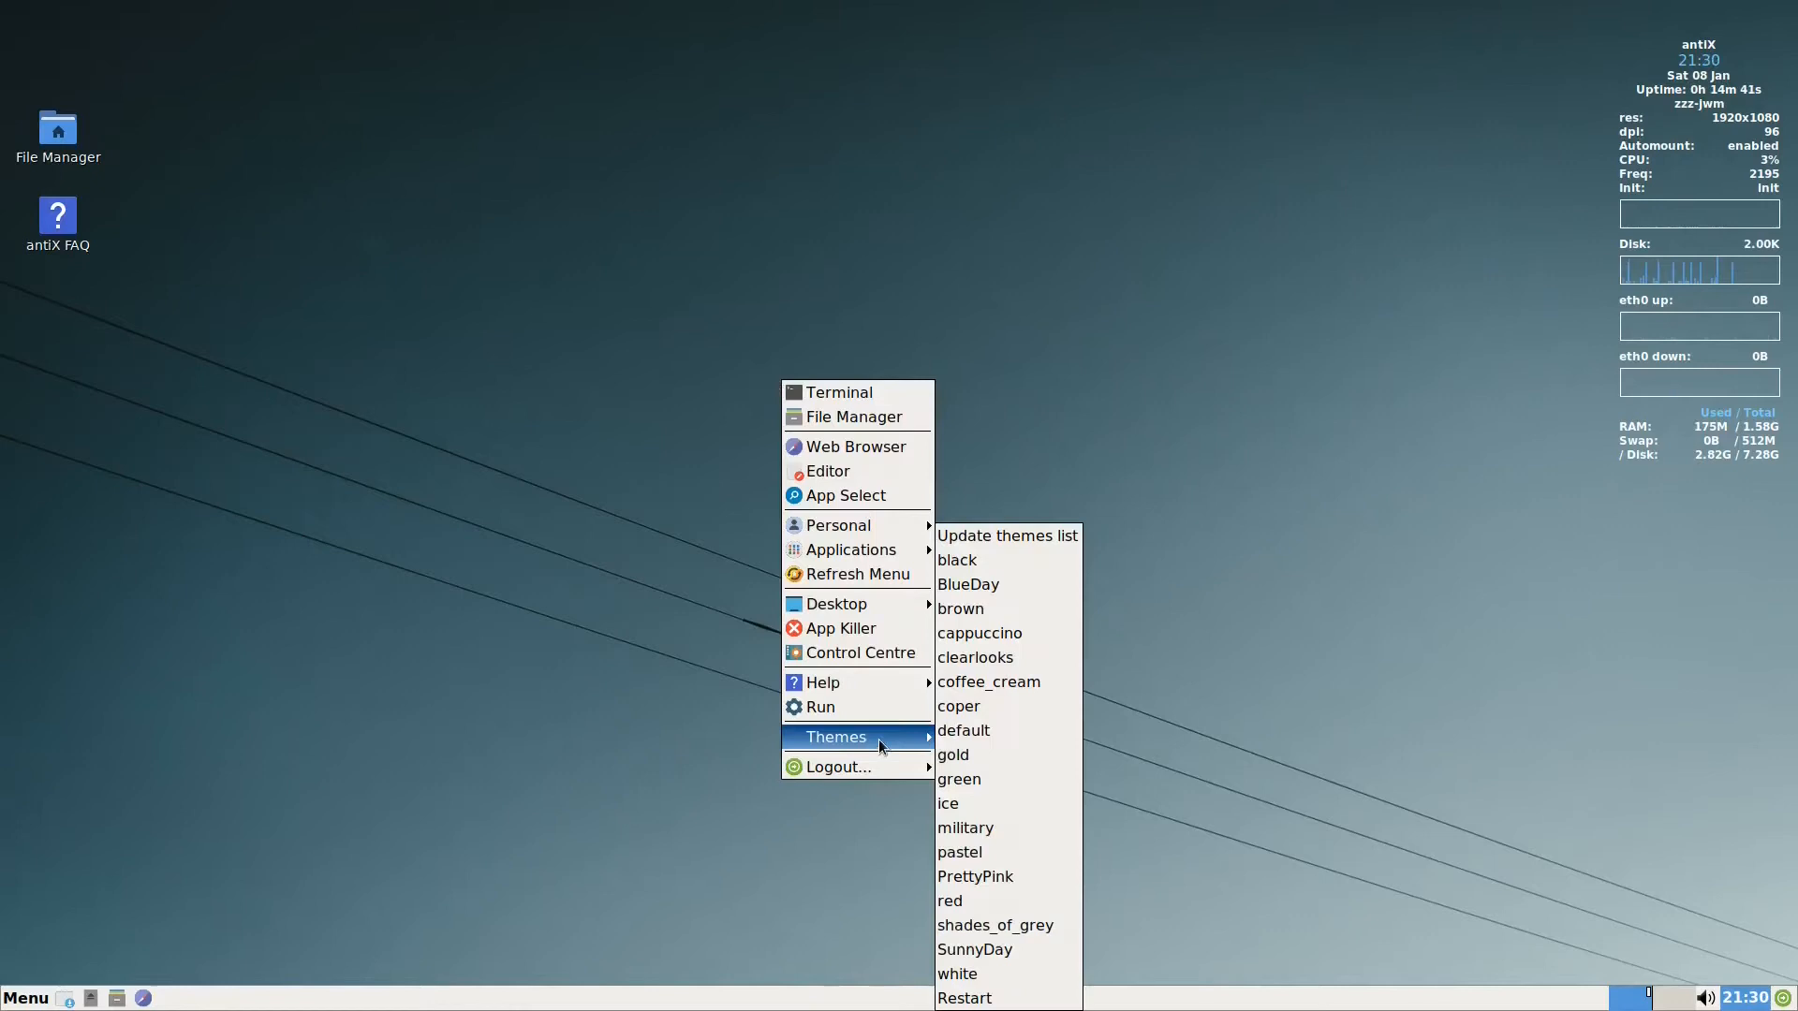
click(917, 687)
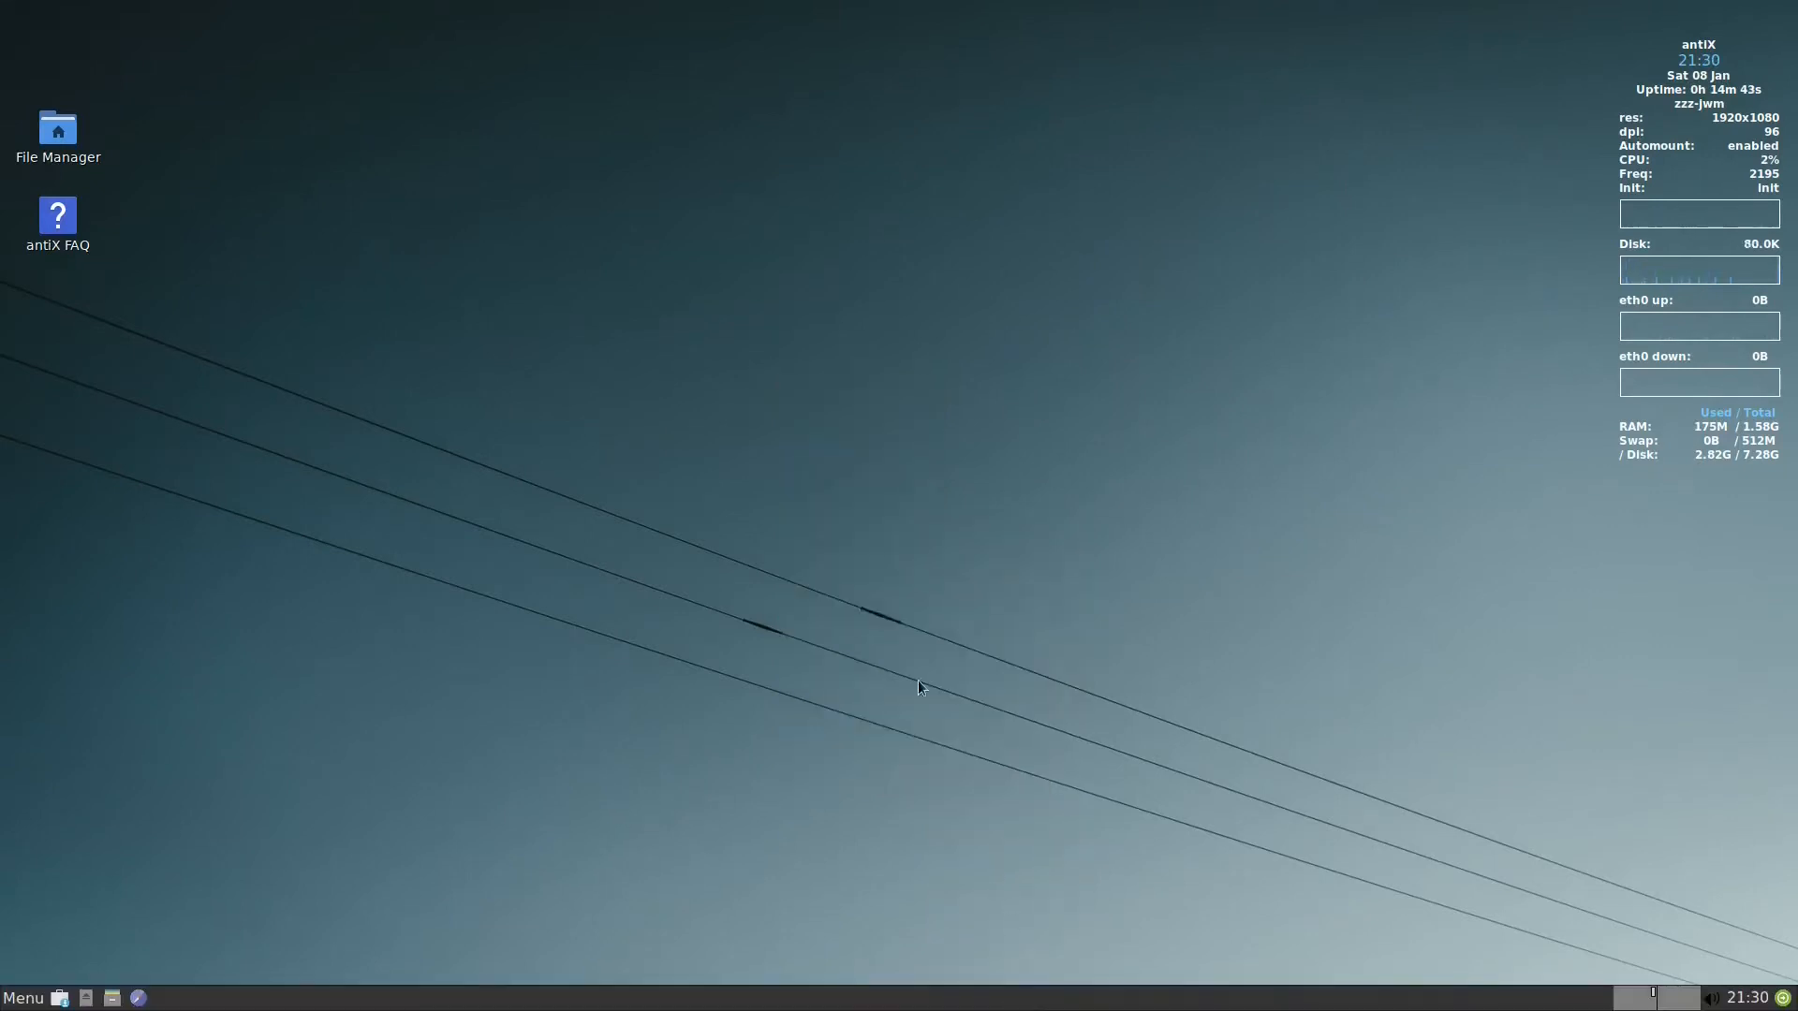
right_click(918, 687)
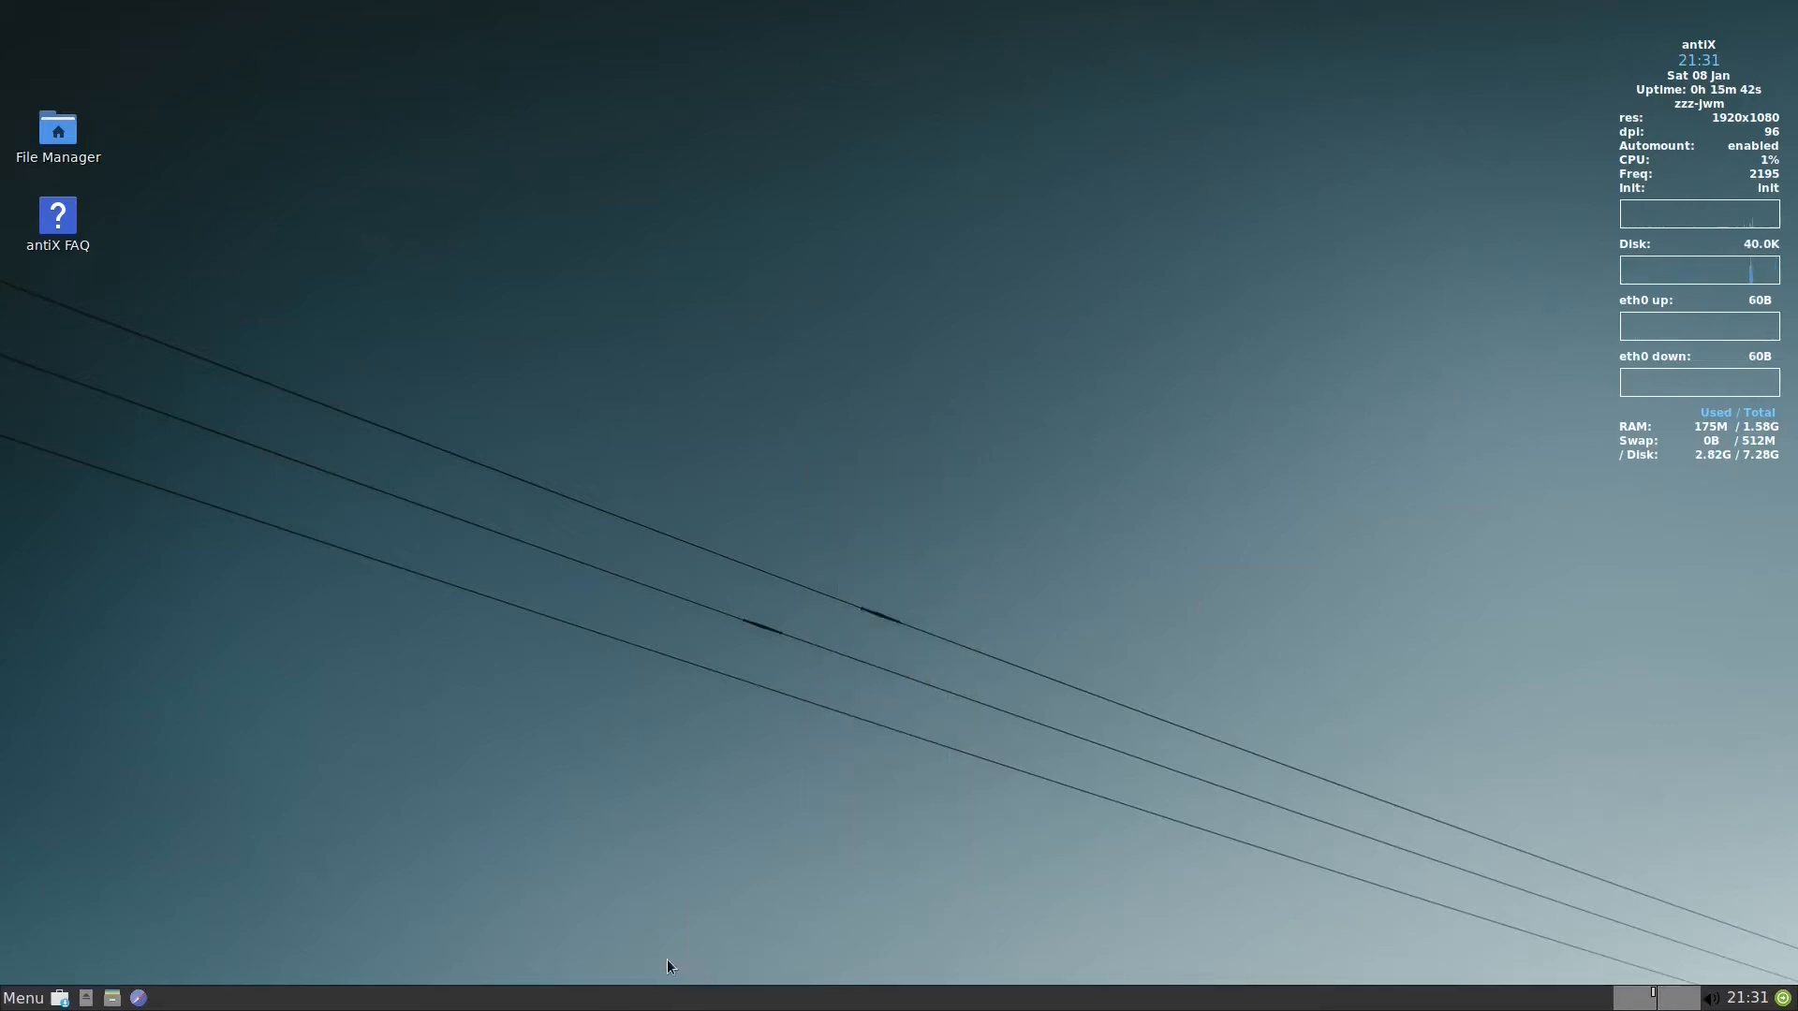
mouse_move(1642, 539)
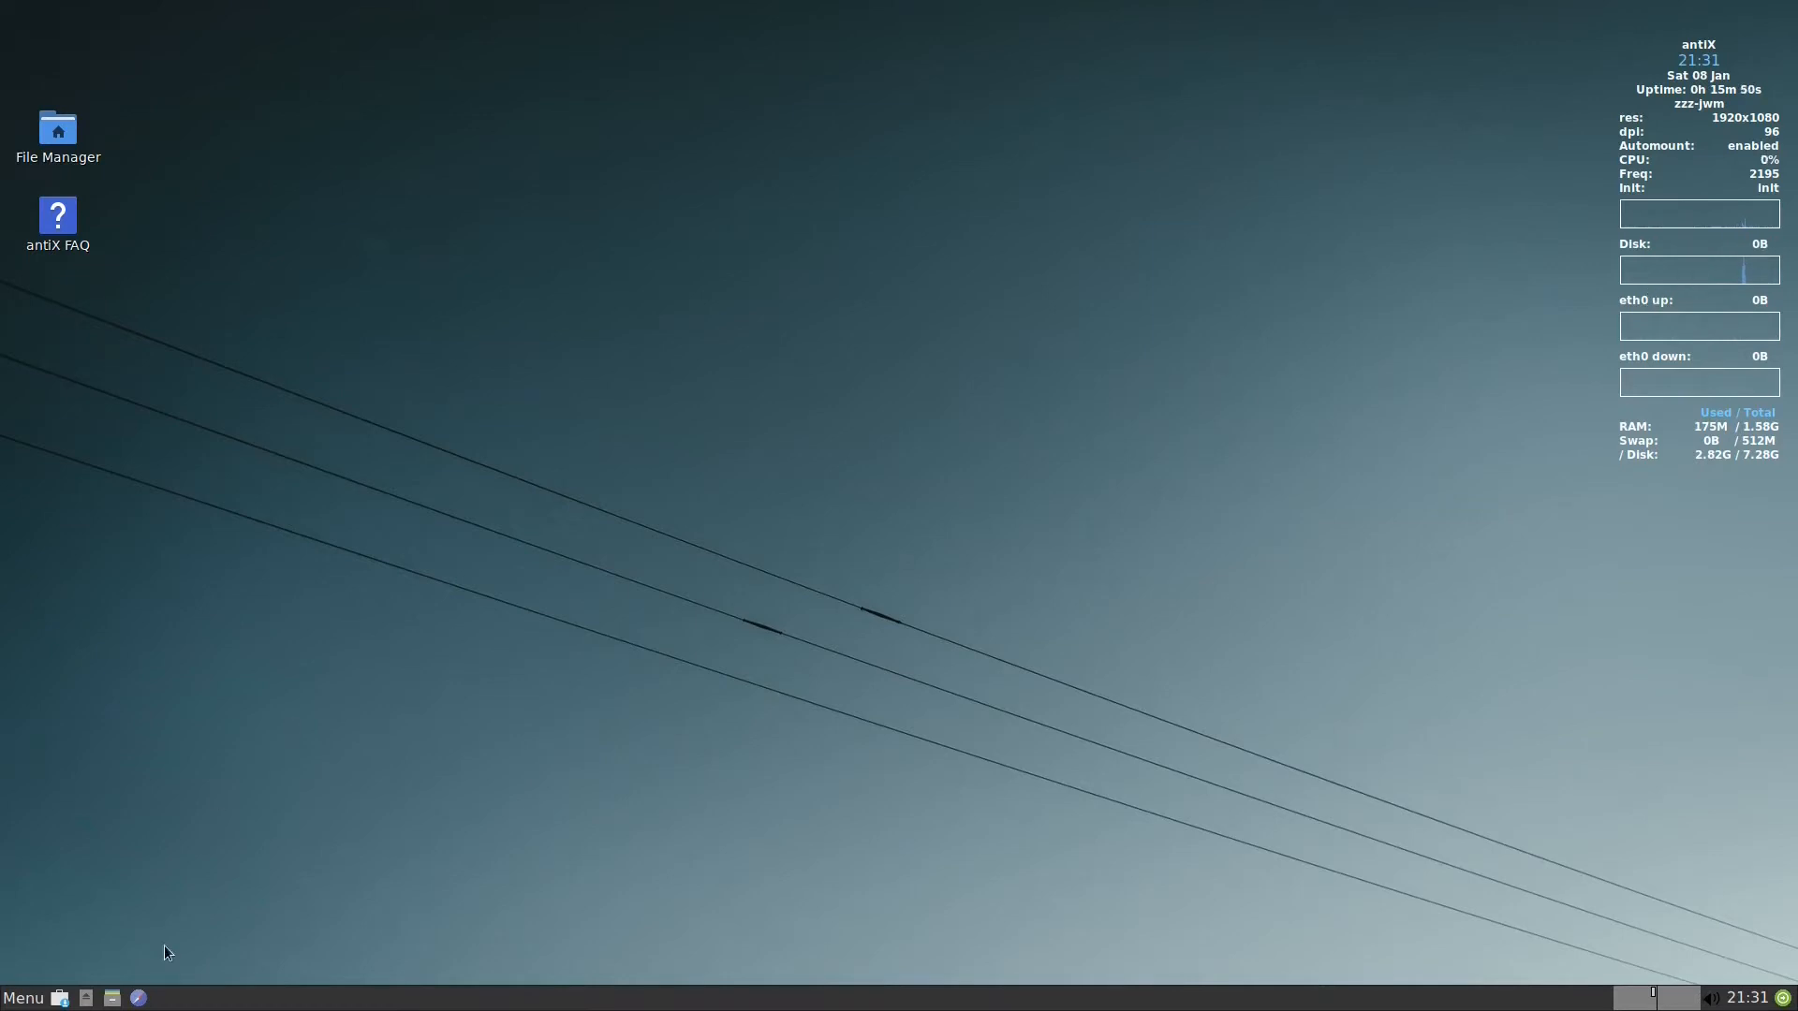
- Copy the .conkyrc file in the home folder in zzzFM
double_click(58, 129)
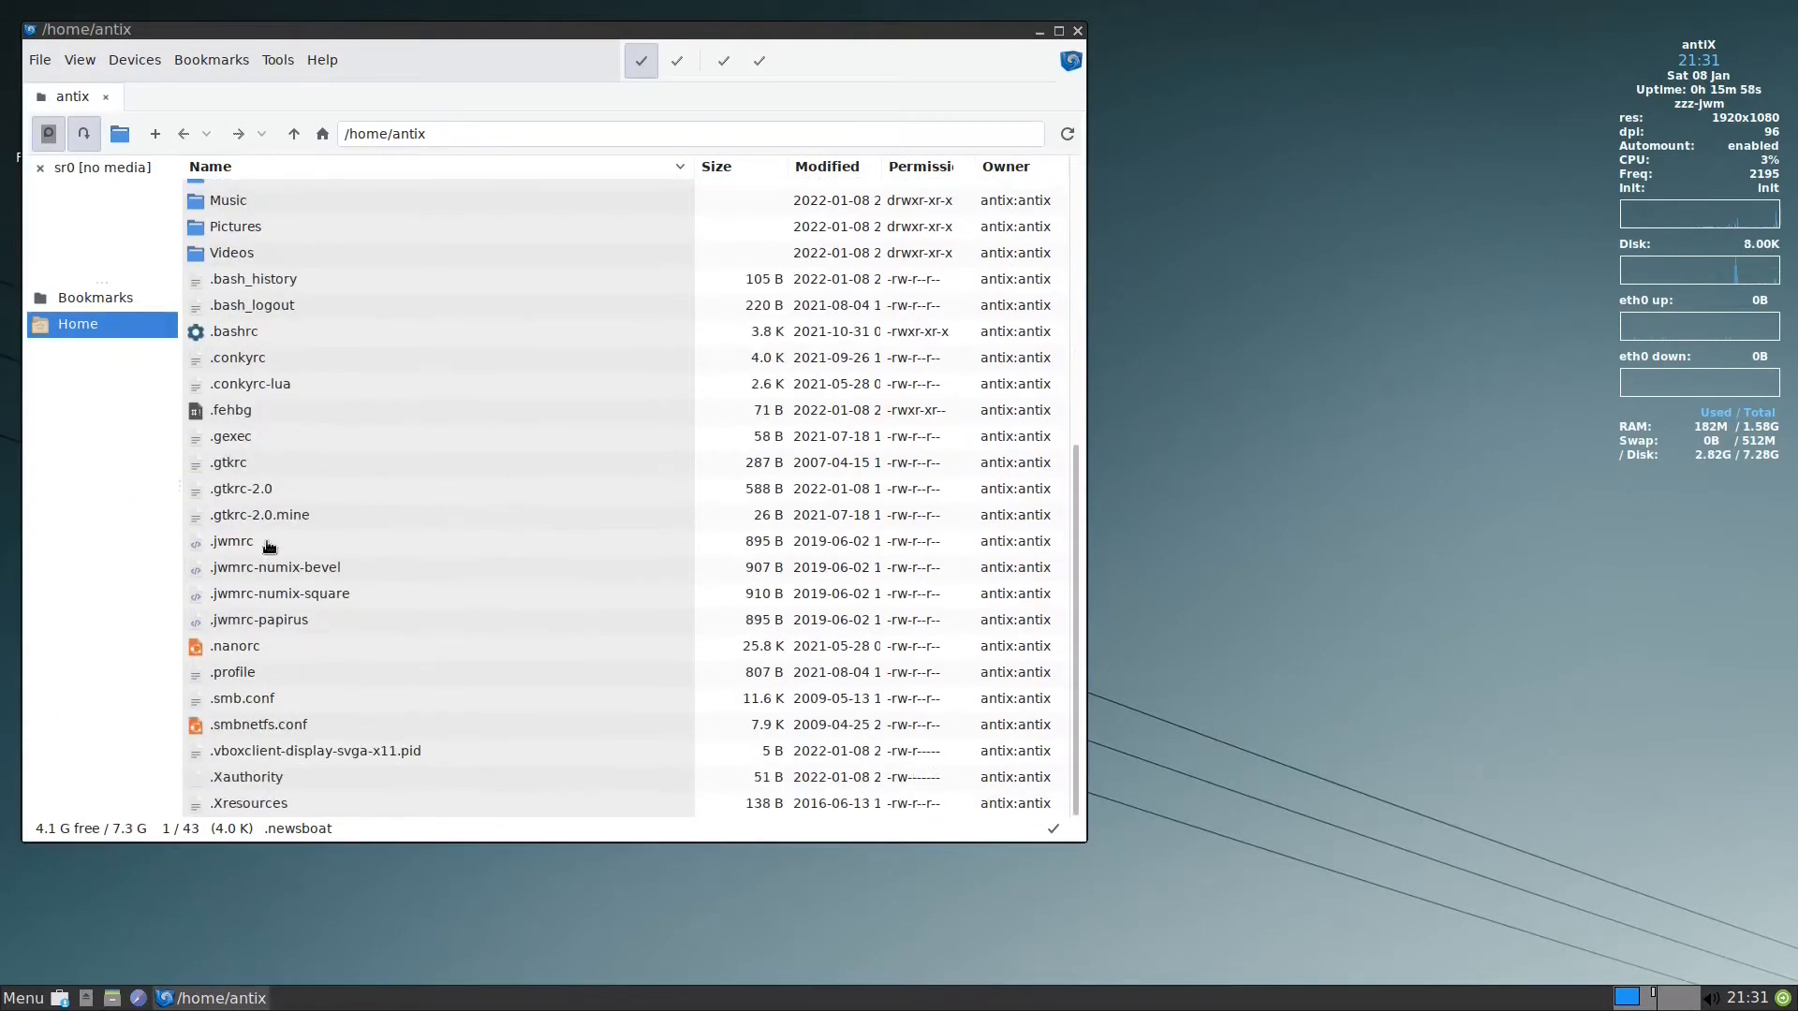
click(238, 430)
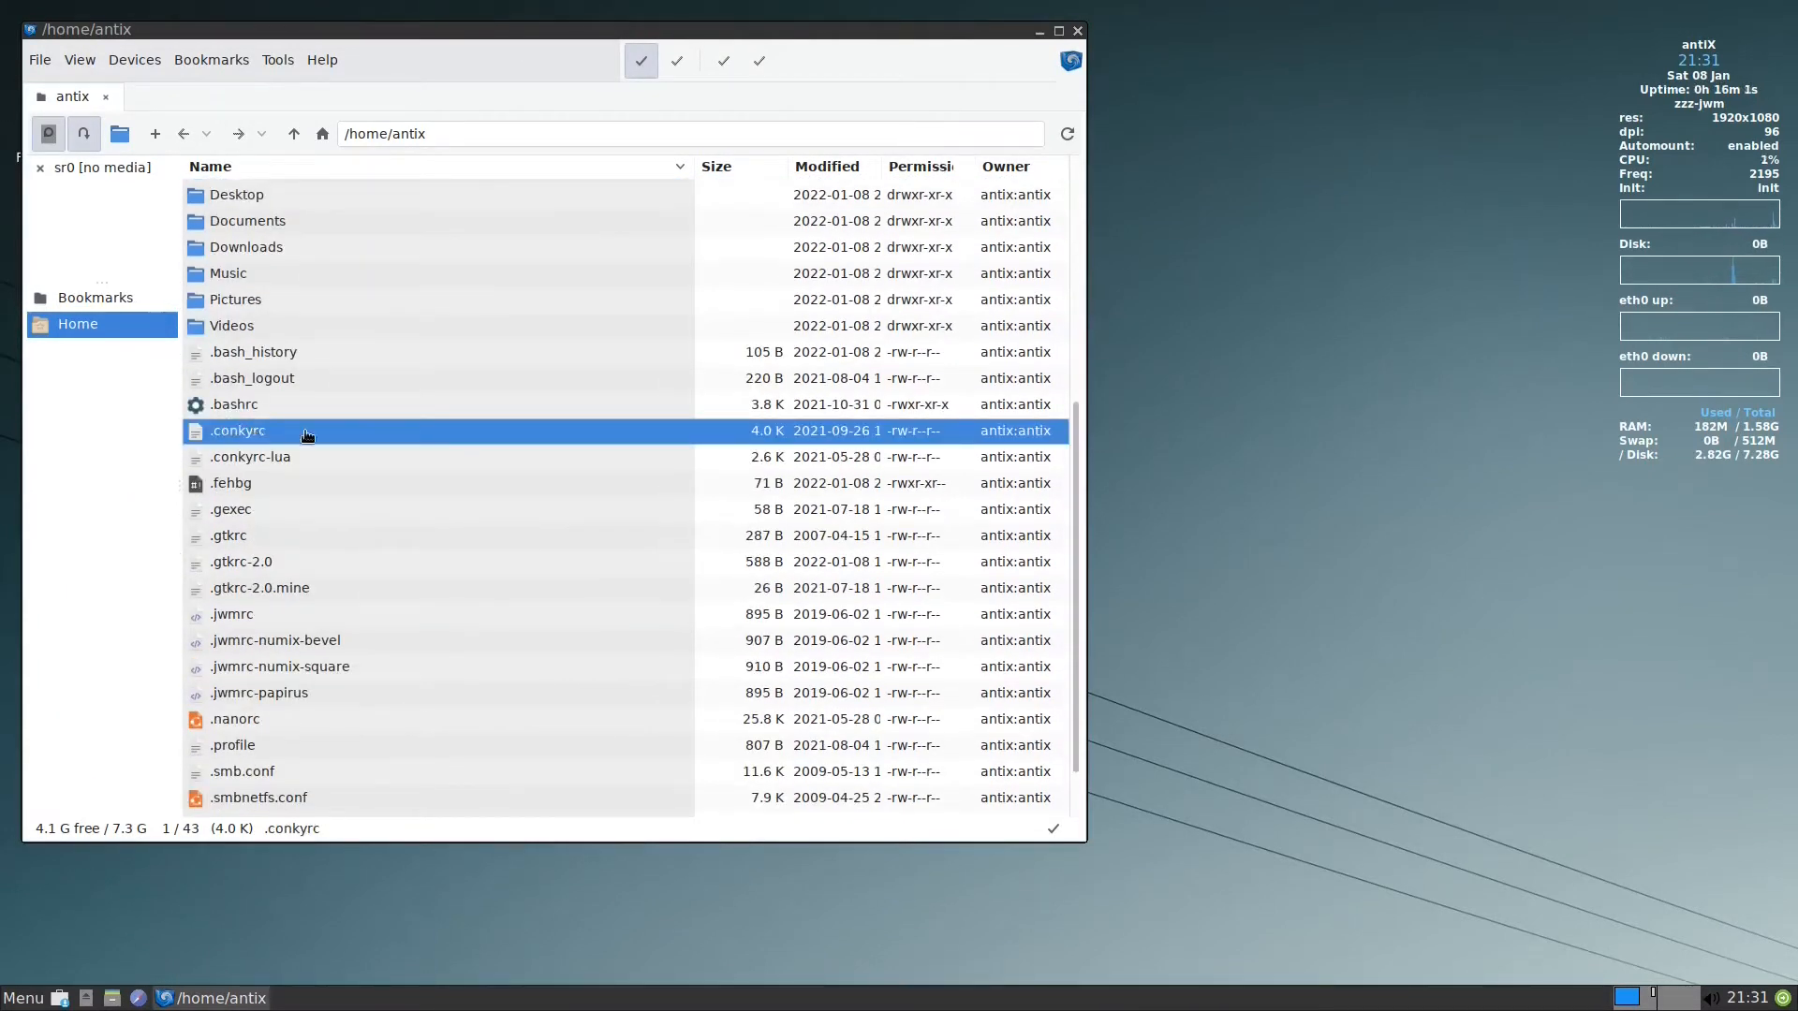
right_click(275, 430)
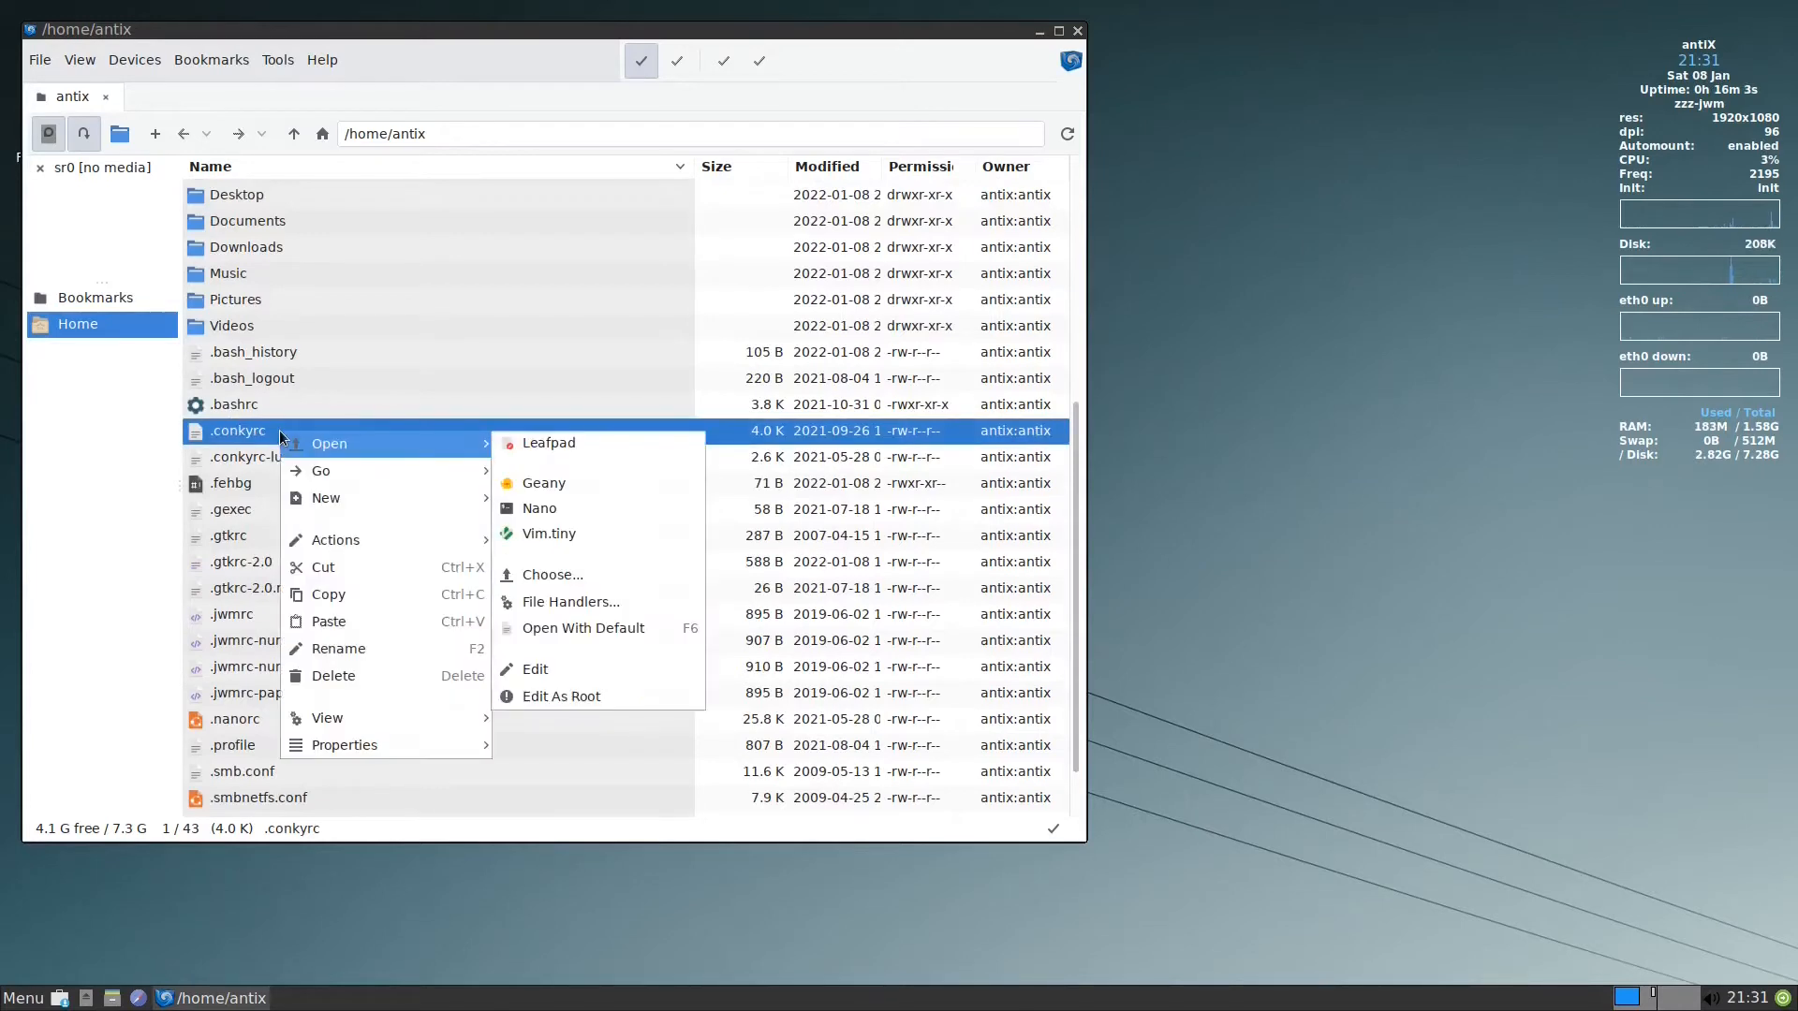
click(234, 404)
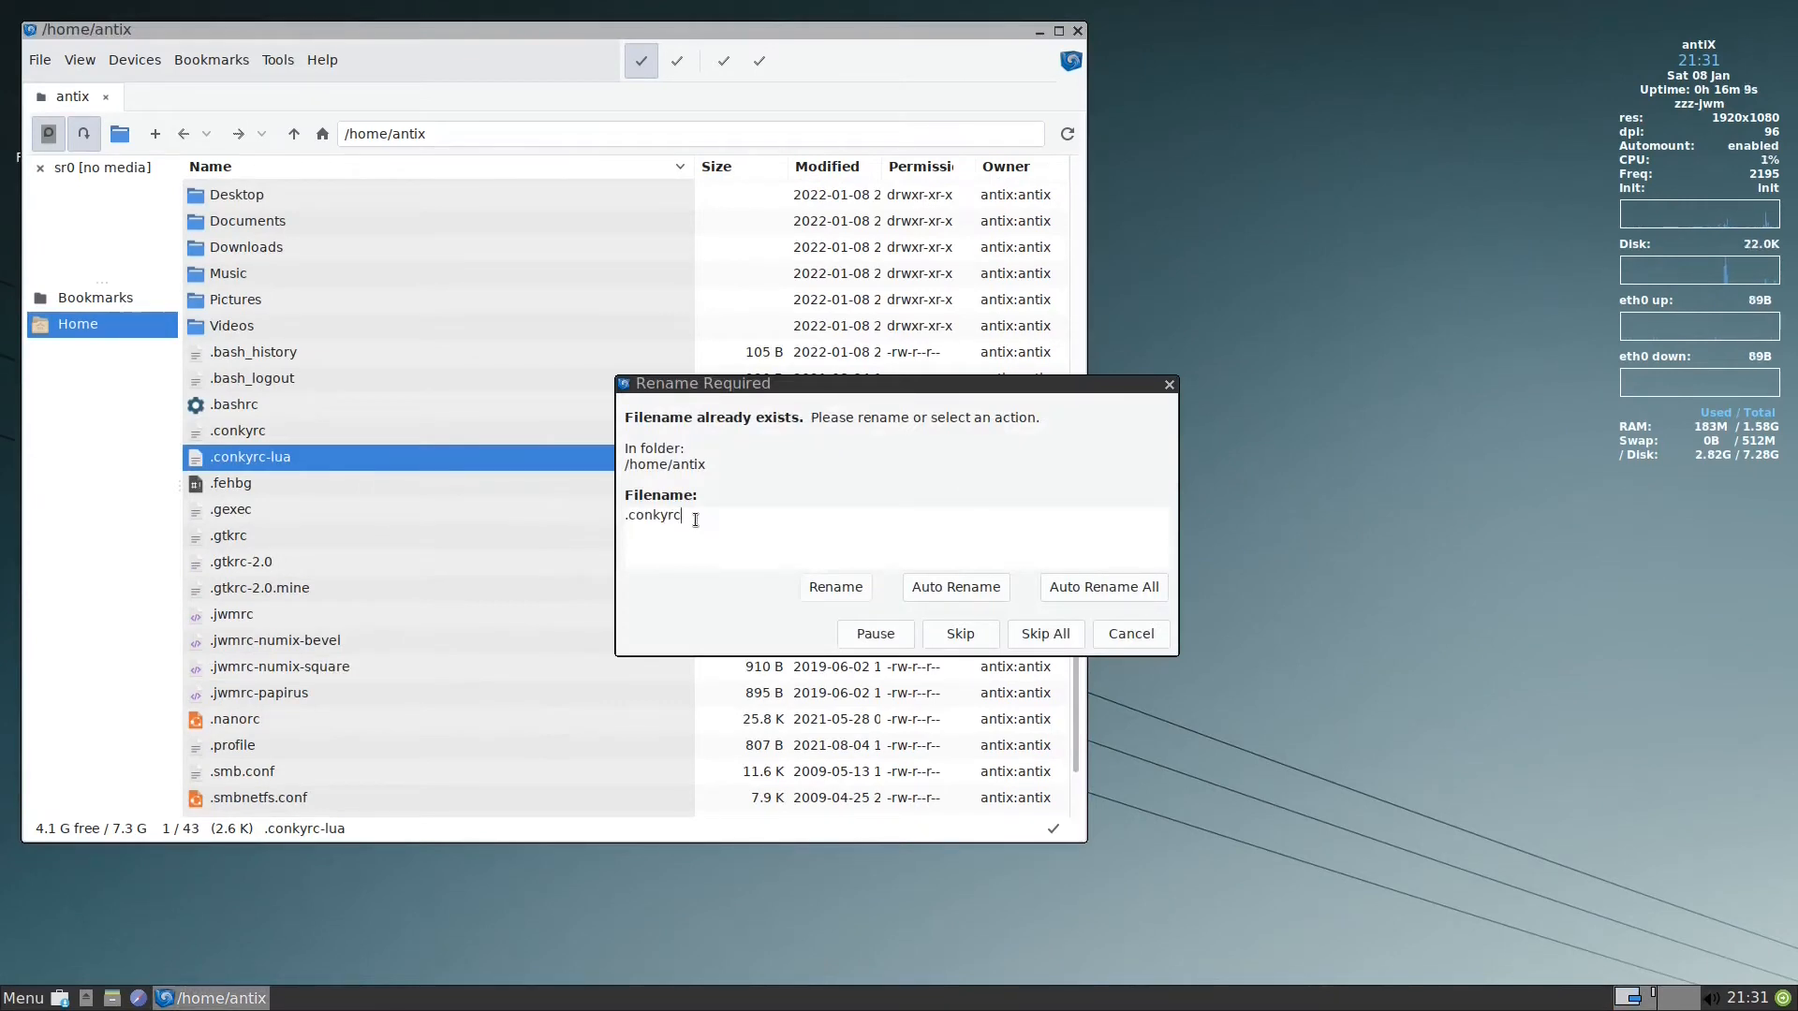
- Name the pasted copy .conkyrc.bak and close the file manager
text(.ba)
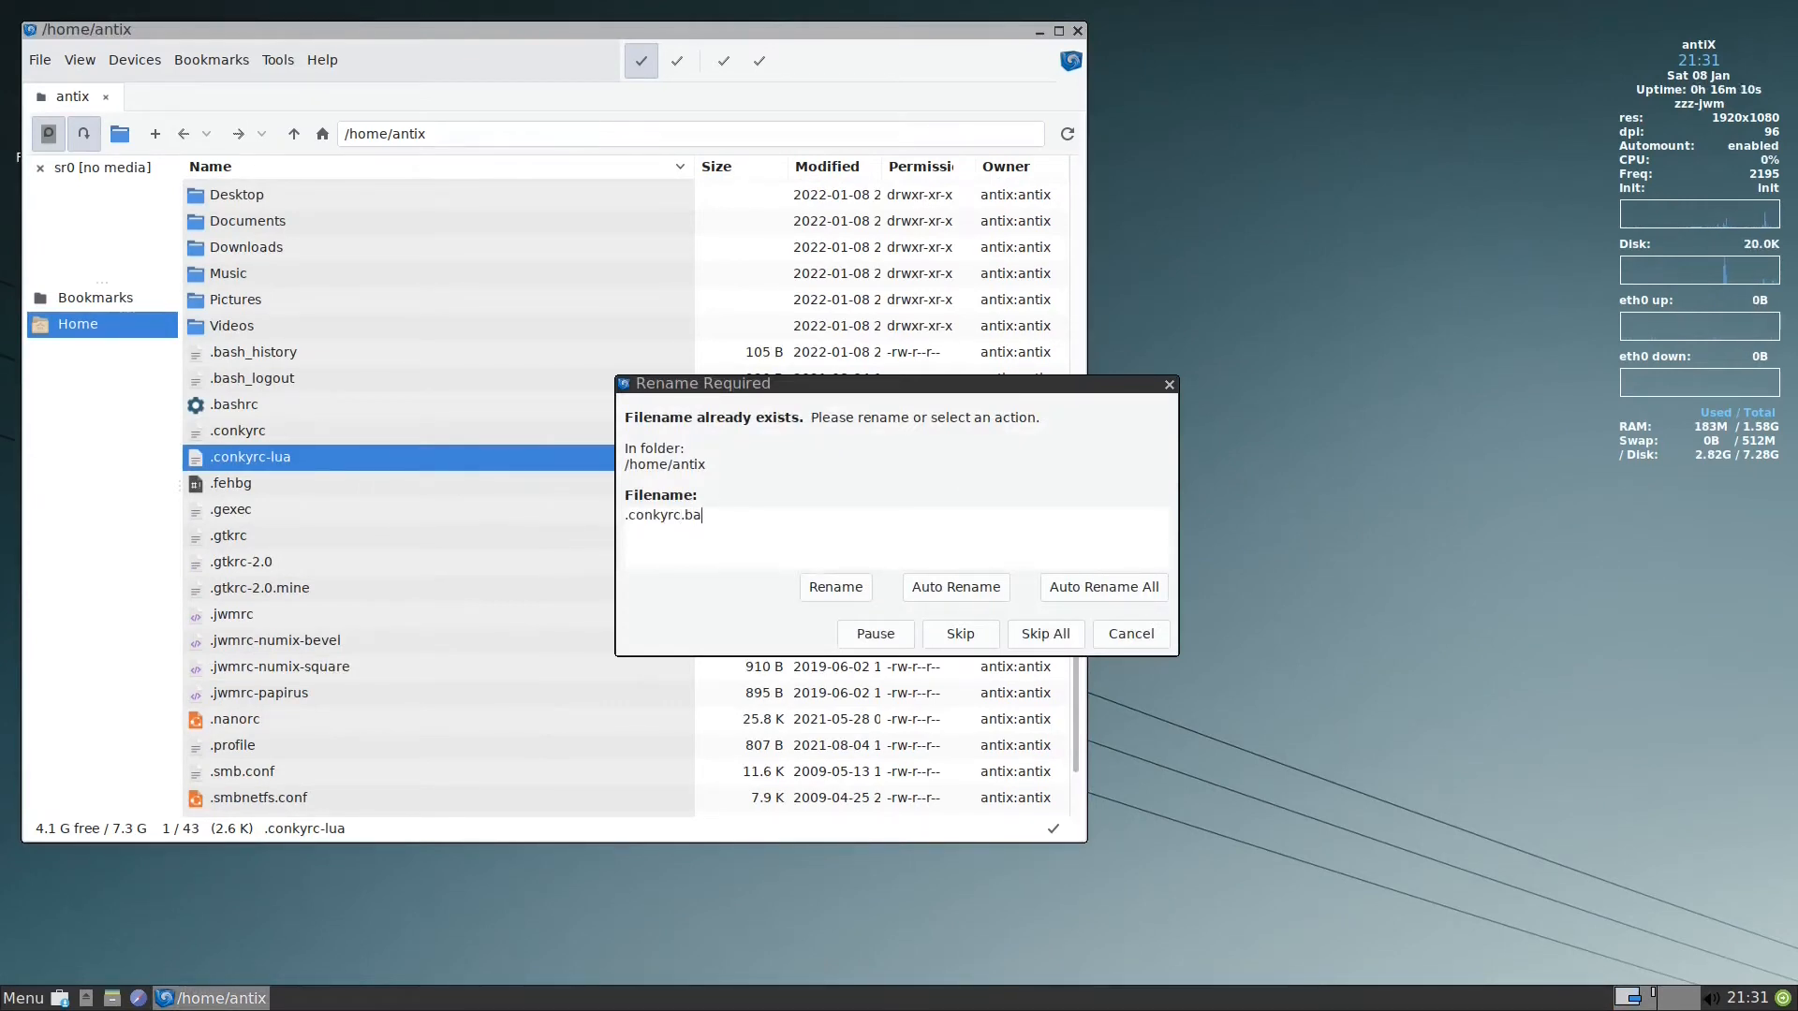
text(k)
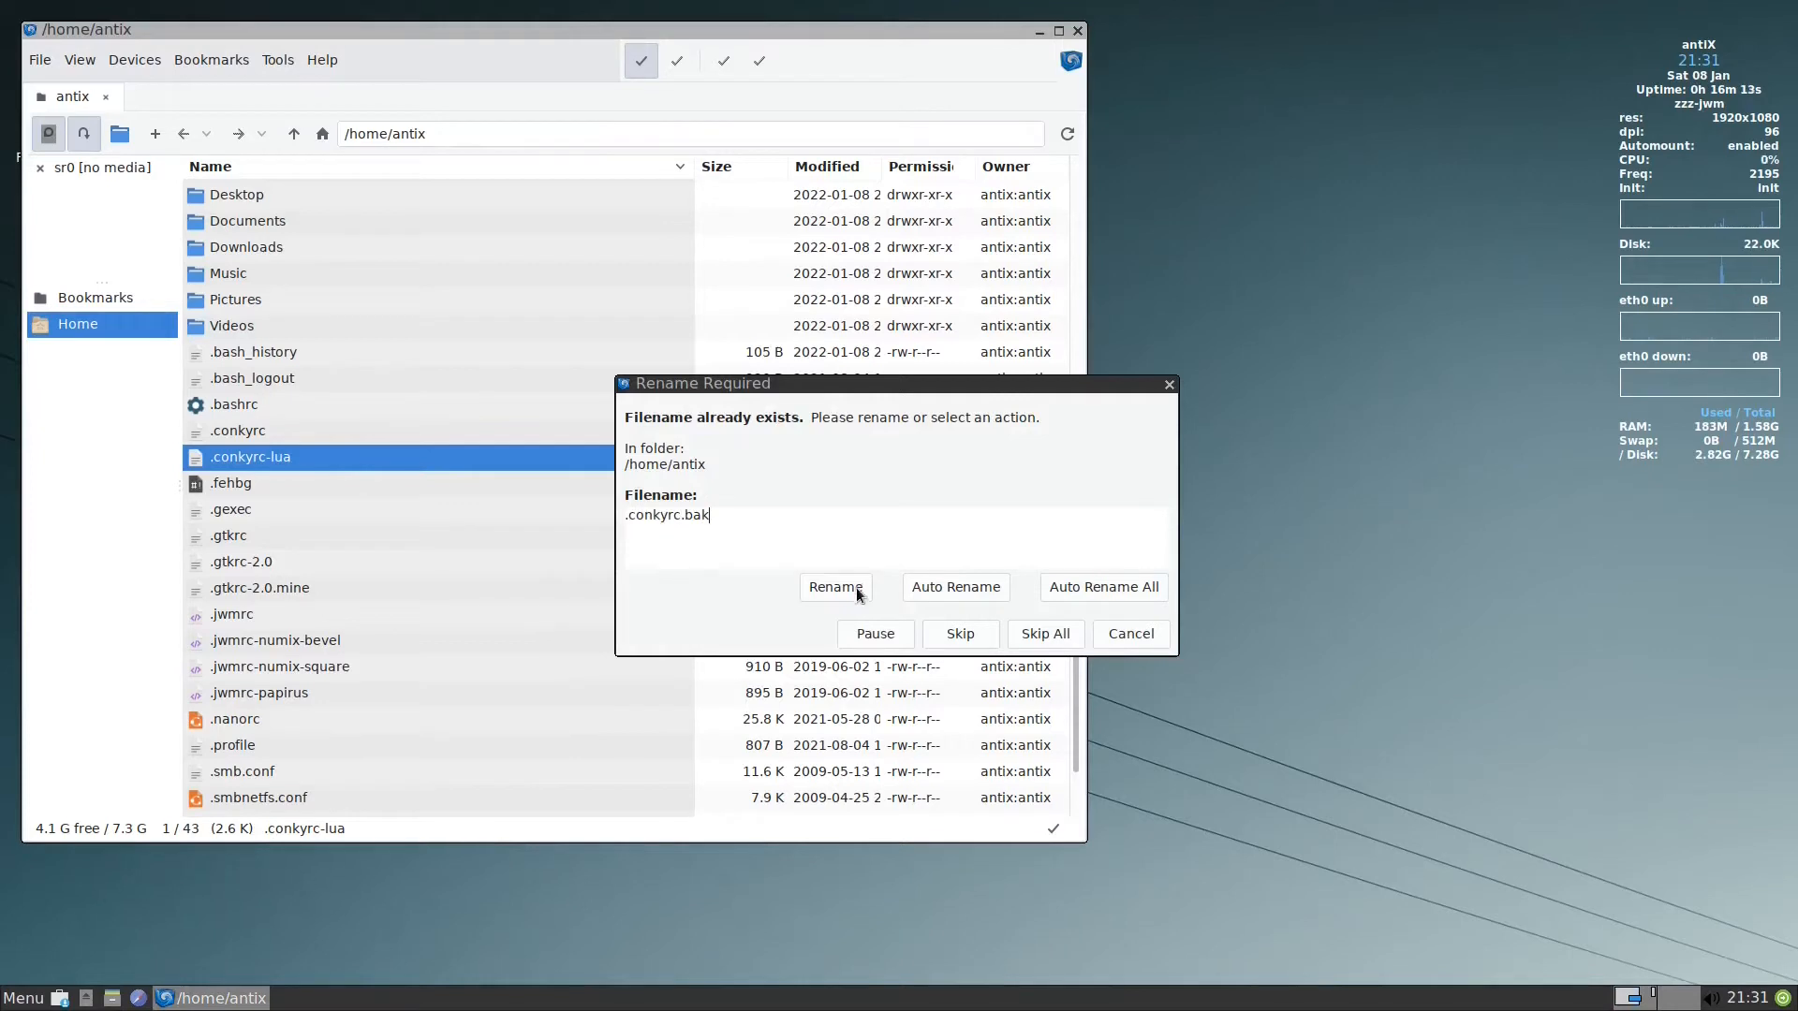
click(836, 586)
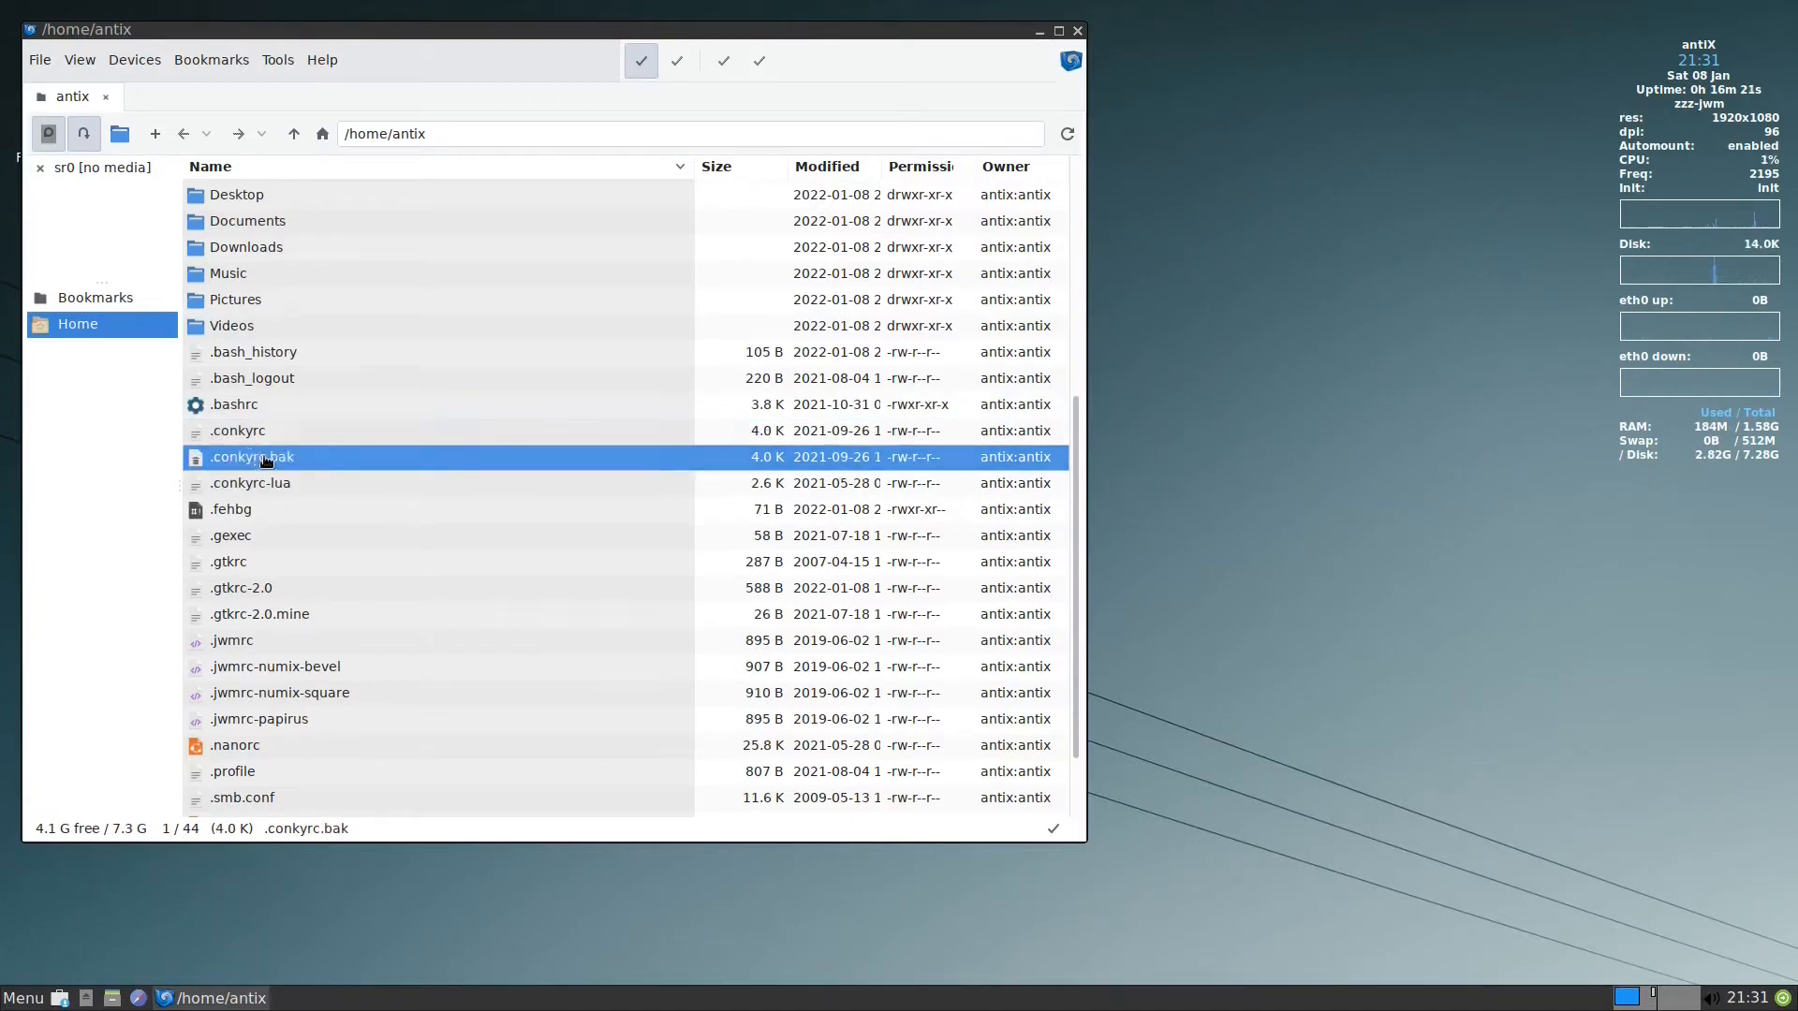
click(238, 431)
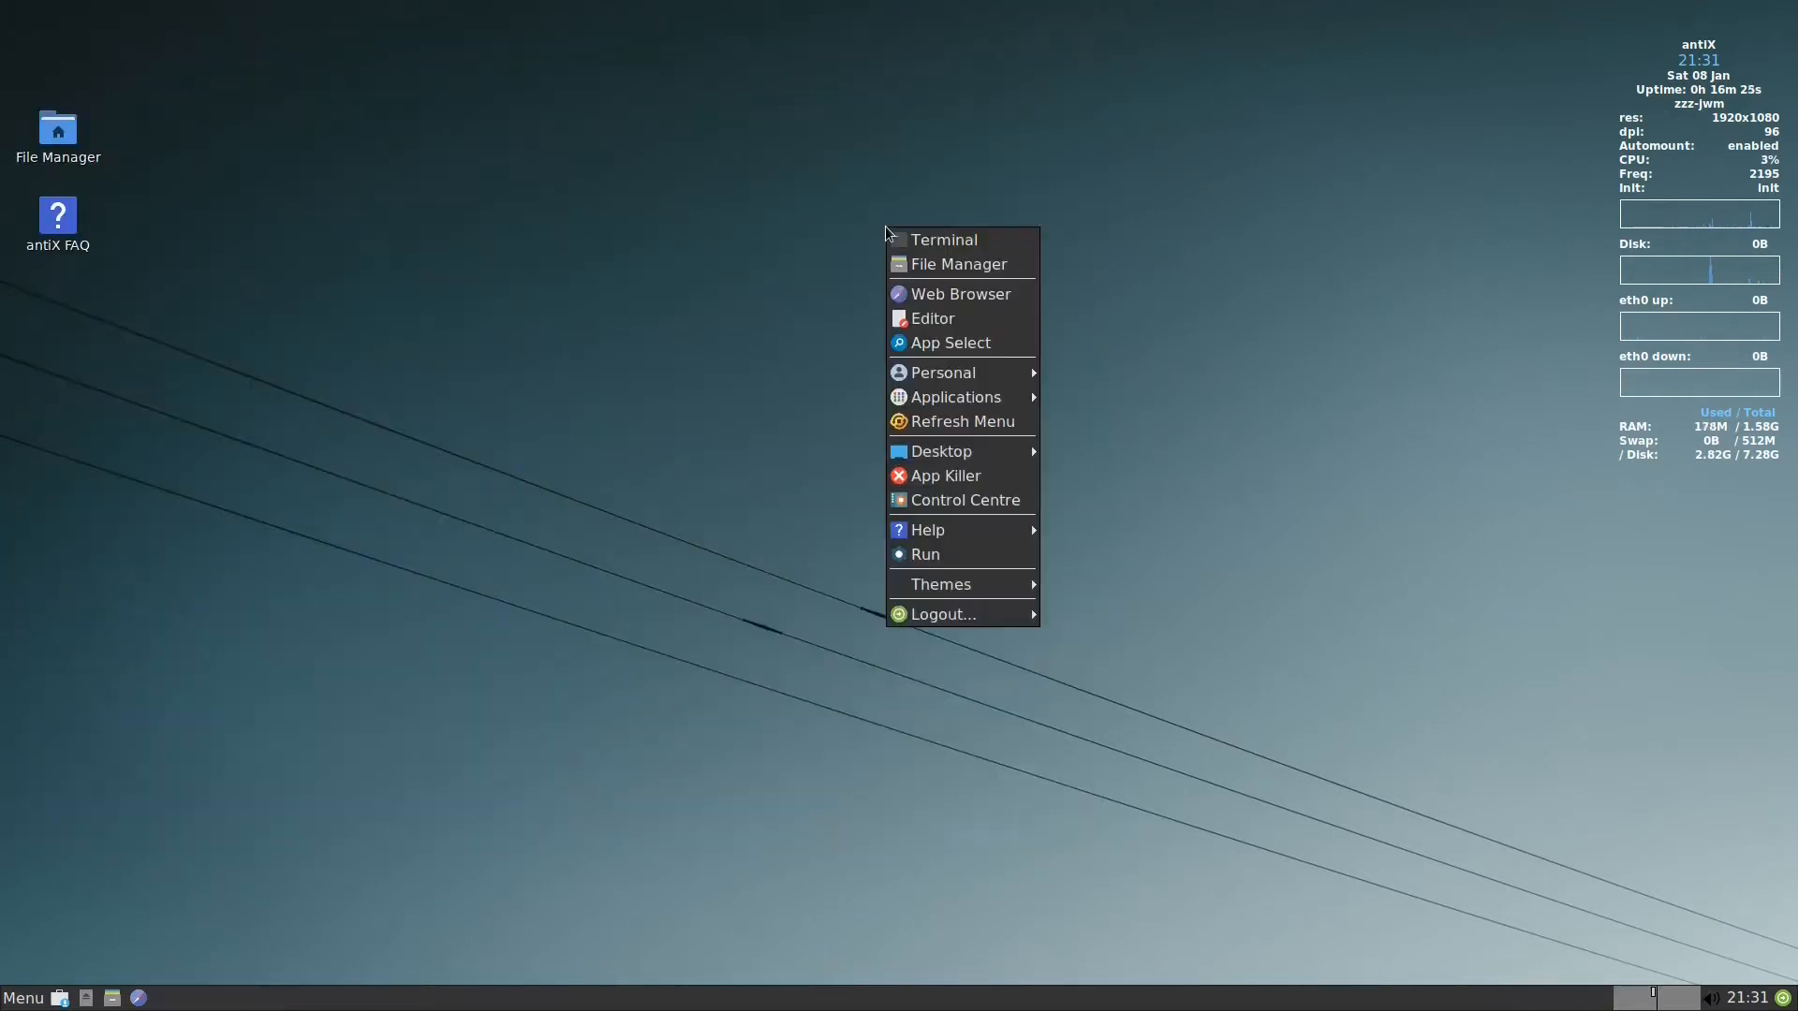
- Edit Conky from the Control Centre: own_window_transparent no, and start an own_window_colour line
click(929, 509)
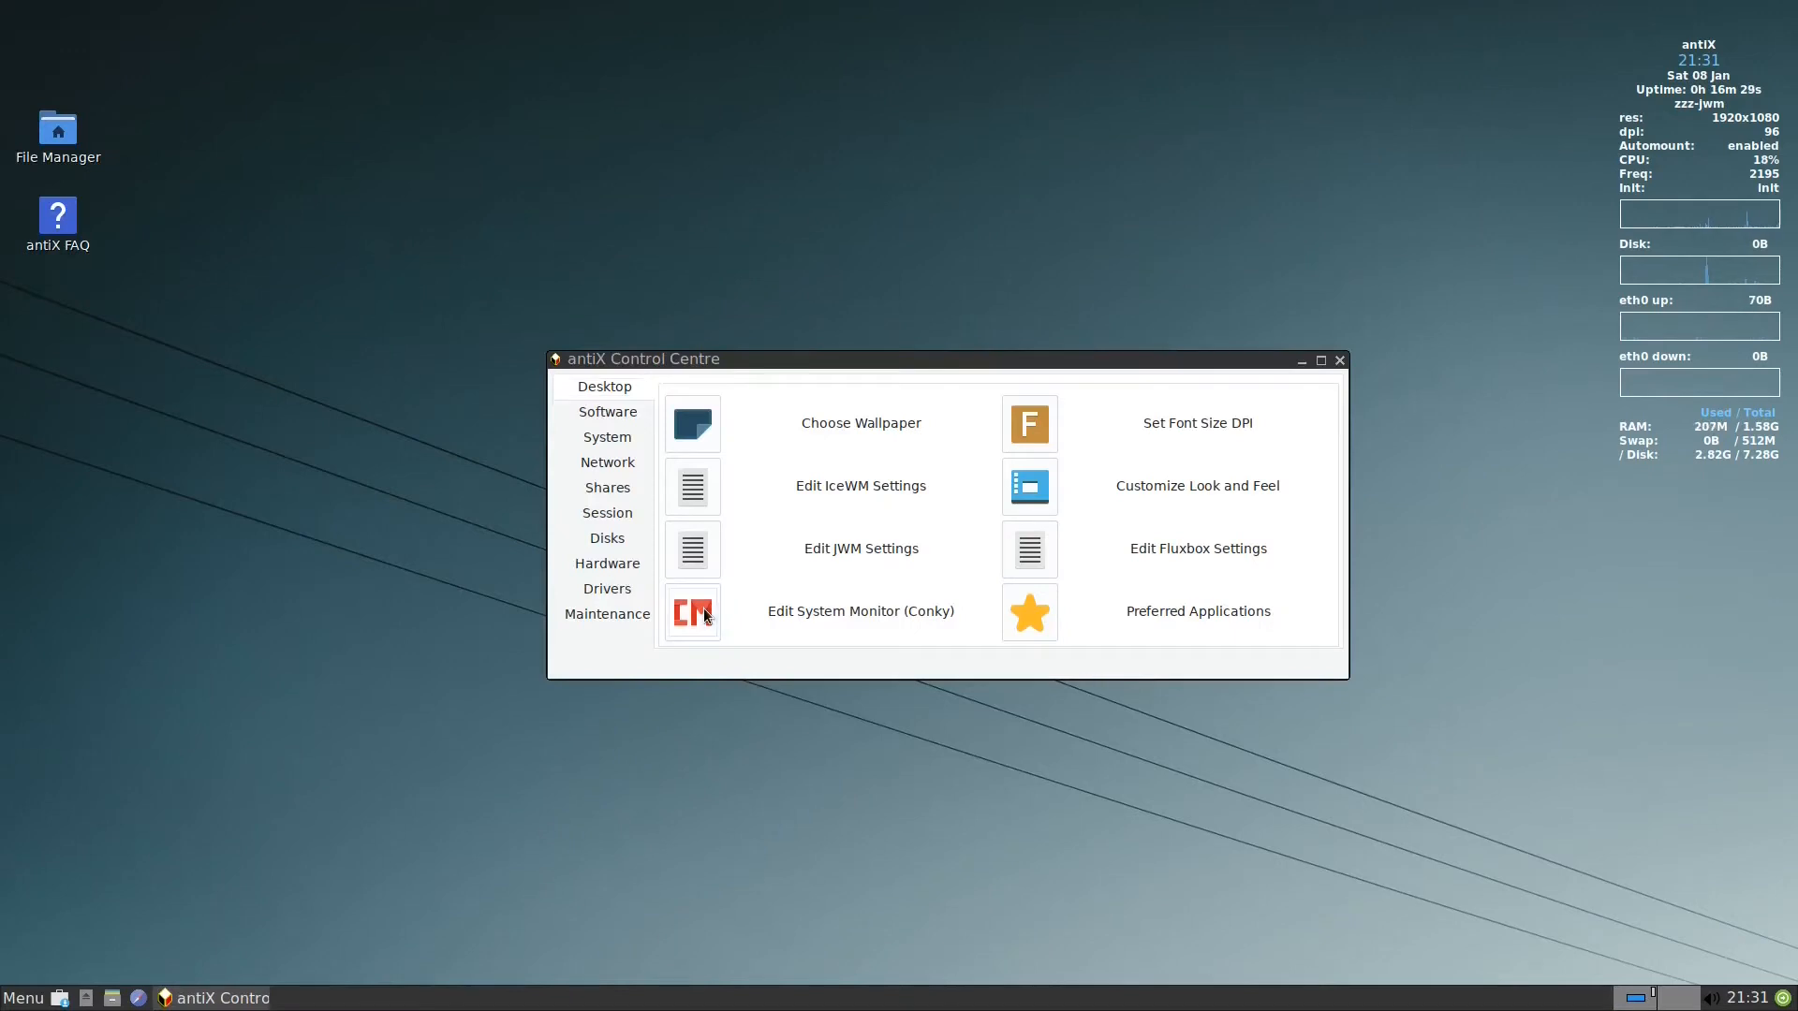
click(693, 610)
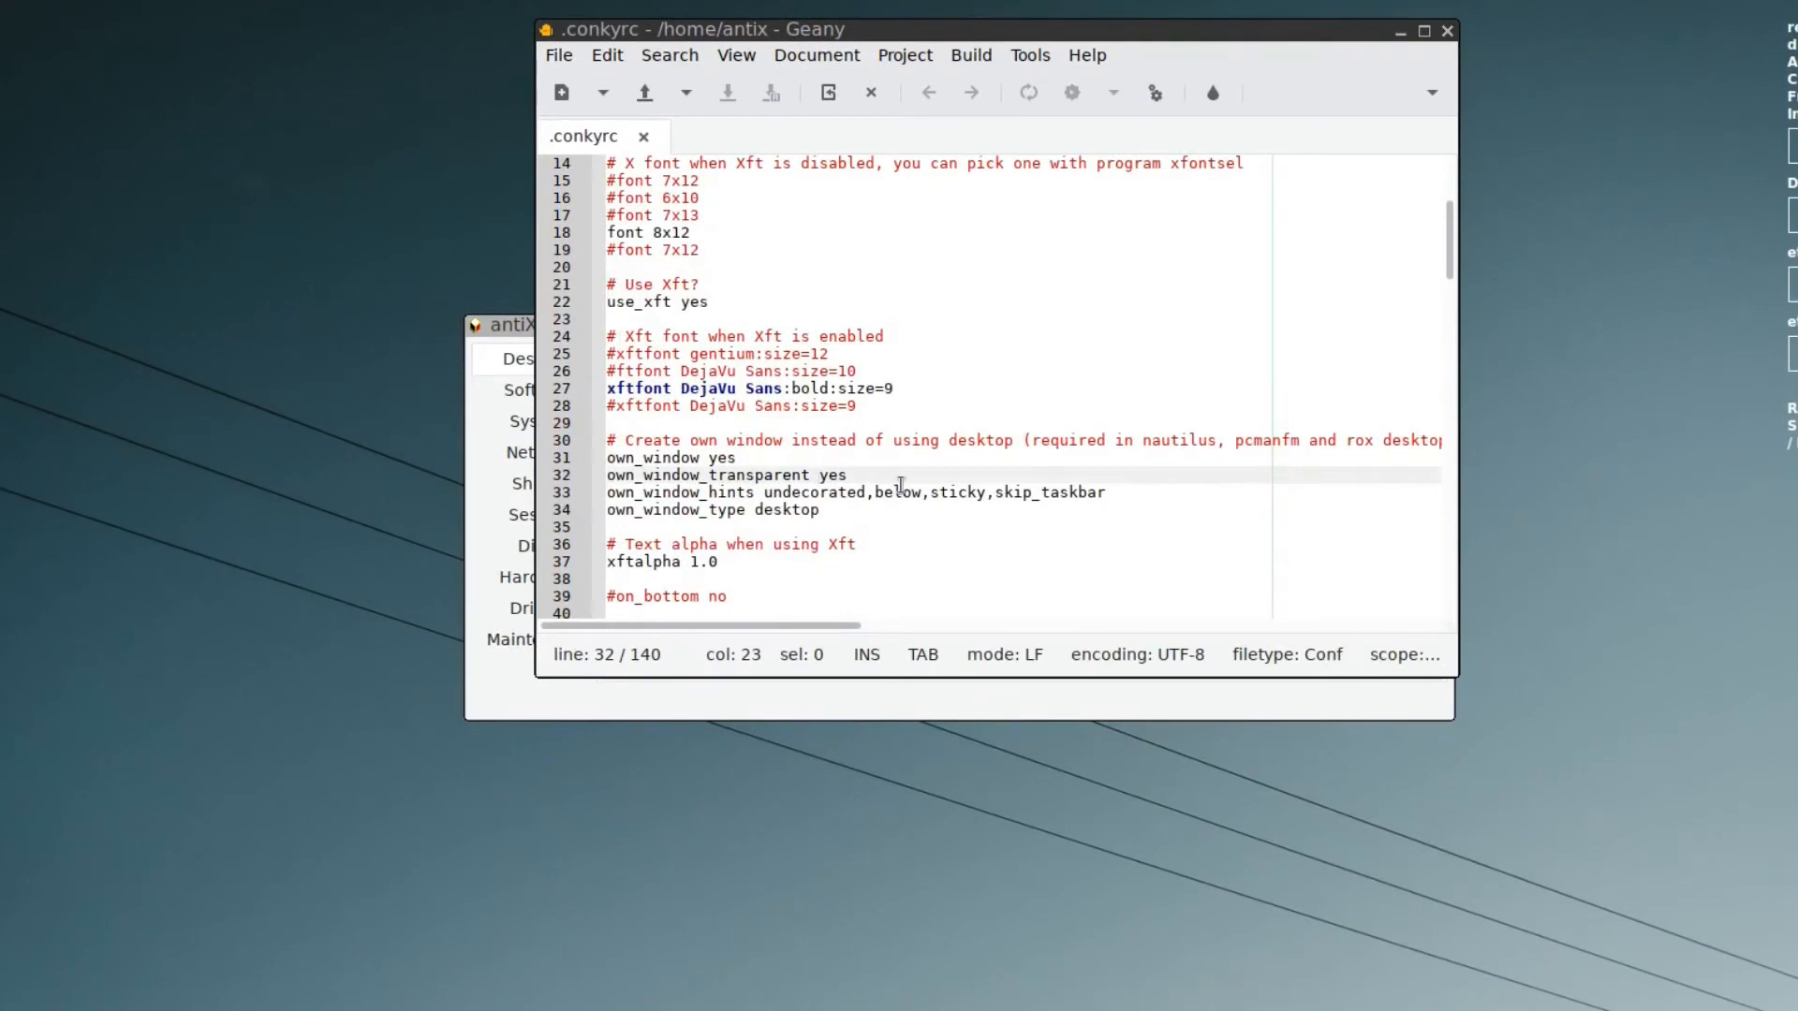
text(no)
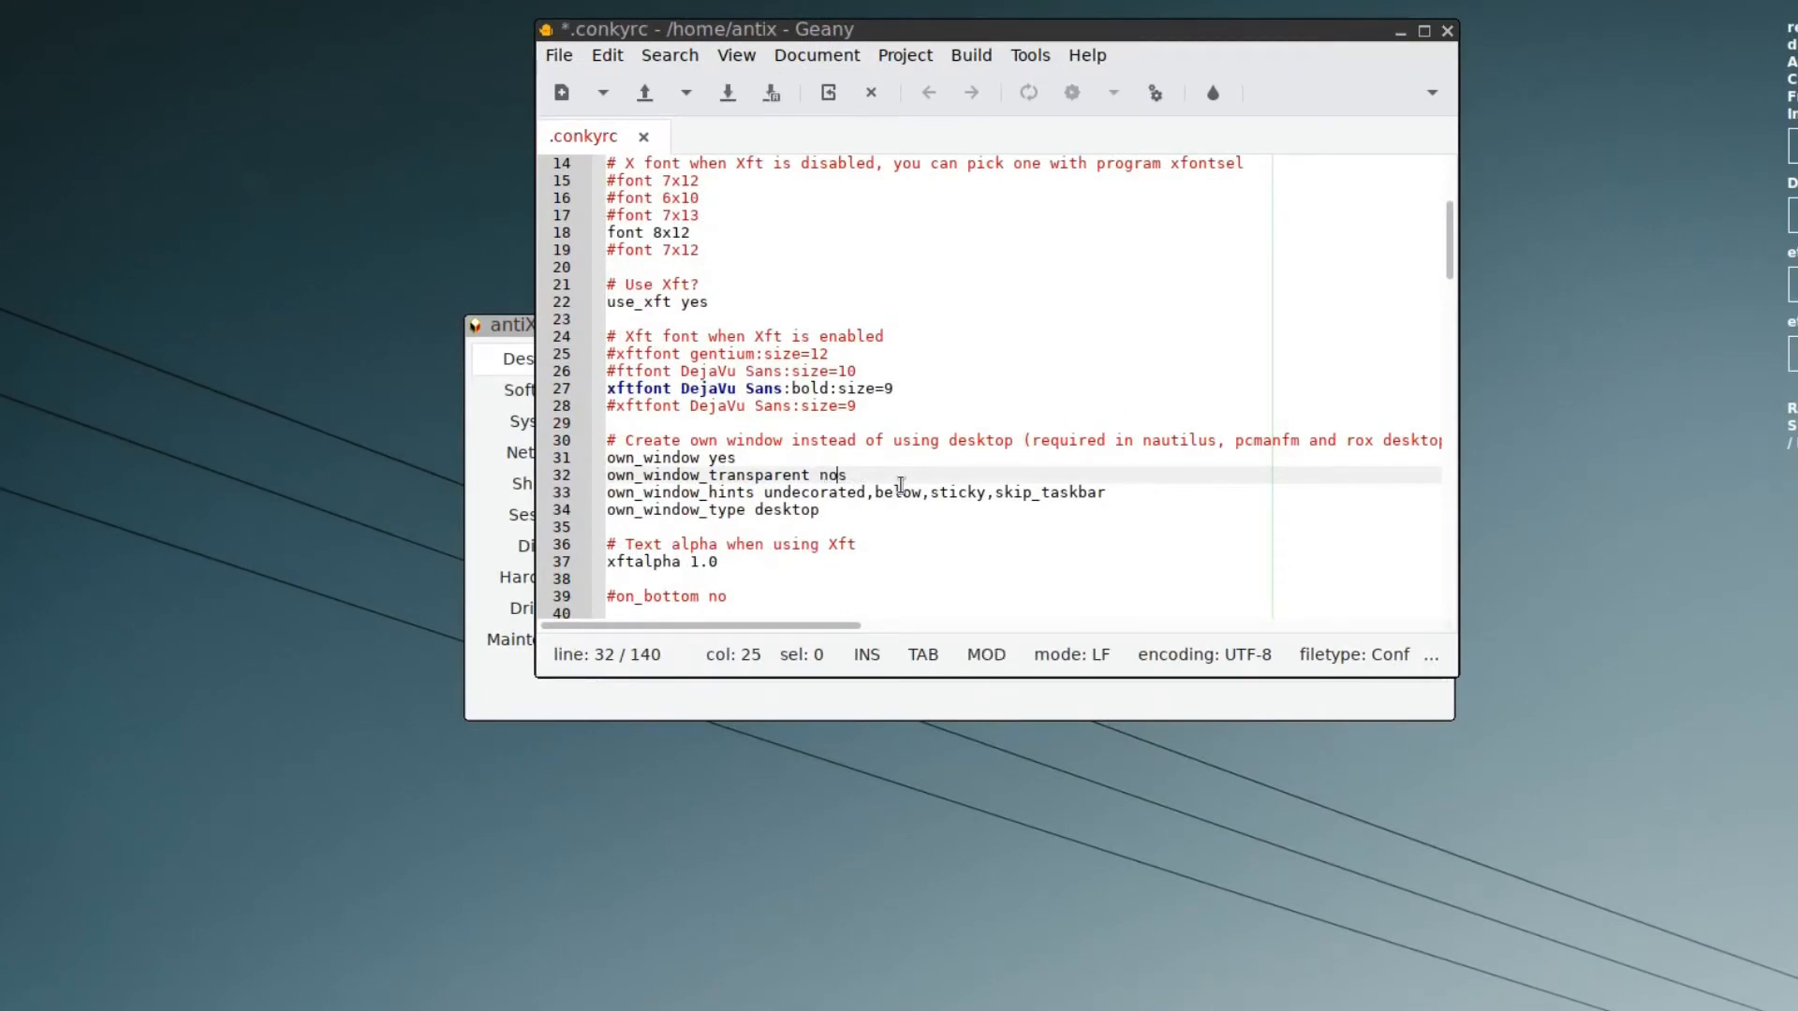
key(BackSpace)
text(o)
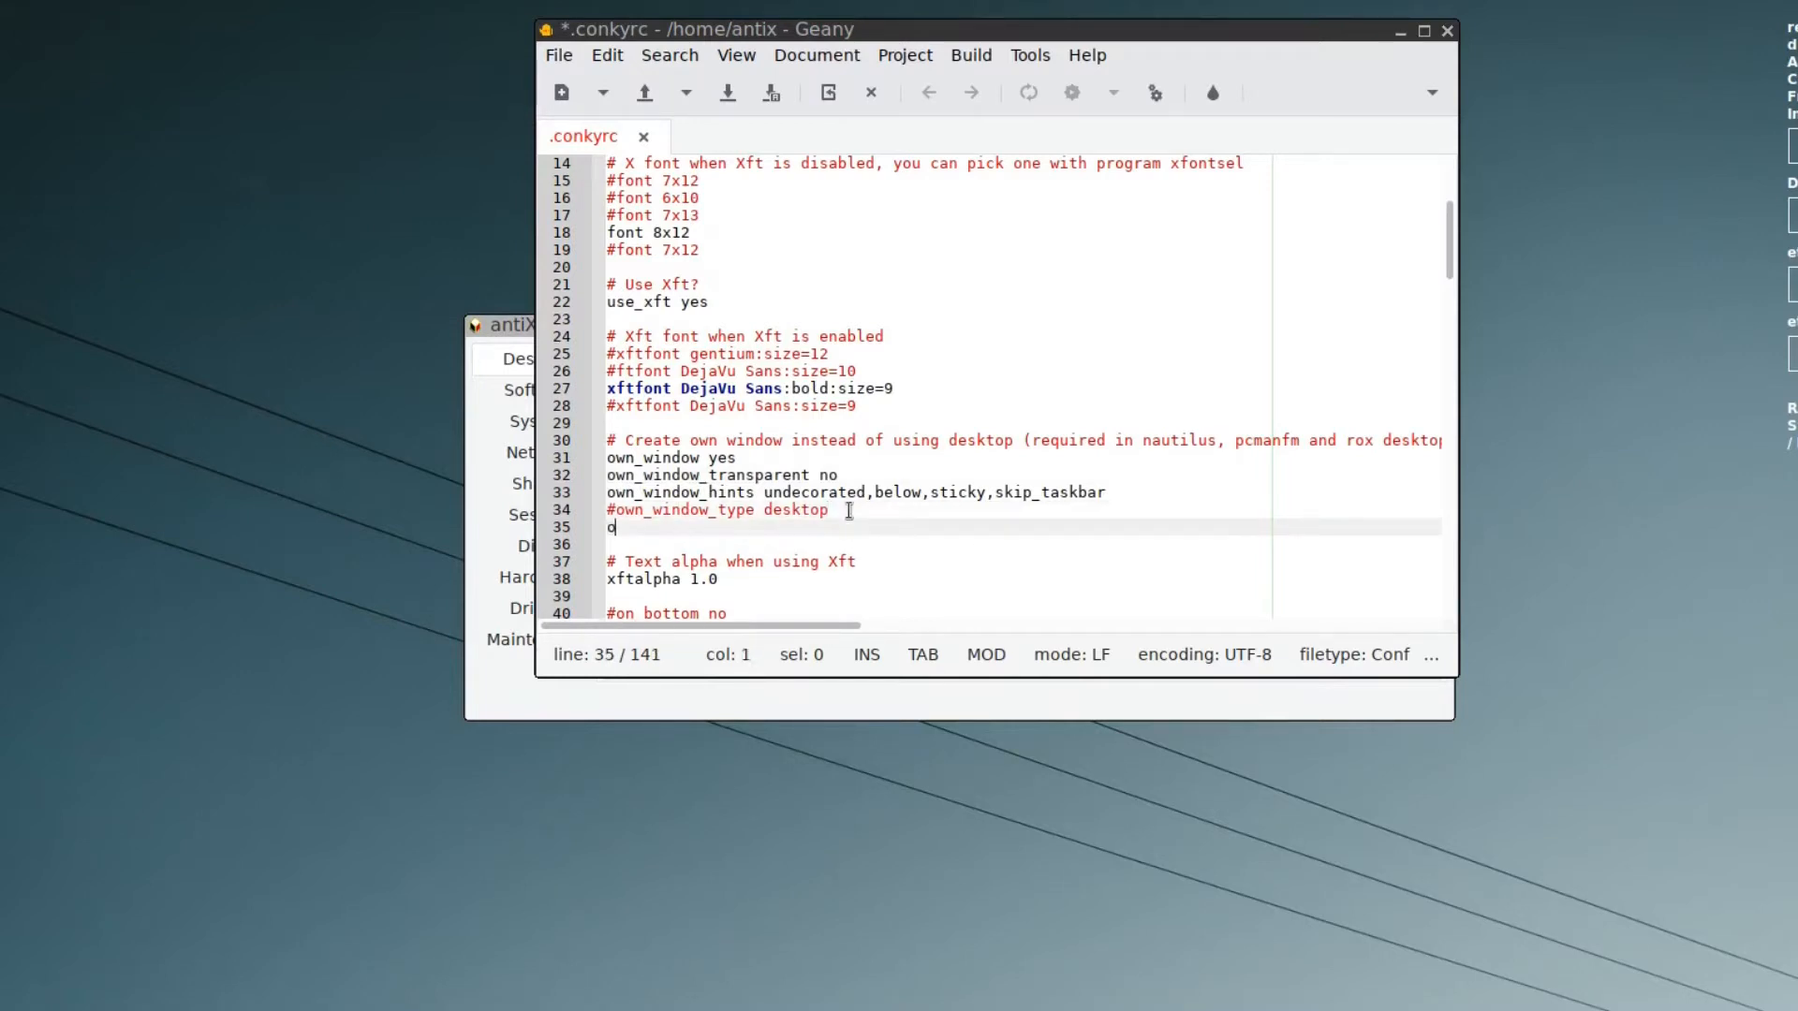
text(wn_window_colour)
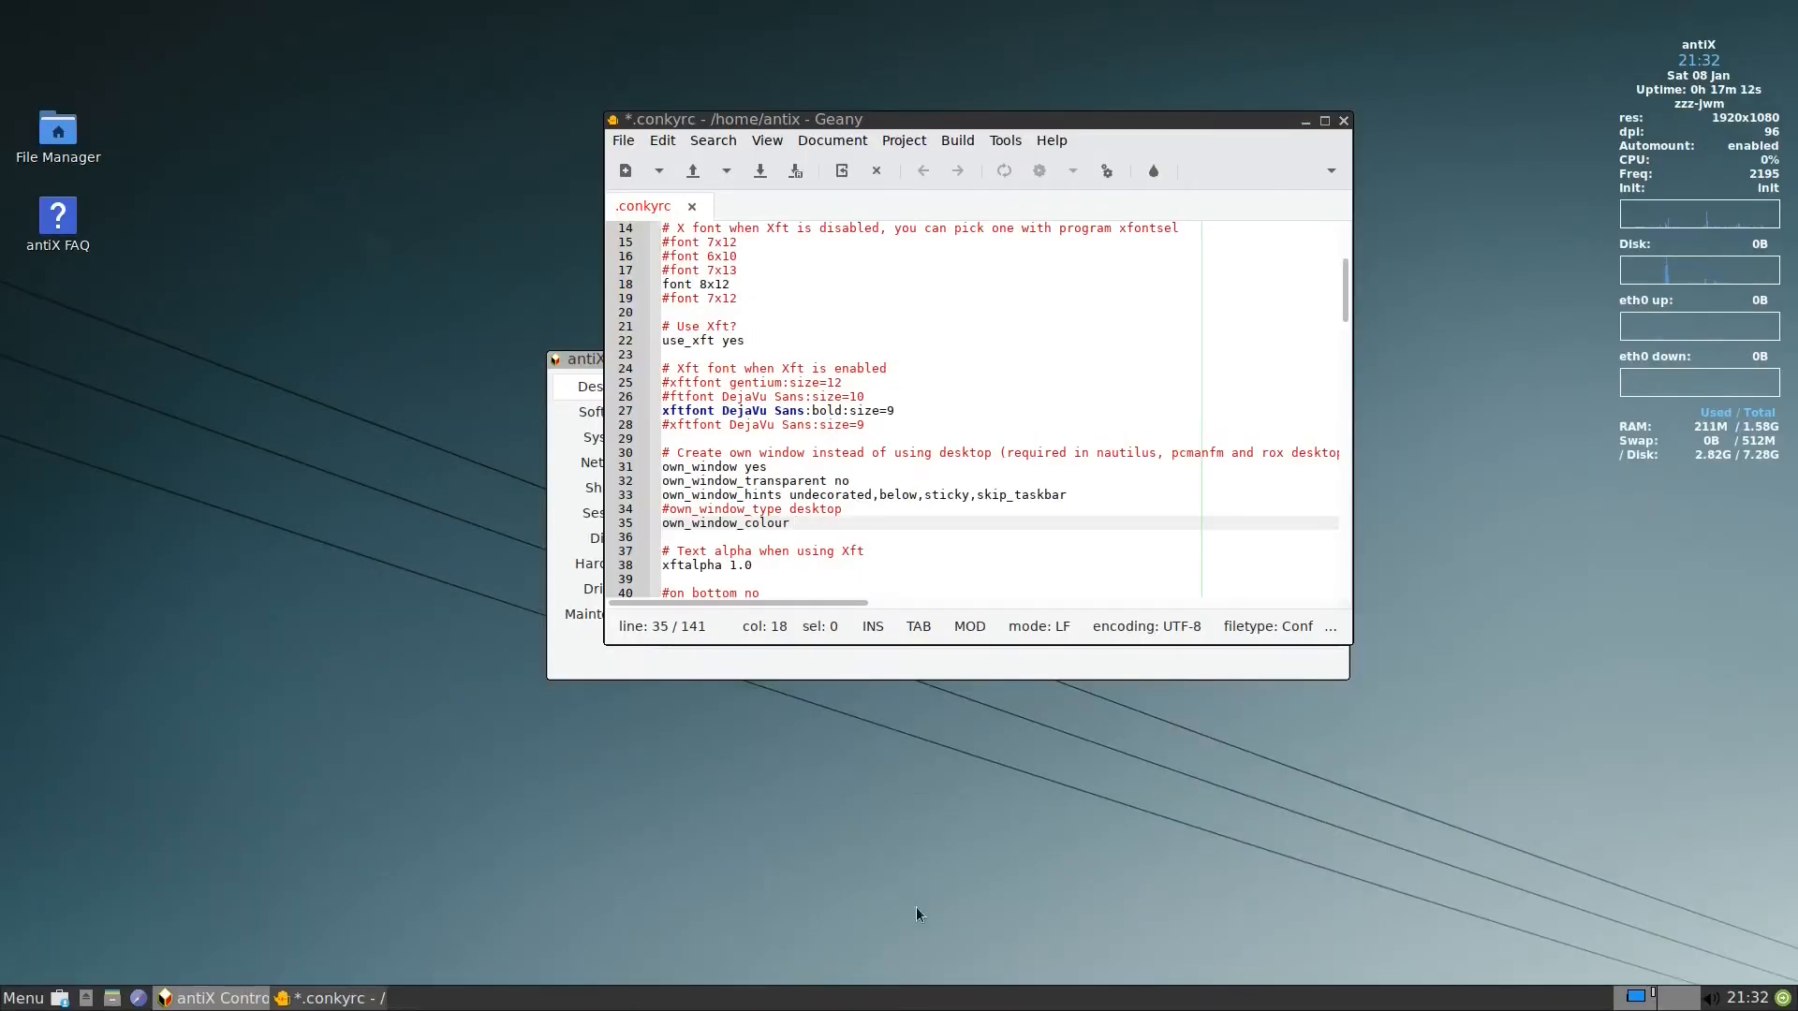
mouse_move(900, 1007)
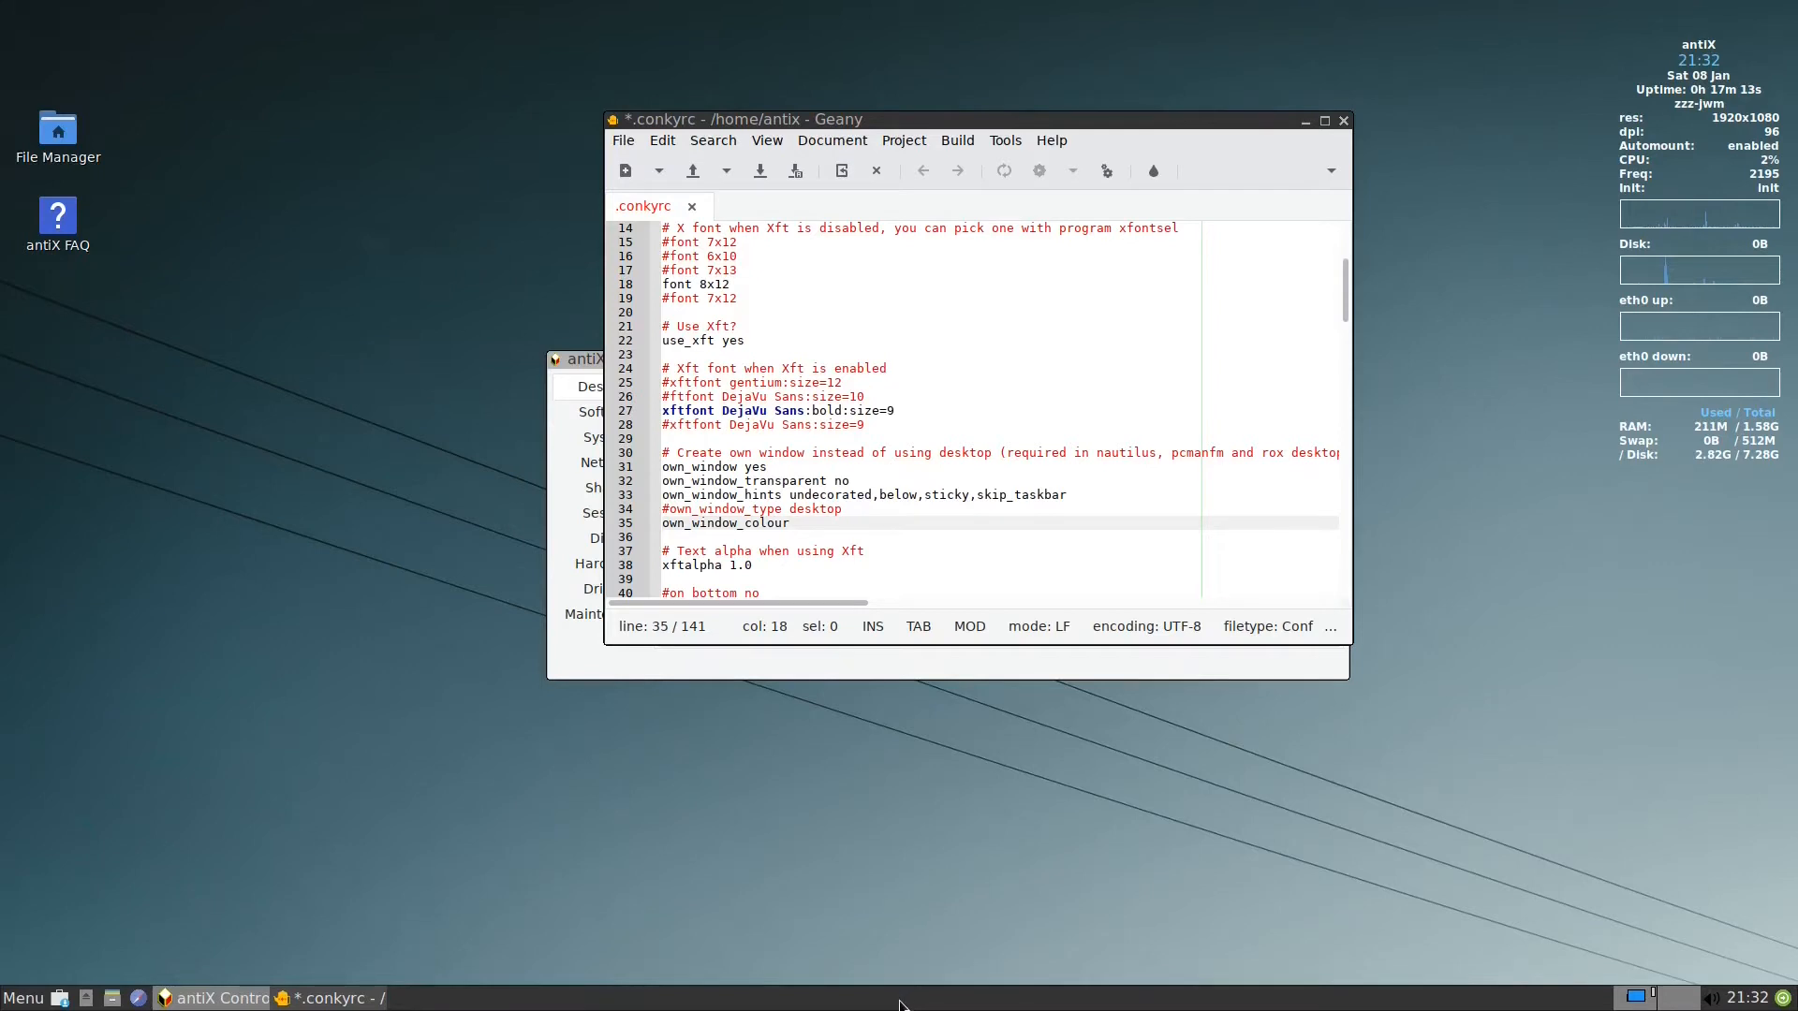
mouse_move(702, 741)
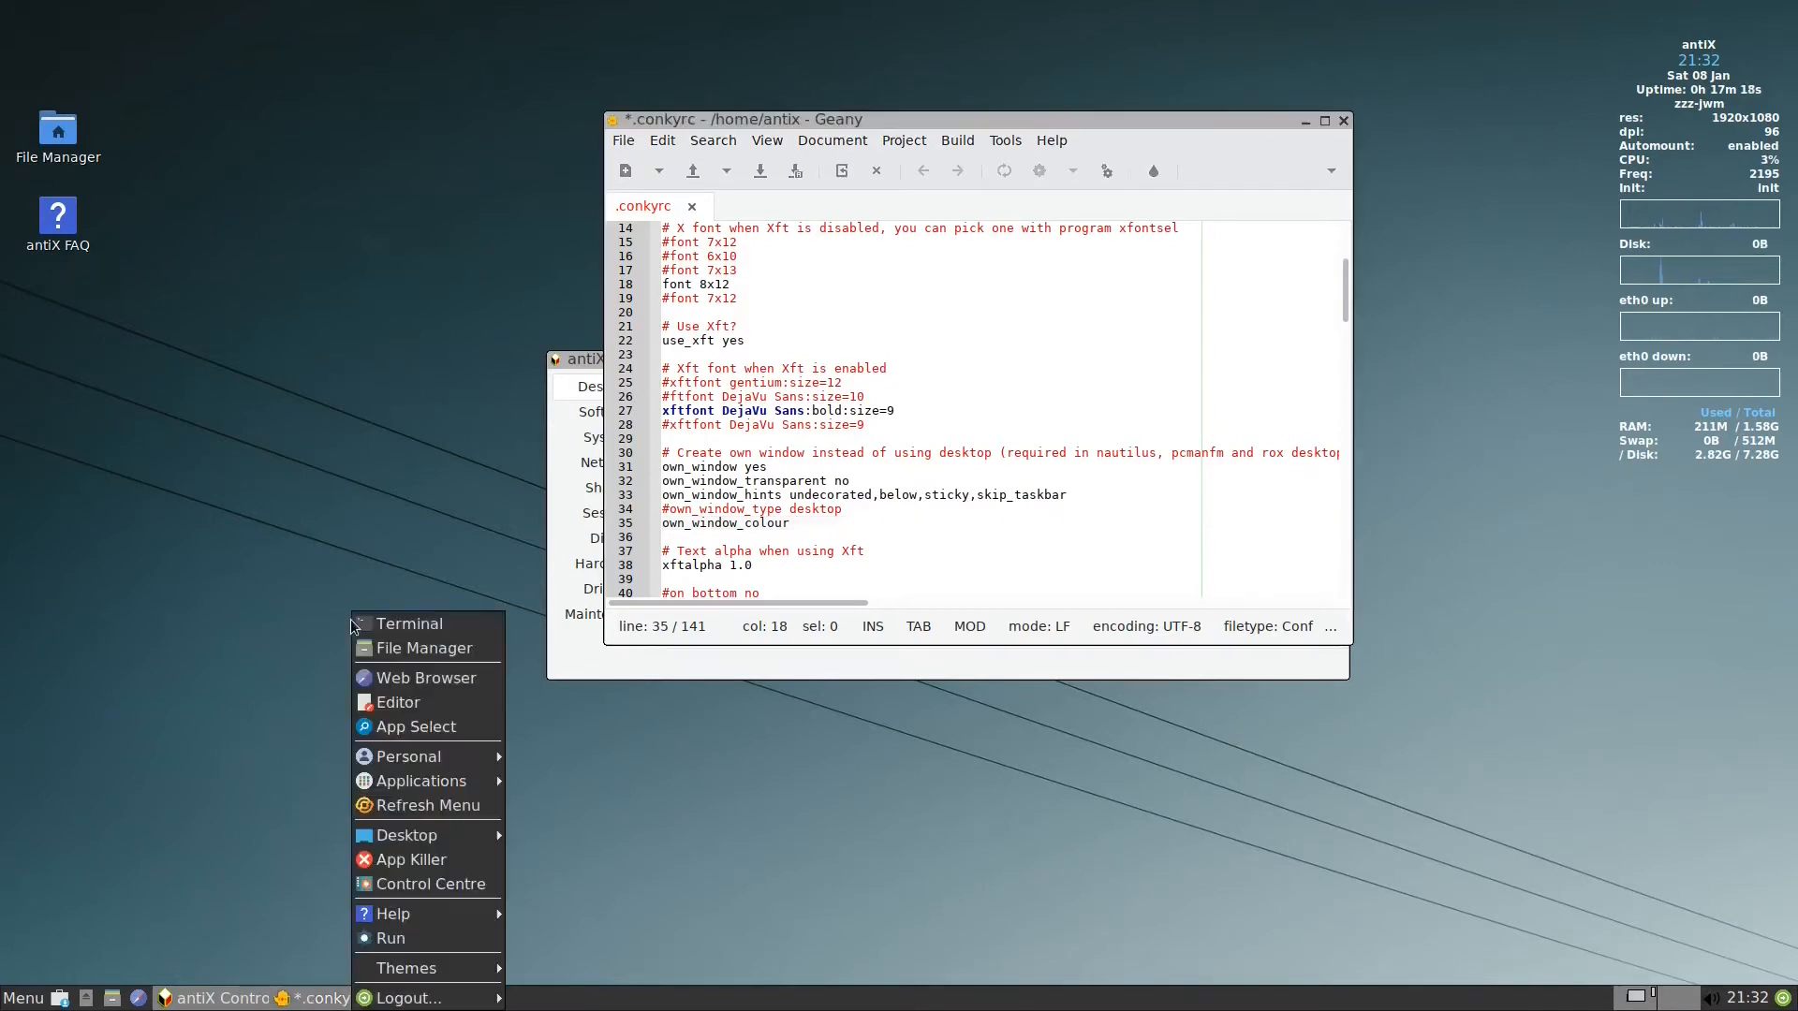
mouse_move(389, 938)
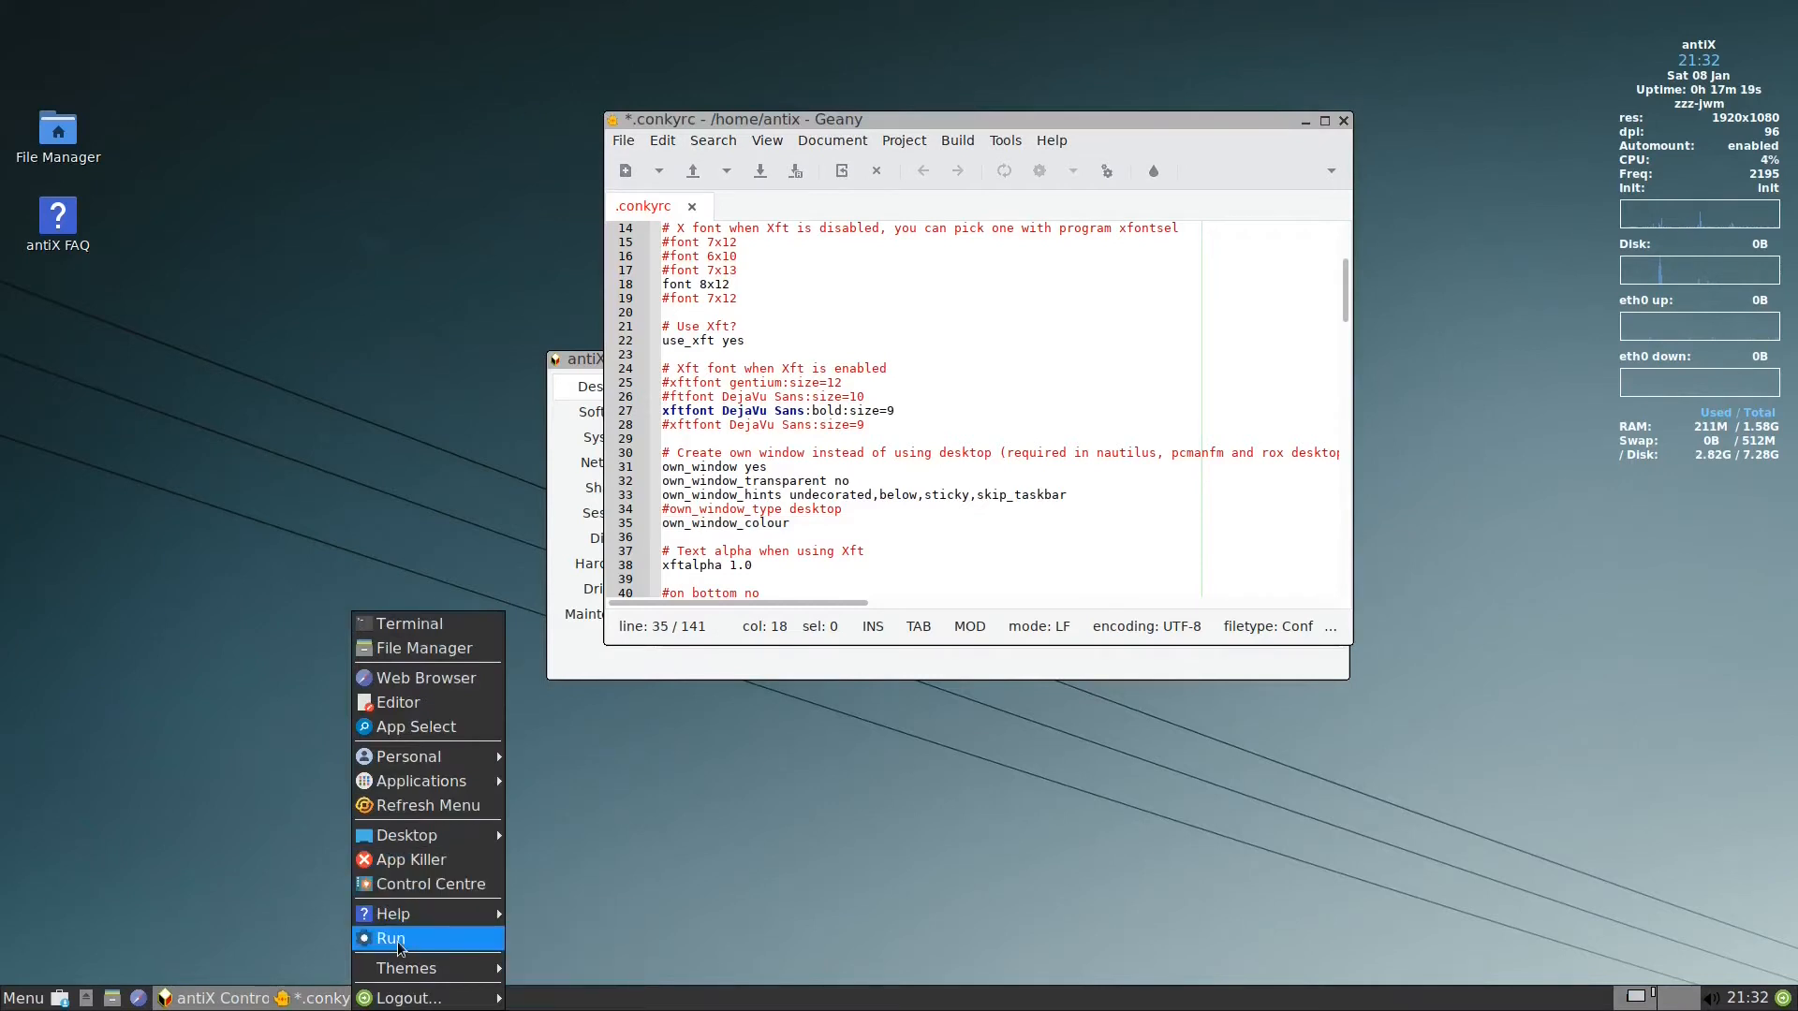
- Run the yad-color command from gExec to launch the colour picker
click(390, 938)
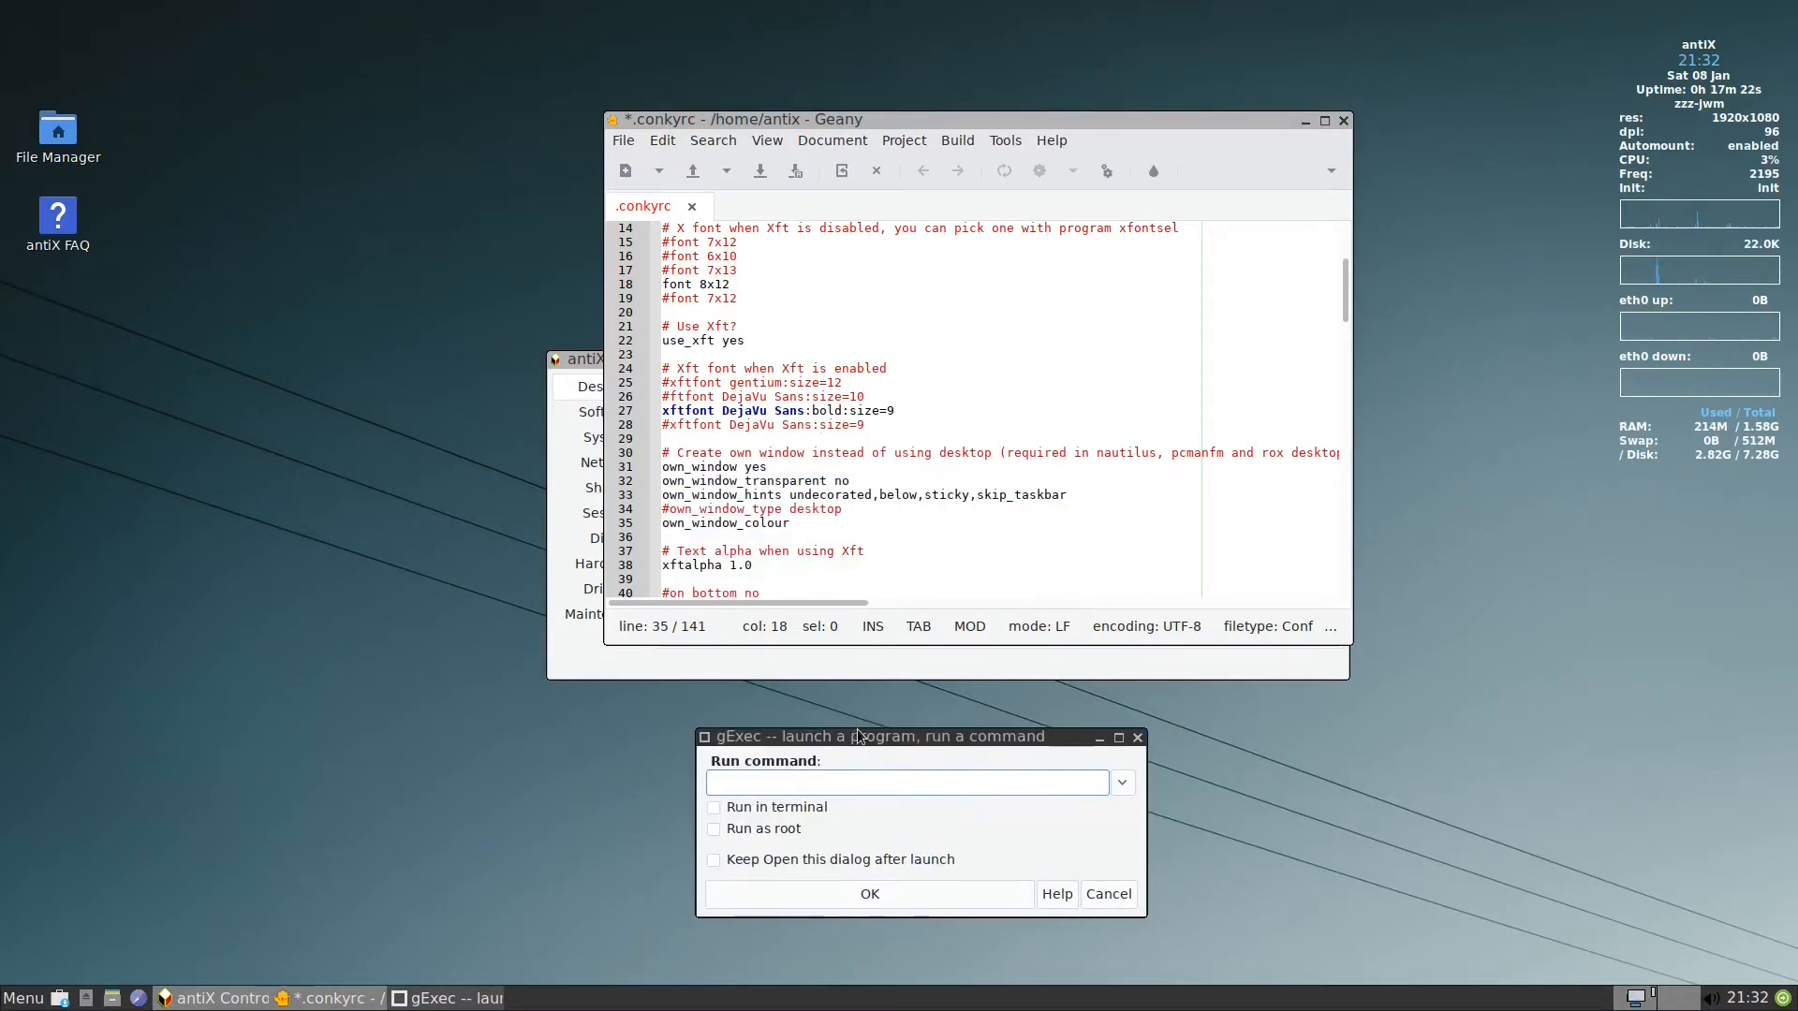
text(y)
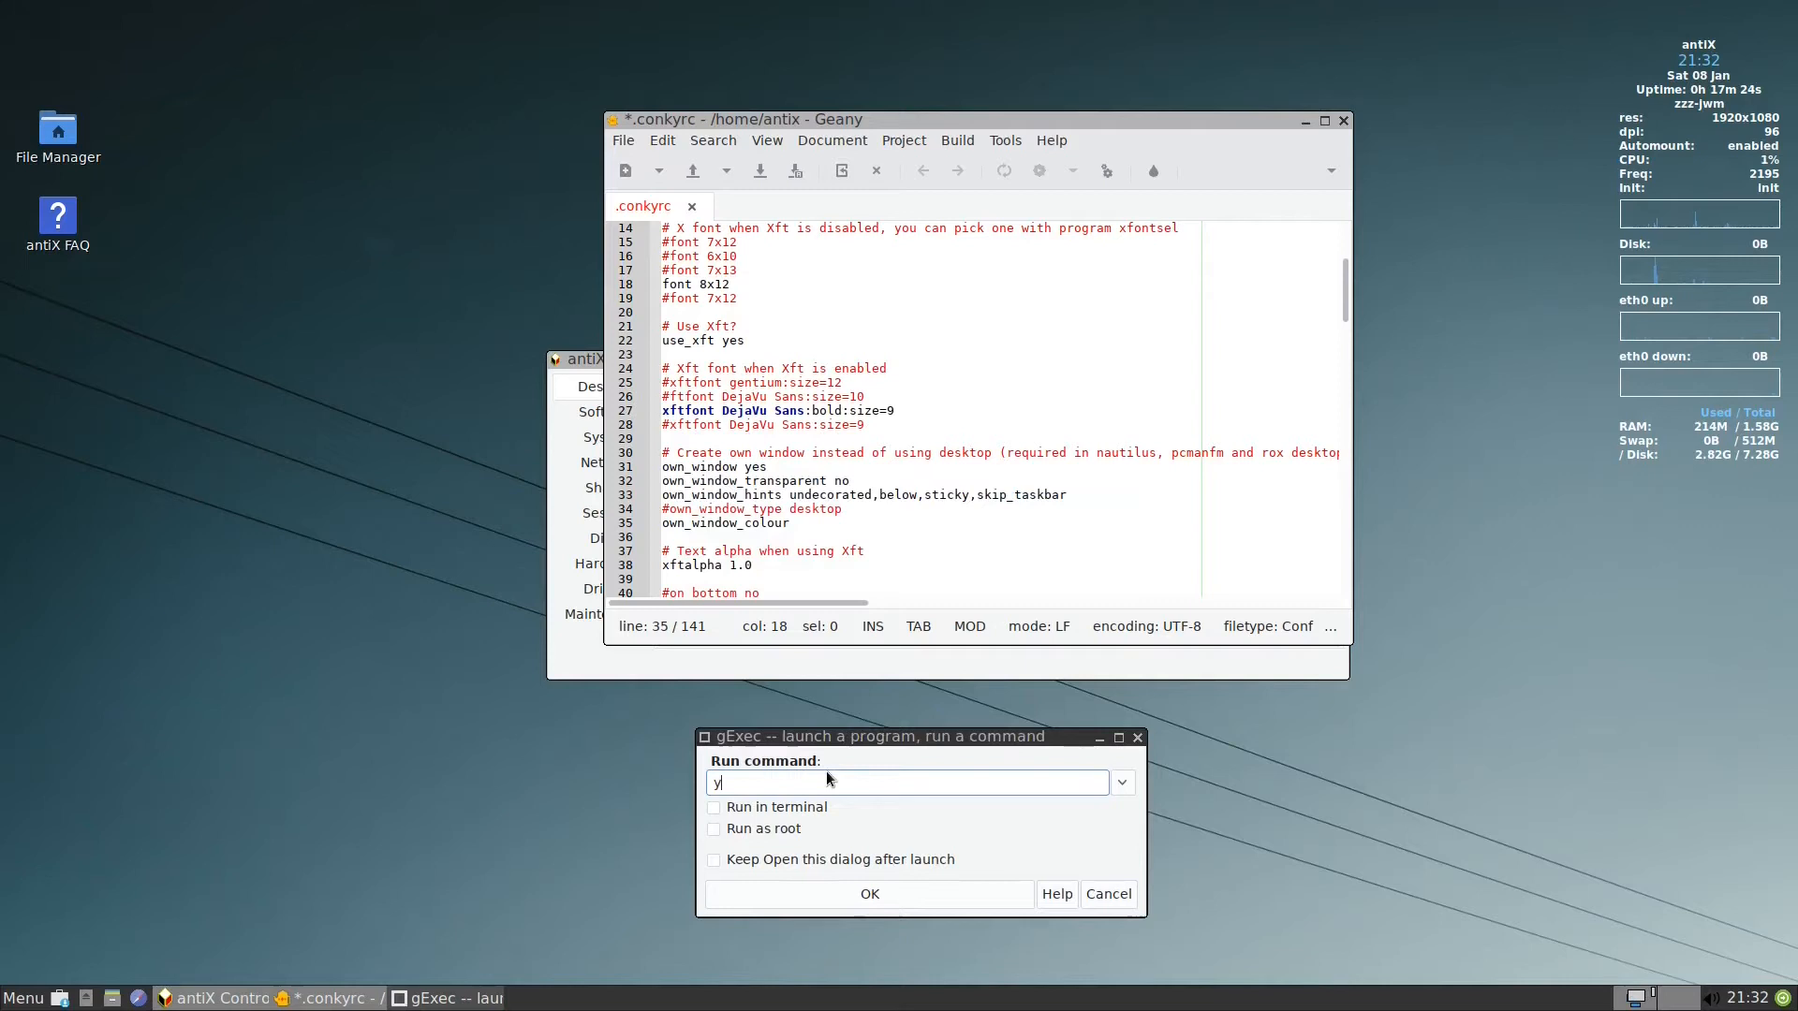
text(ad-color)
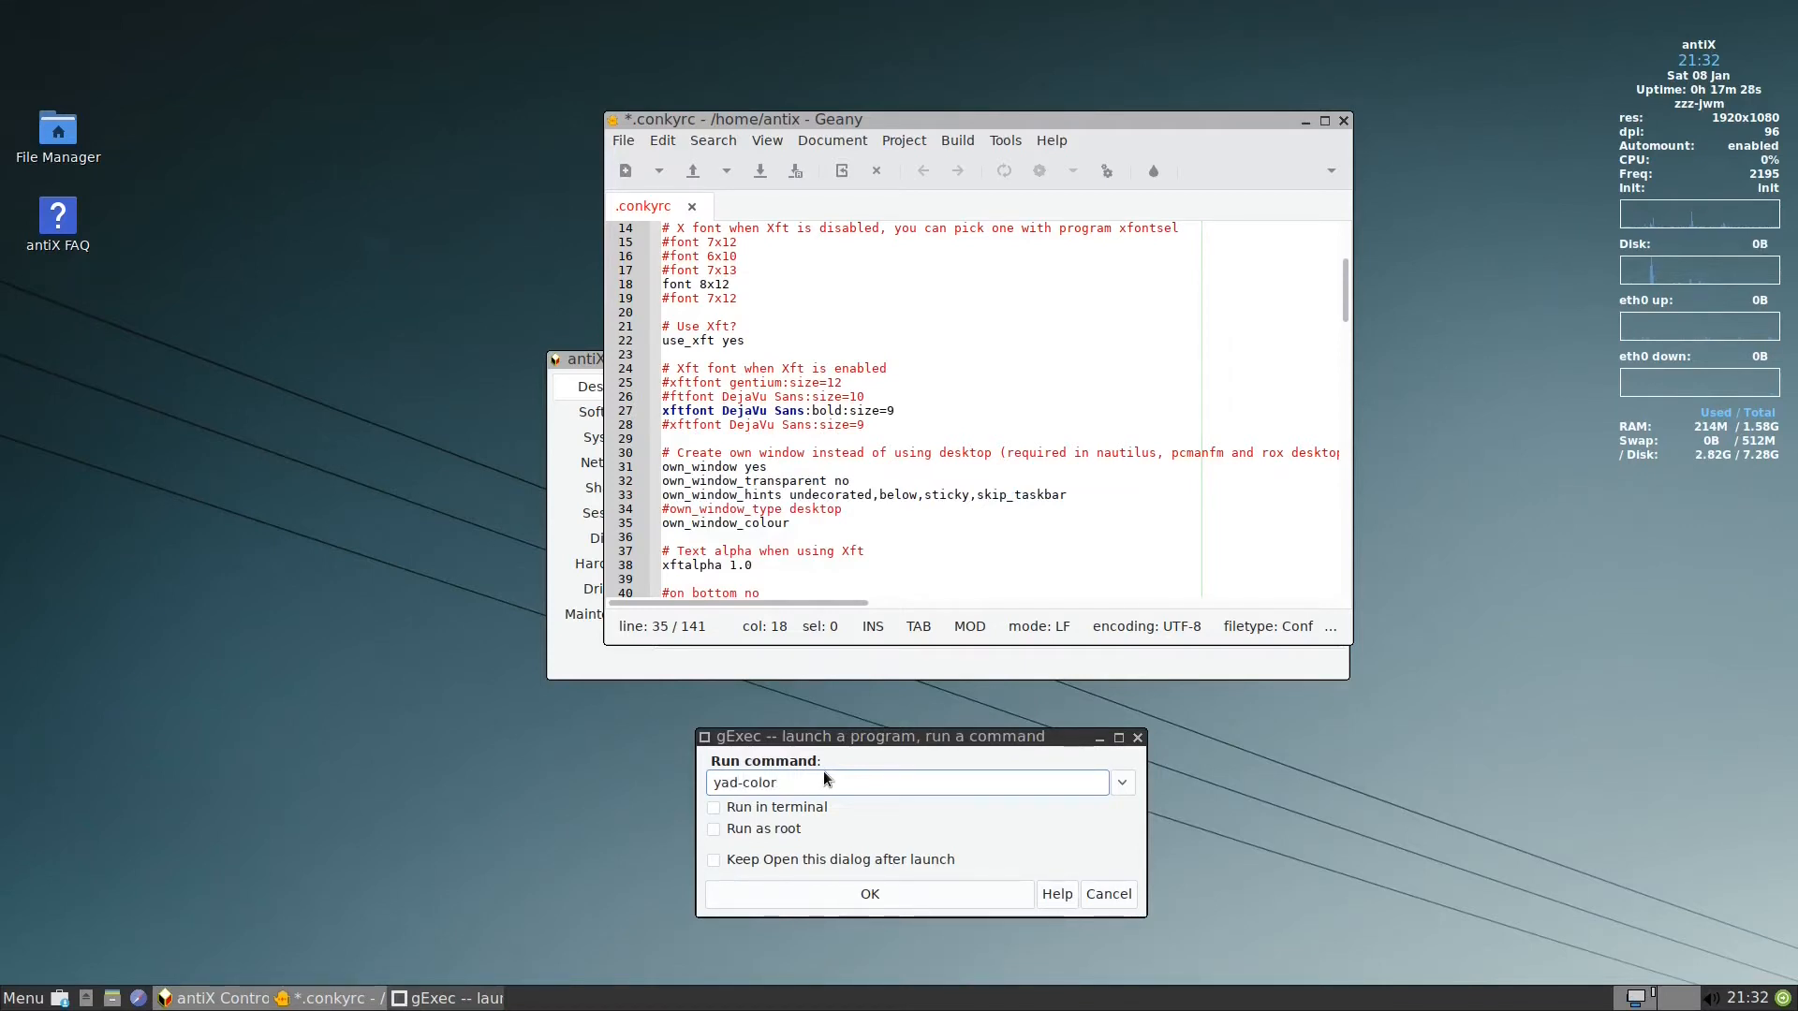
click(867, 893)
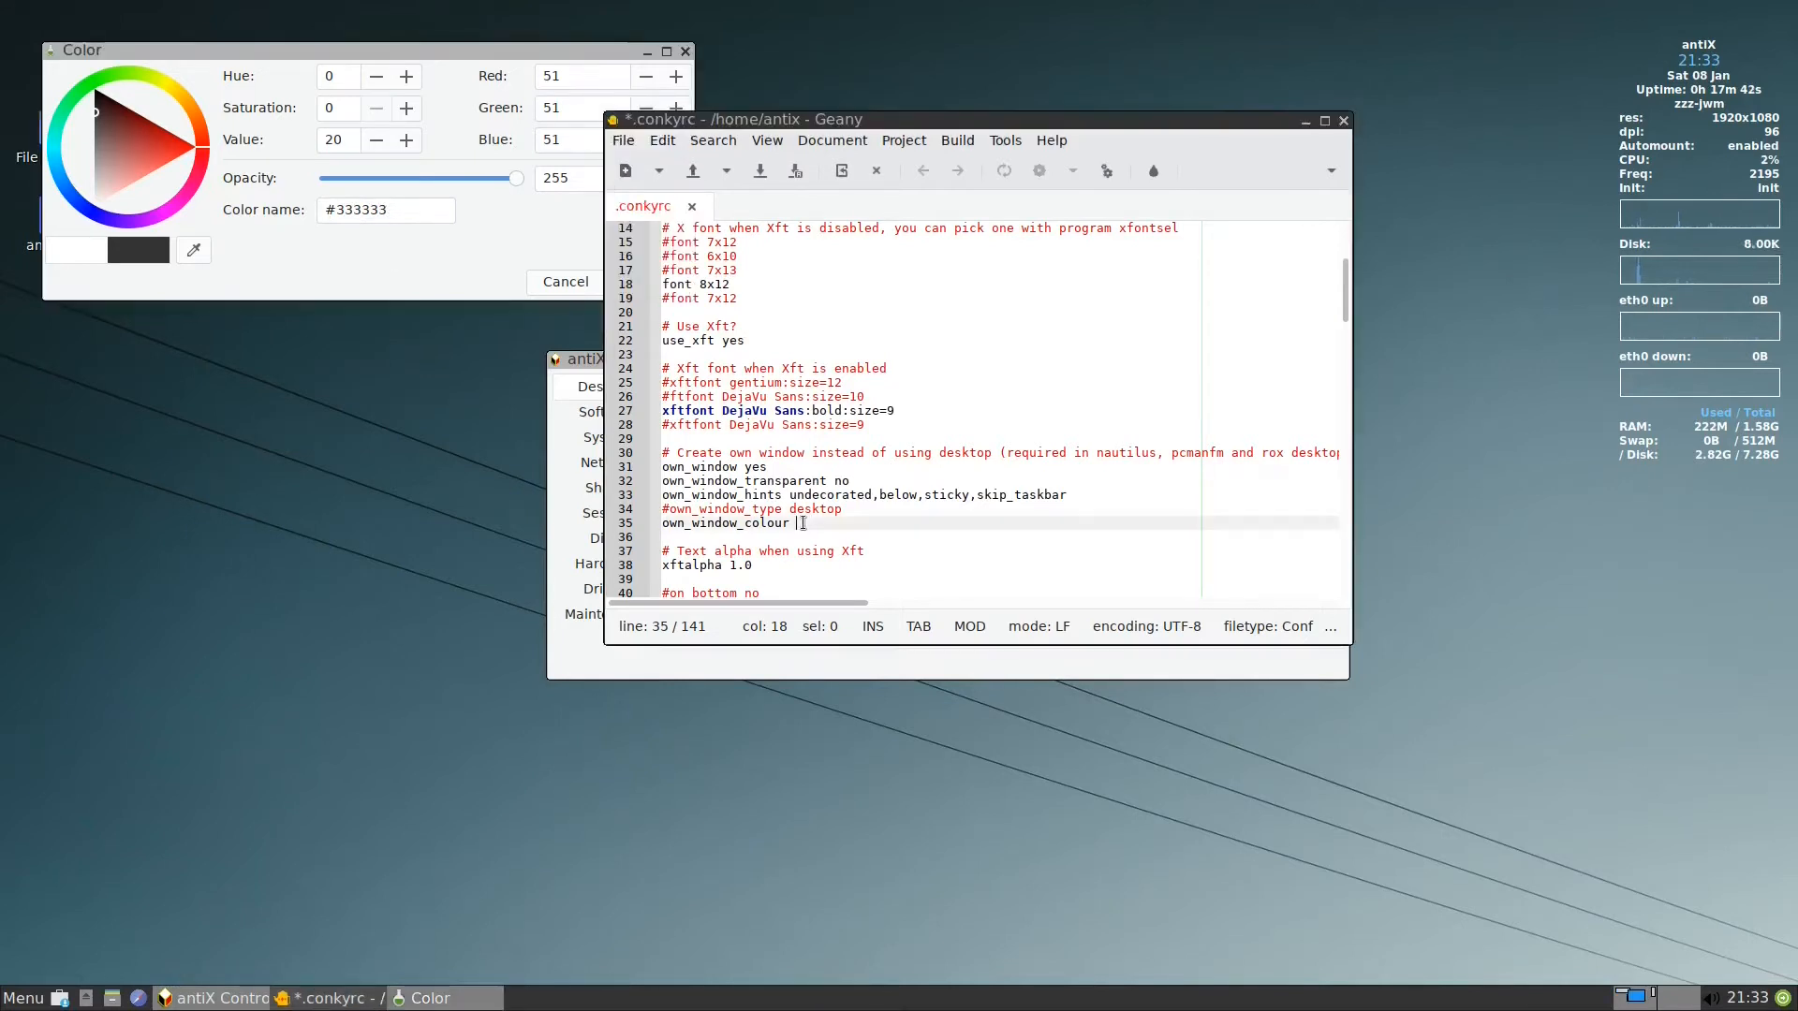
- Set own_window_colour to 333333 in .conkyrc and save it
text(333333)
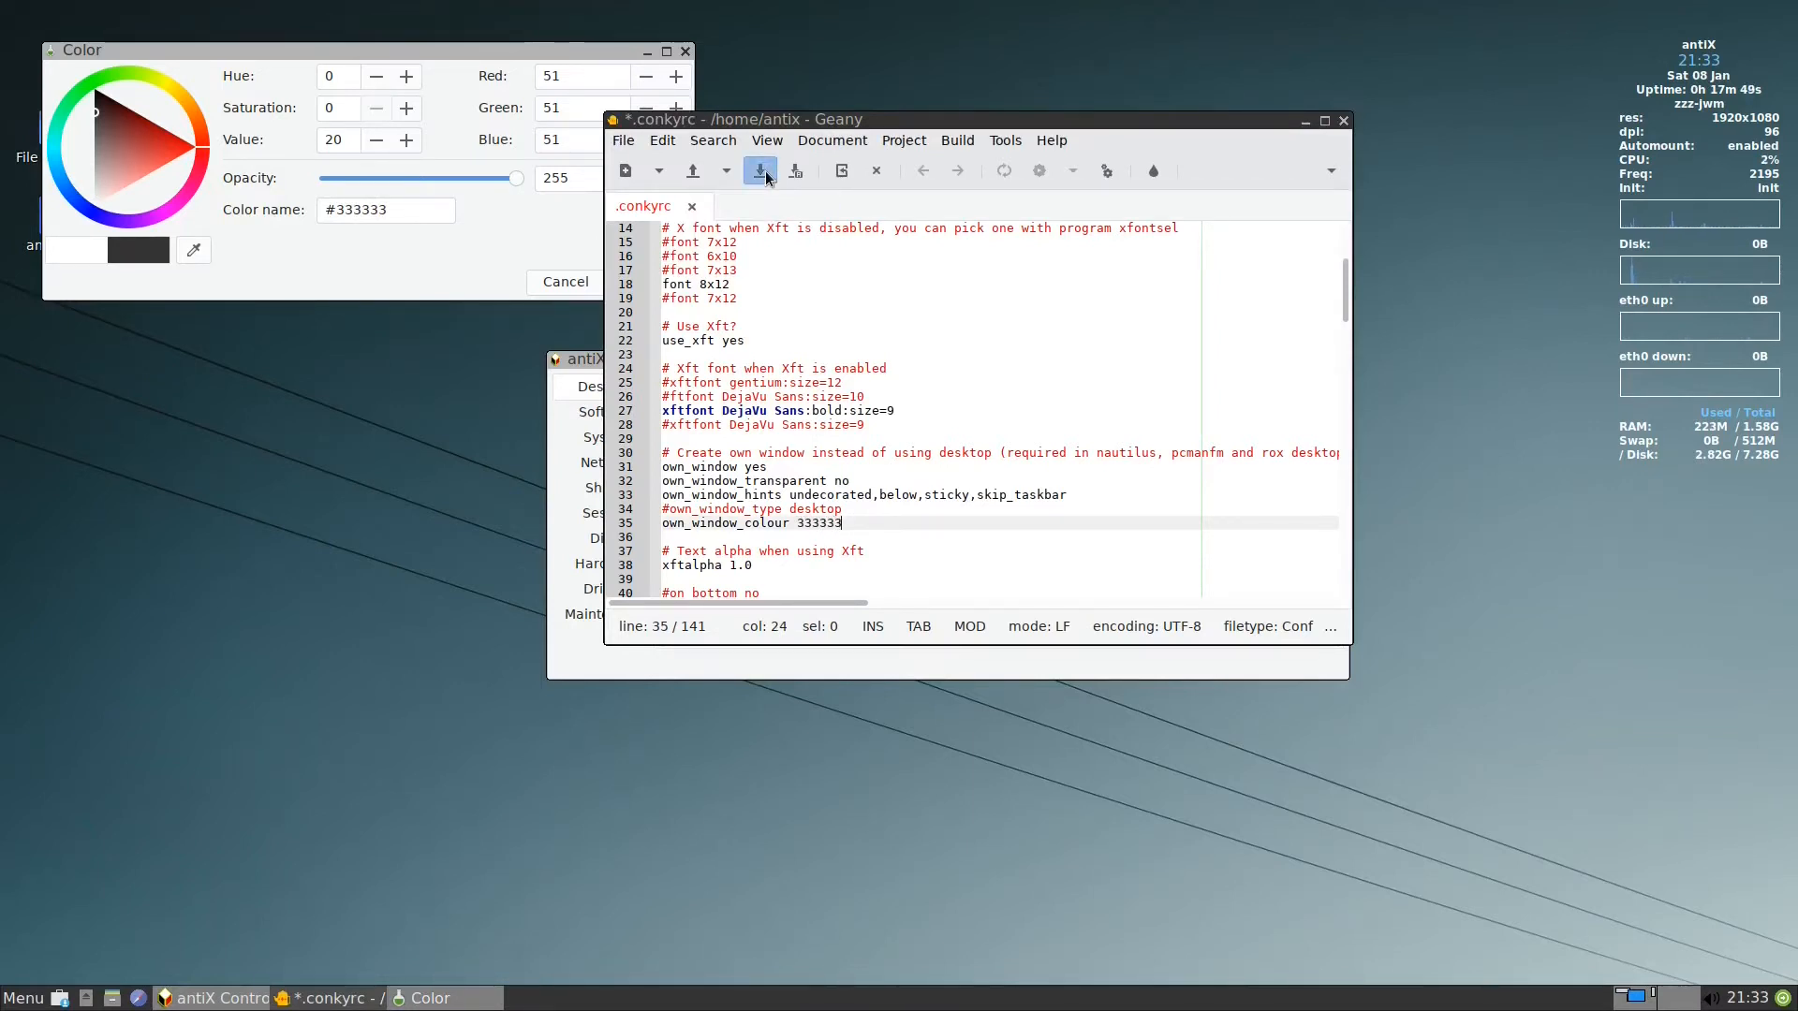
click(763, 170)
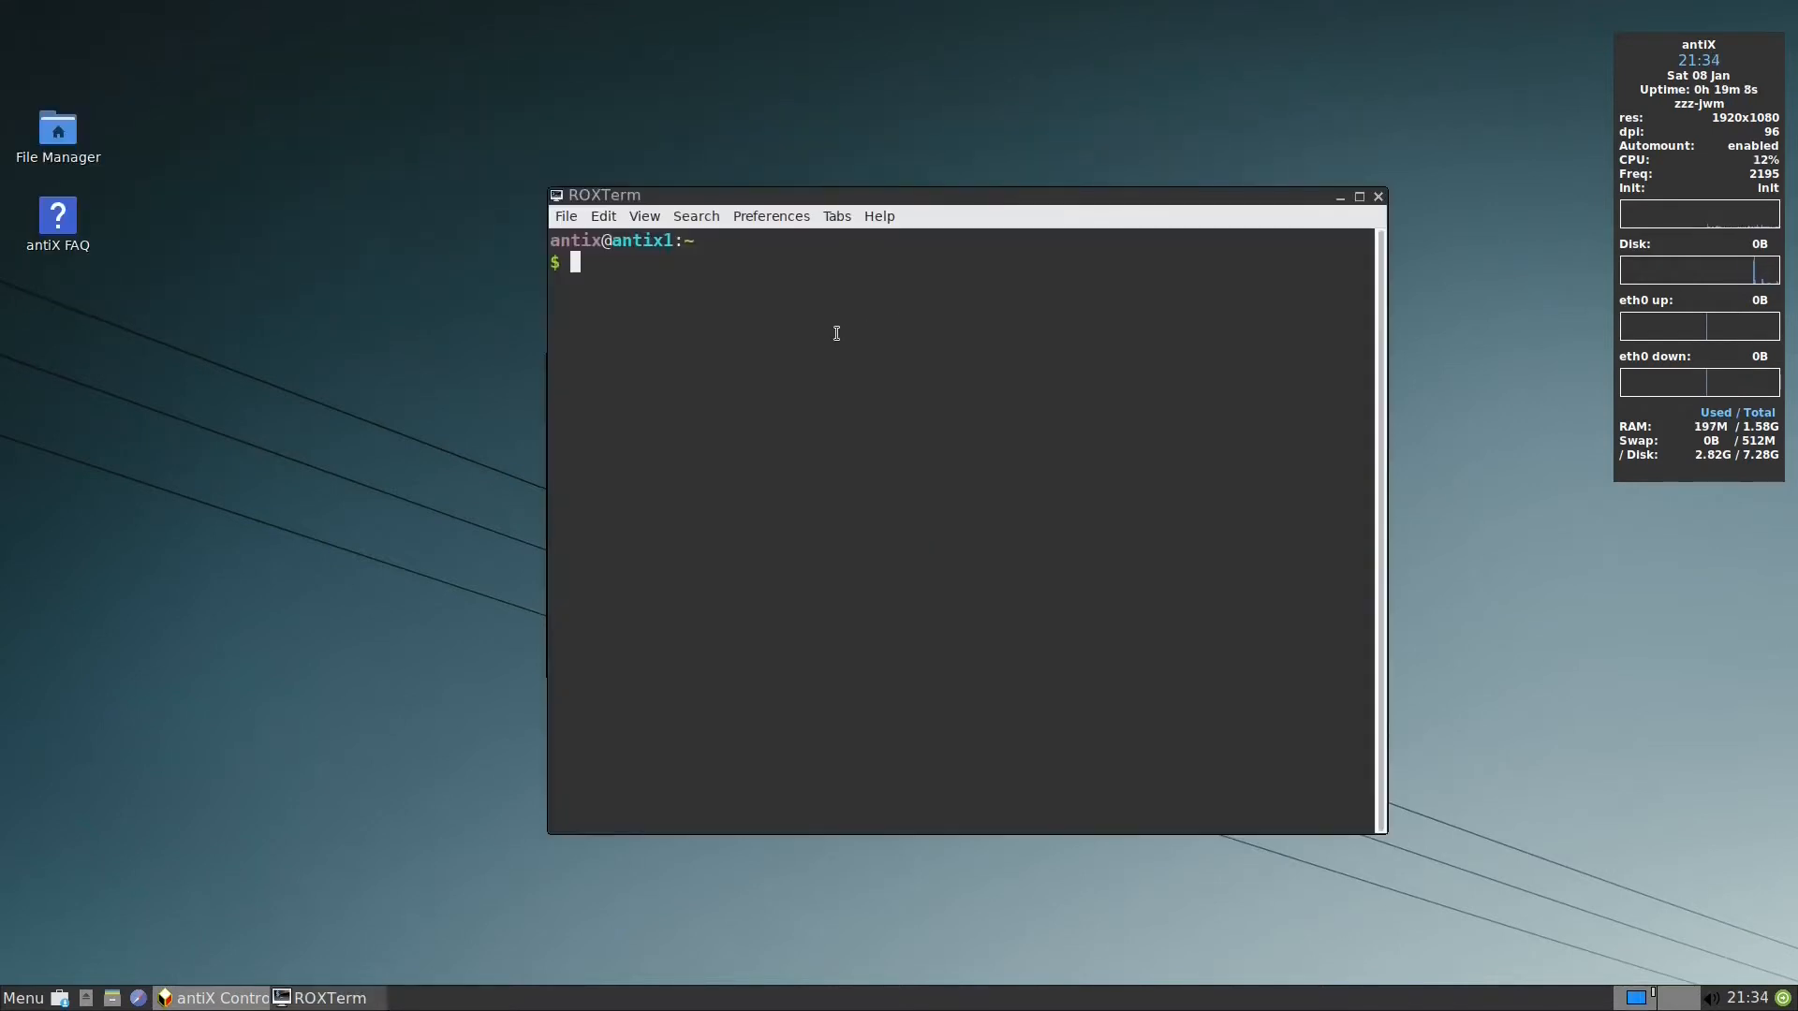
mouse_move(749, 356)
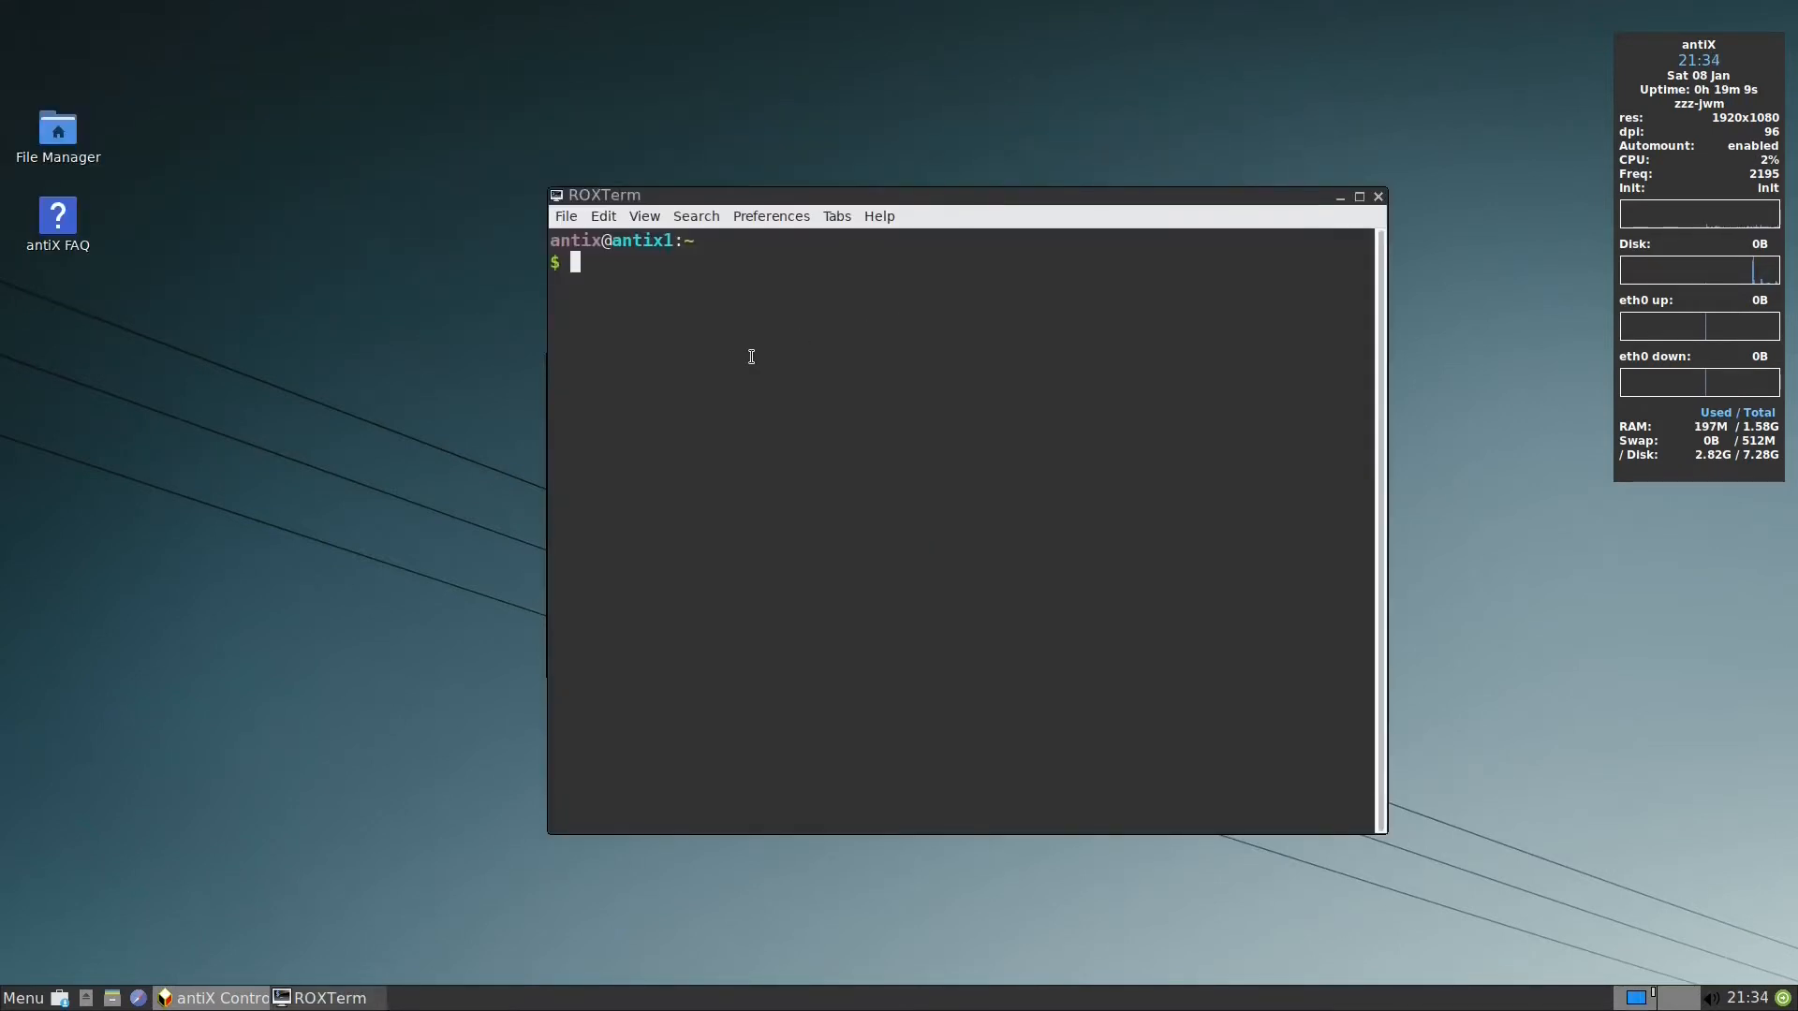
- Enter curl wttr.in/london at the ROXTerm prompt
text(c)
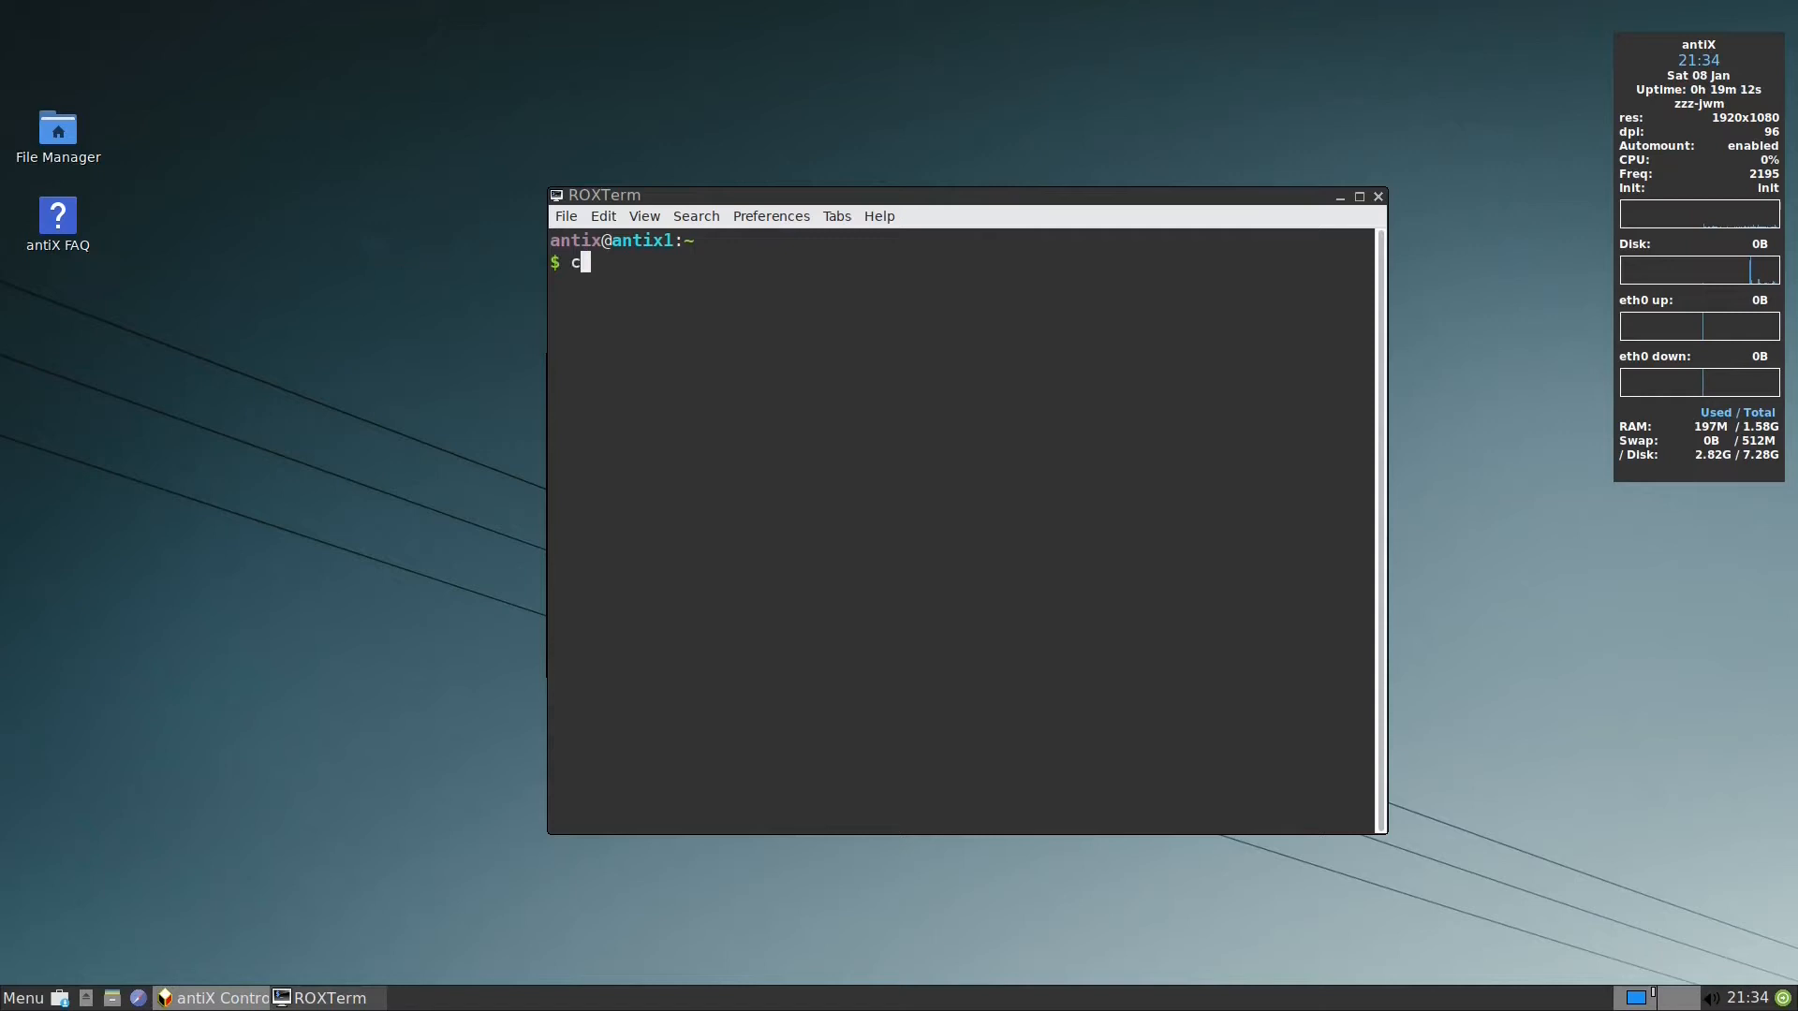
text(ur)
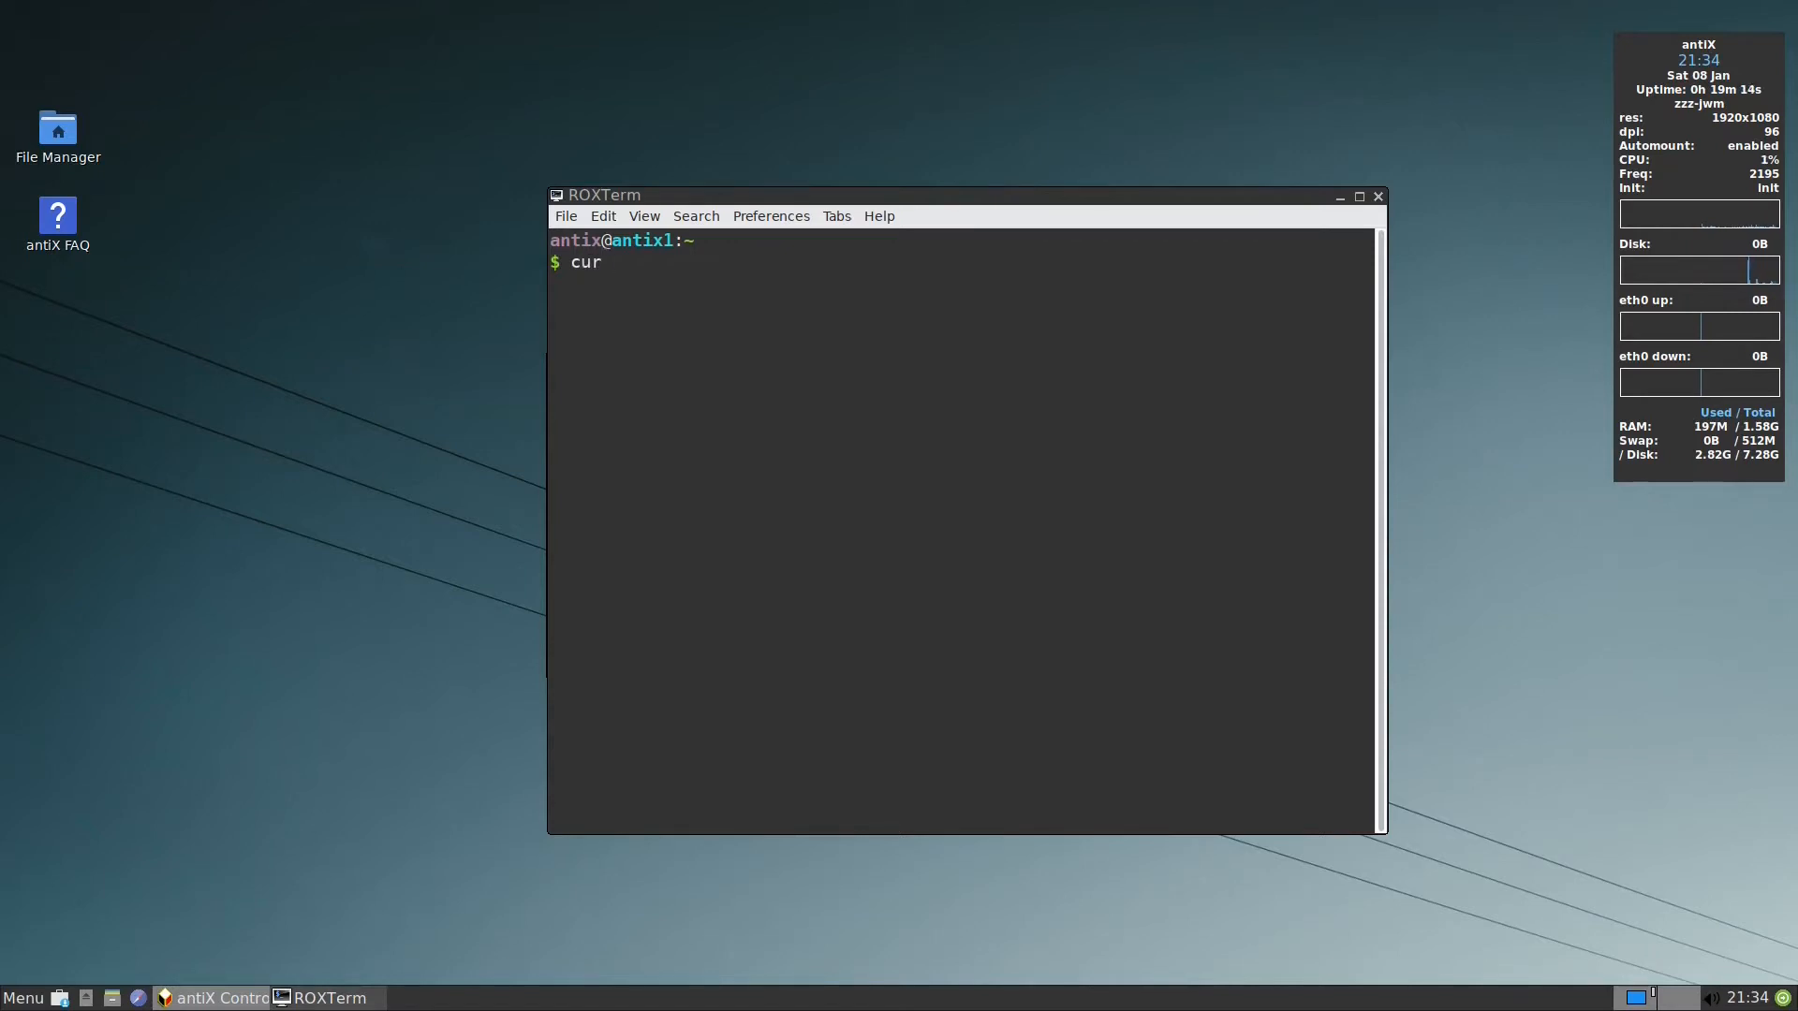
text(l)
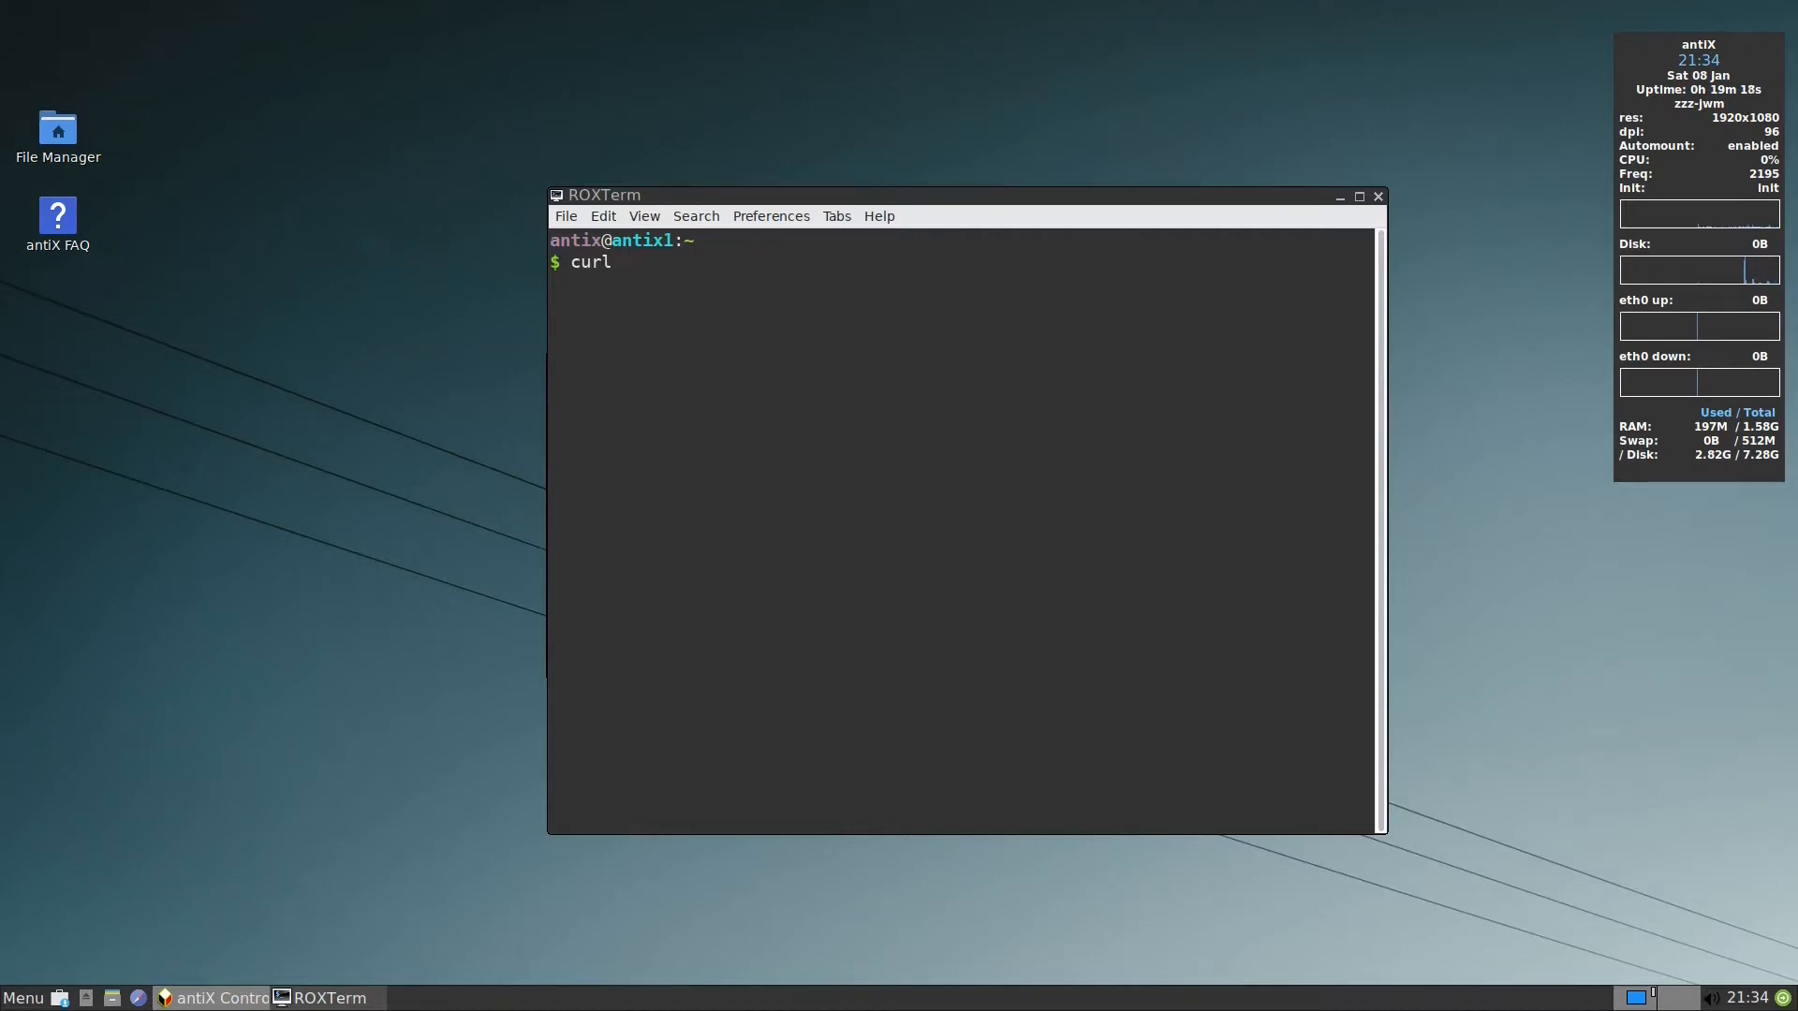
text(wt)
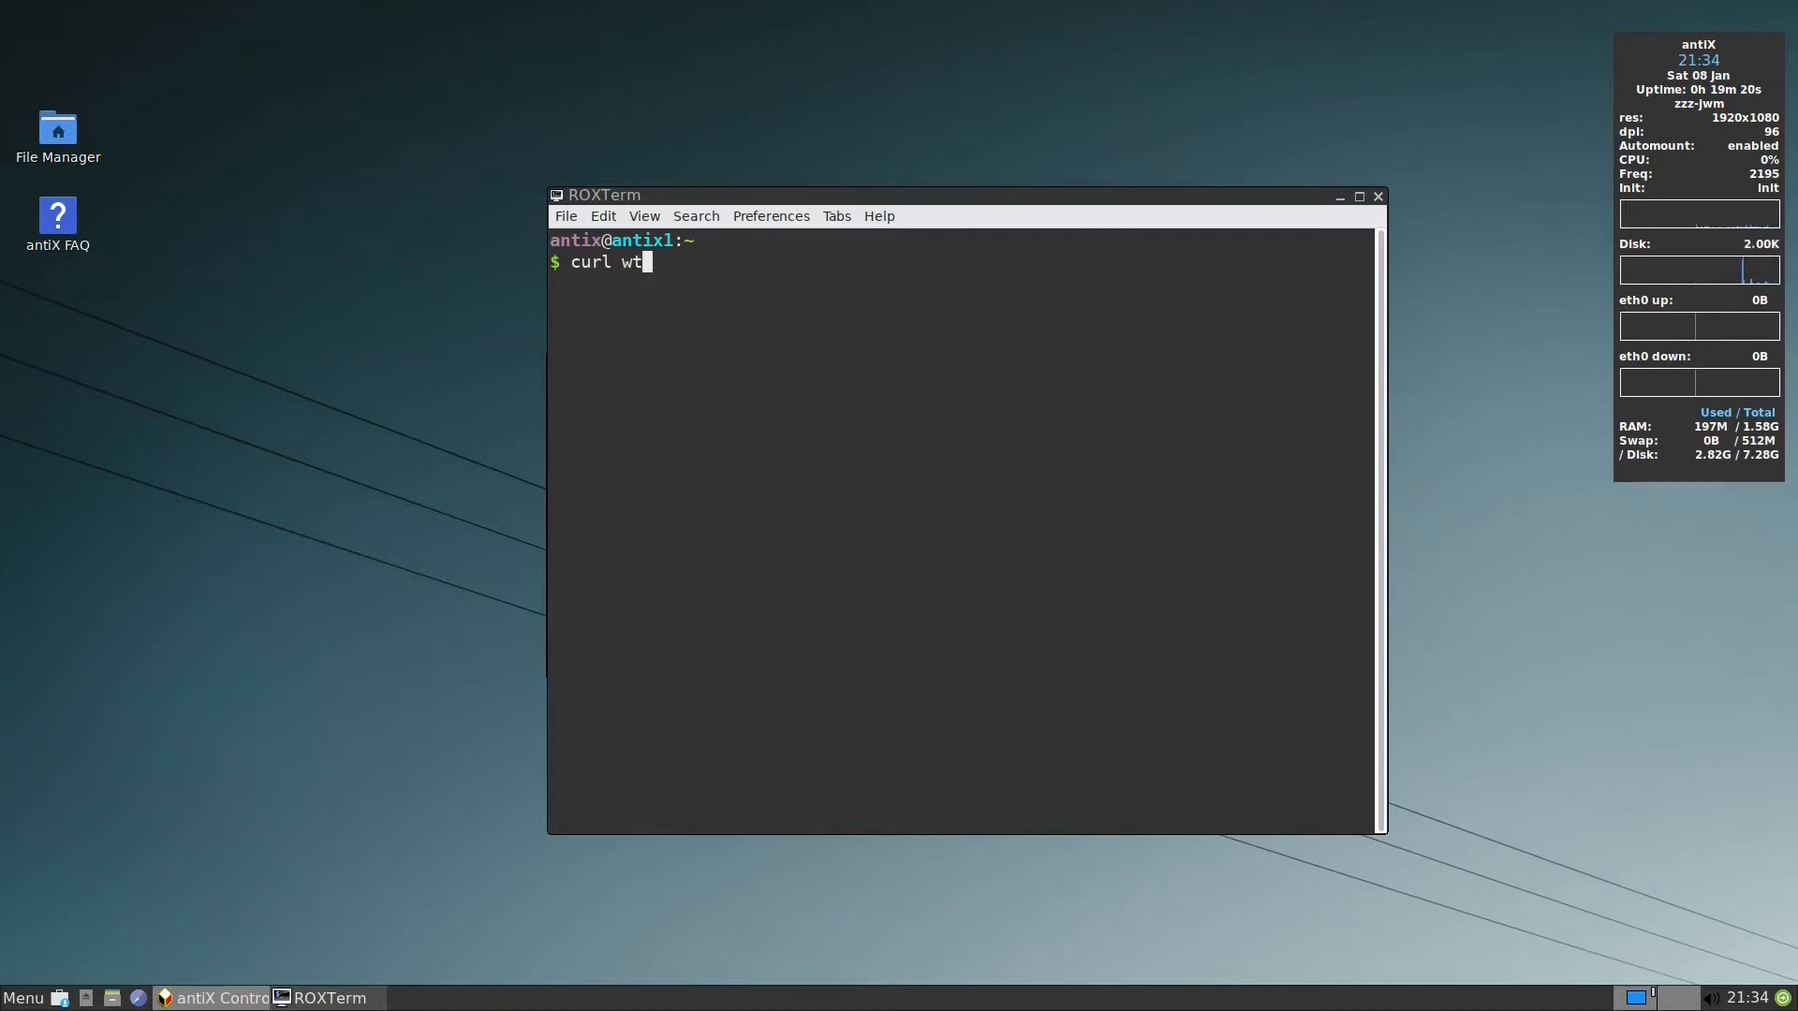
text(tr)
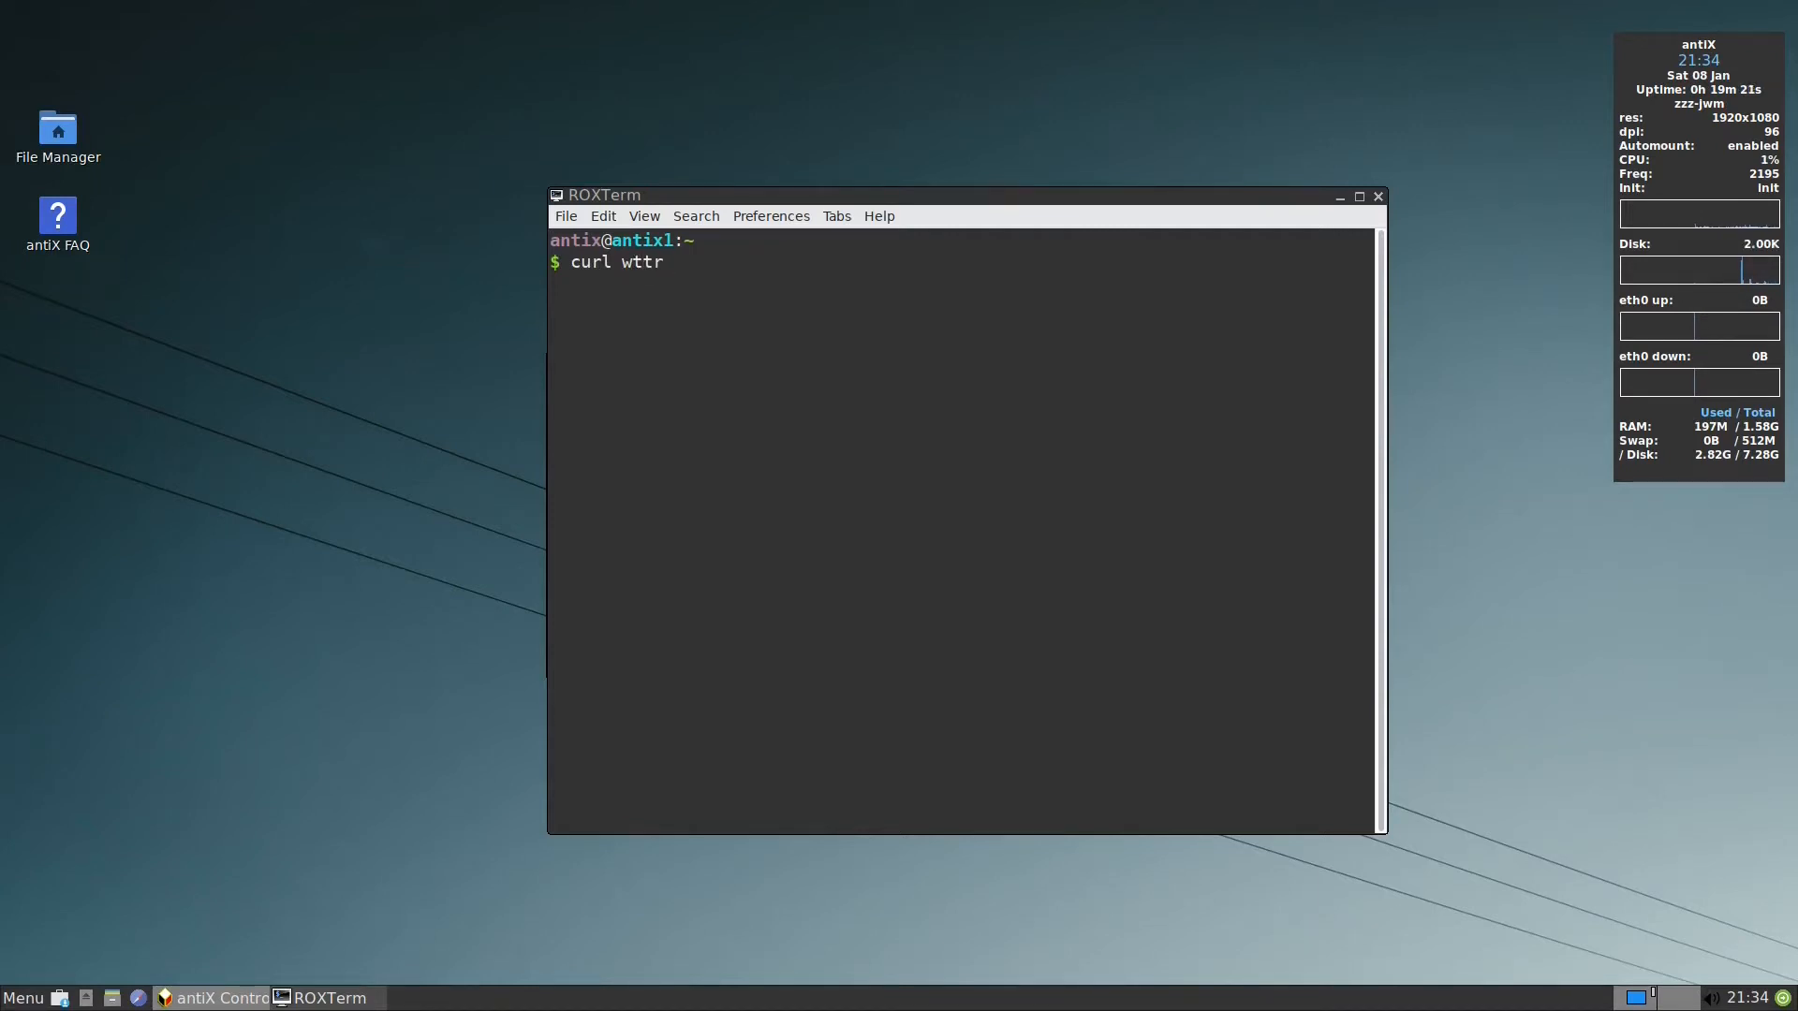
text(.in)
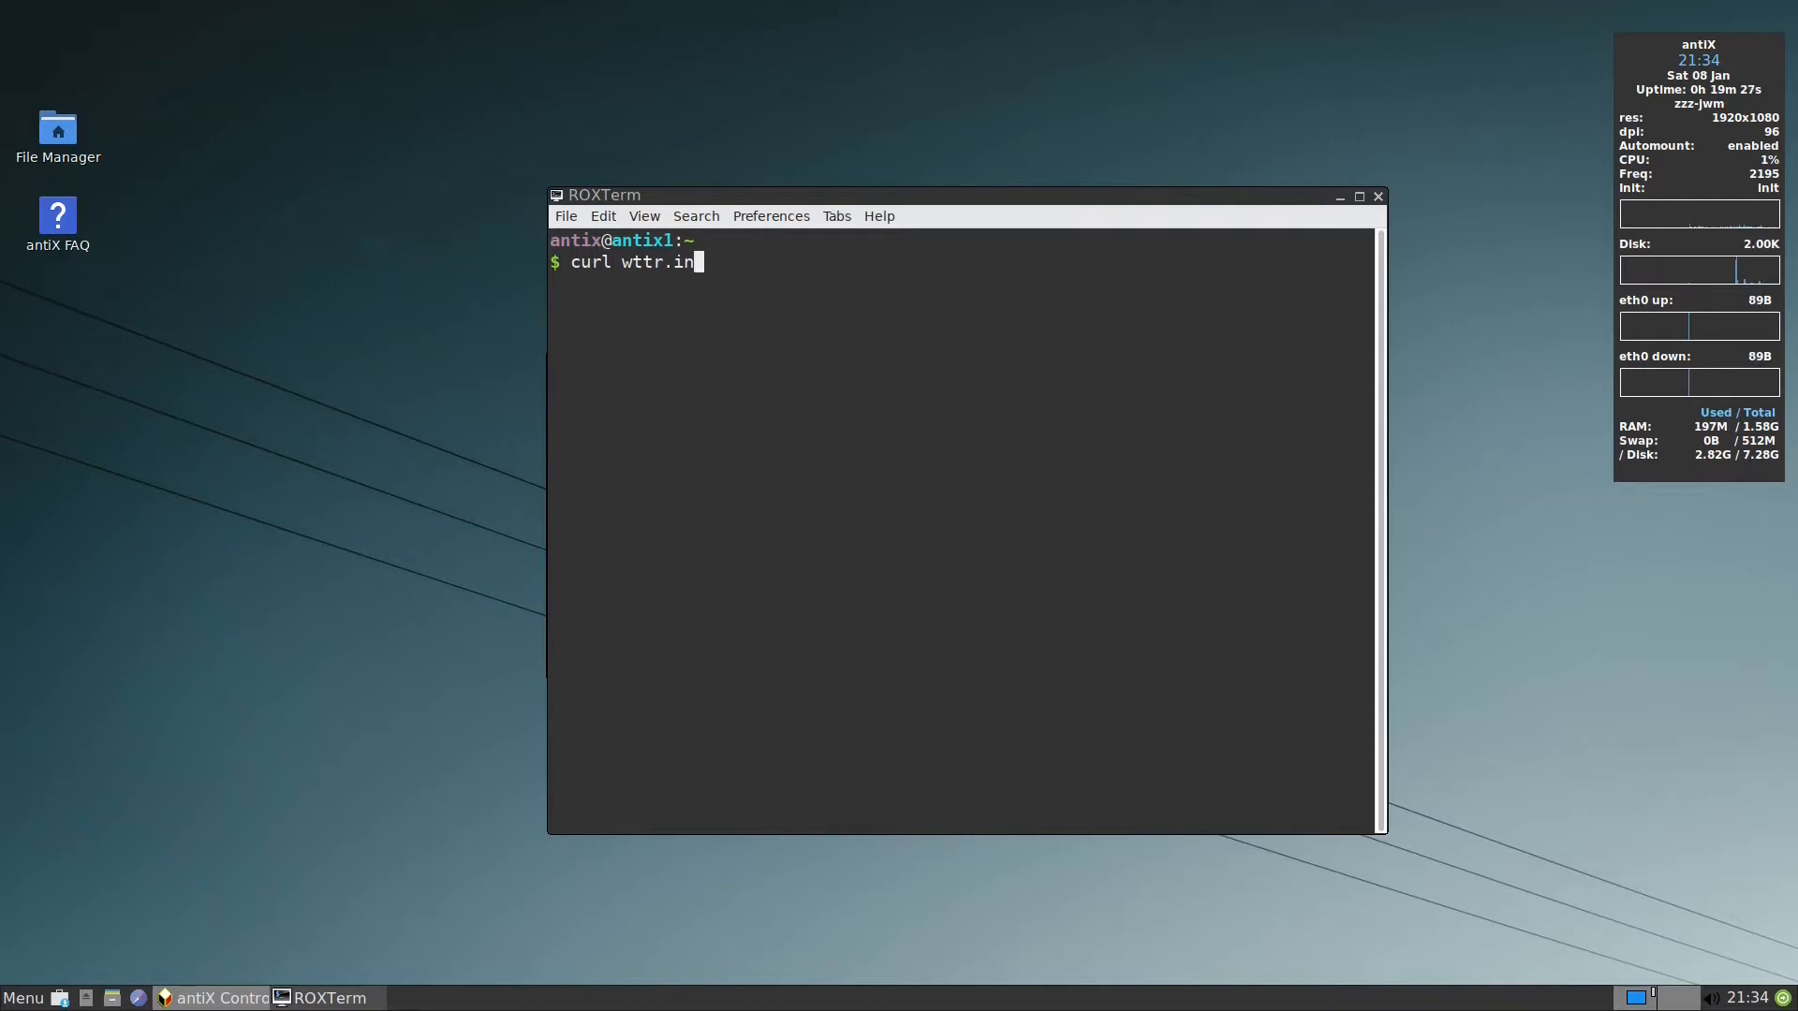
text(/london)
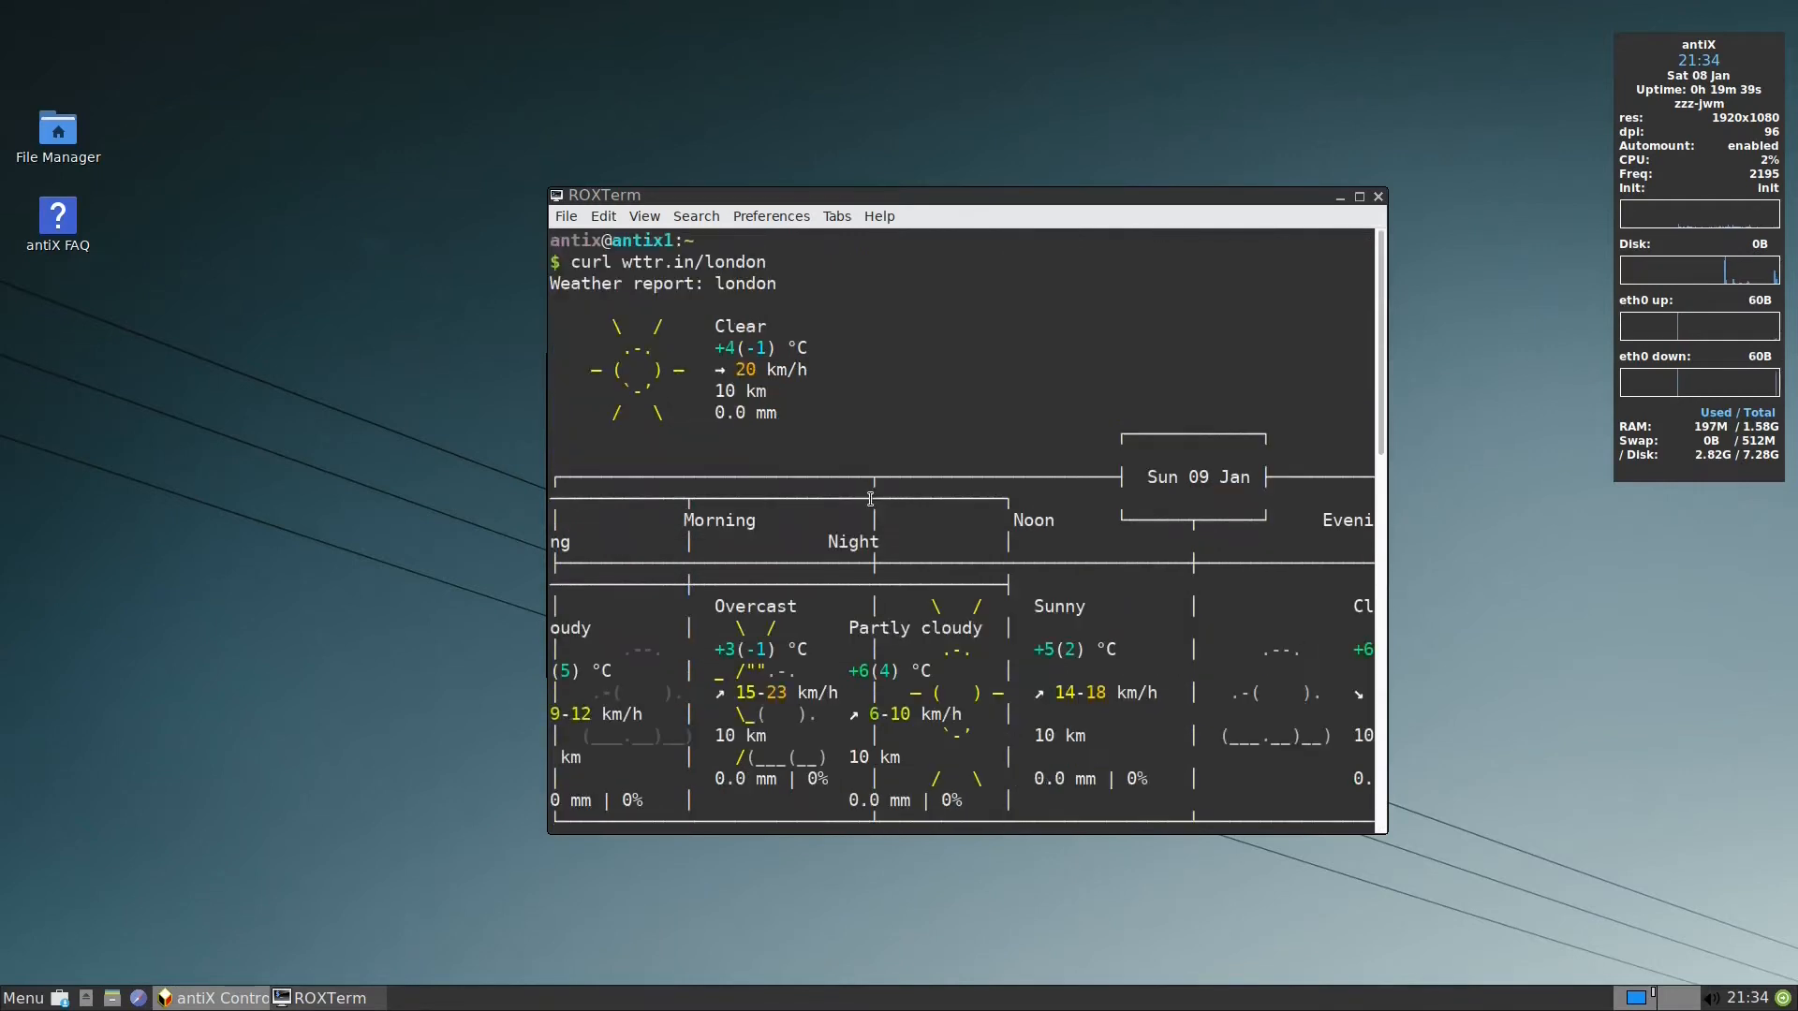
- Scroll the London report, then run curl wttr.in/london?format="London:+%C+%t\n" for a one-line summary
scroll(down, 3)
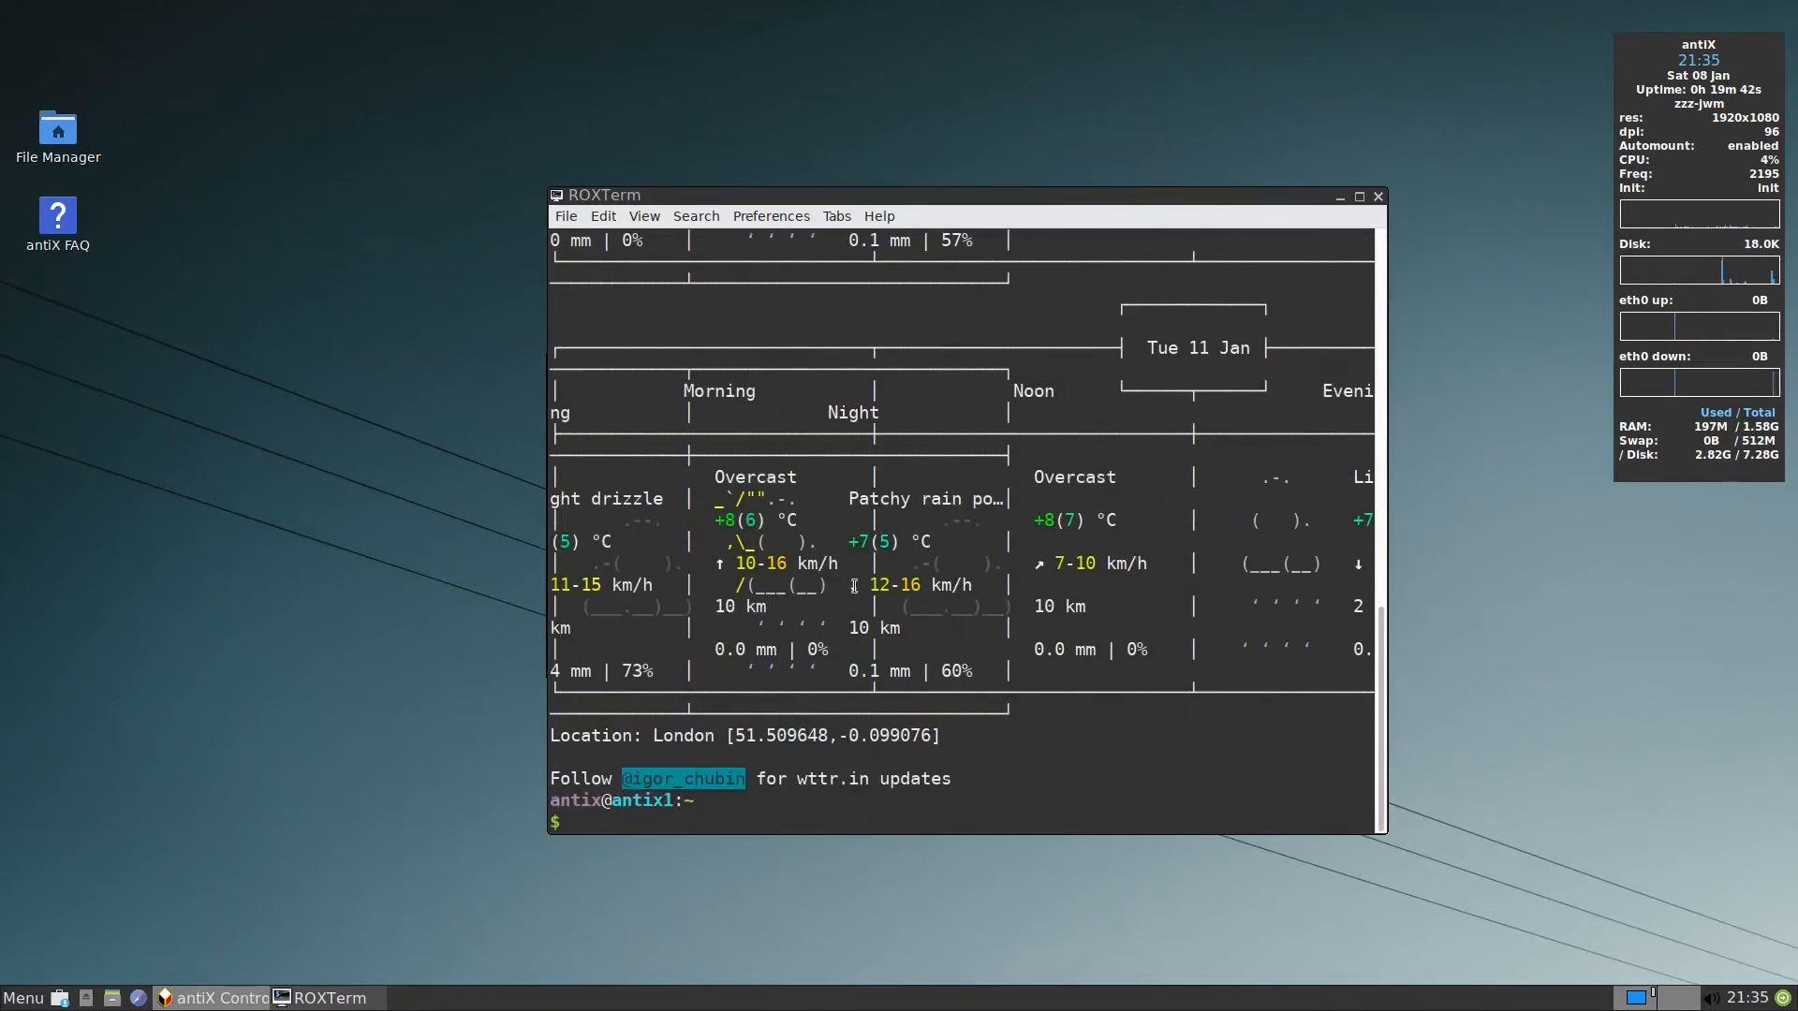
text(curl wttr.in/london?format="London:+%C+%t\n")
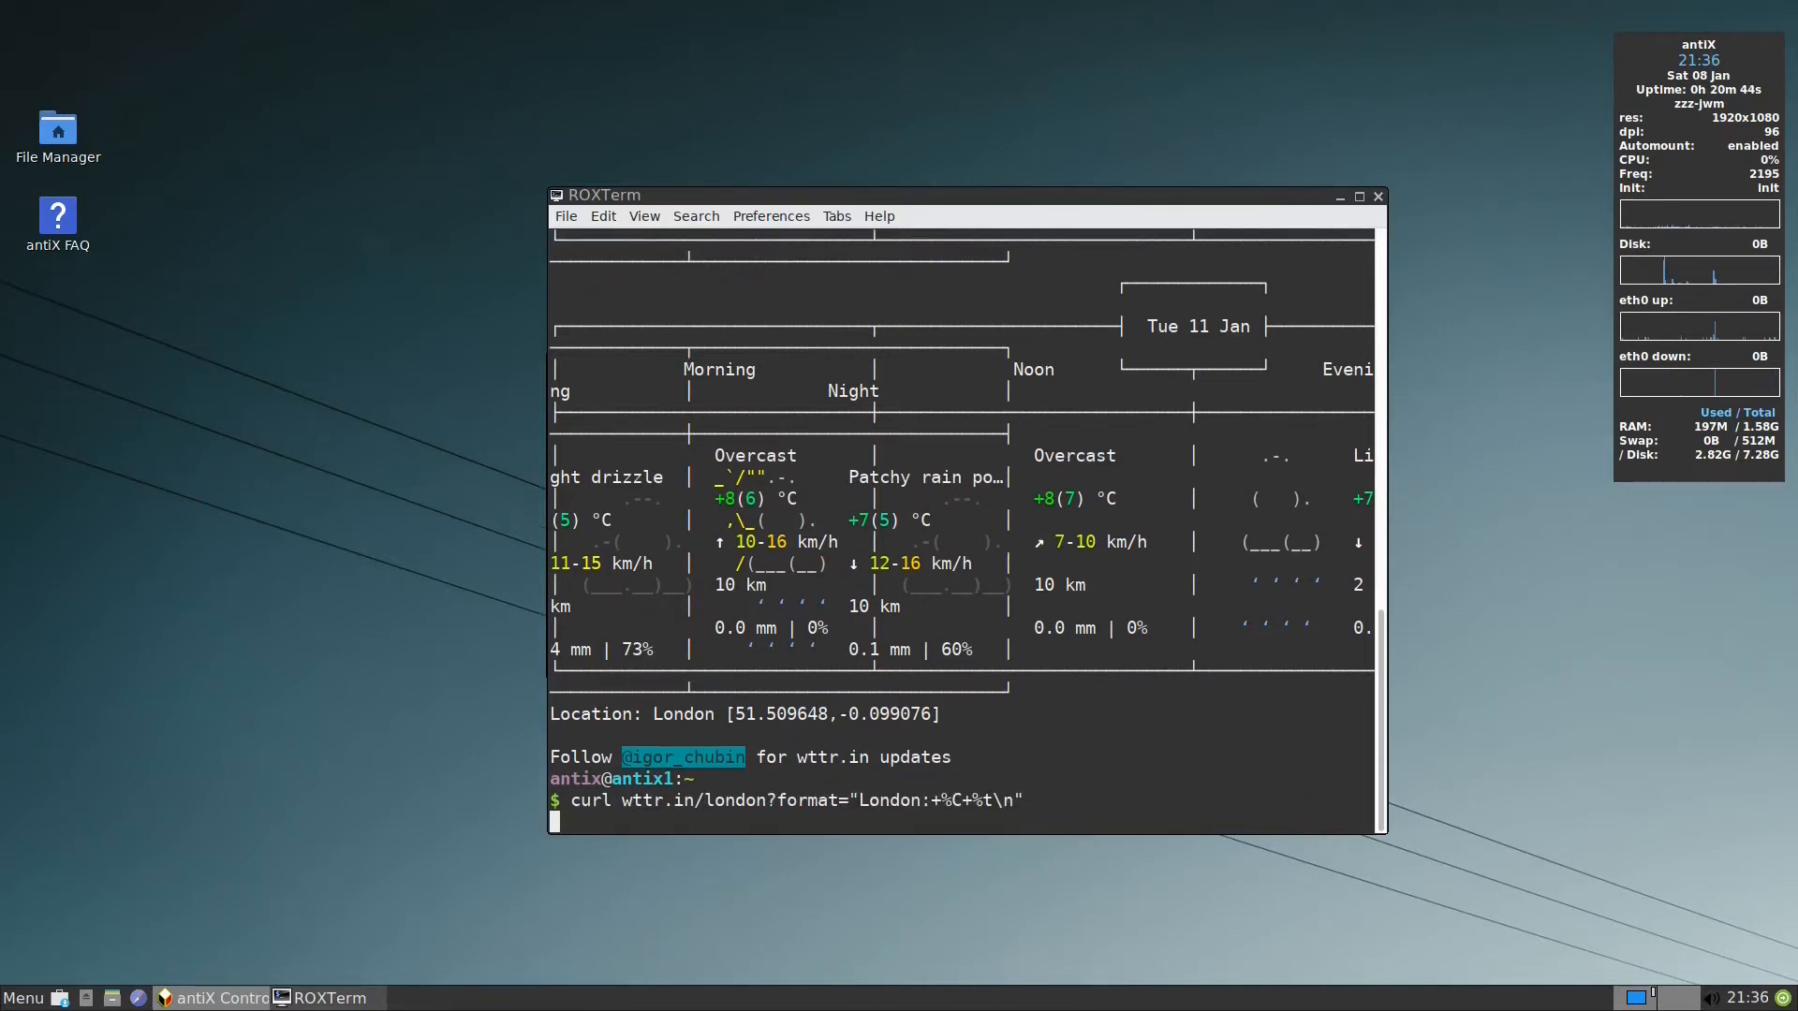
key(Return)
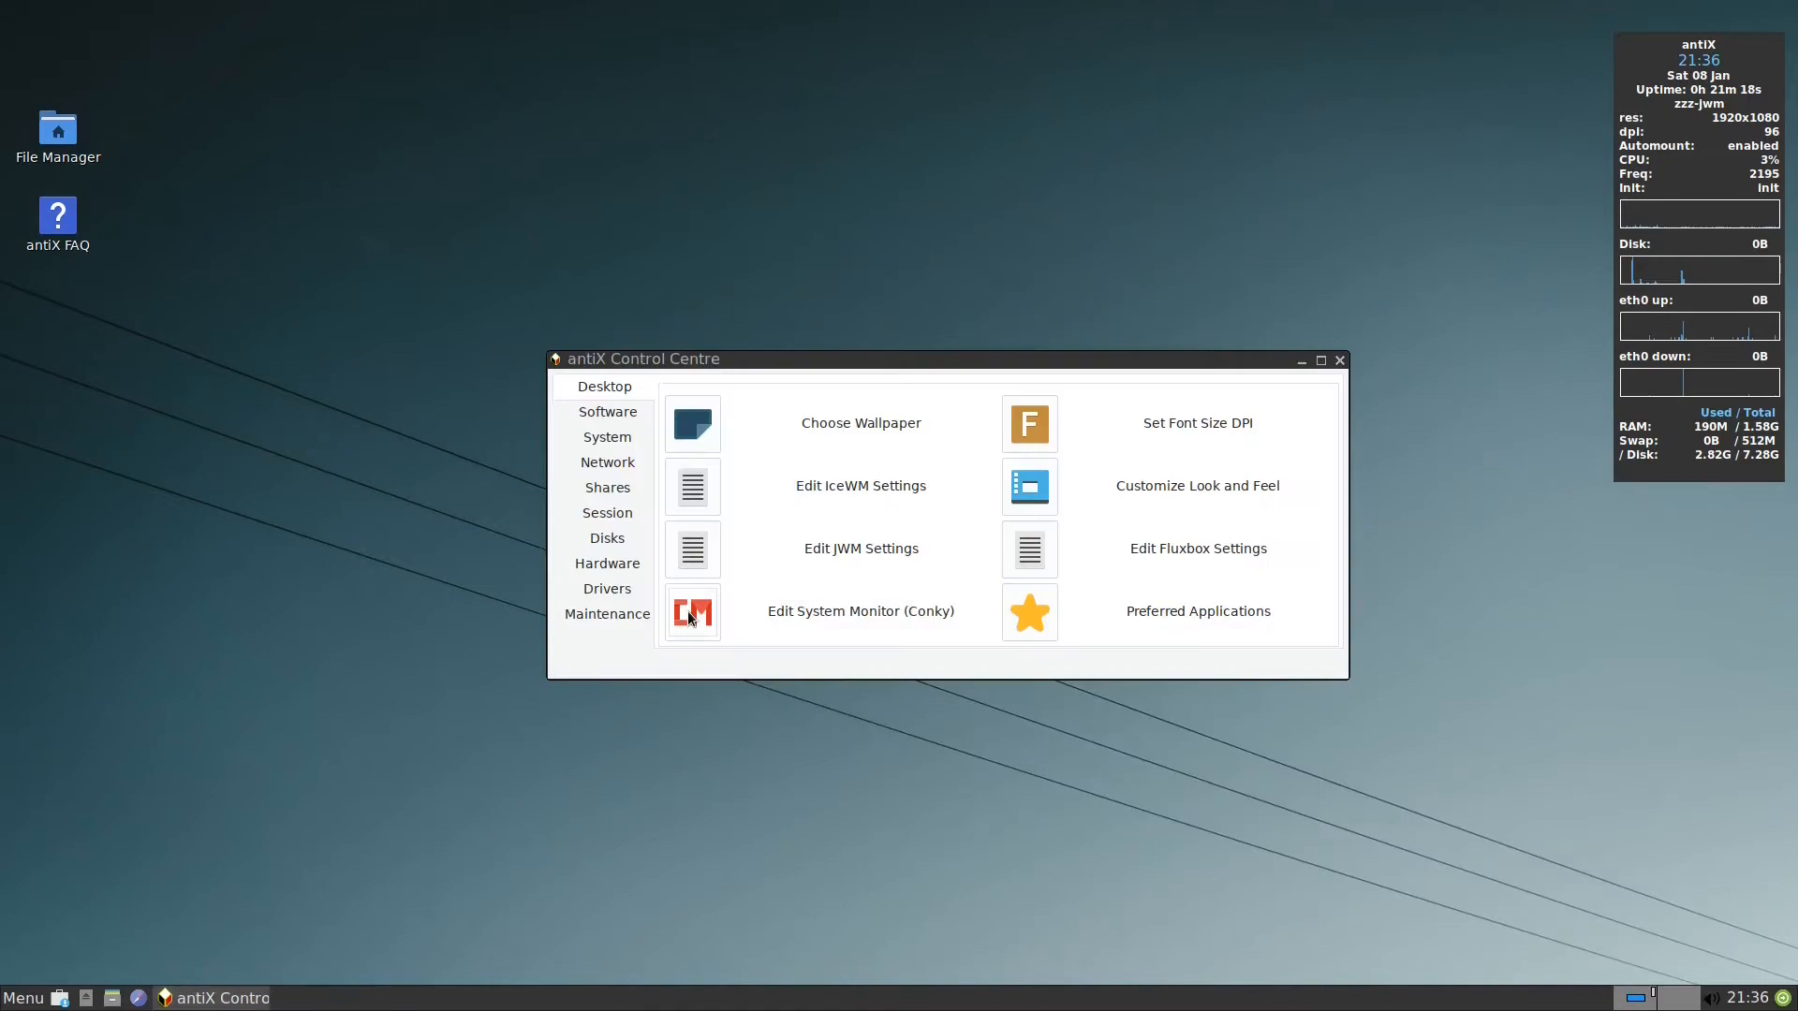
- Add ${execi 60 curl wttr.in/...} lines for London and Paris to .conkyrc
click(691, 611)
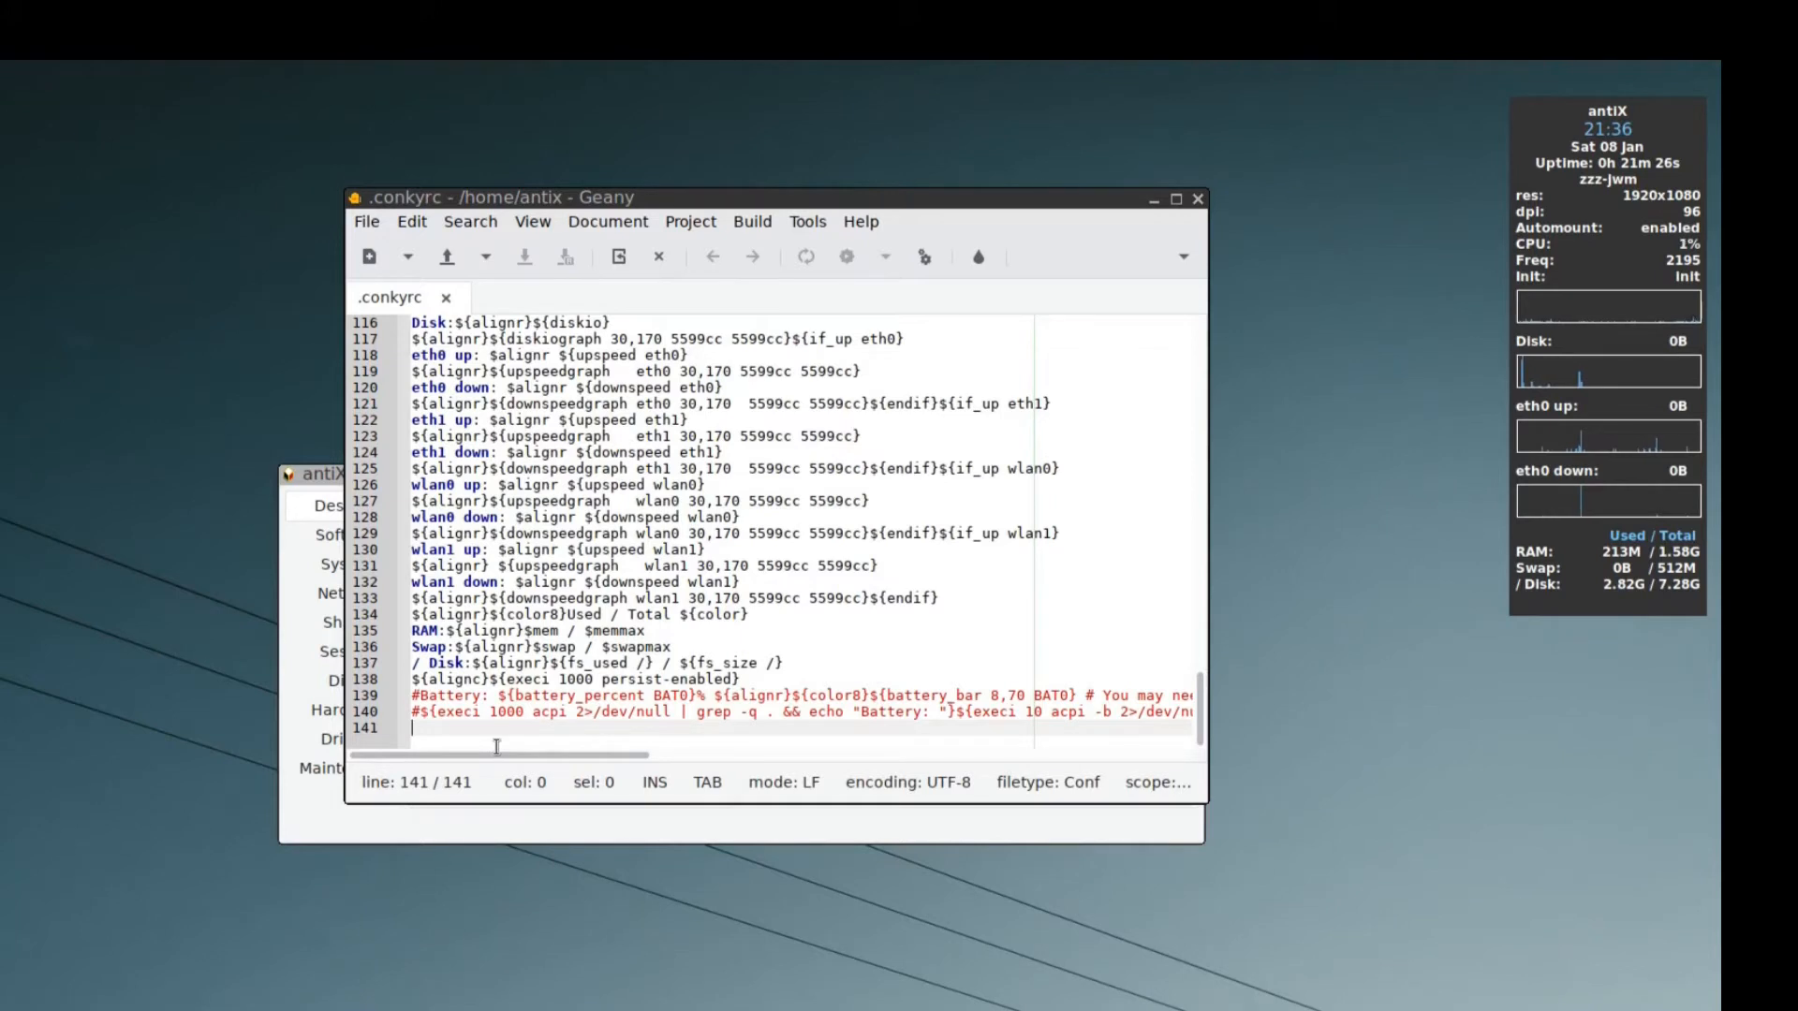
text(${execi 60 curl wttr.in/london?format="London:+%C+%t\n"})
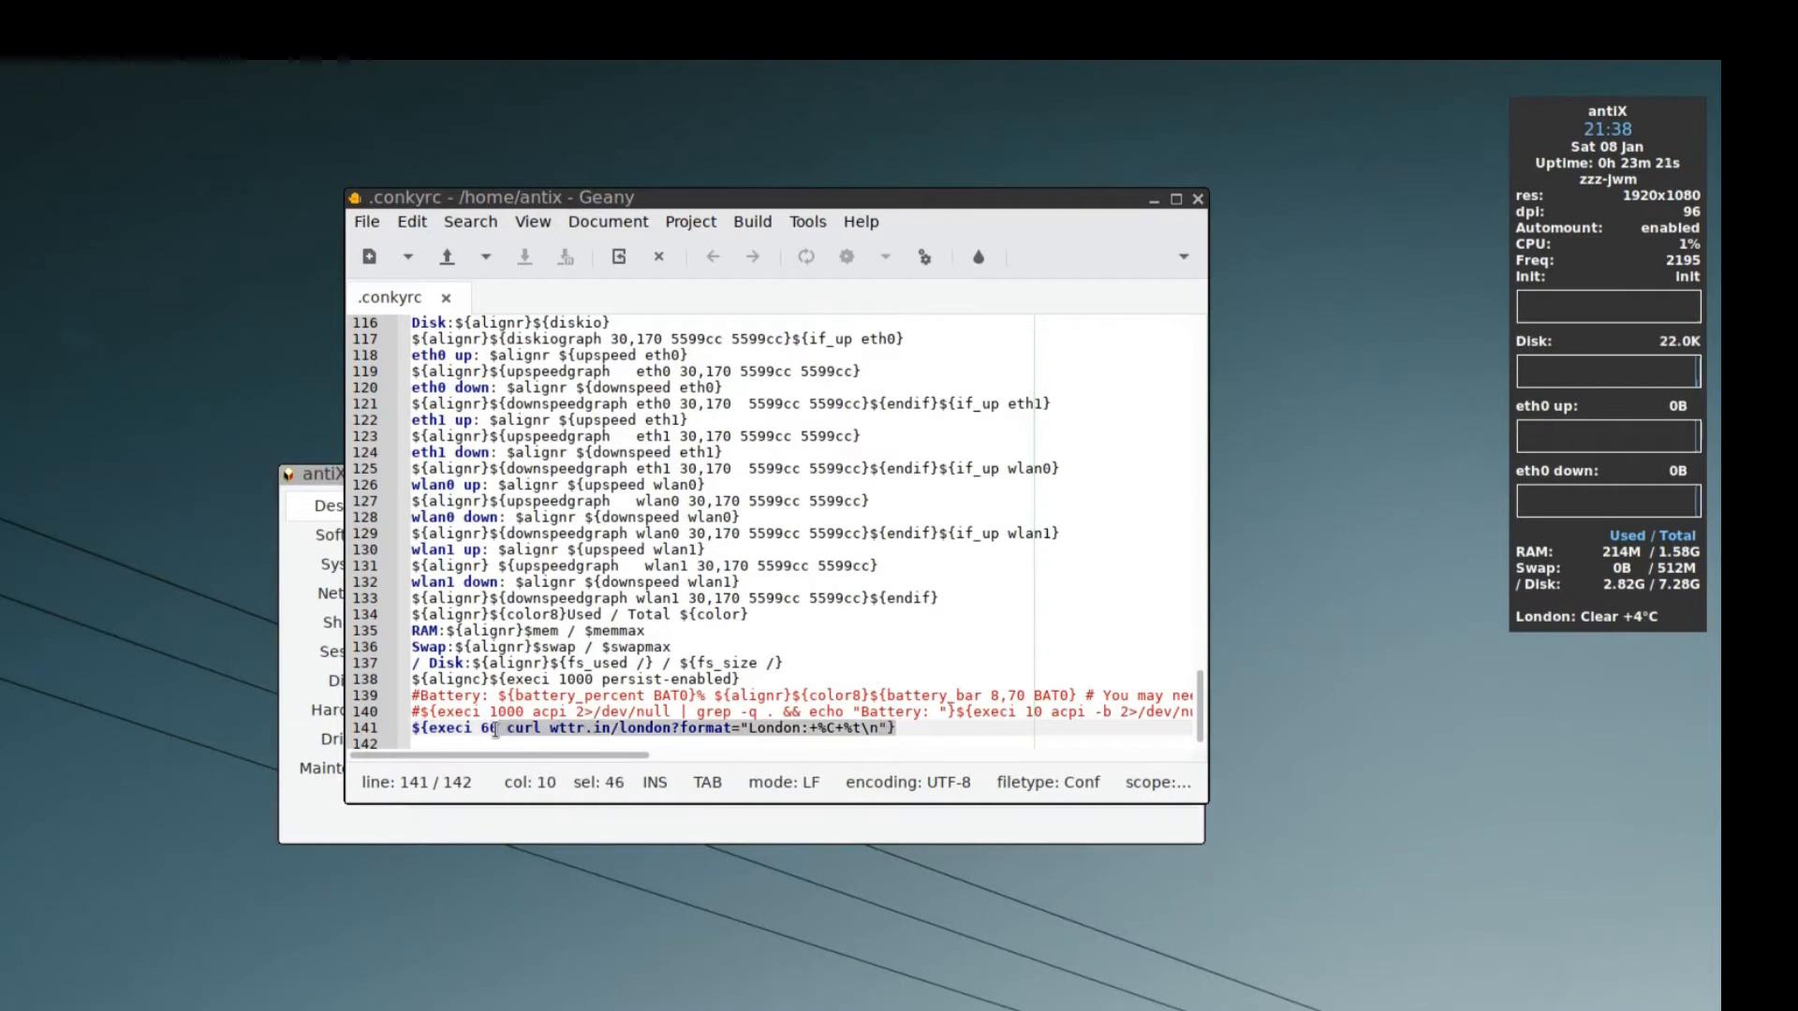
text(${execi 60 curl wttr.in/paris?format="Paris:+%C+%t\n"})
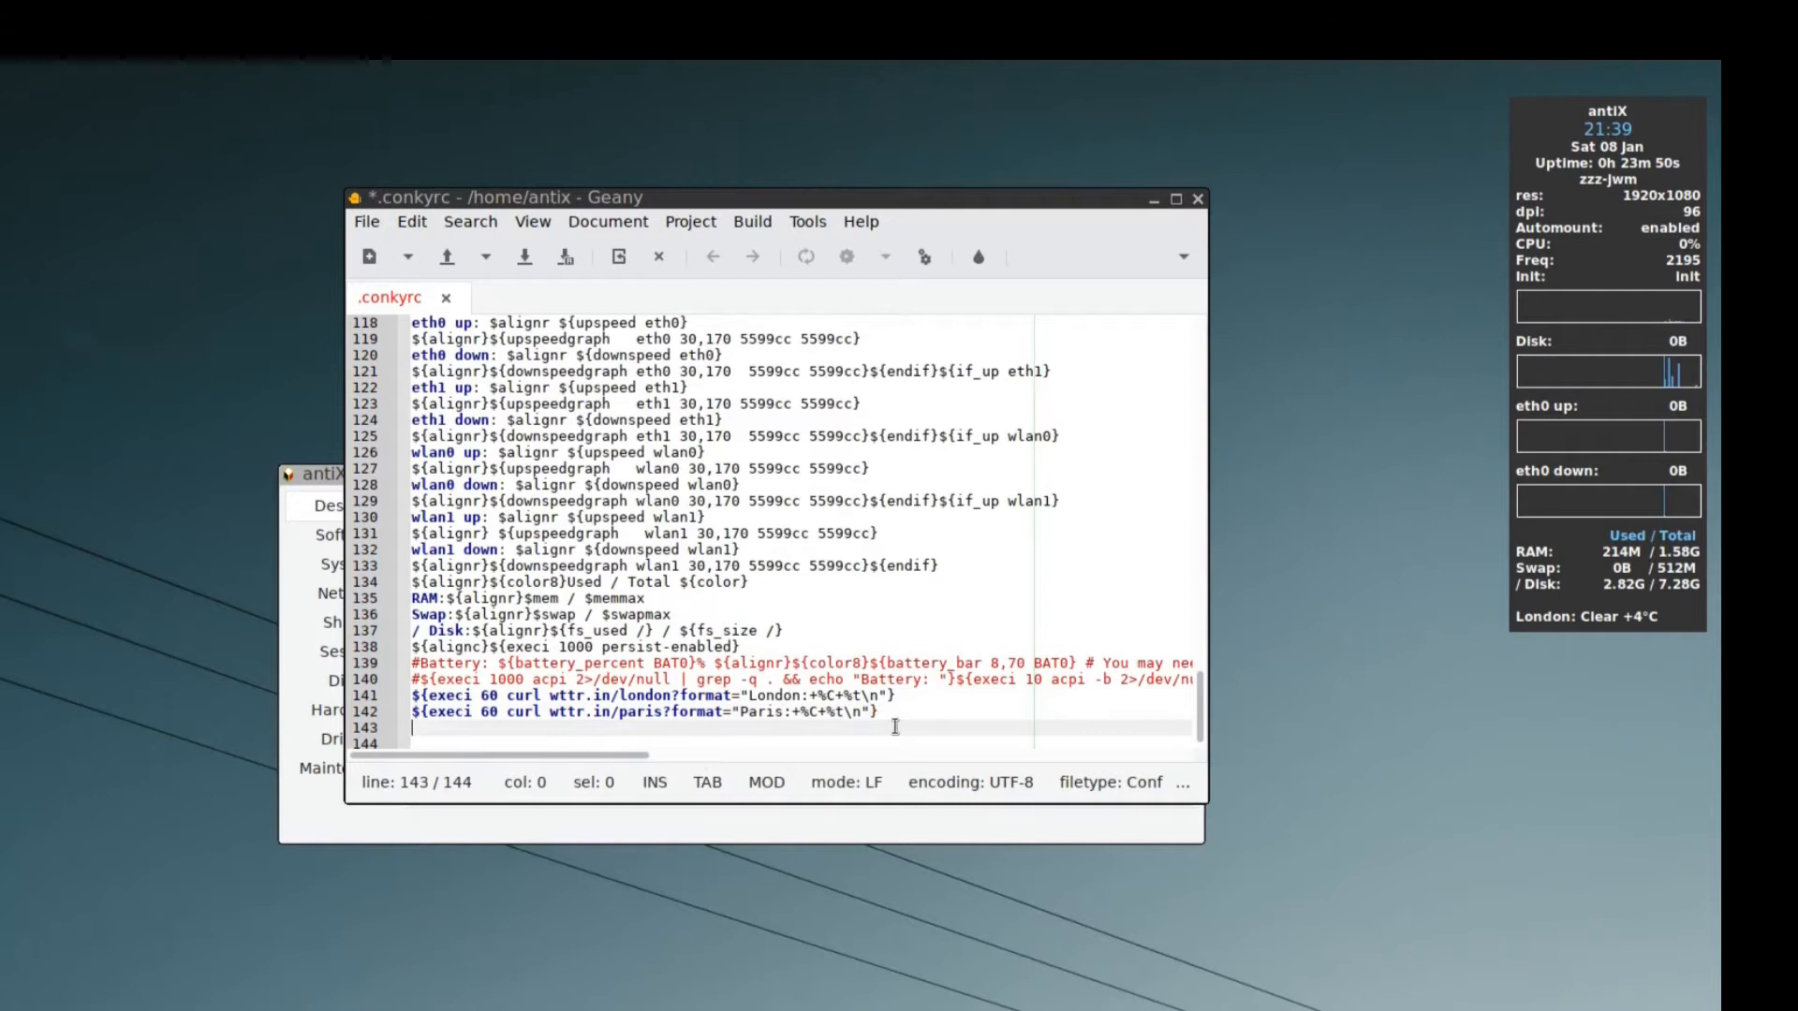
- Add a third execi curl line reworked for Arizona weather
text($)
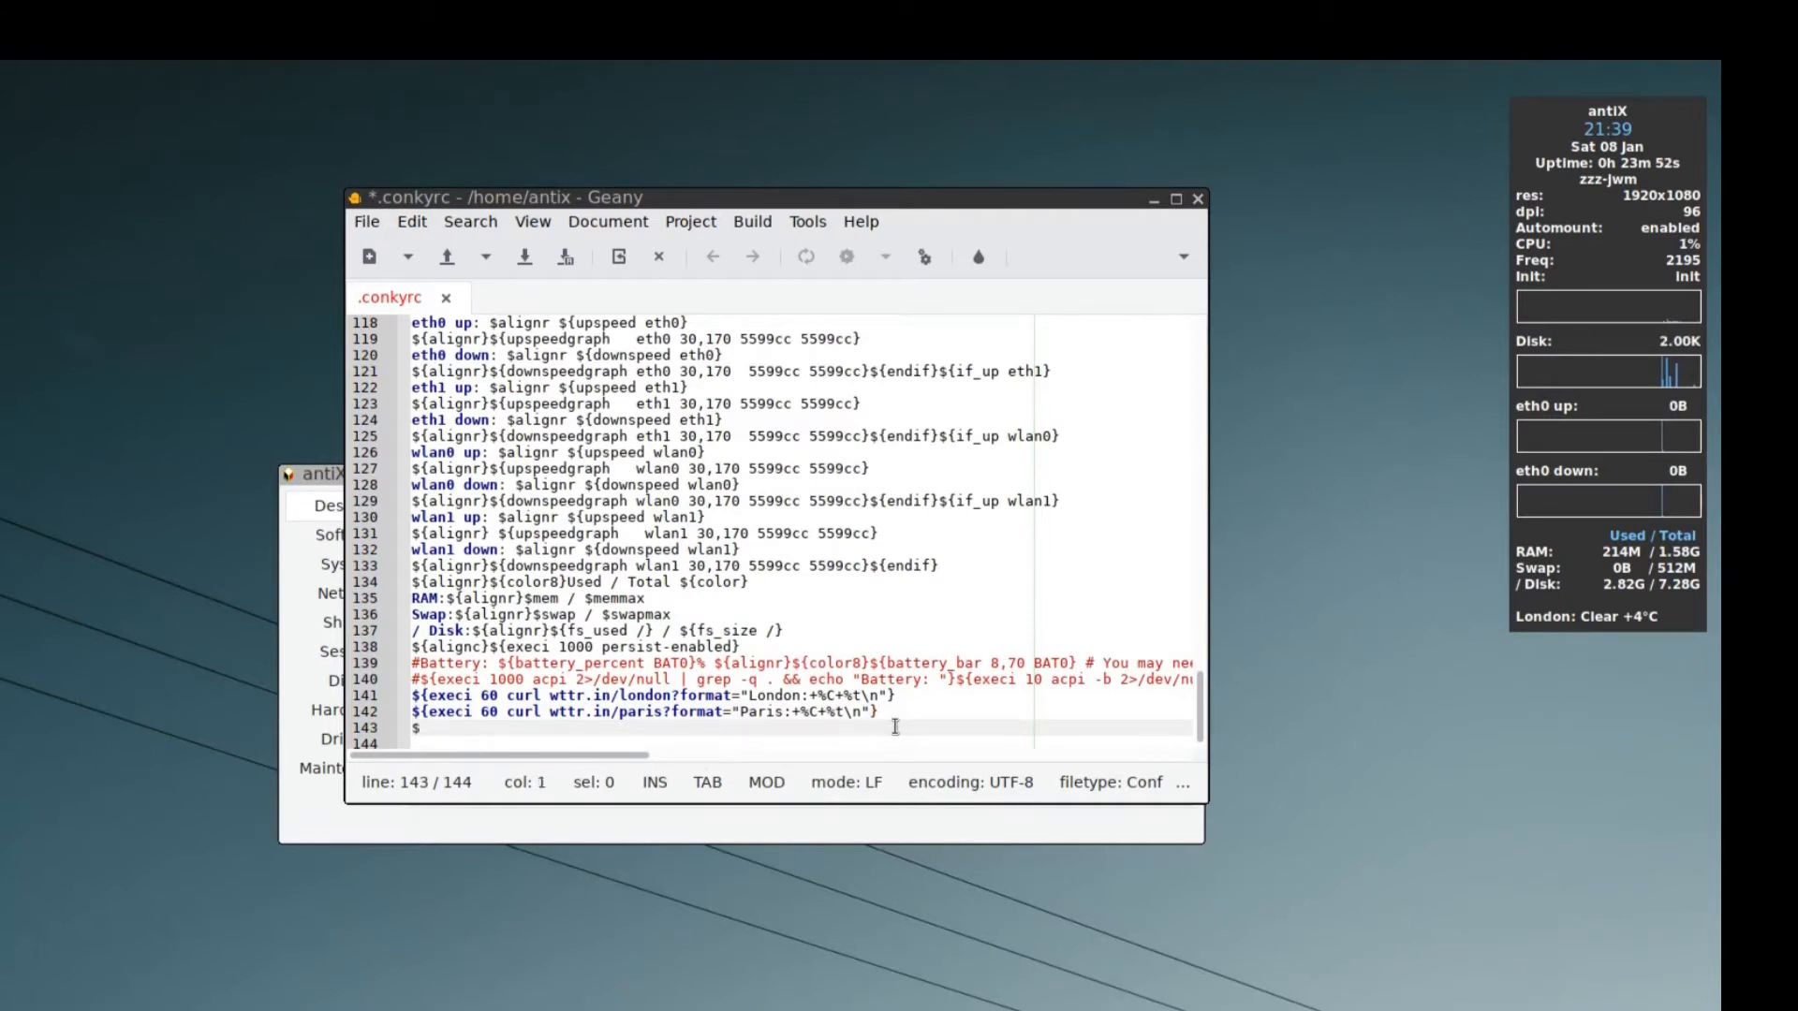
text(${execi 60 curl wttr.in/london?format="London:+%C+%t\n"})
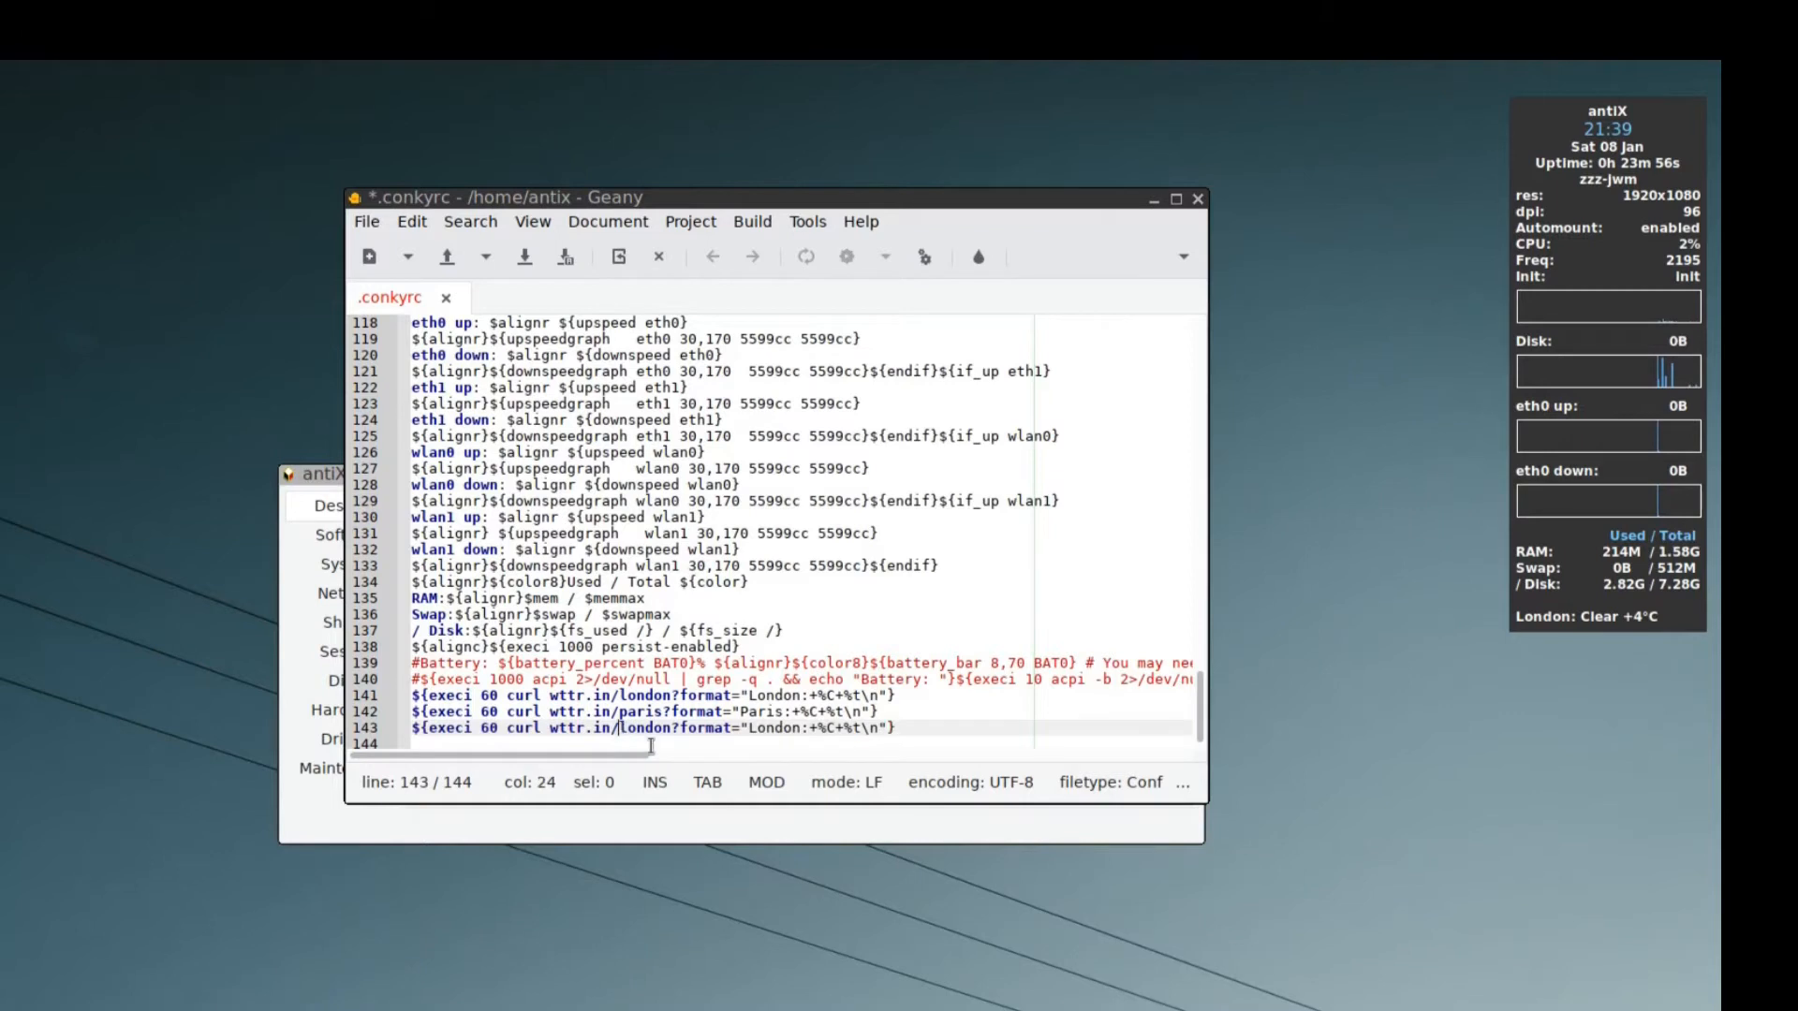
text(ariz)
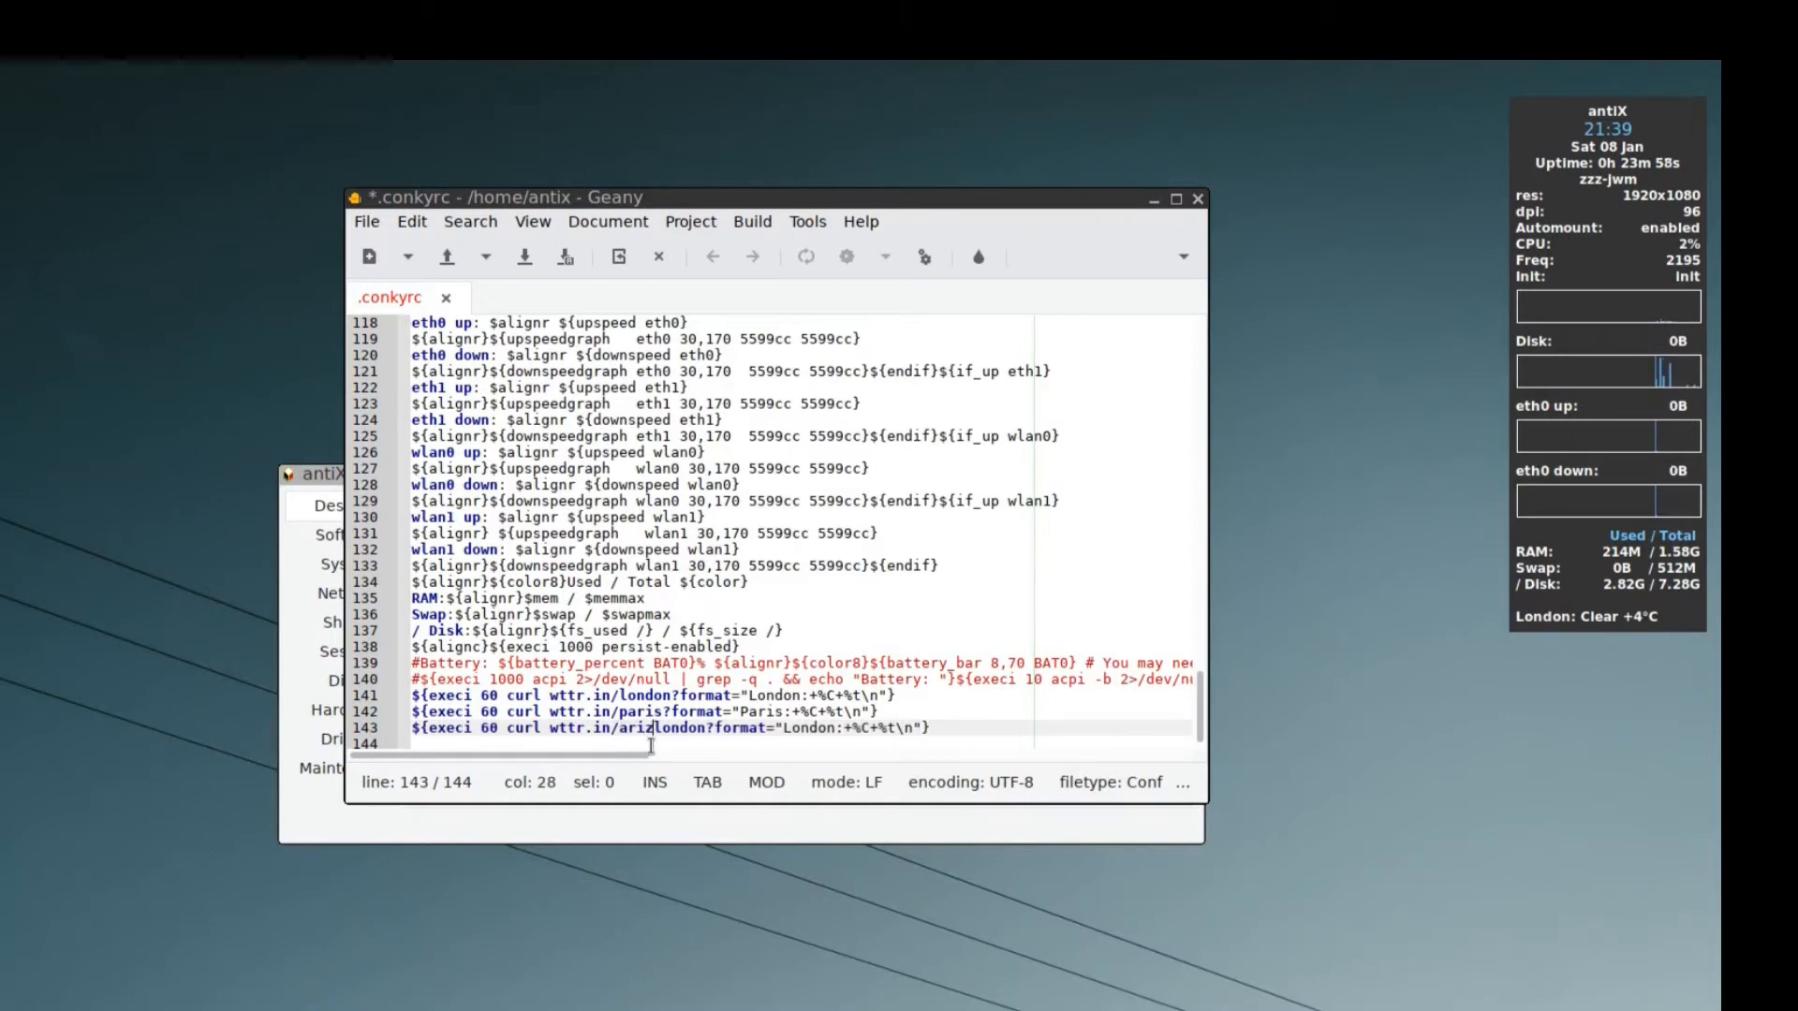
text(ona)
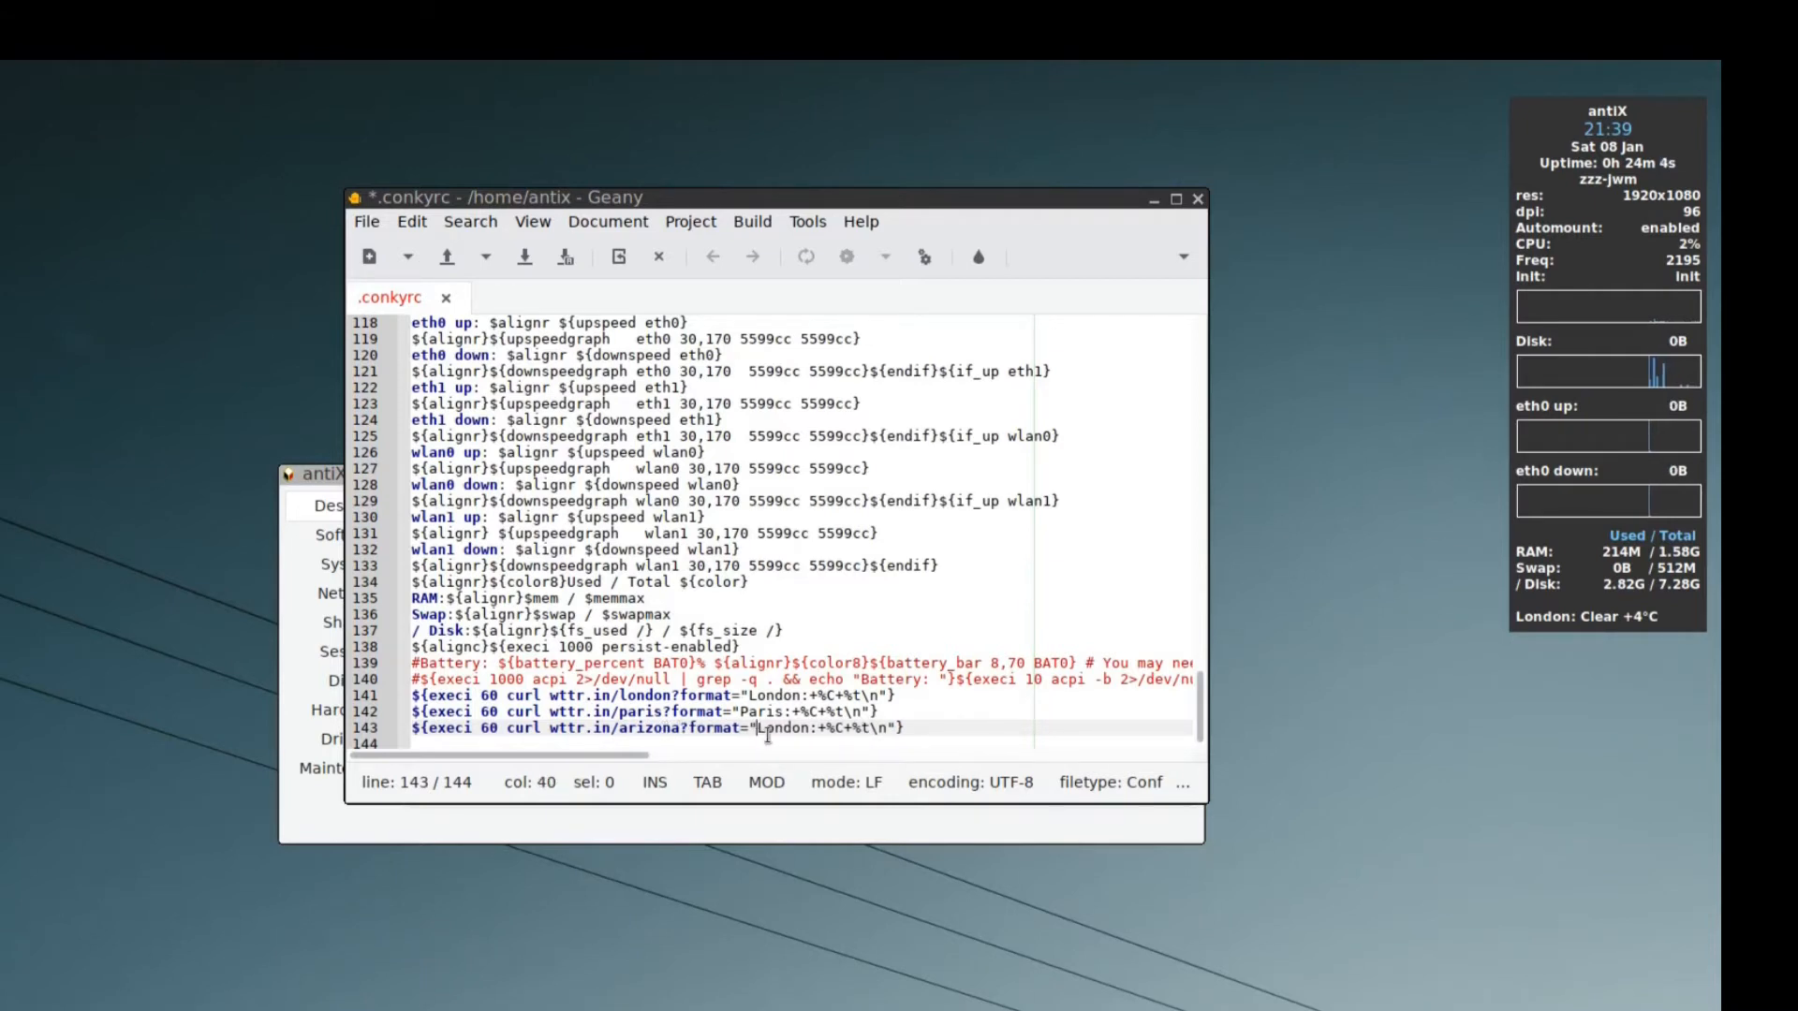
text(Arizona)
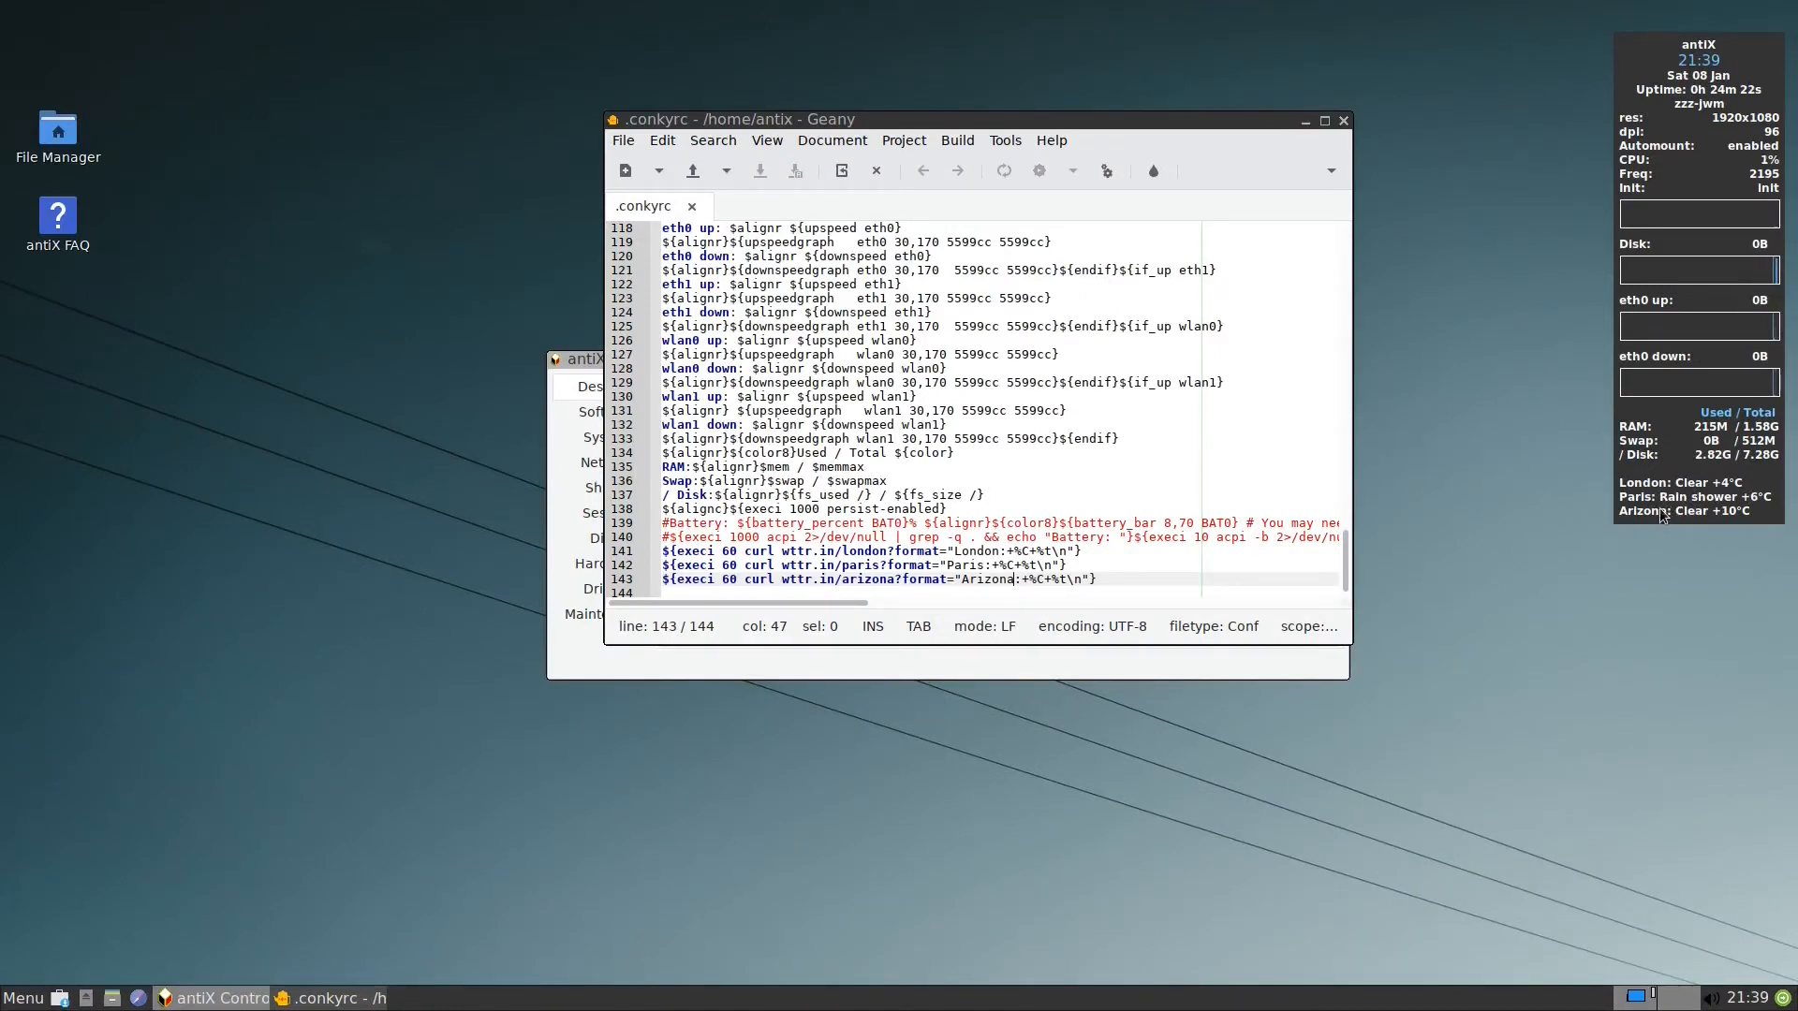
mouse_move(1733, 543)
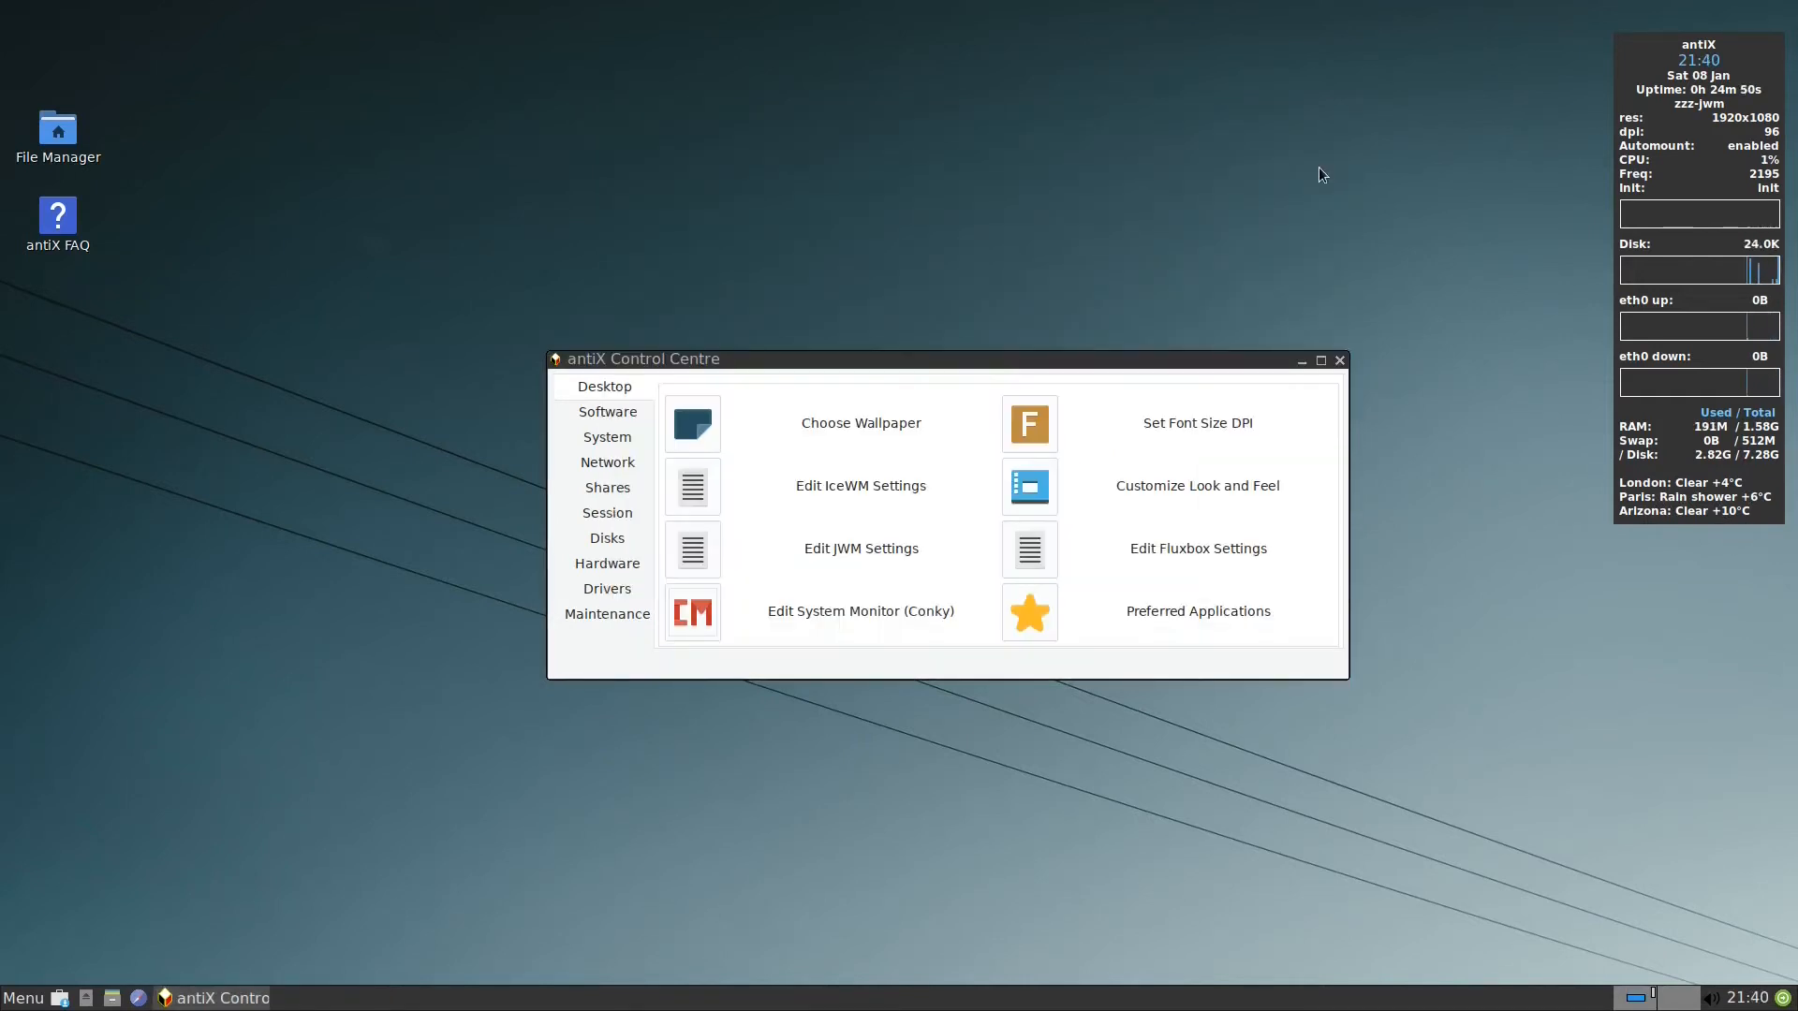
mouse_move(689, 549)
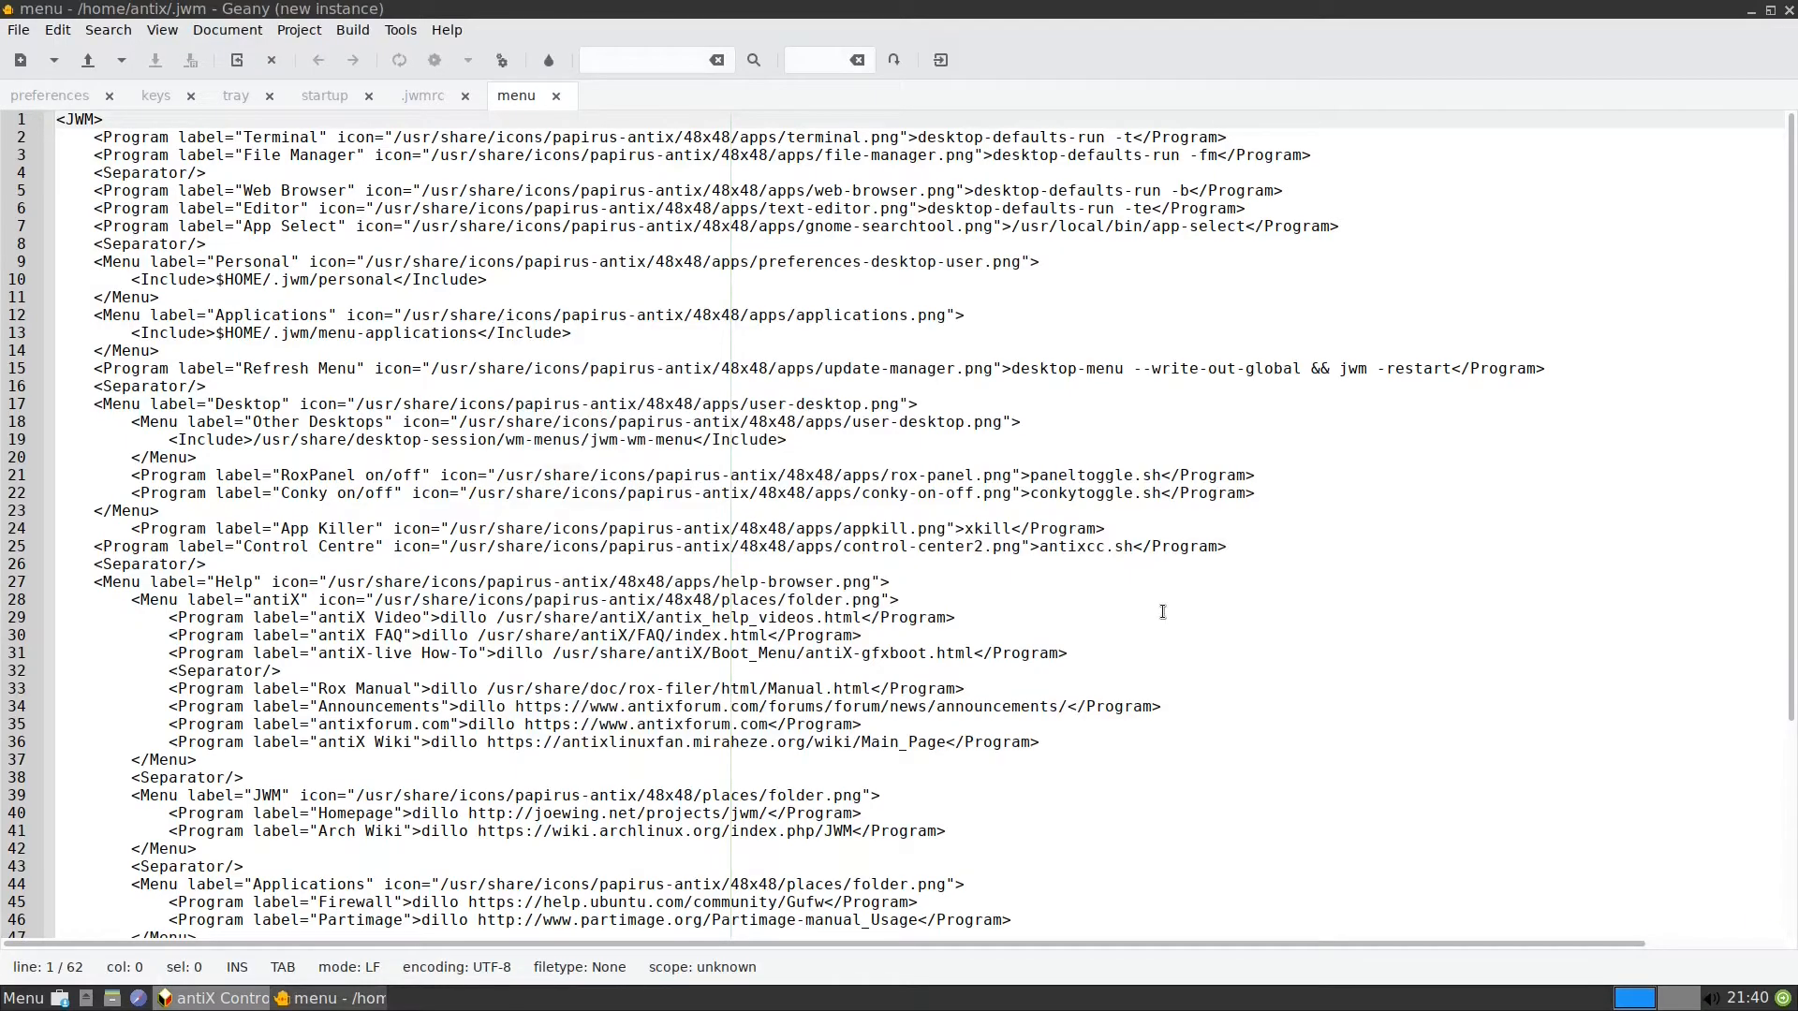
- Browse the preferences, keys and .jwmrc tabs, then return to the menu file
click(421, 96)
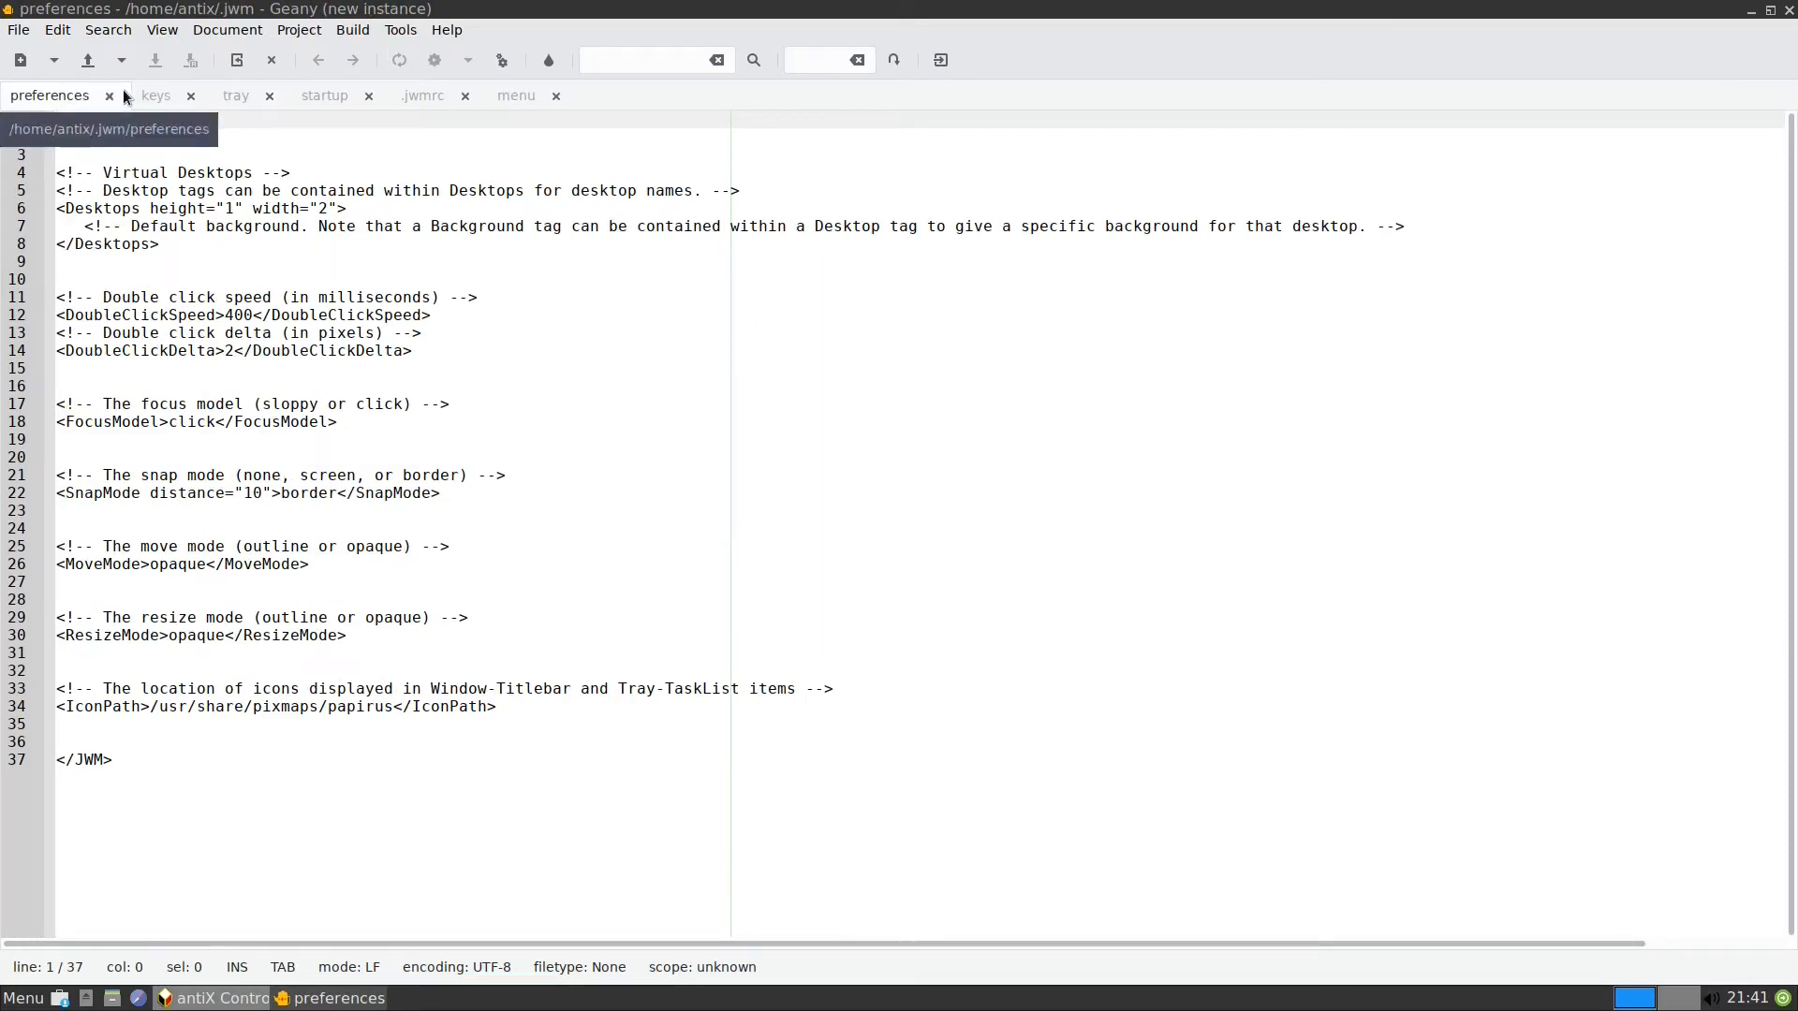
click(424, 96)
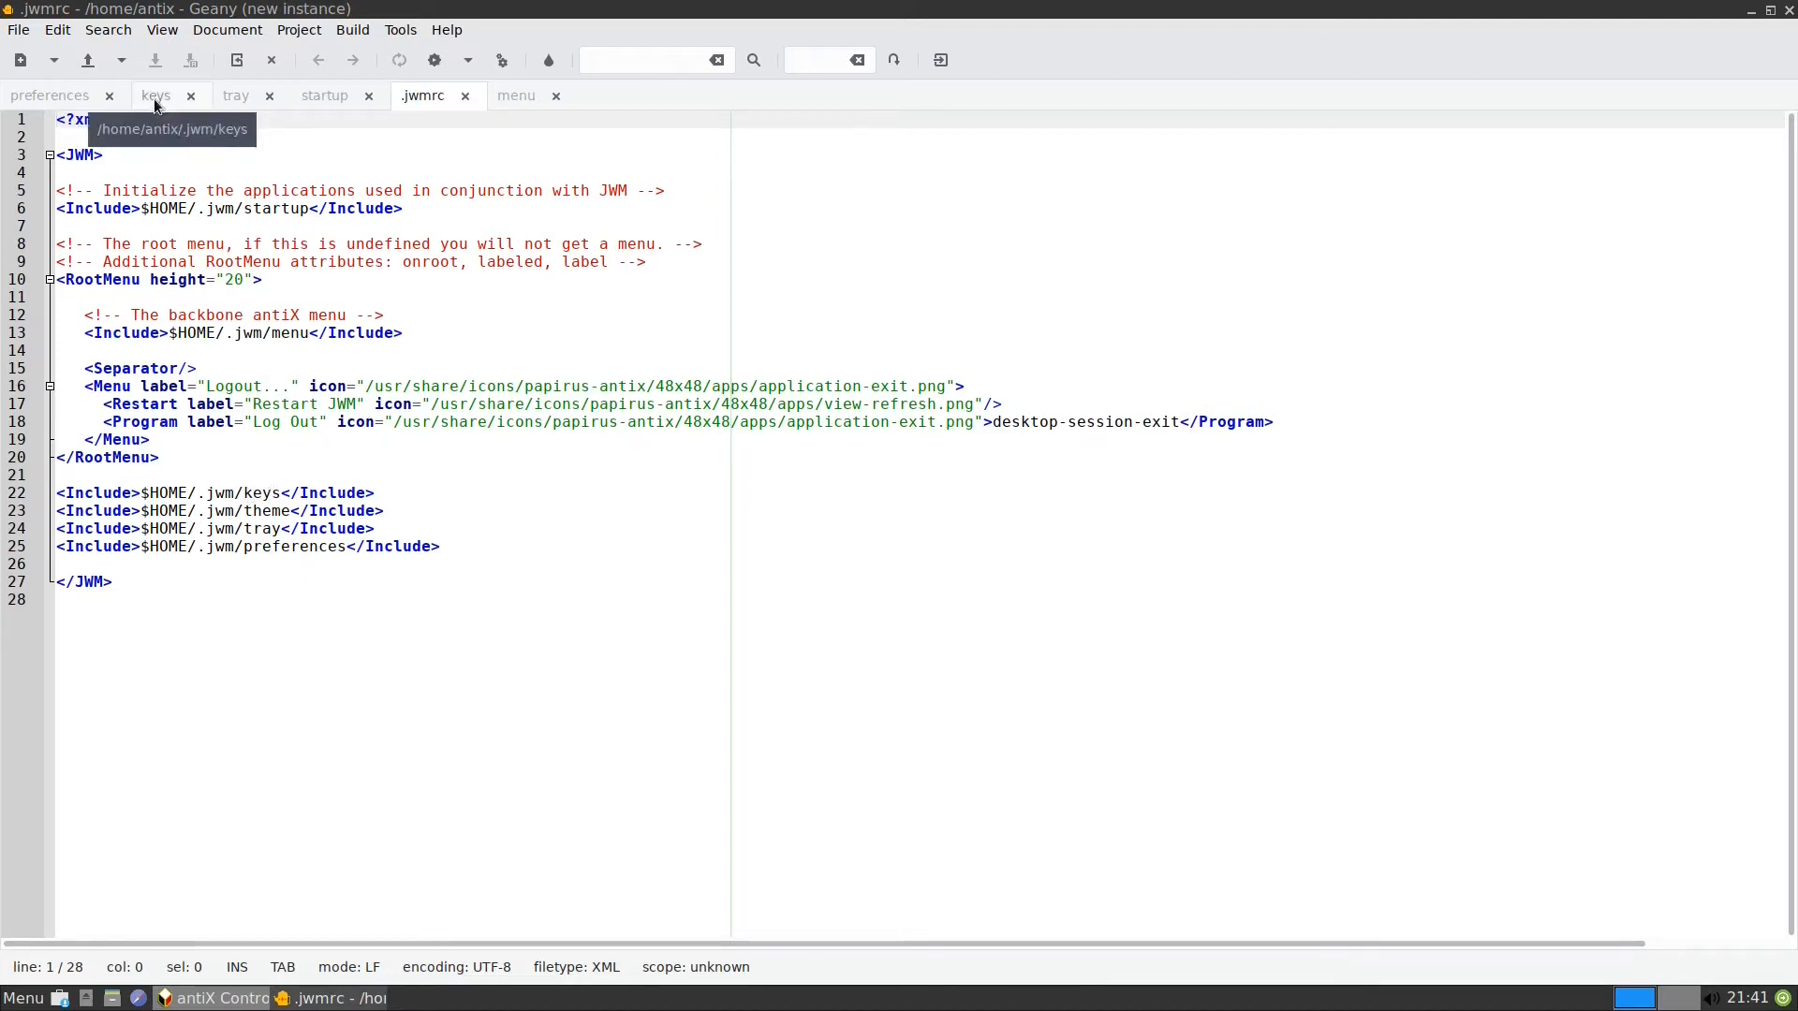
click(156, 96)
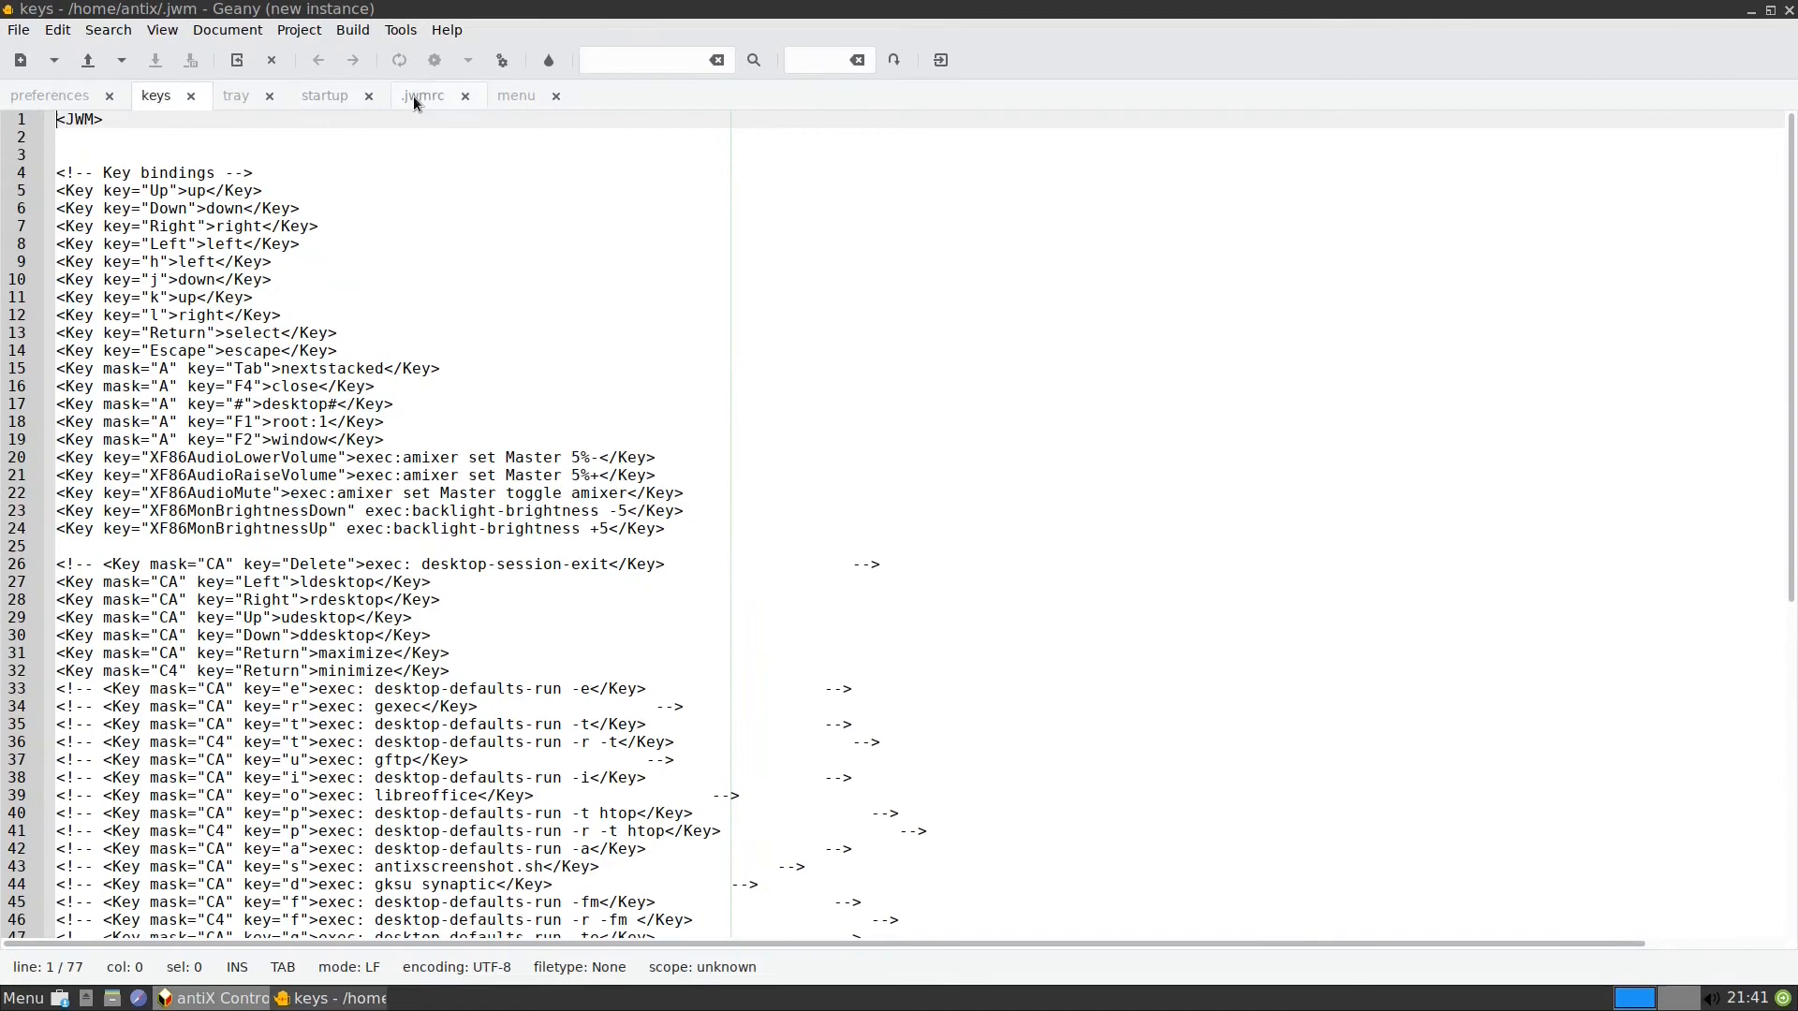
click(424, 96)
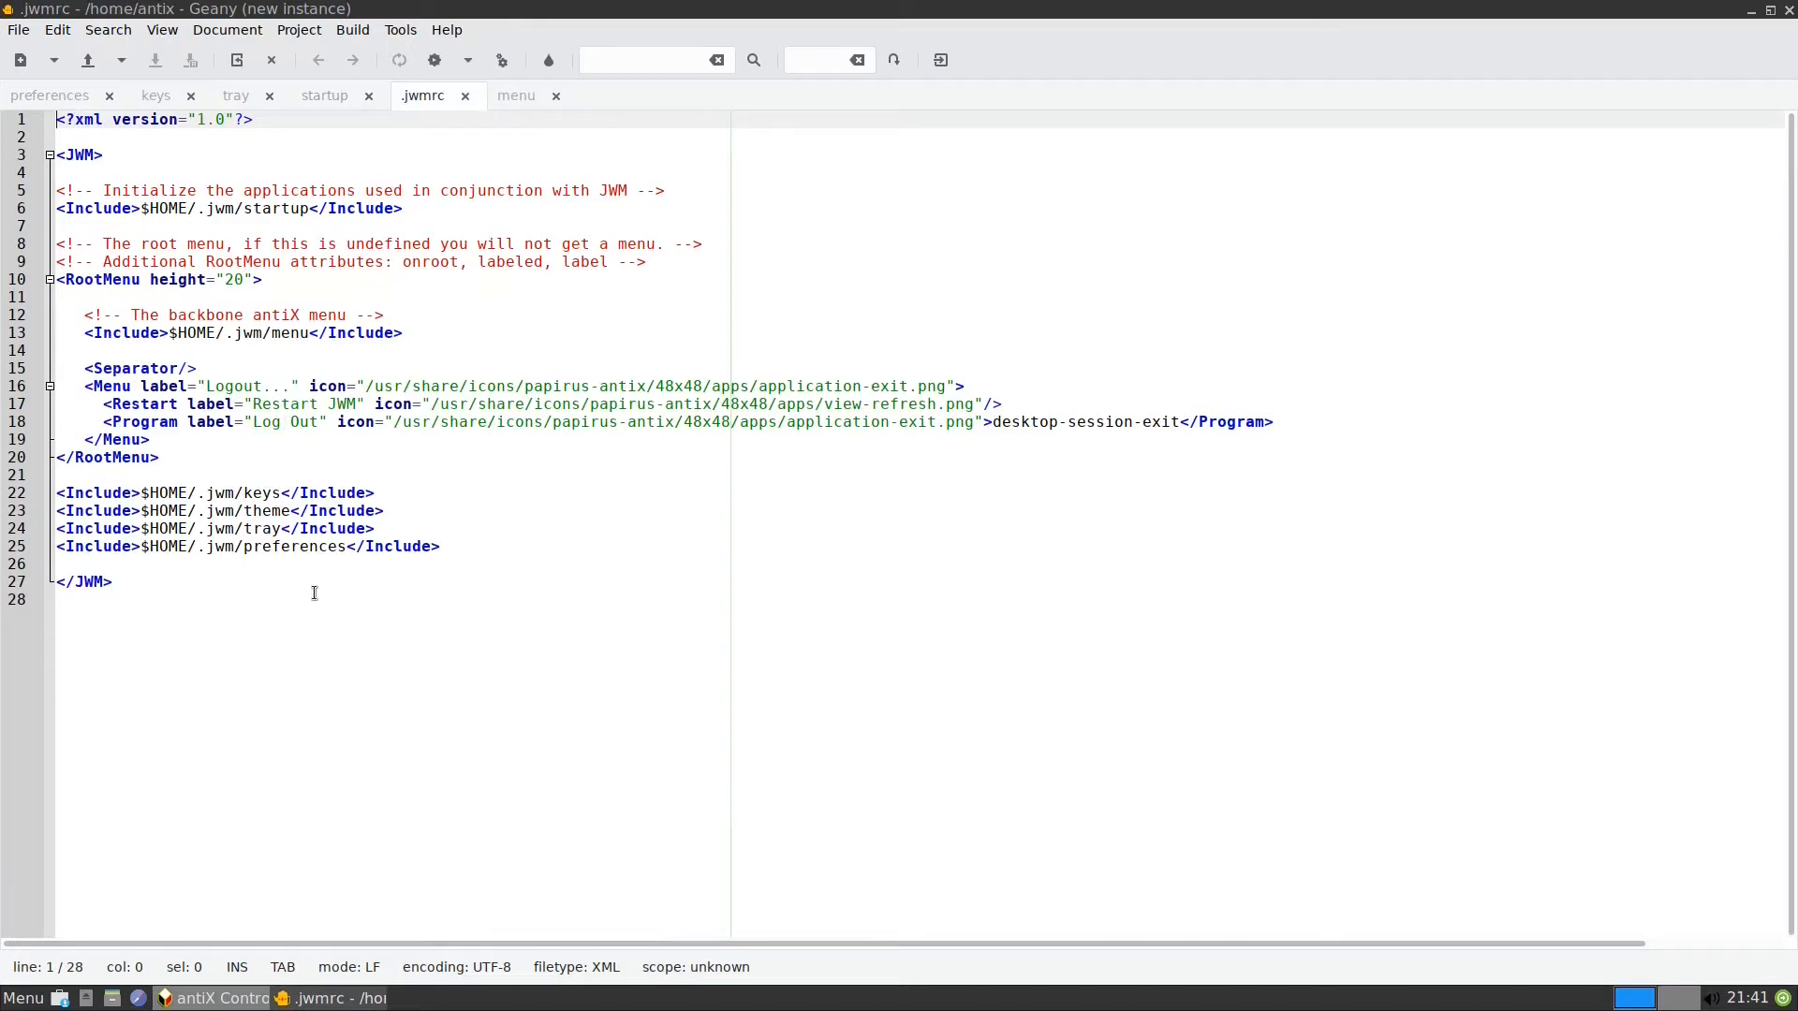
mouse_move(311, 749)
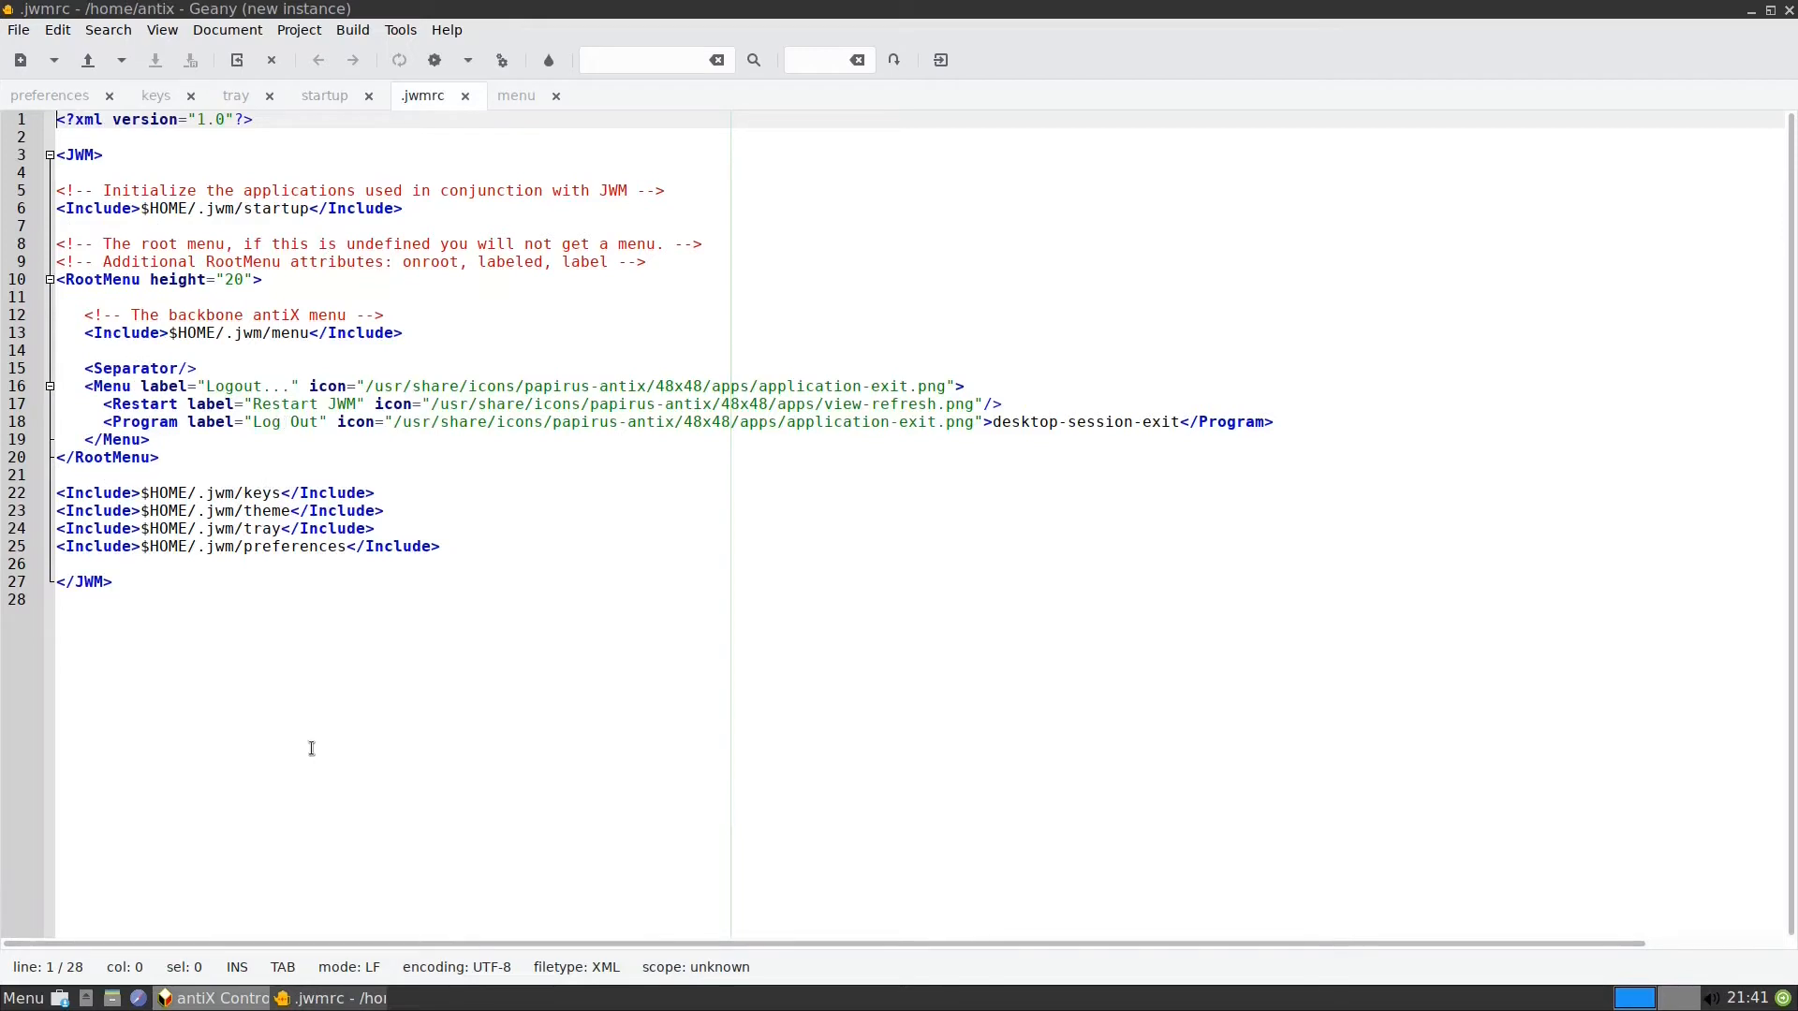
mouse_move(275, 493)
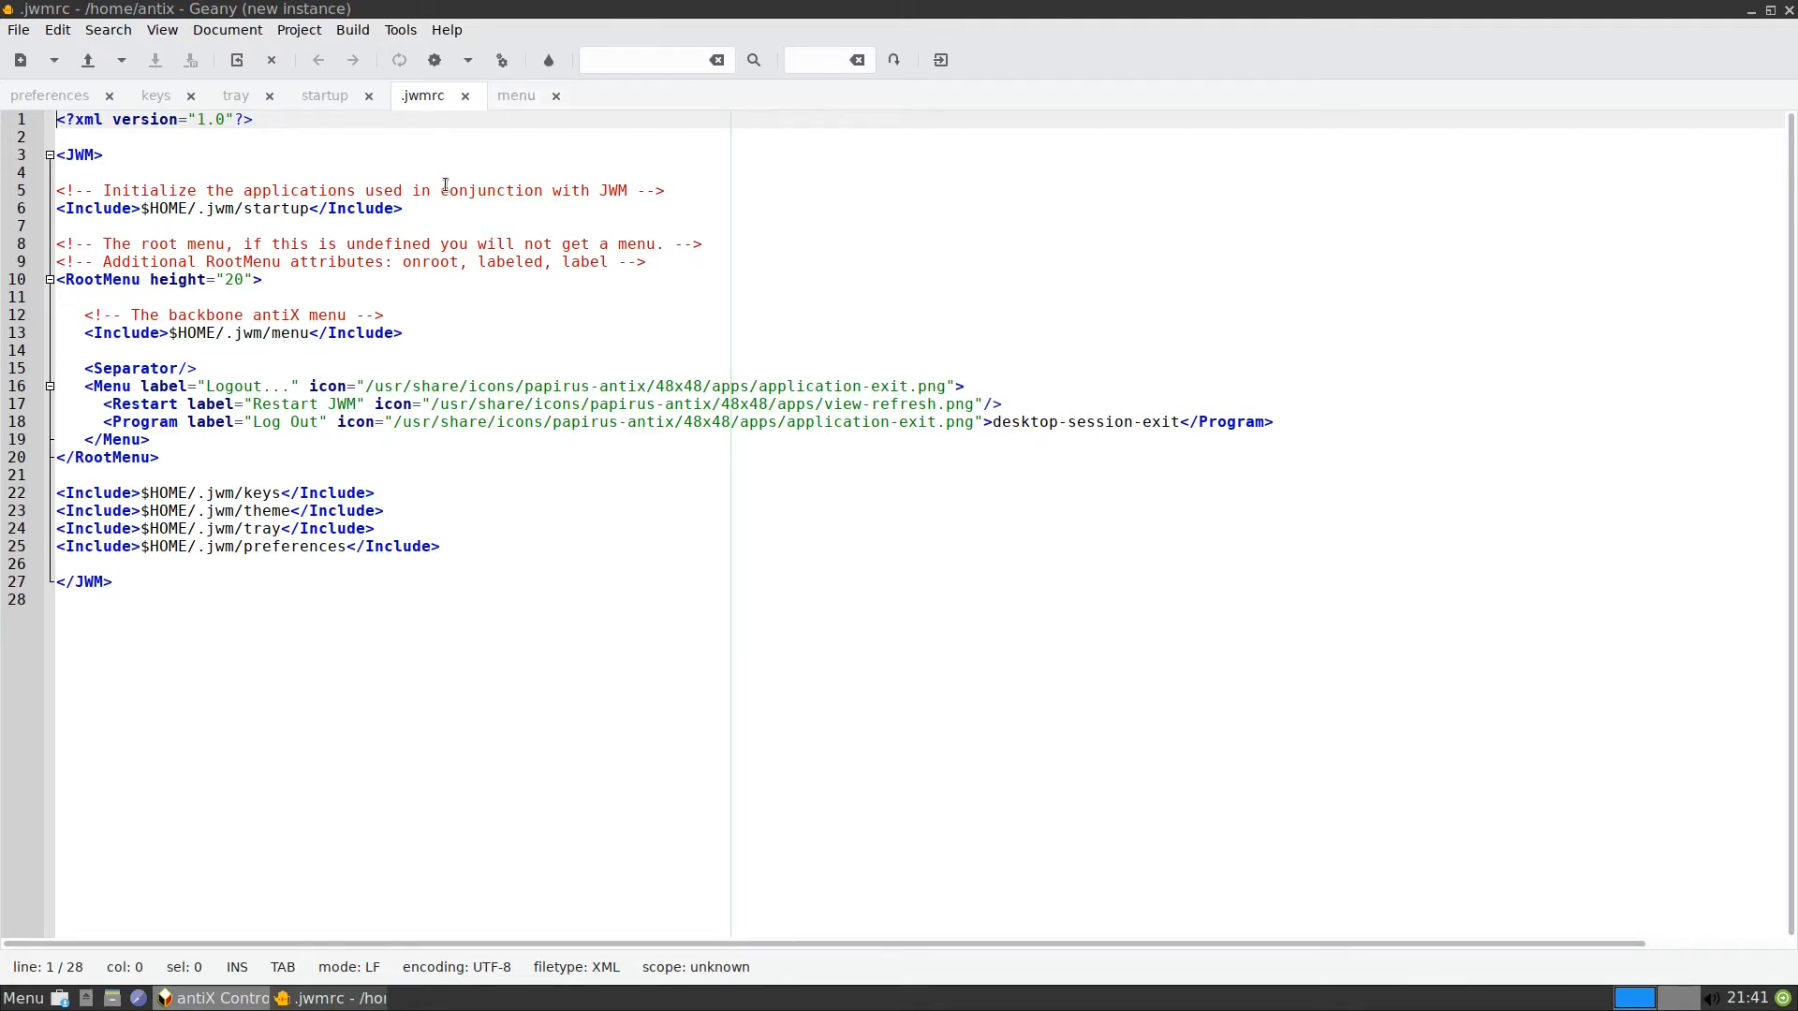
click(517, 95)
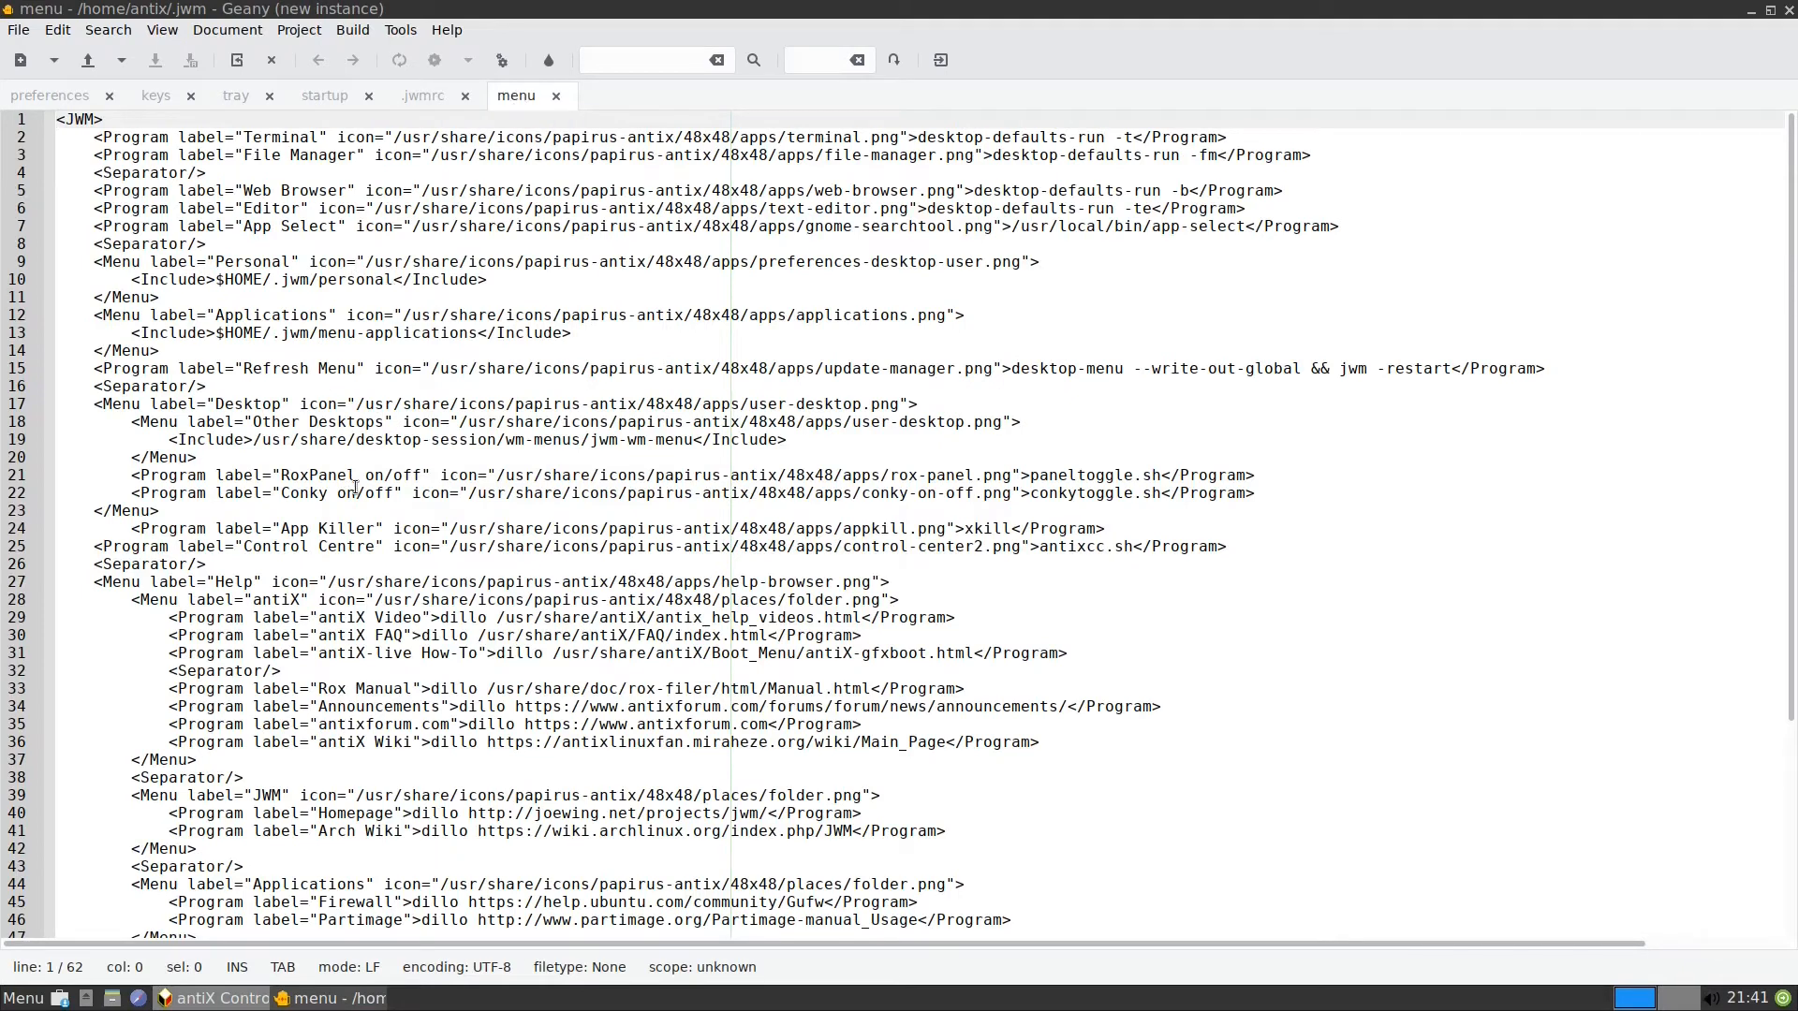
mouse_move(11, 992)
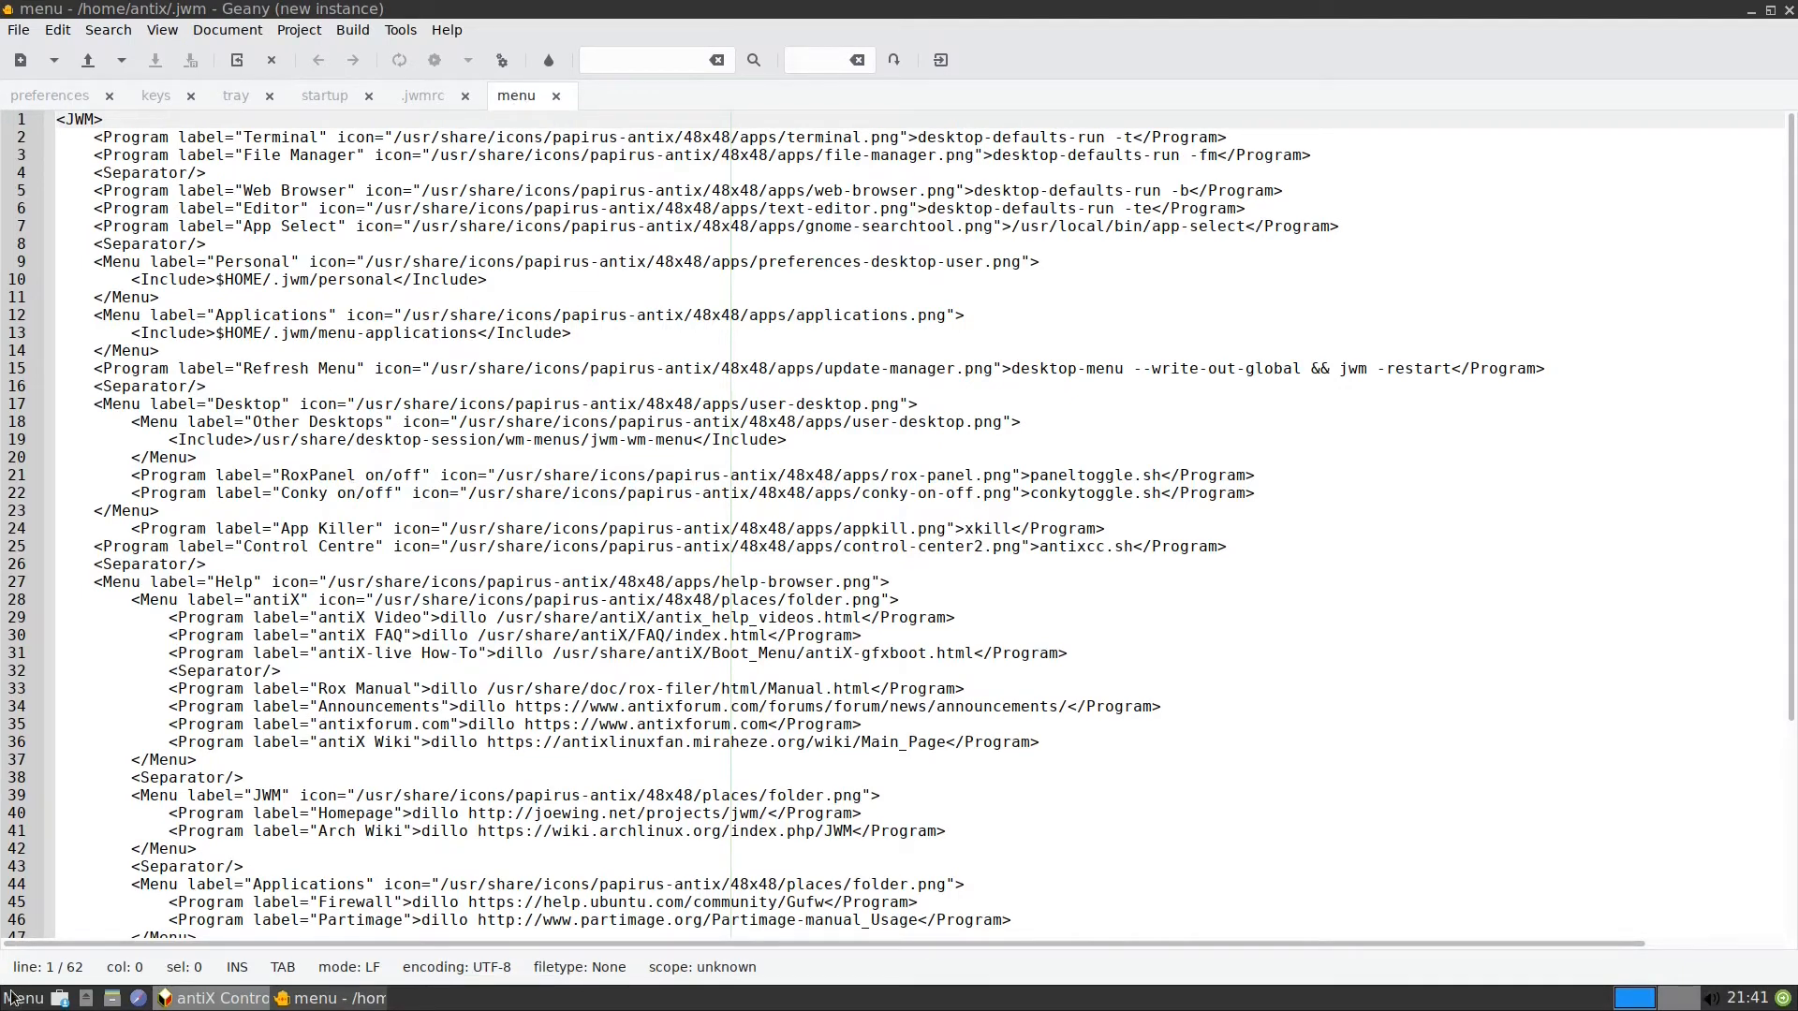
click(22, 998)
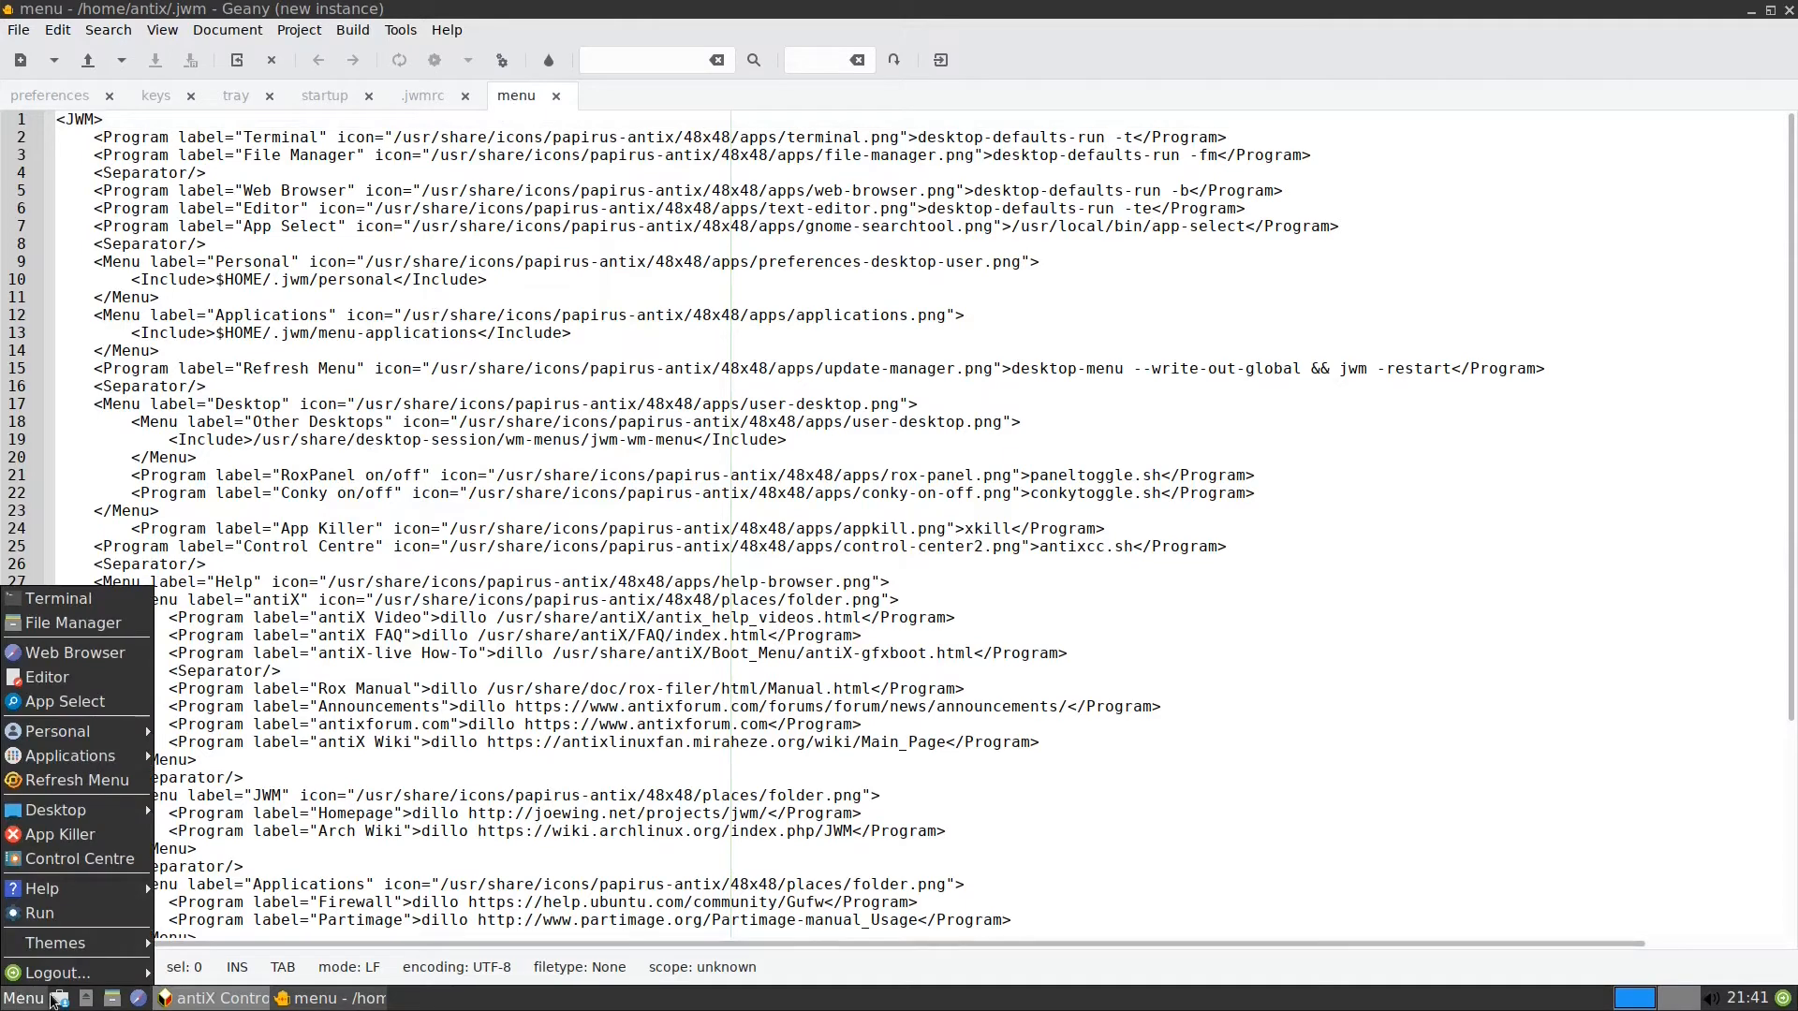
mouse_move(288, 159)
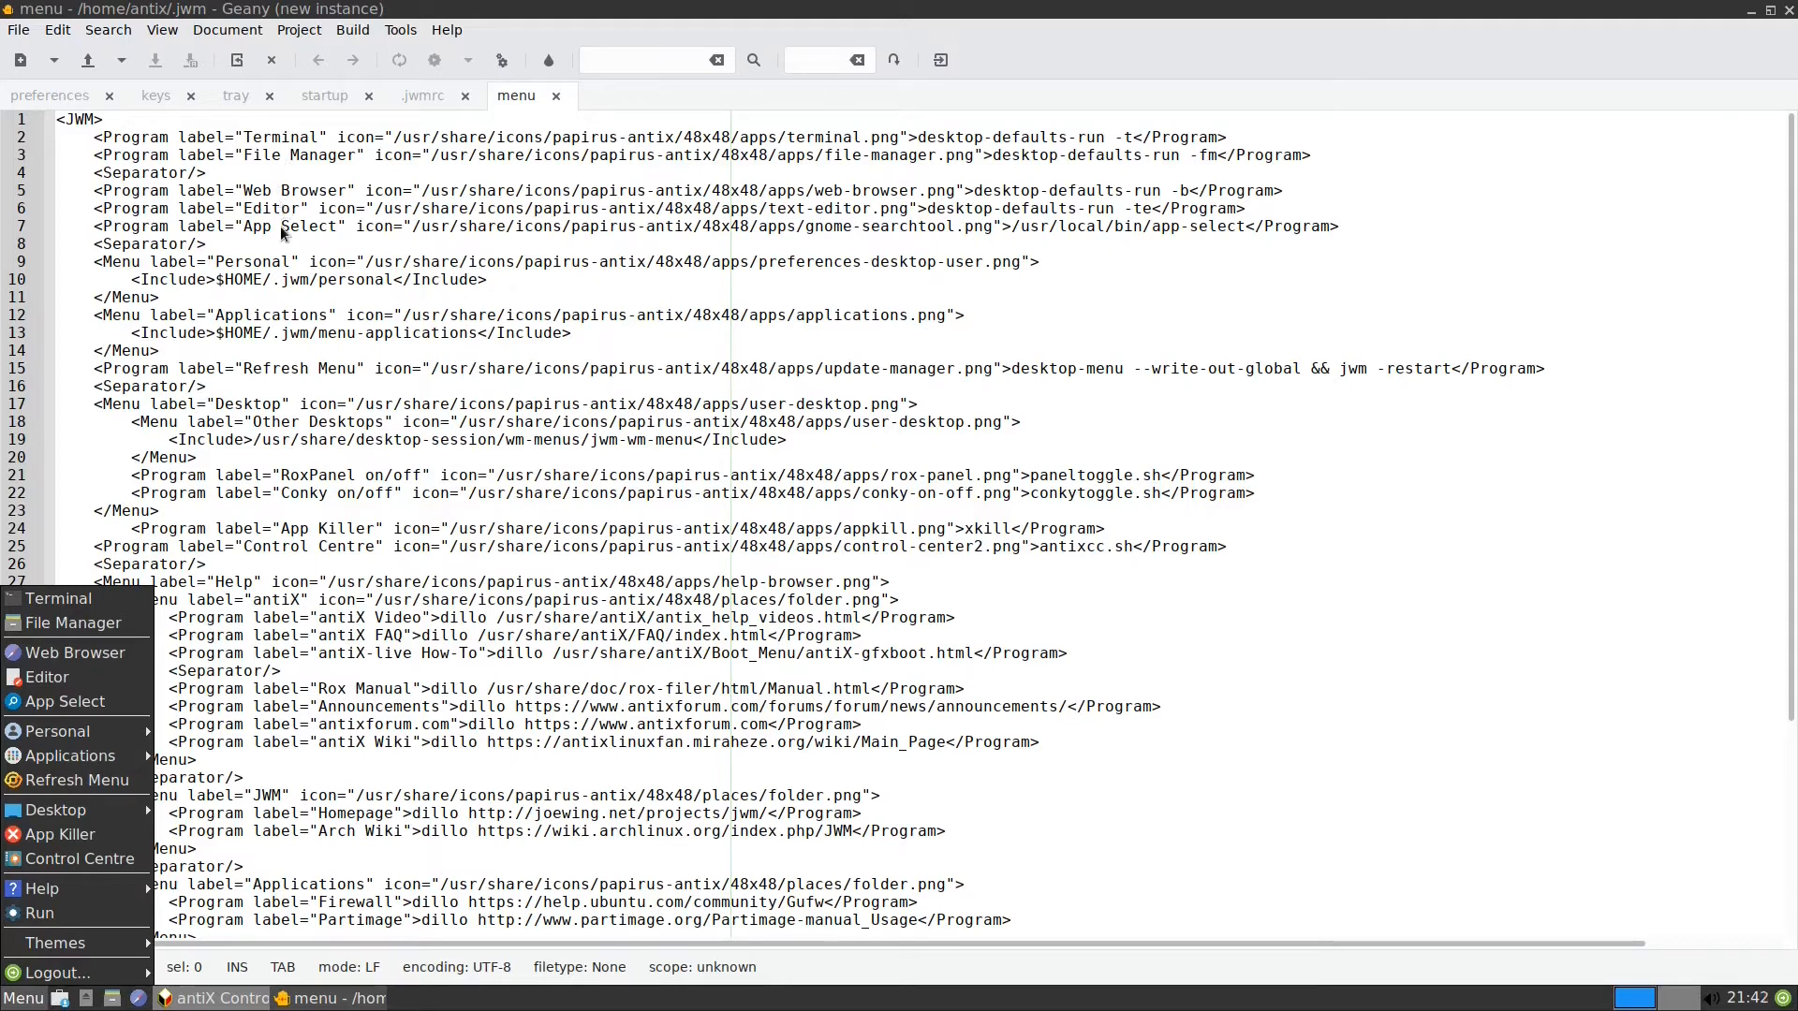
mouse_move(206, 696)
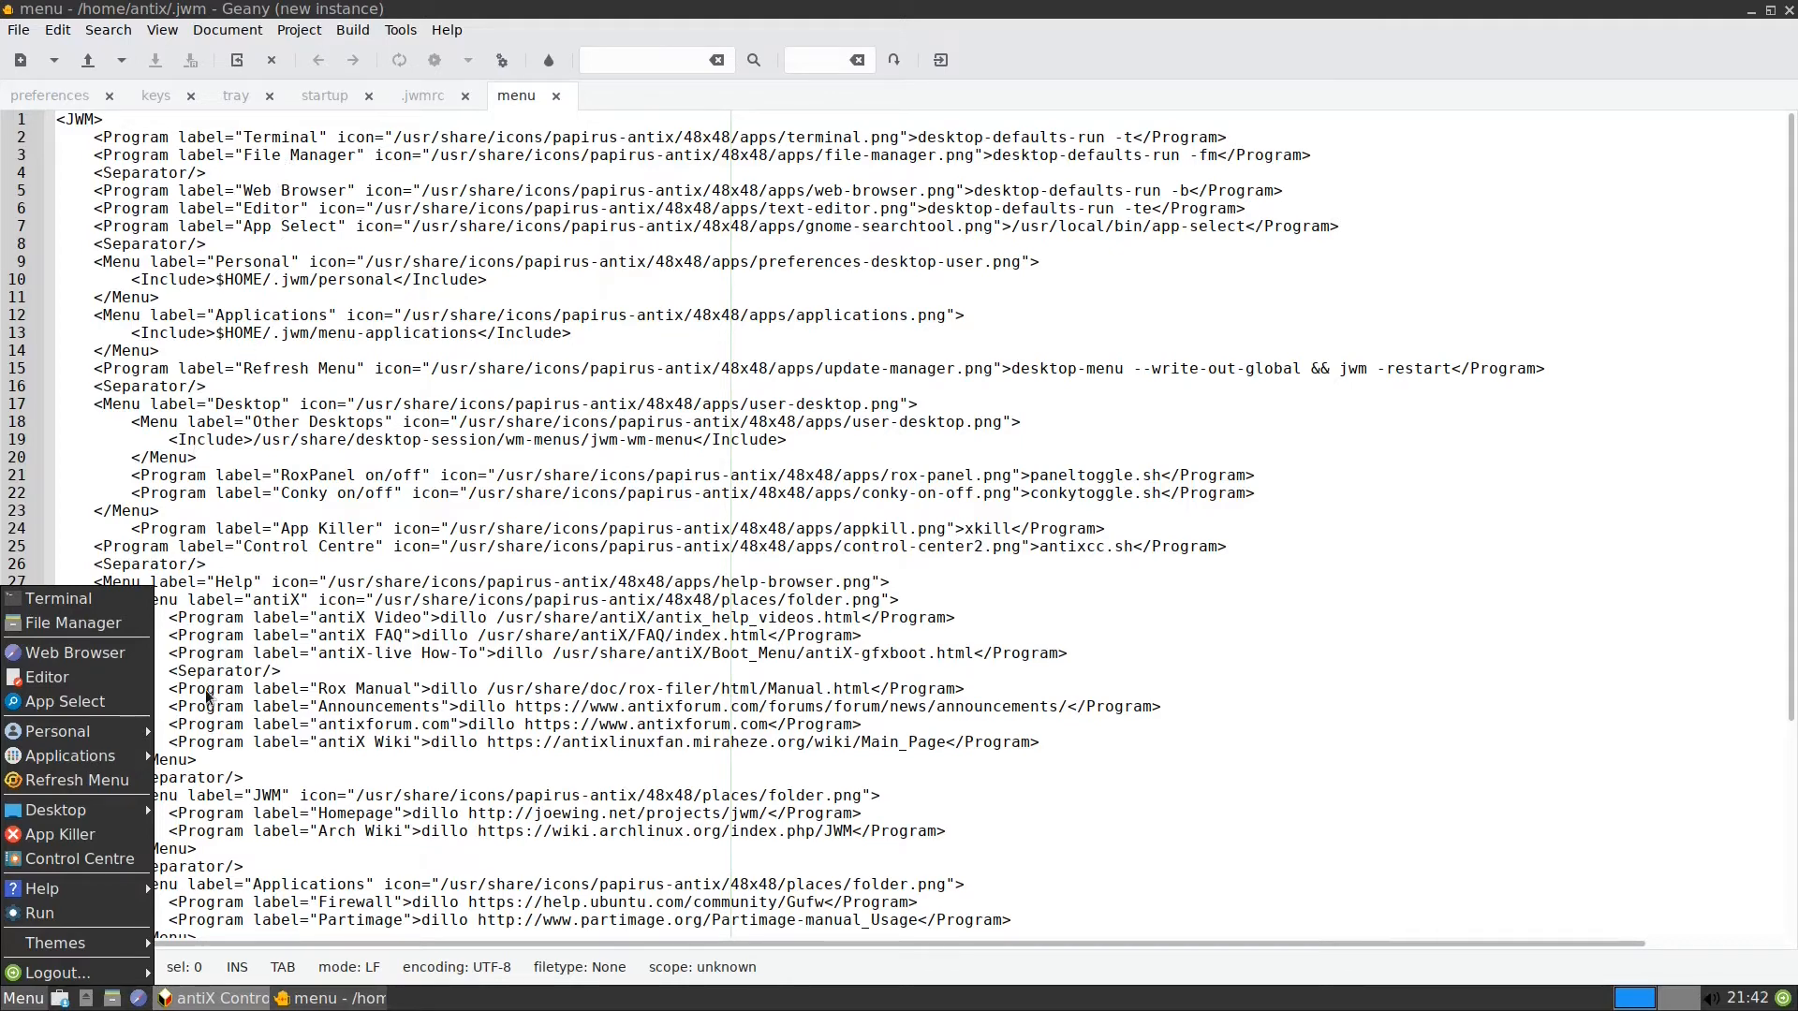
mouse_move(247, 388)
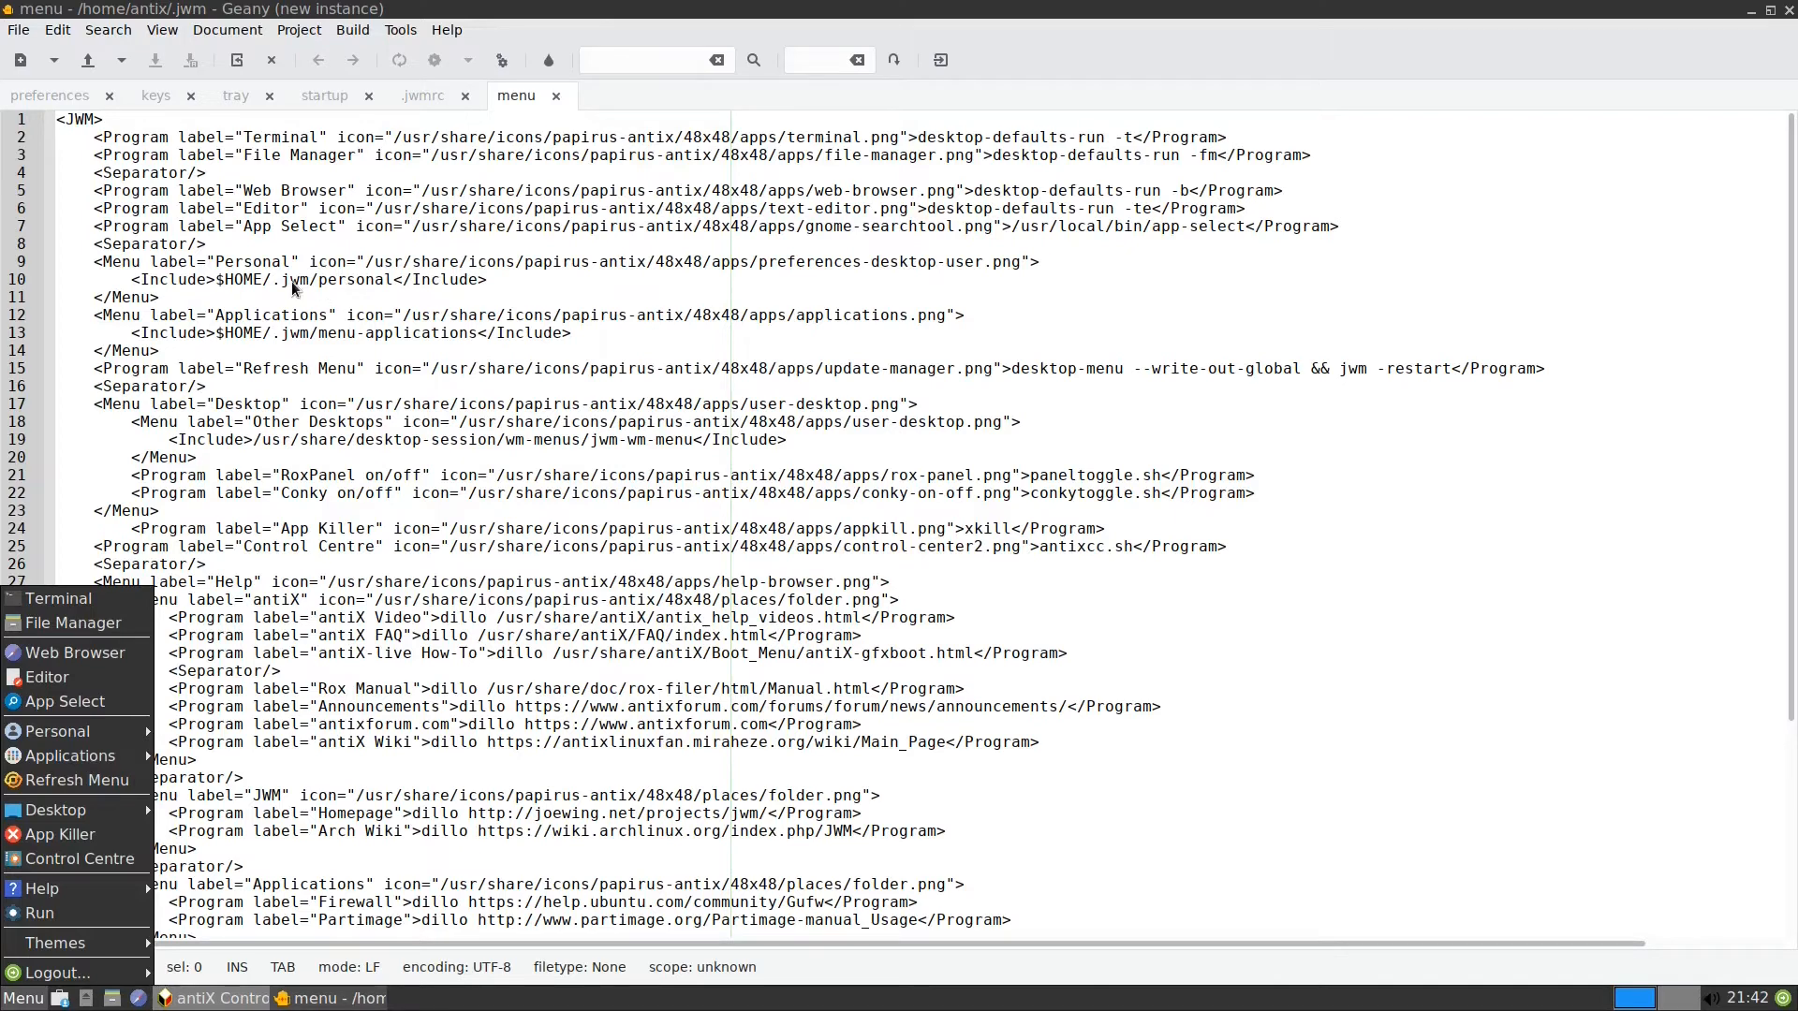
mouse_move(380, 294)
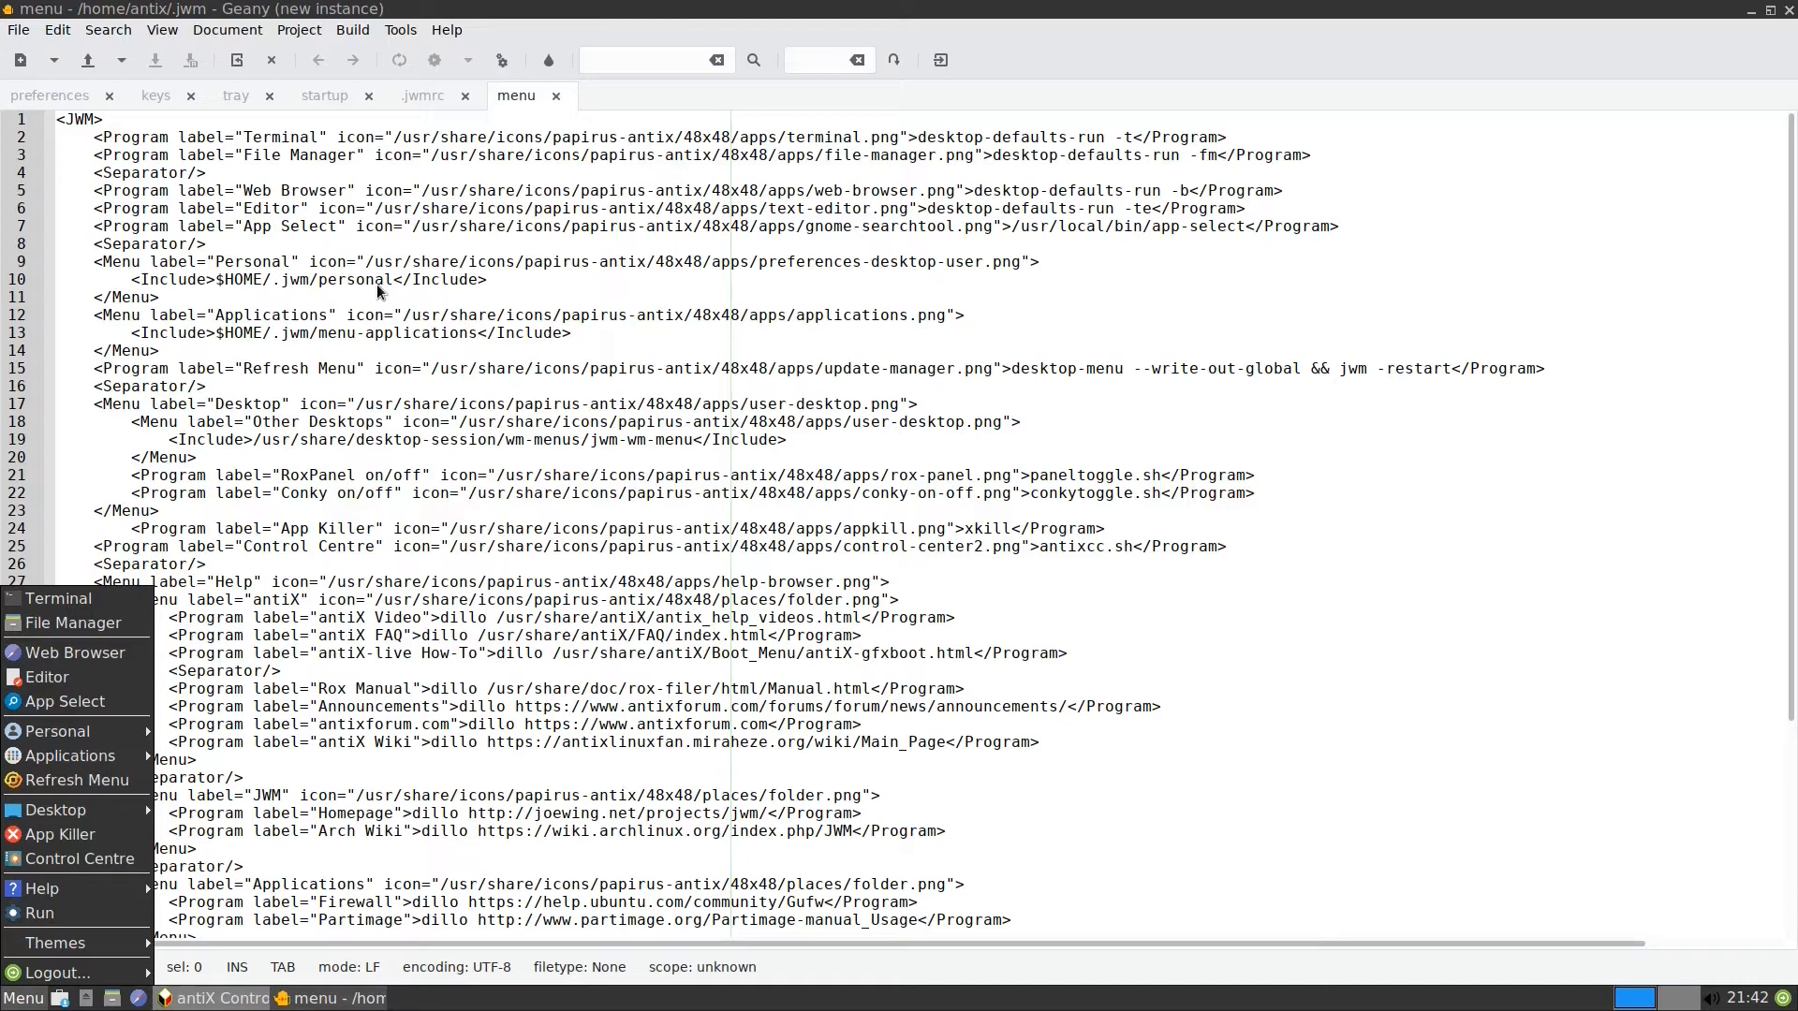
mouse_move(242, 537)
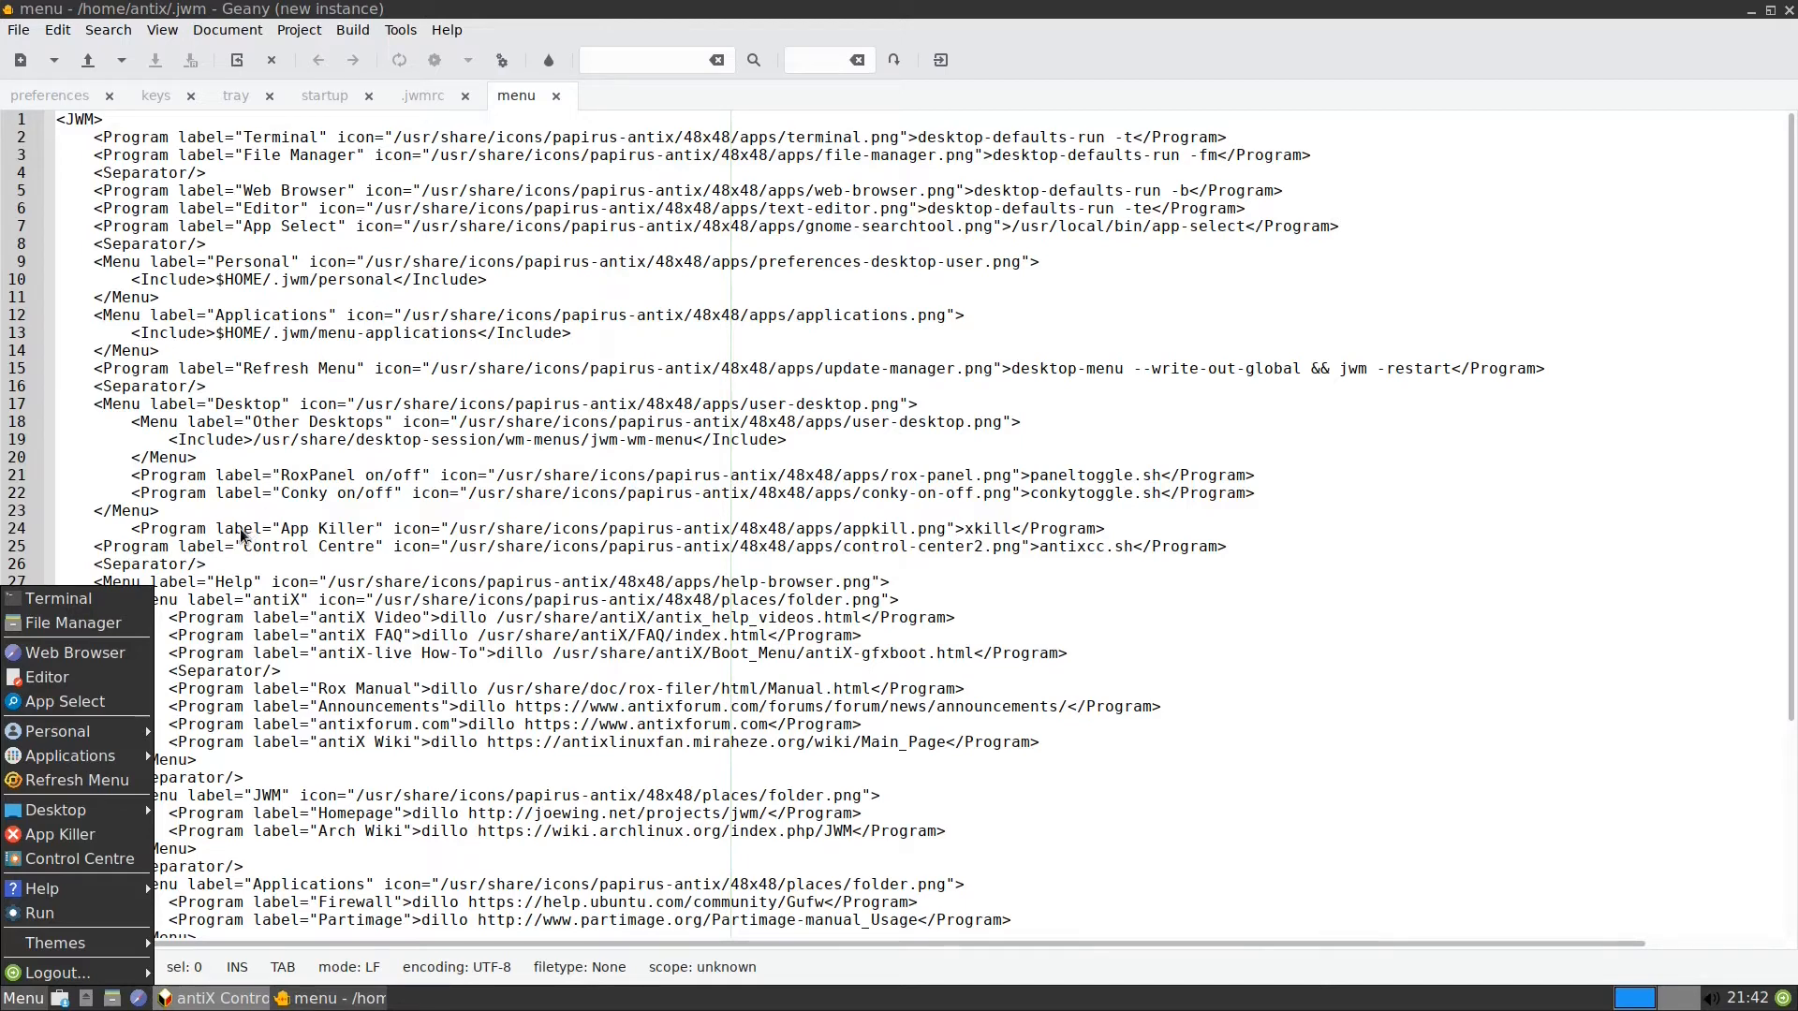
mouse_move(298, 348)
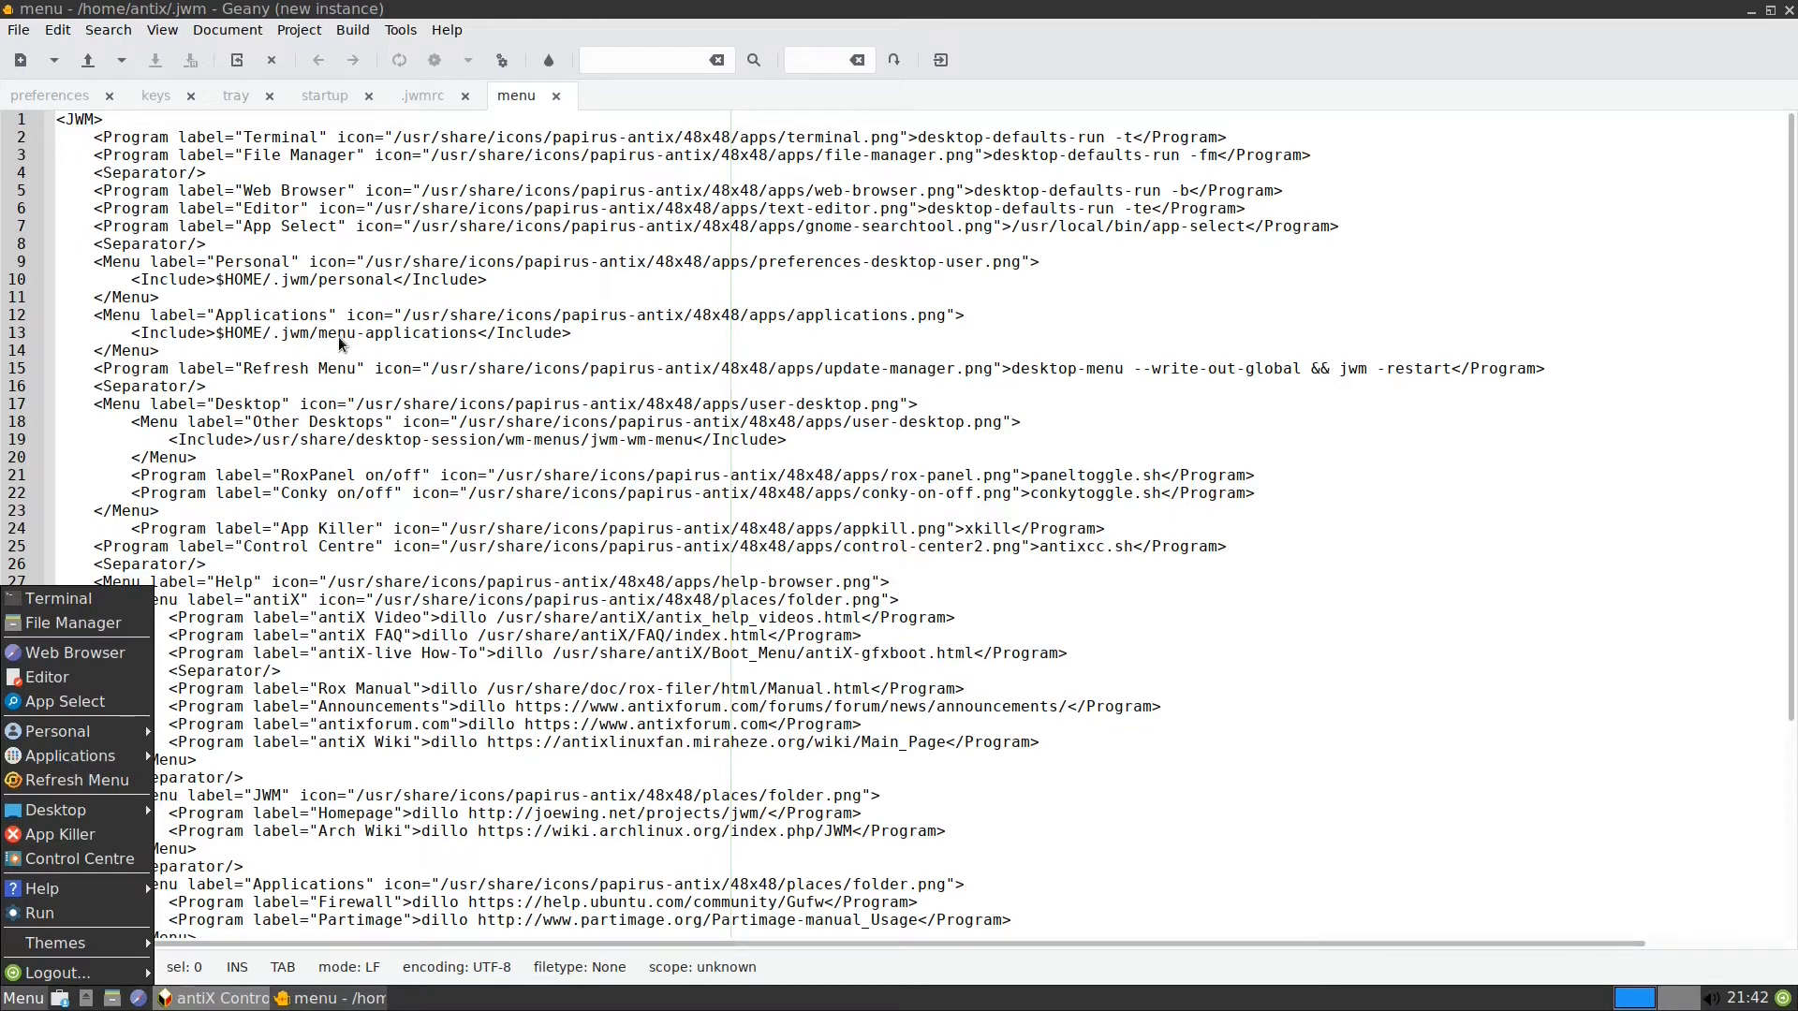
mouse_move(412, 345)
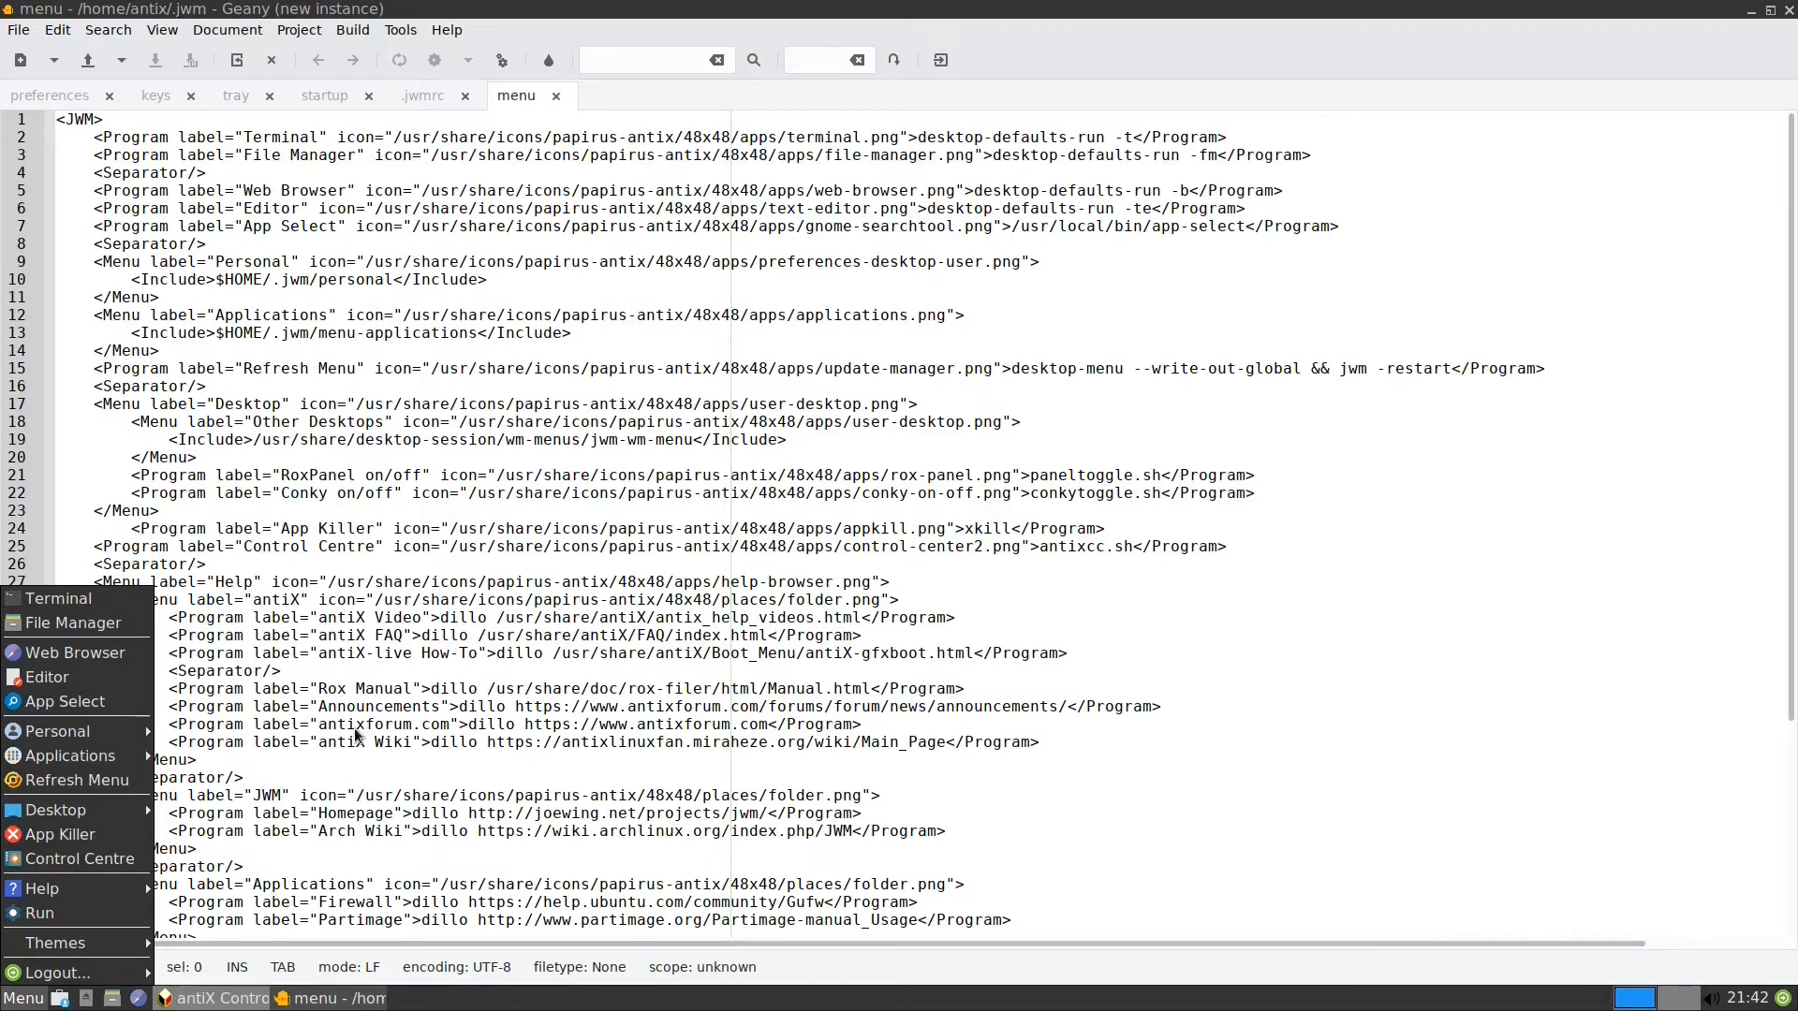
mouse_move(54, 809)
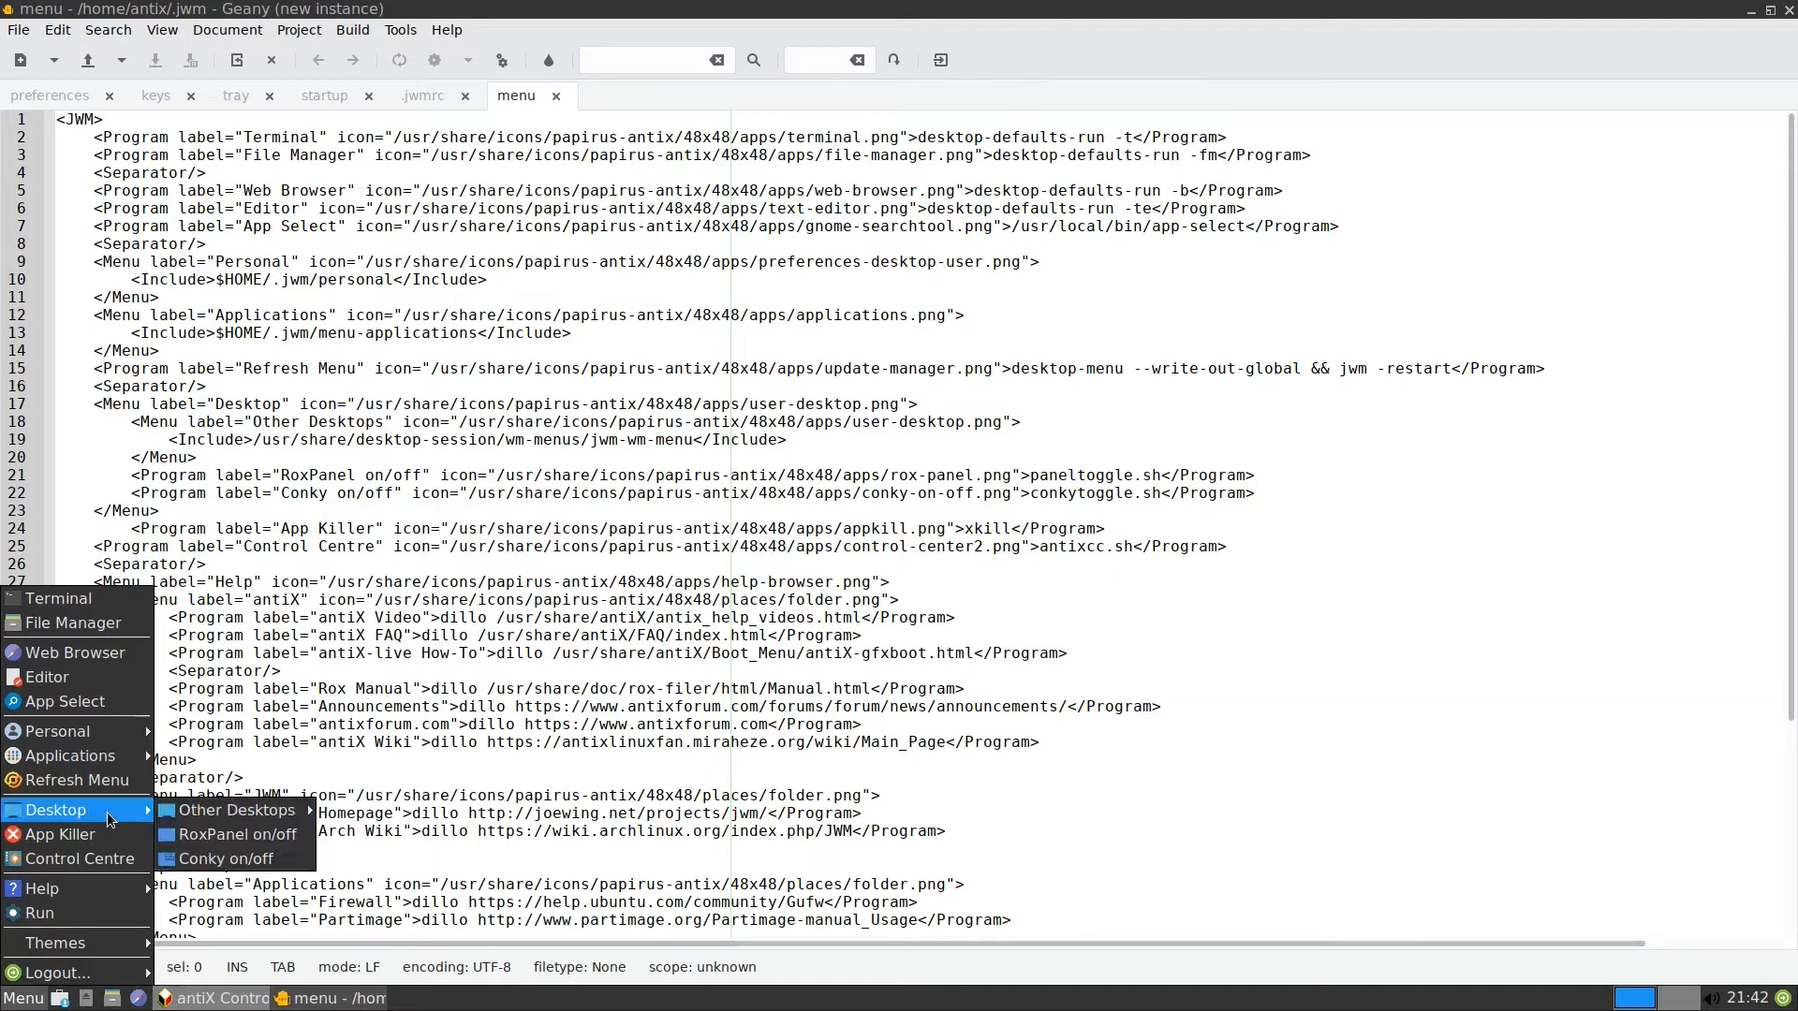
mouse_move(223, 860)
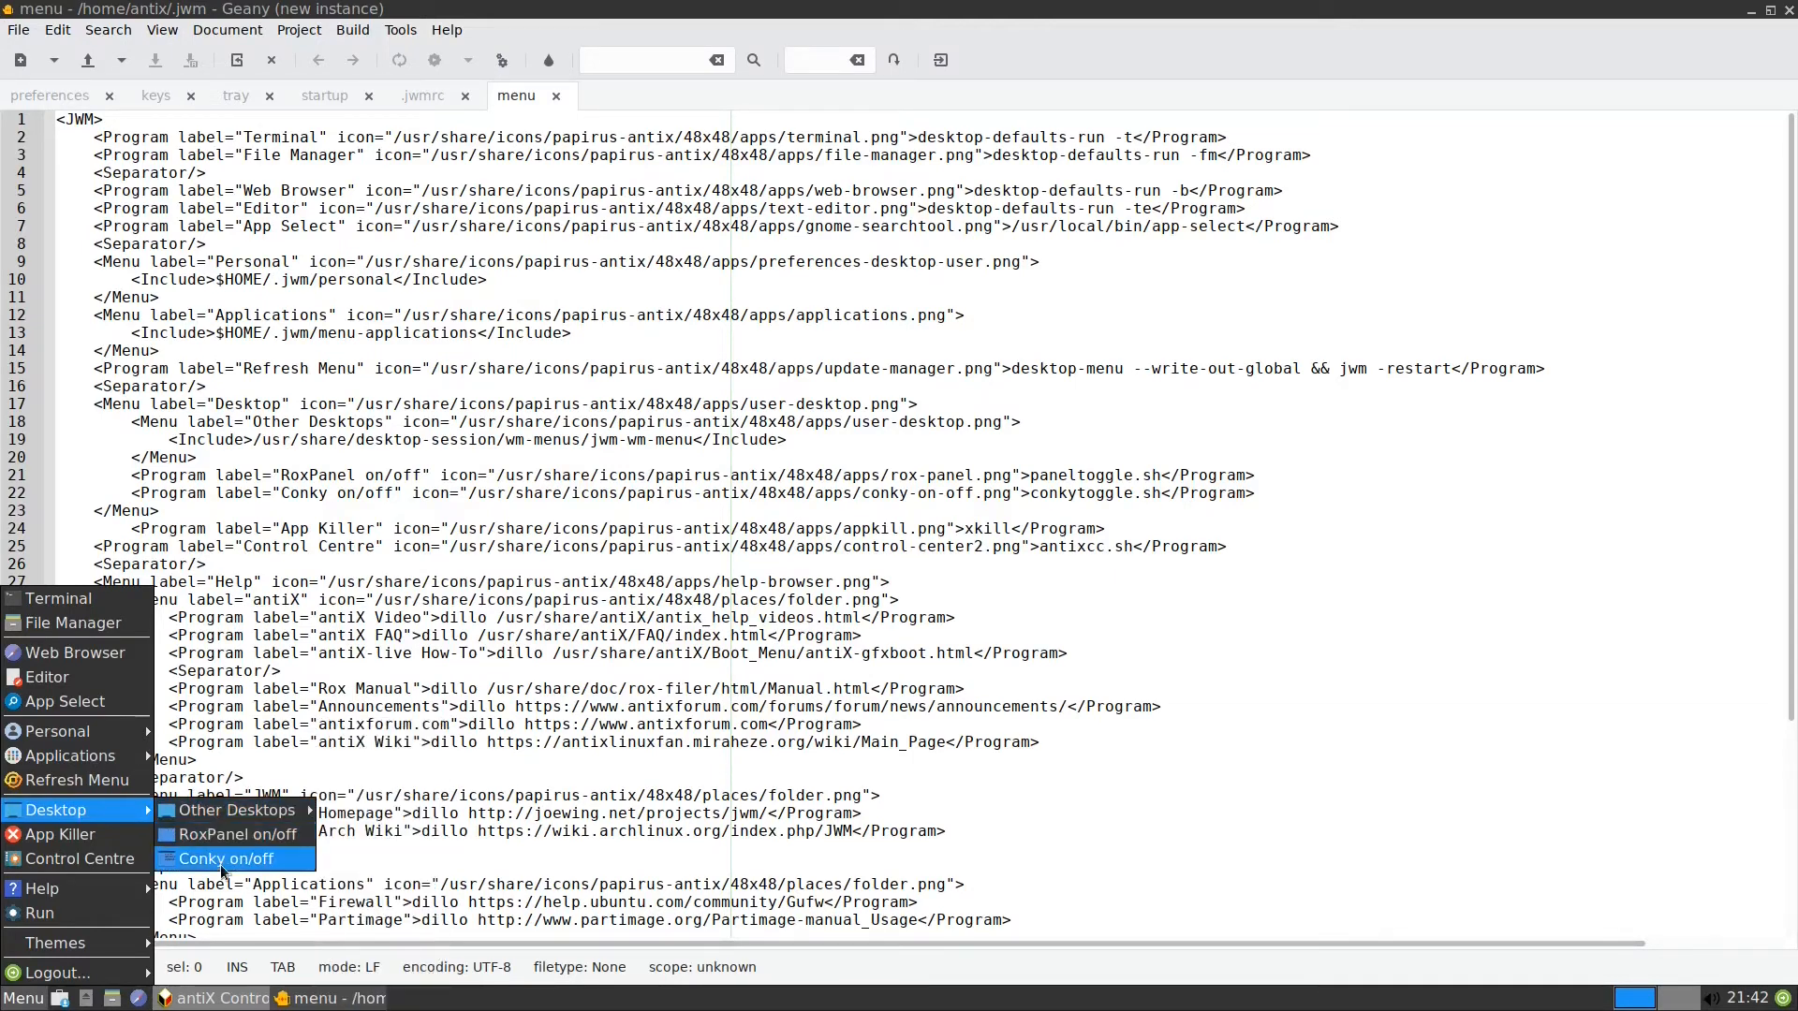
mouse_move(235, 833)
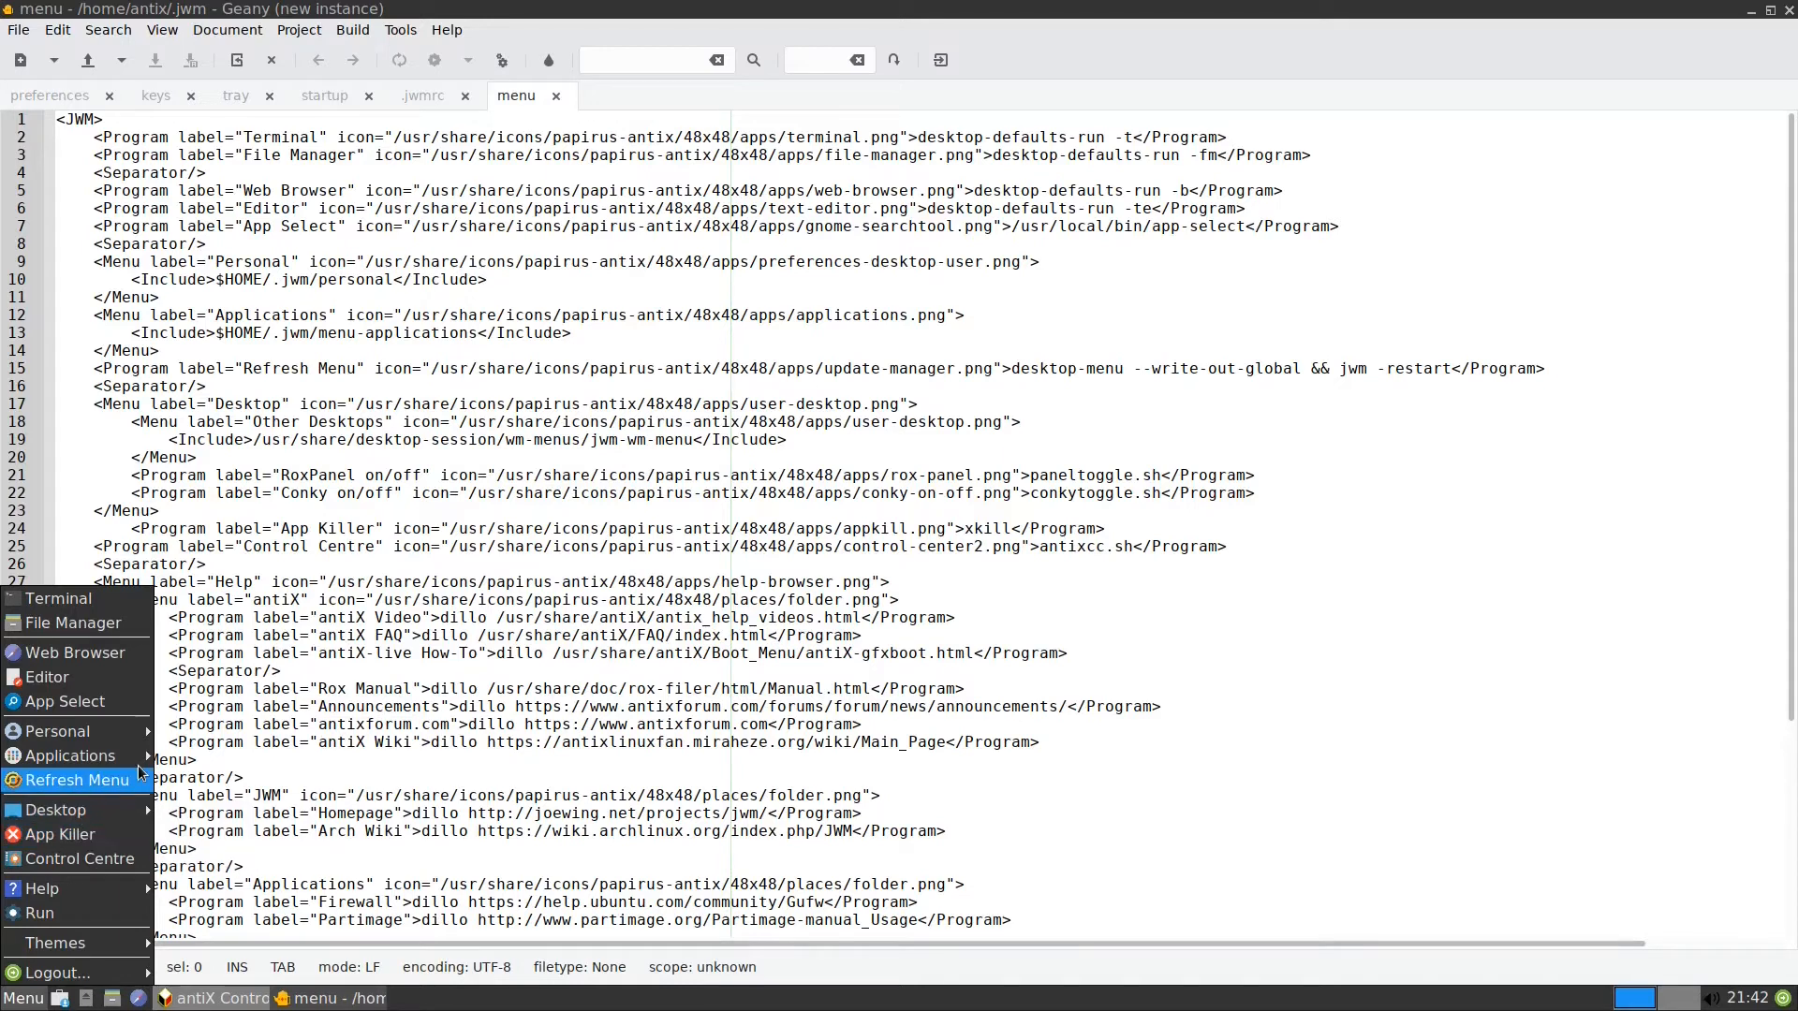
click(213, 405)
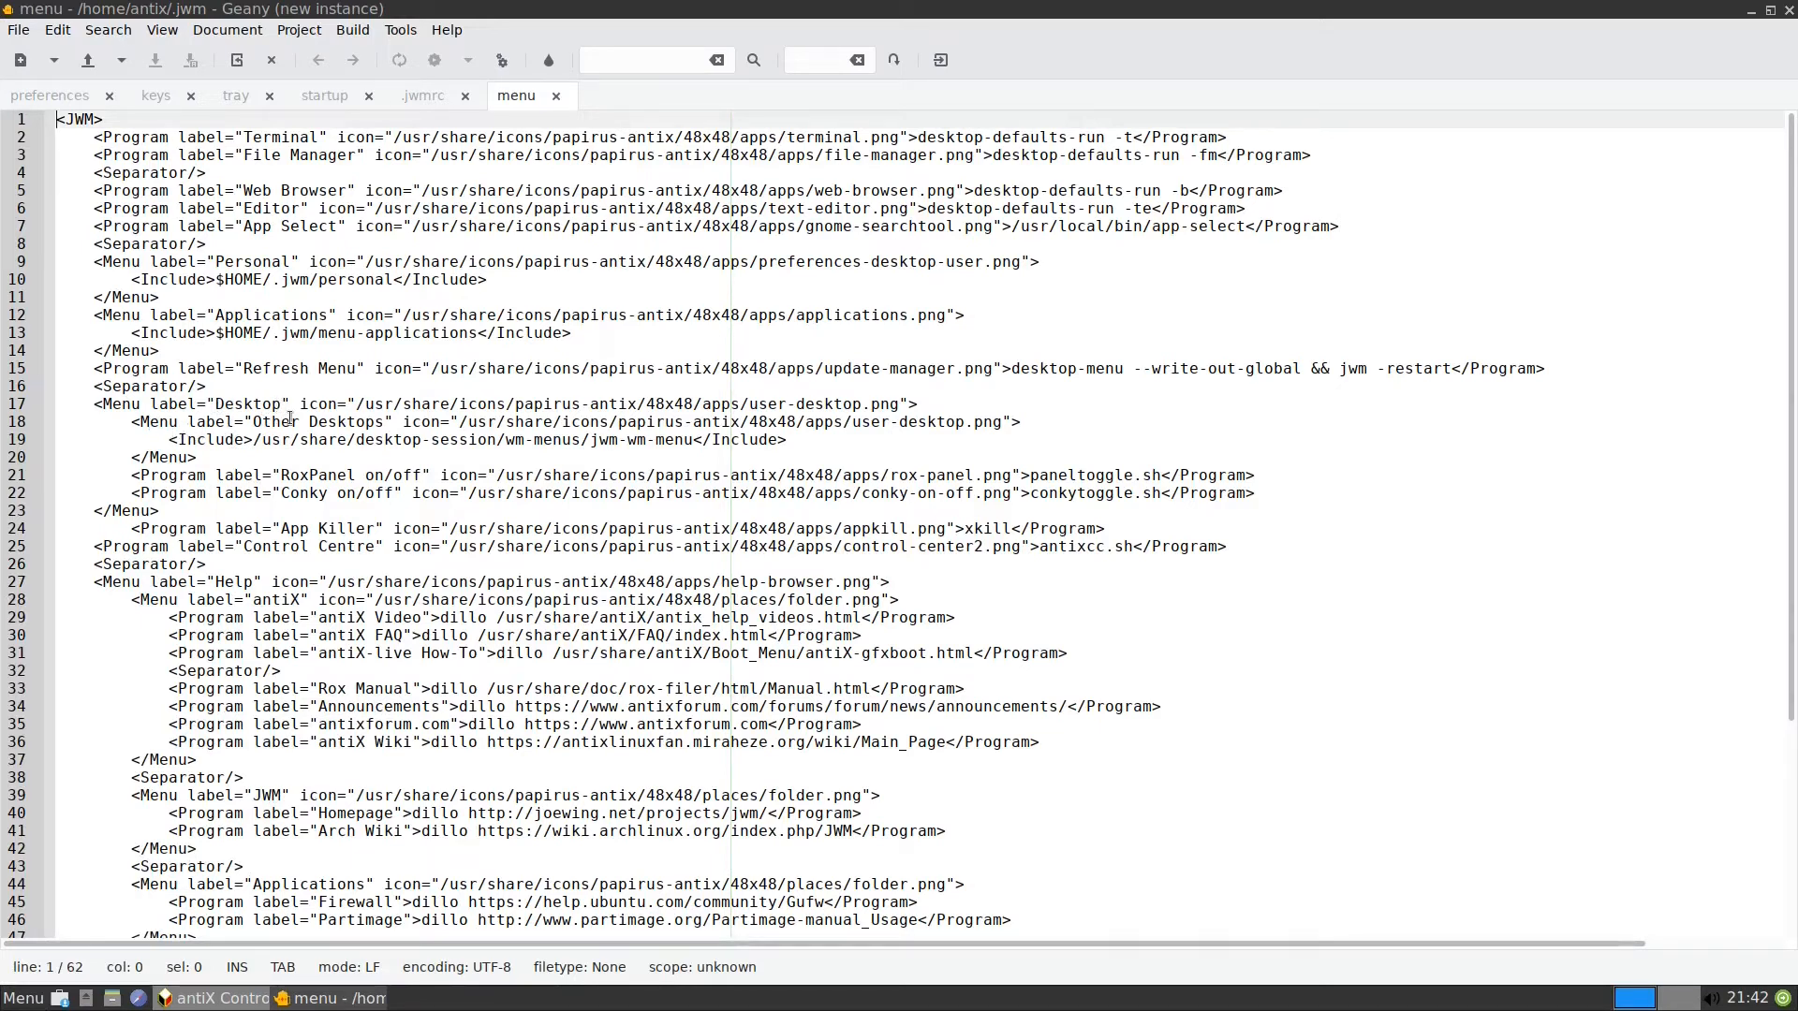
mouse_move(193, 461)
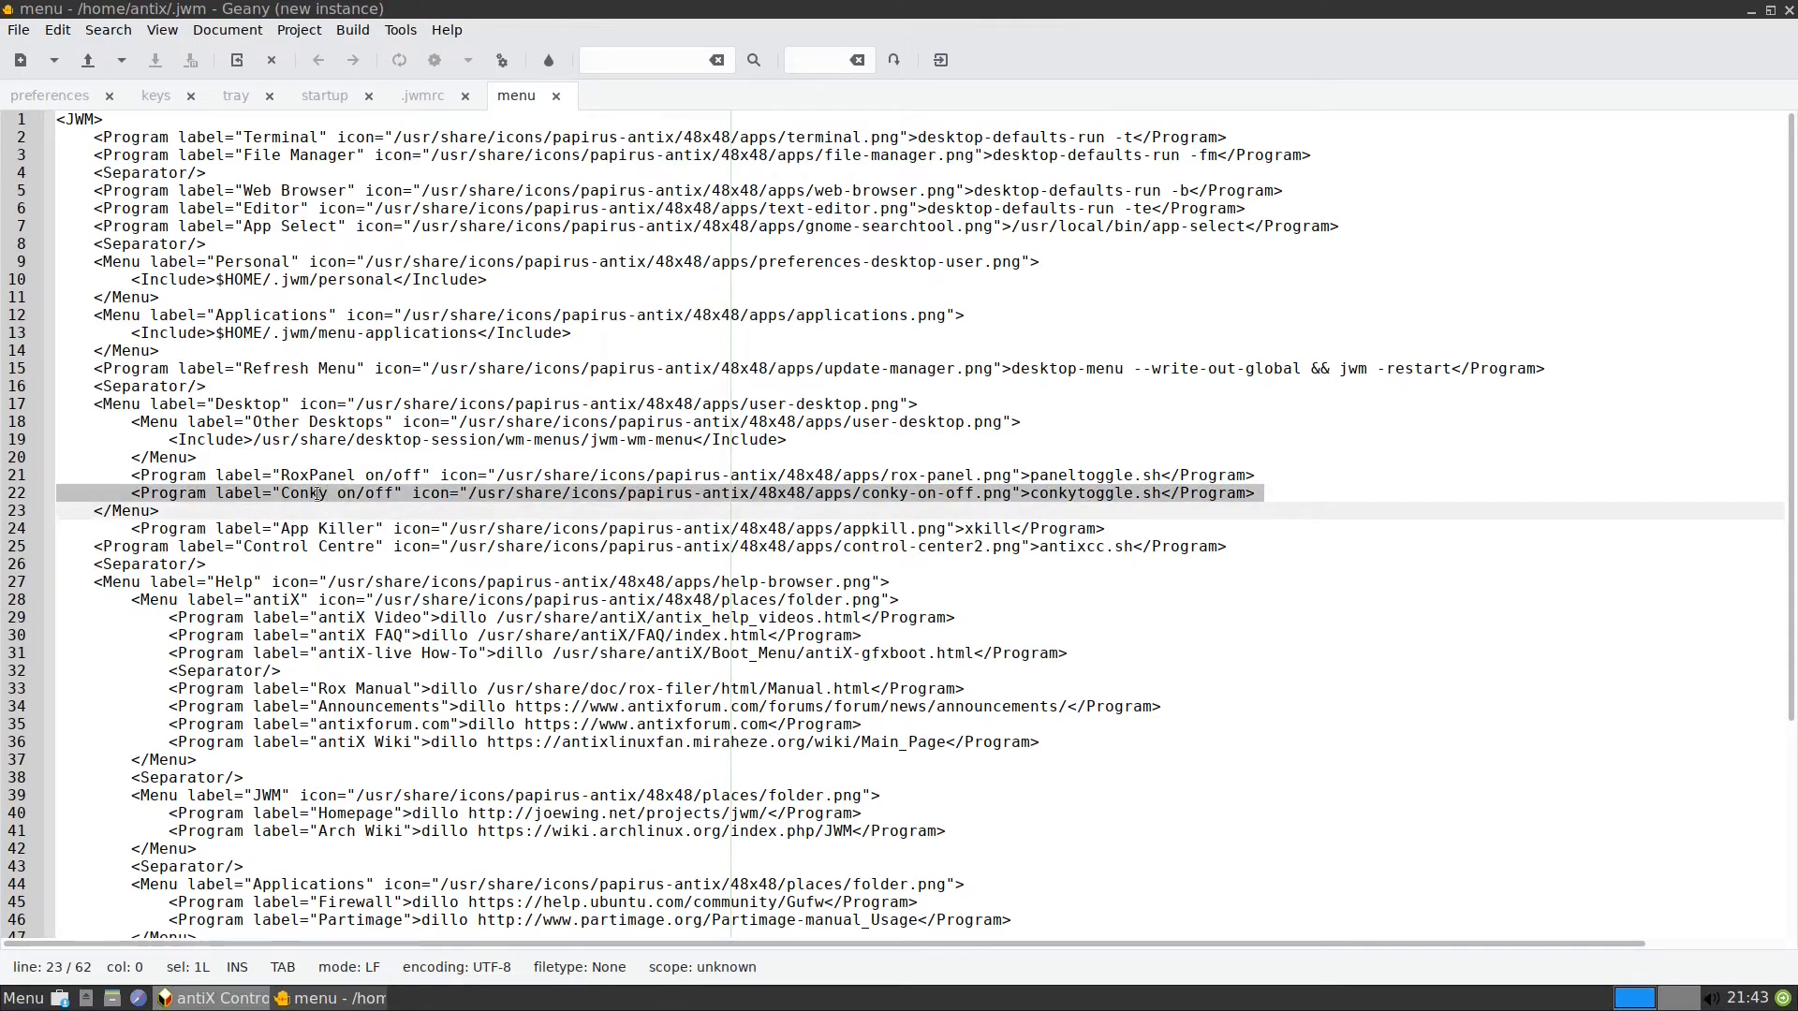
- Copy the Conky on/off line and check entry placement in the desktop menu
right_click(314, 493)
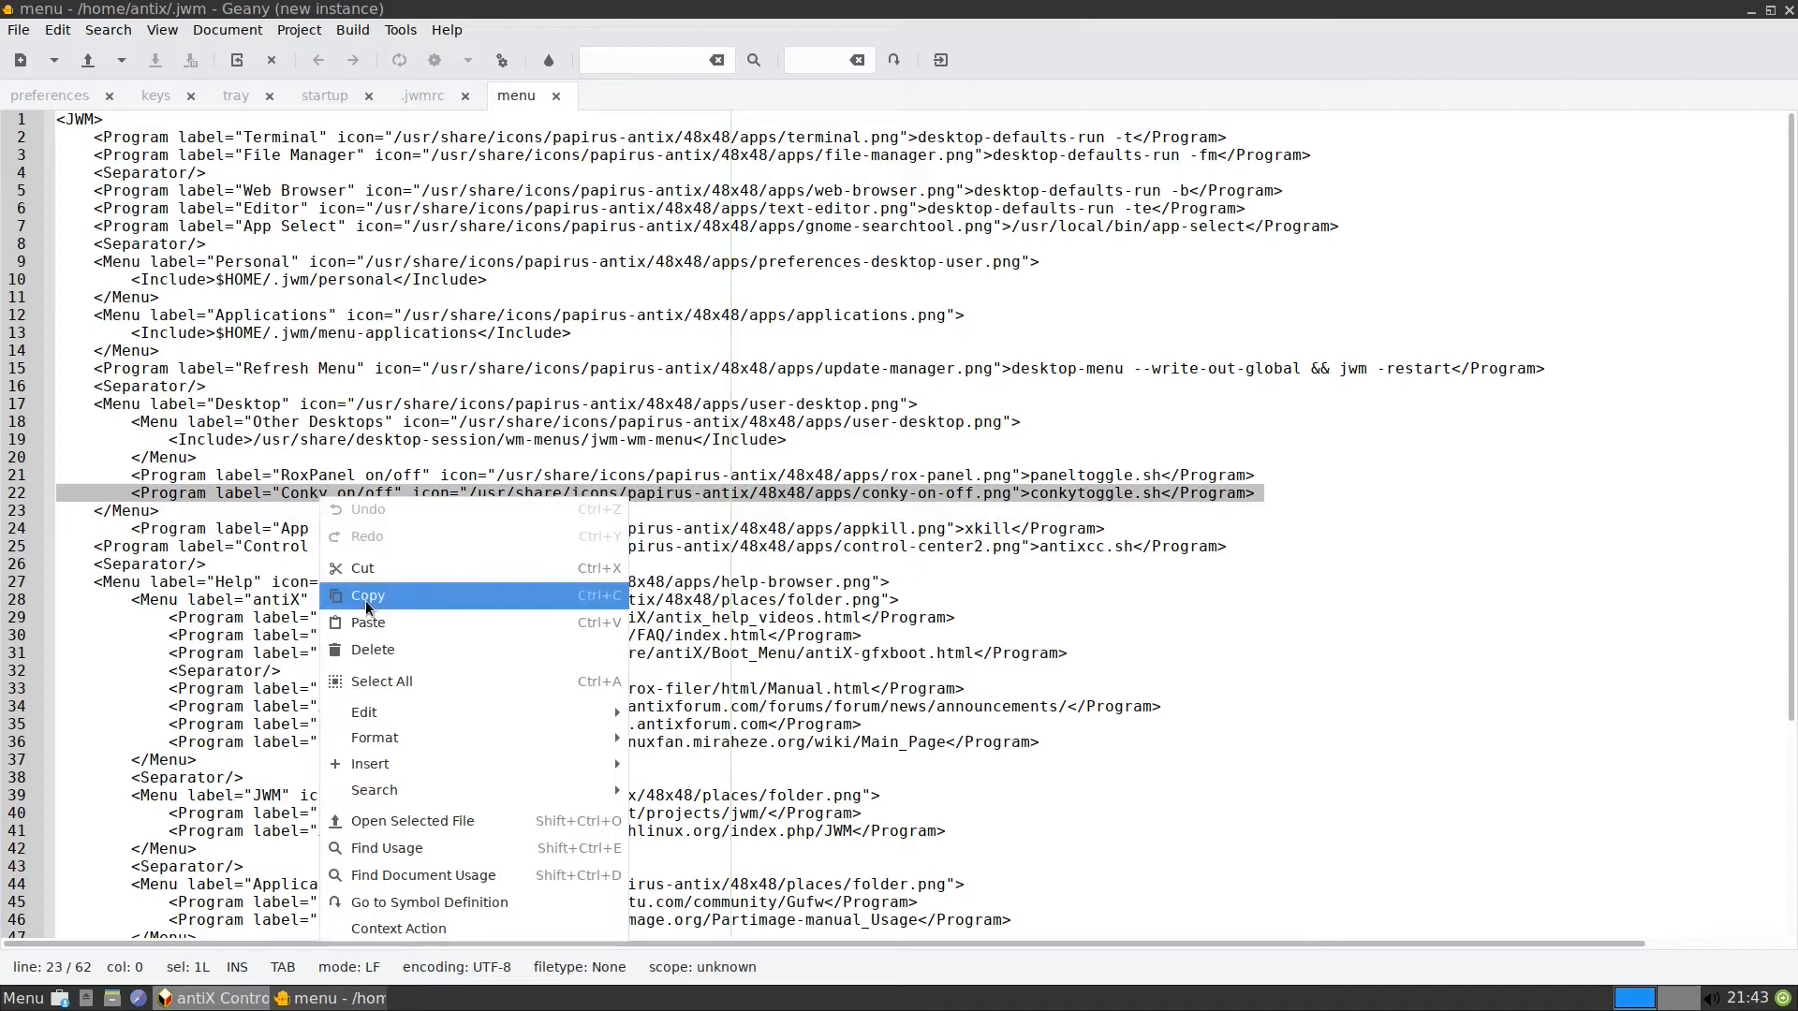
click(348, 572)
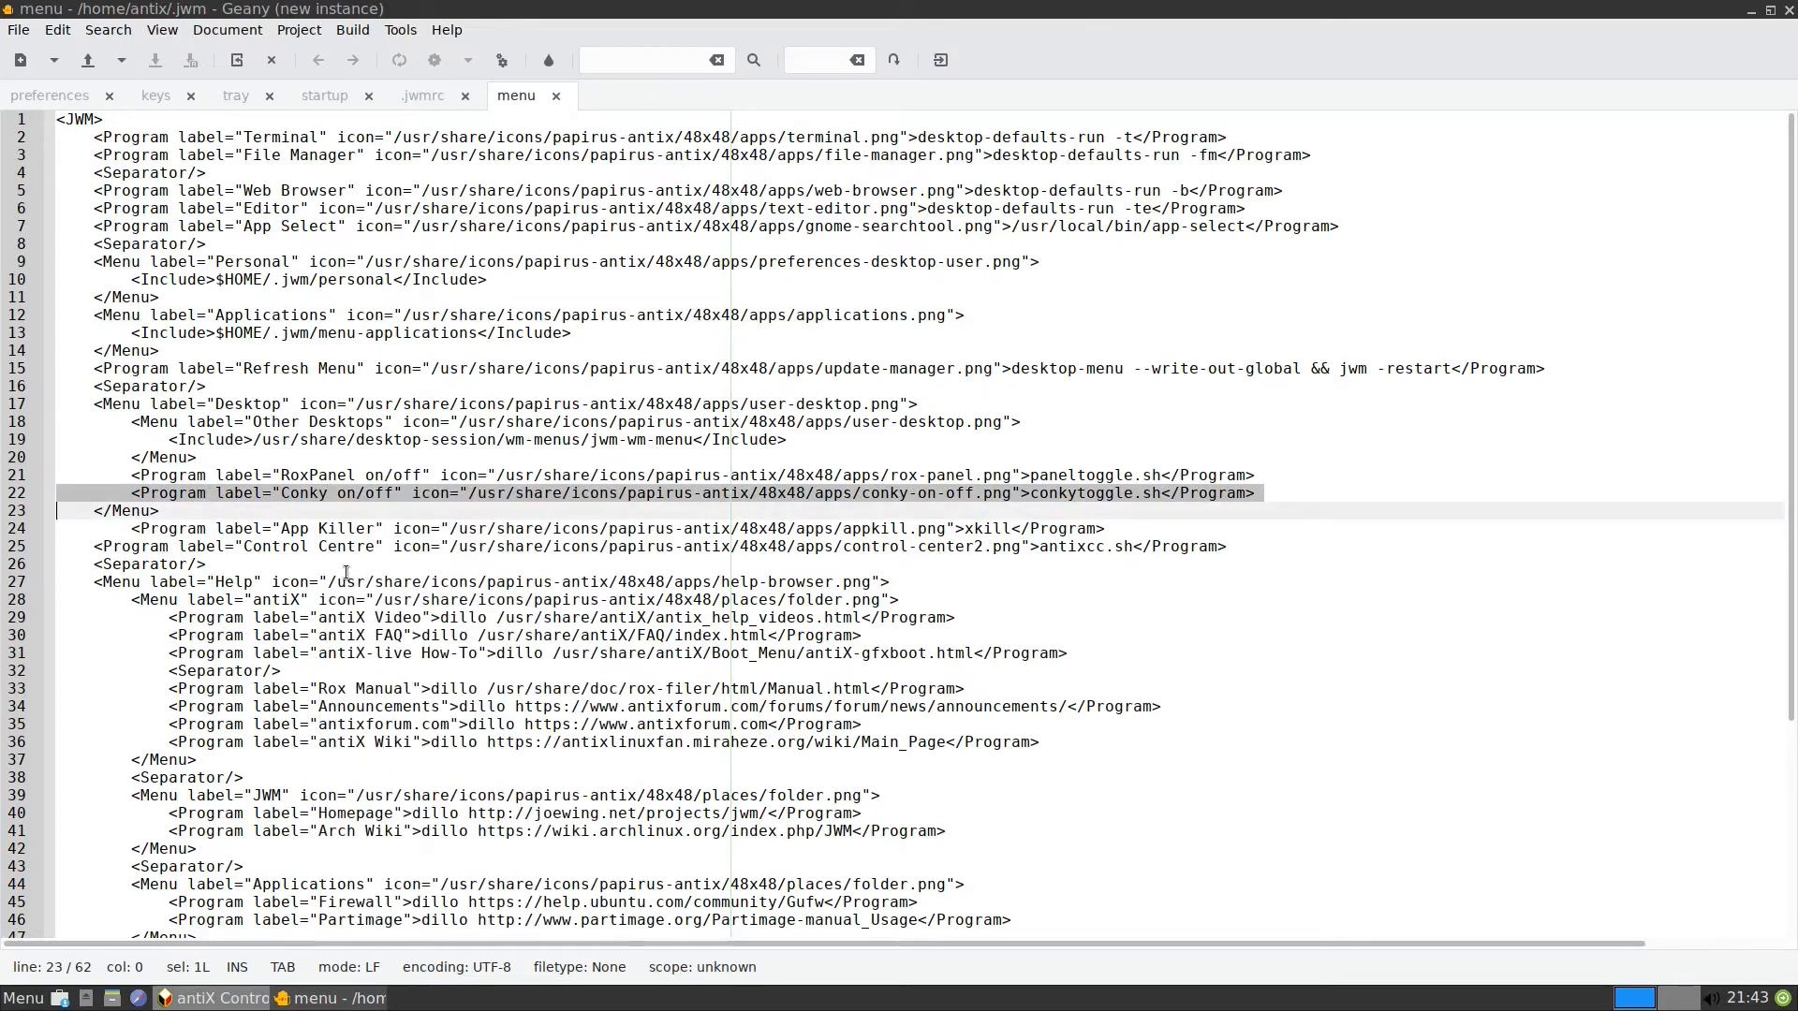
click(22, 996)
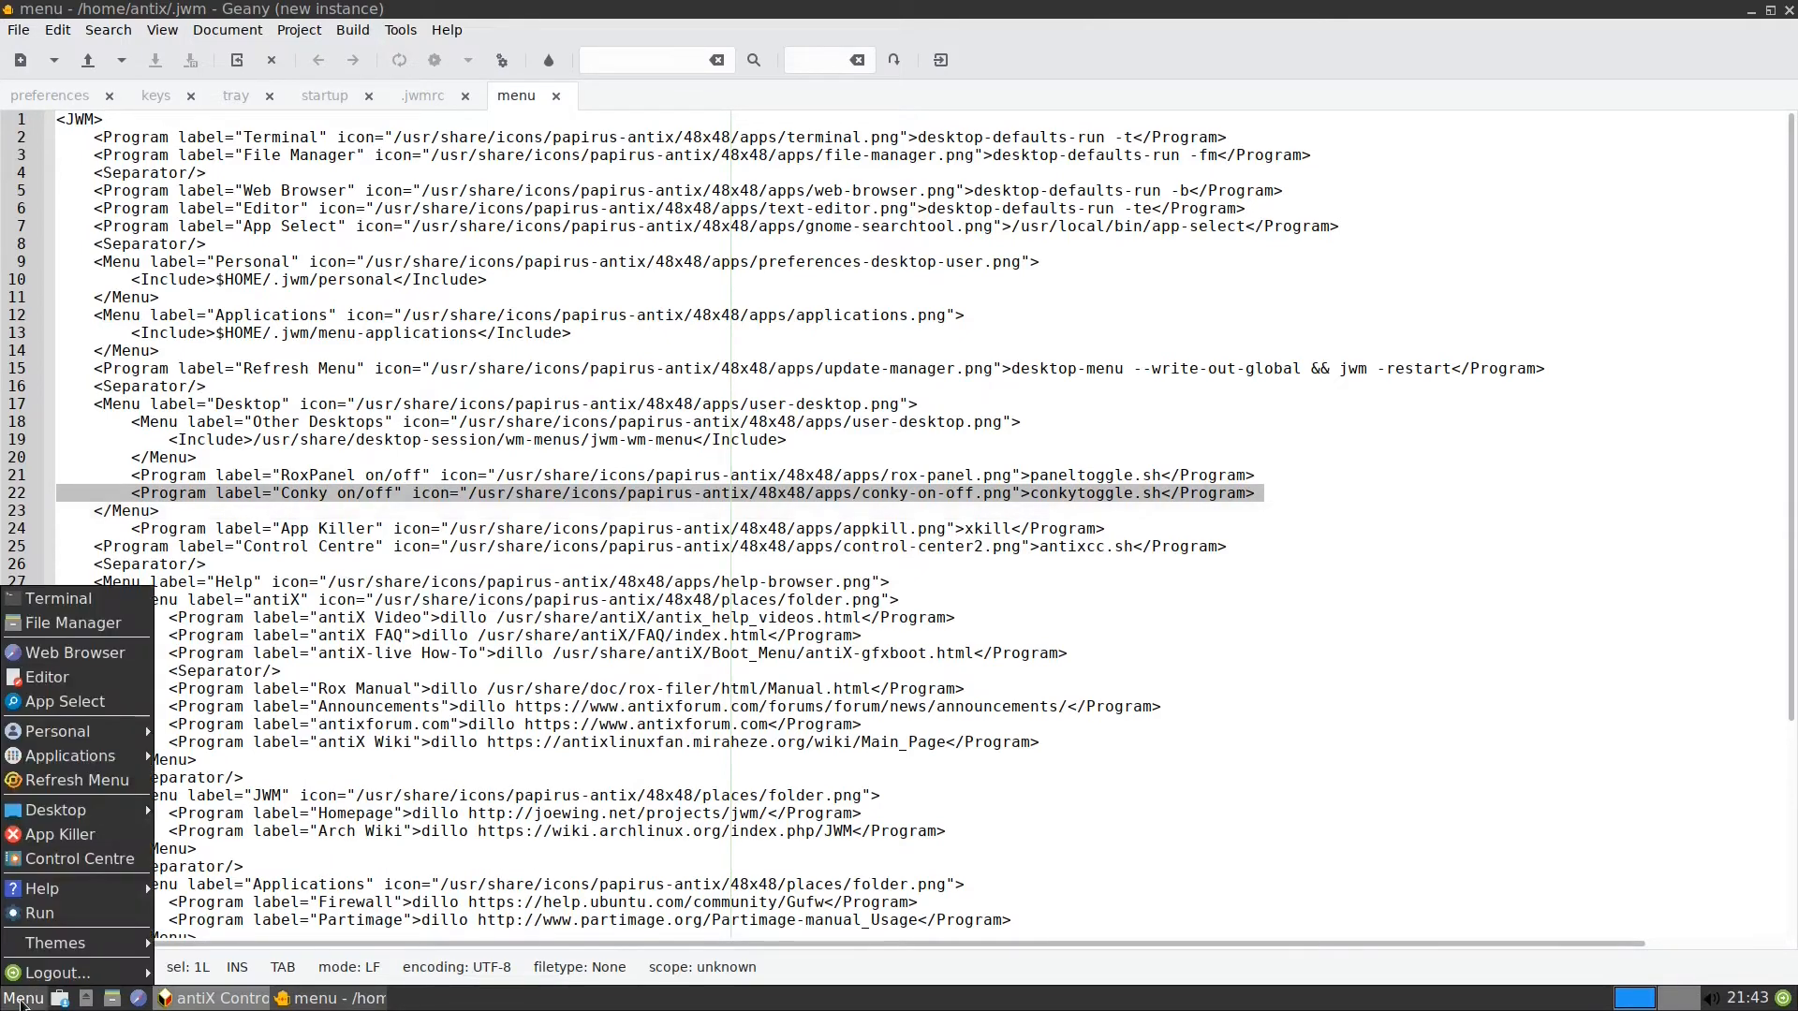
mouse_move(60, 833)
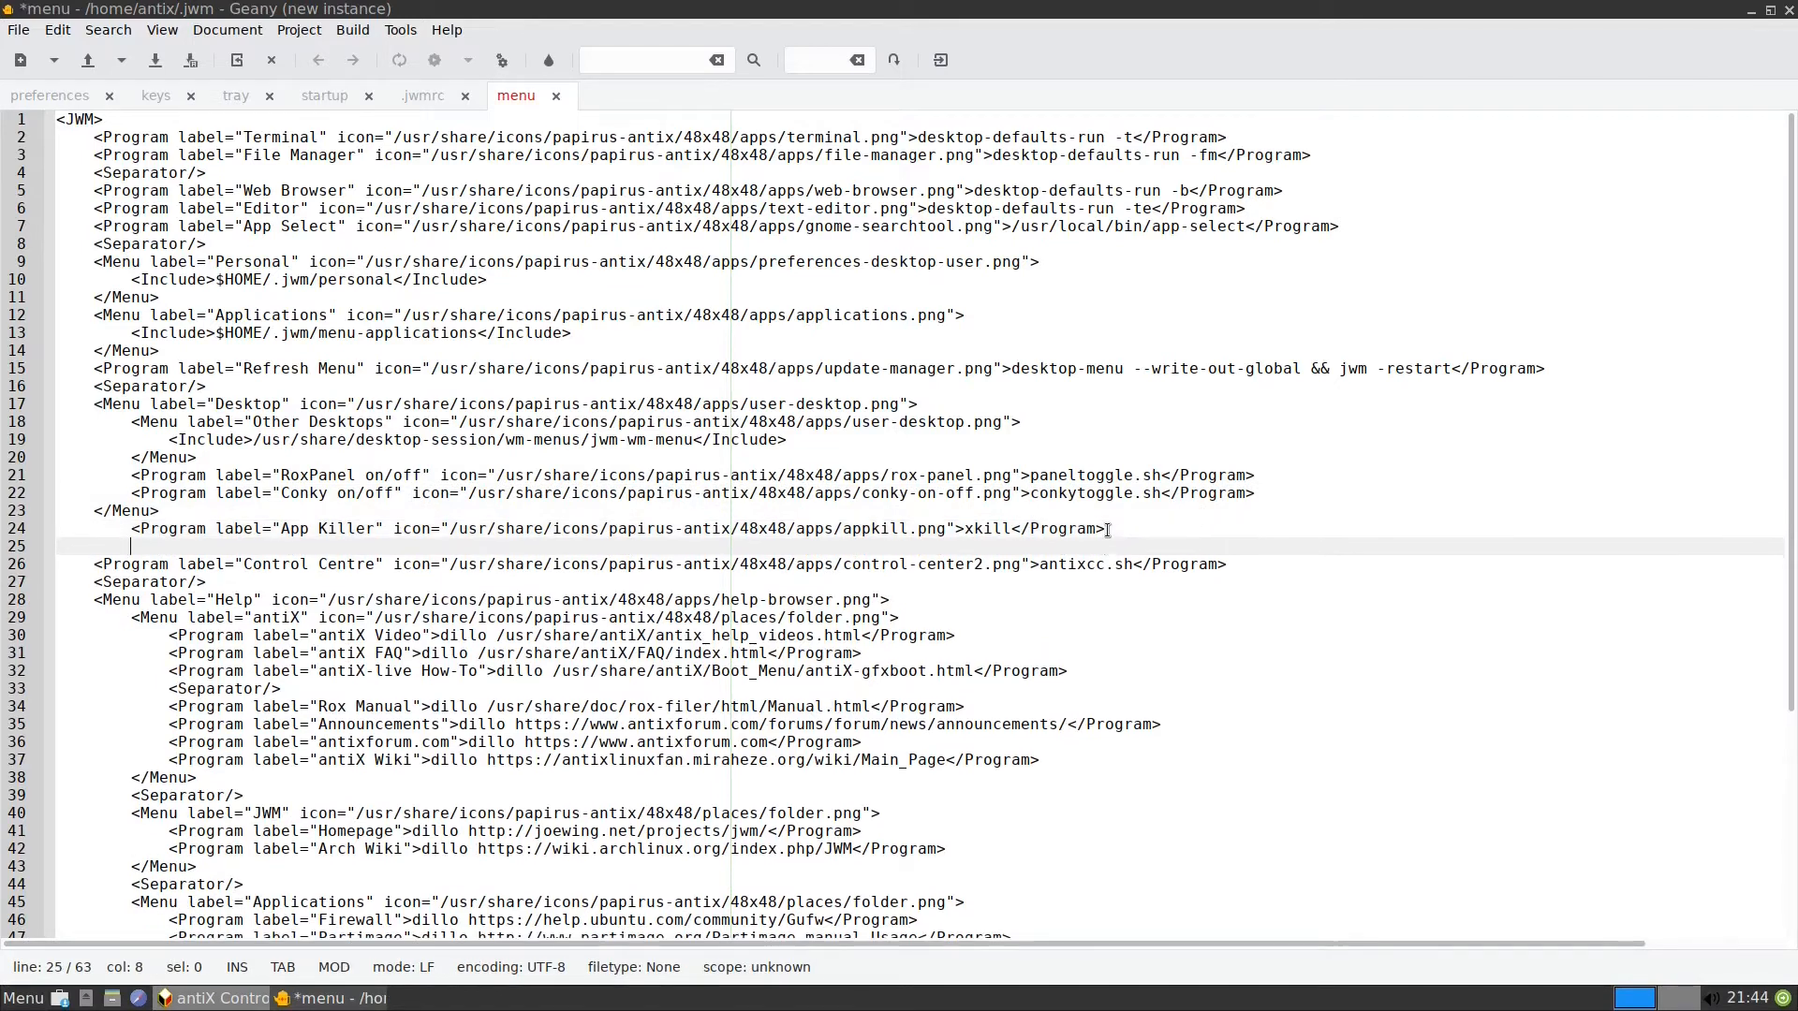
- Paste it on a new line below App Killer, fix the indent and save the menu file
right_click(183, 551)
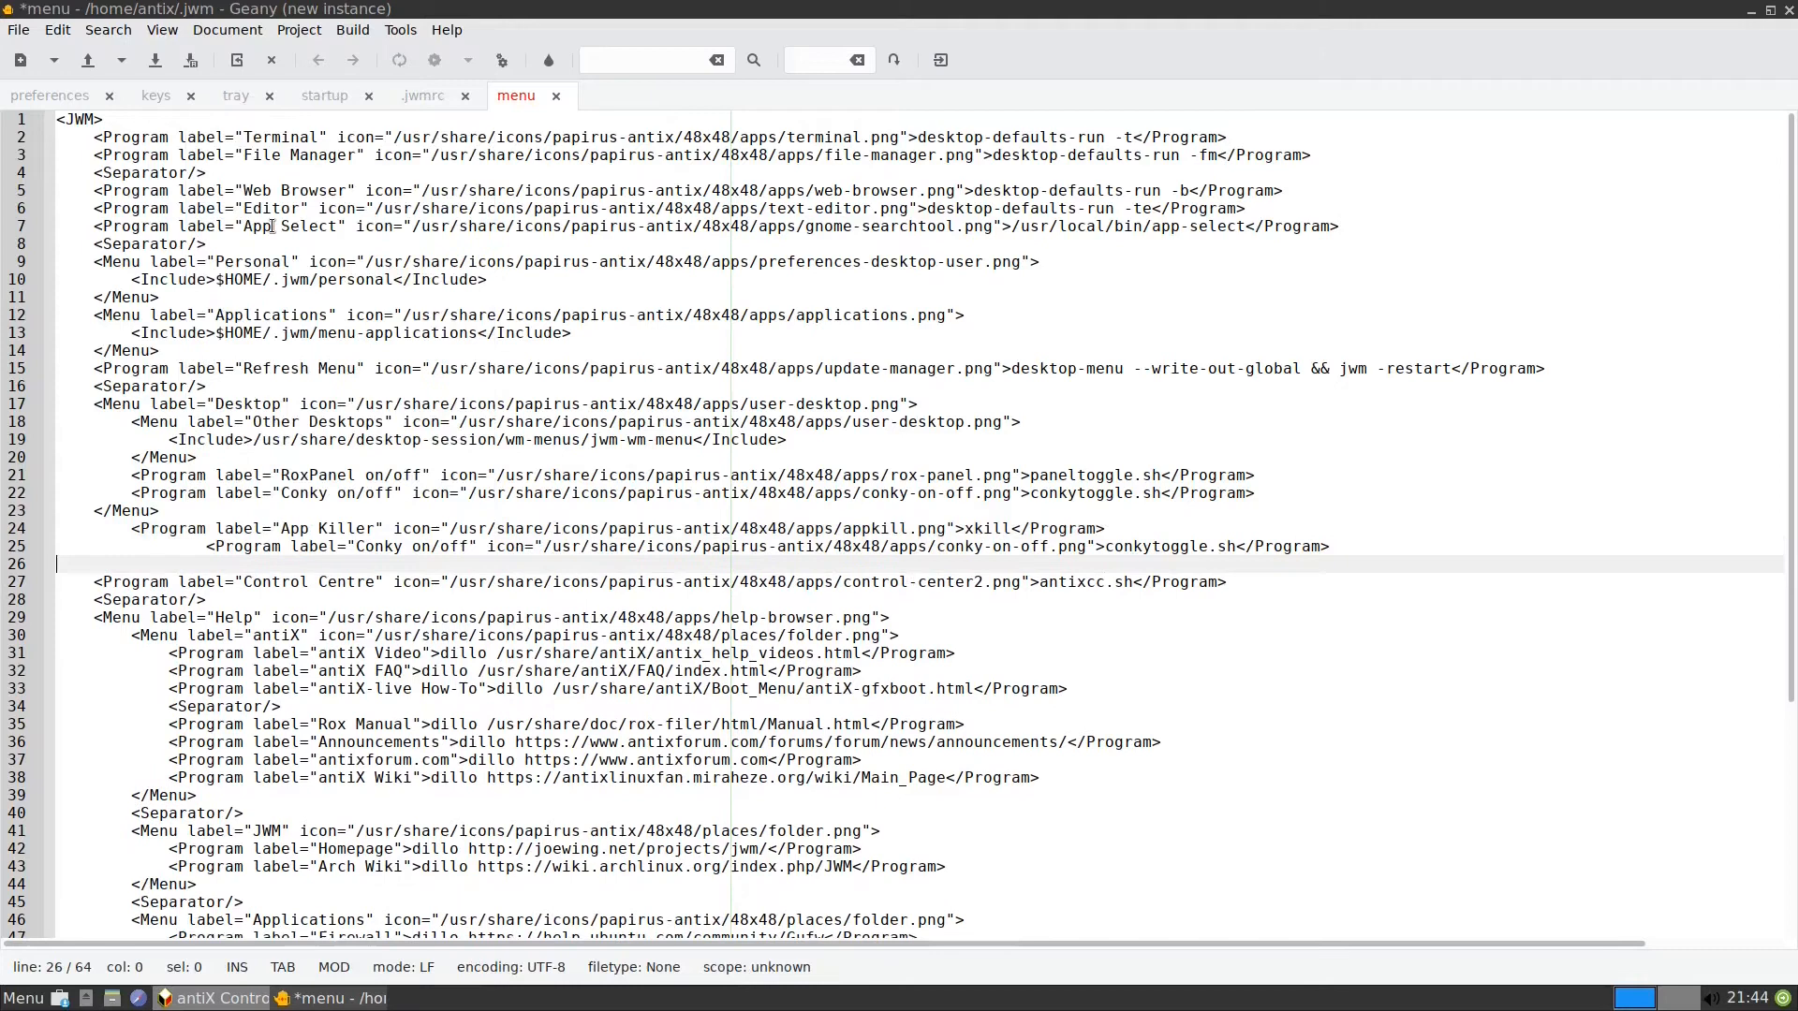
click(119, 545)
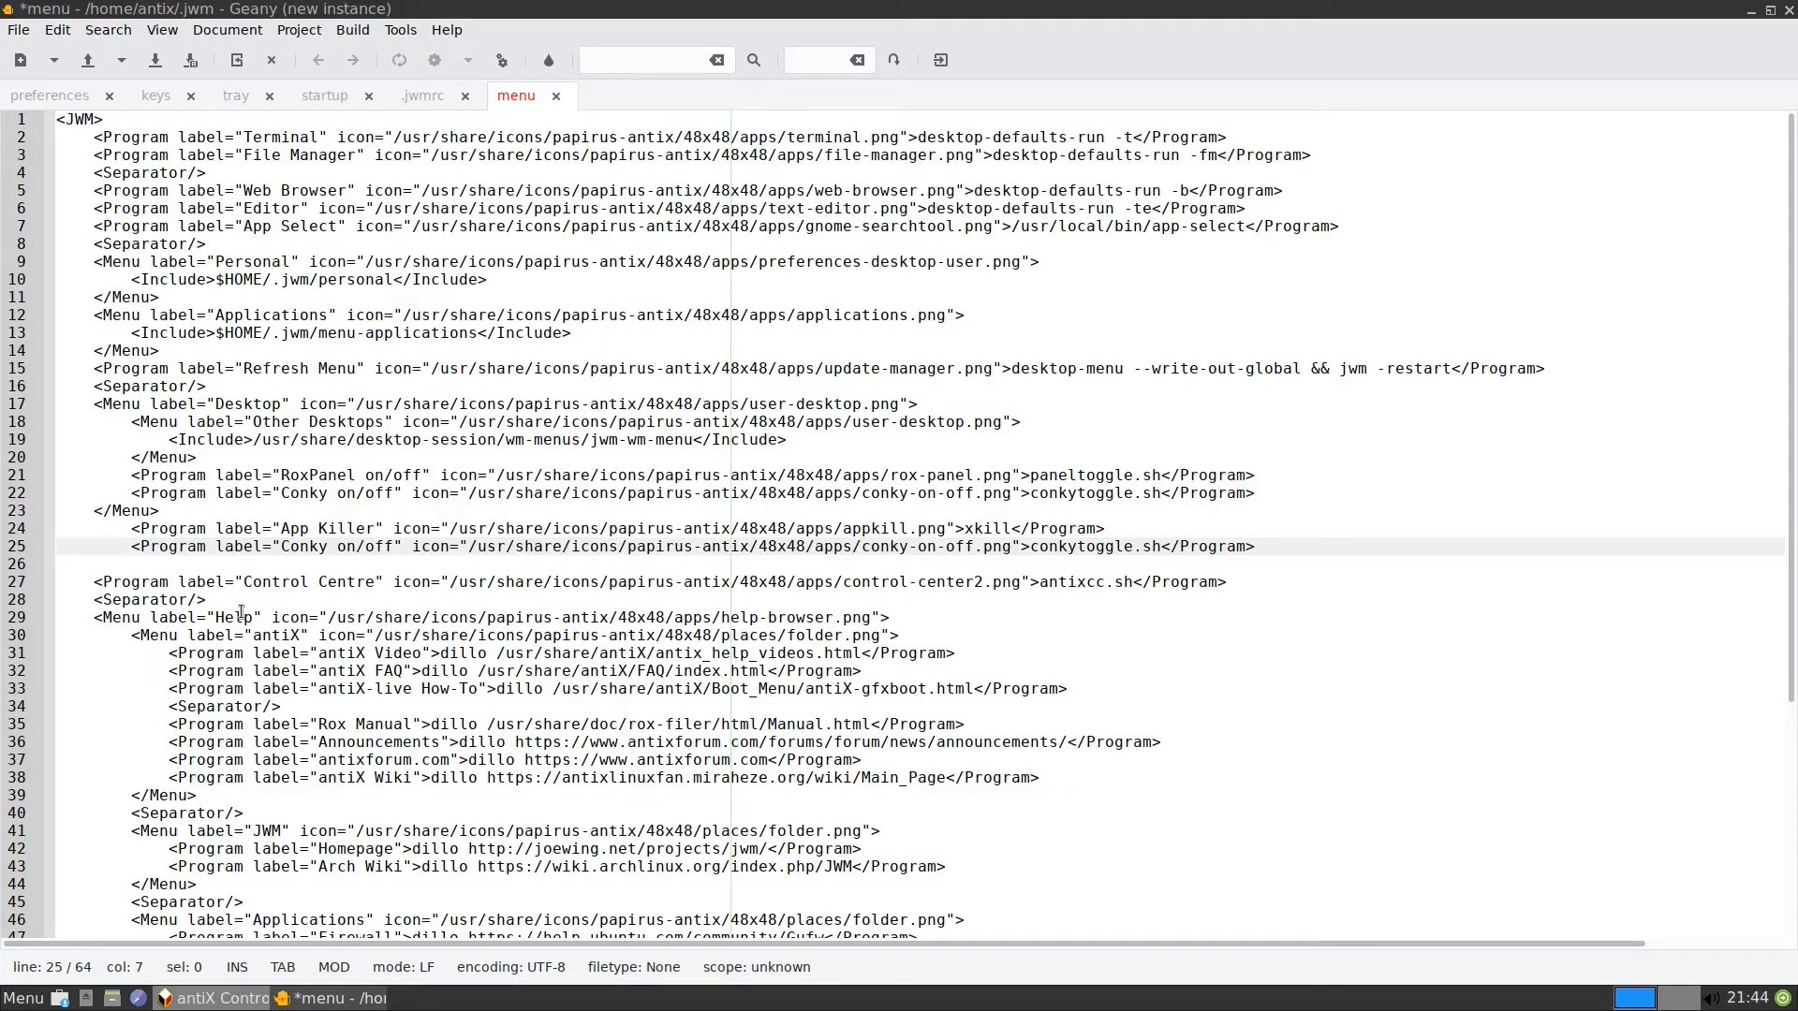
click(156, 60)
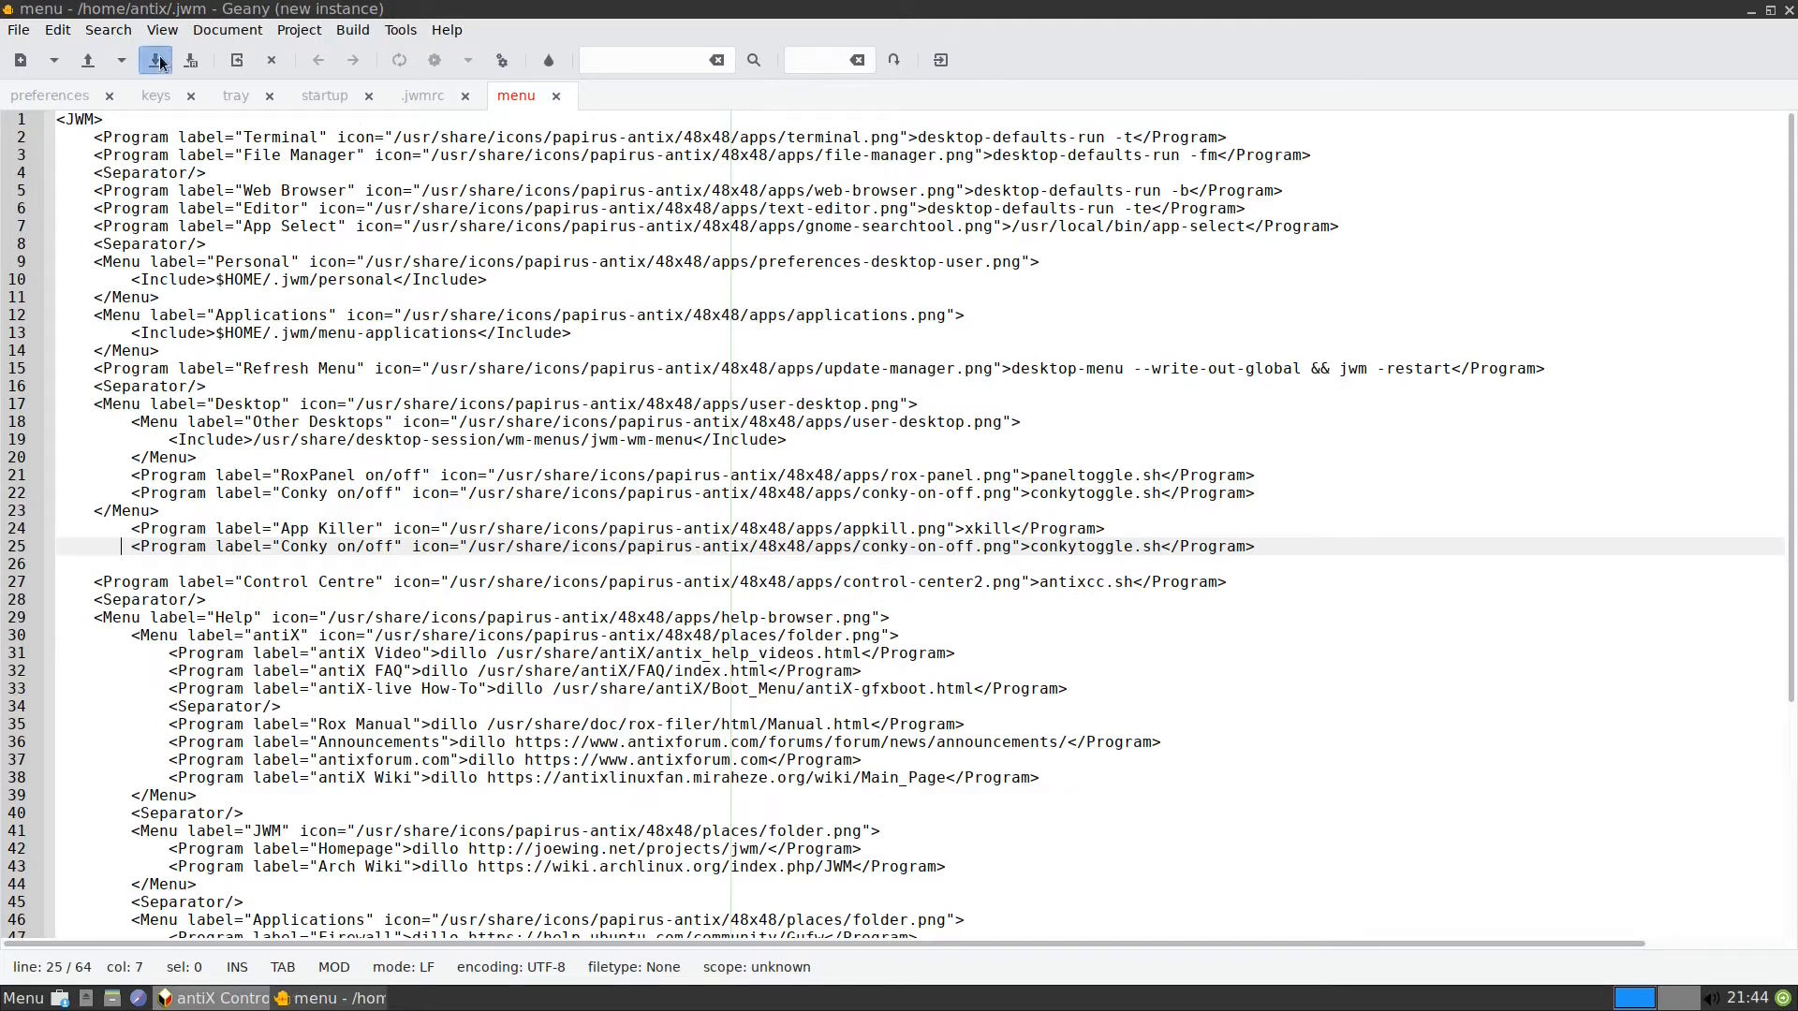
click(158, 60)
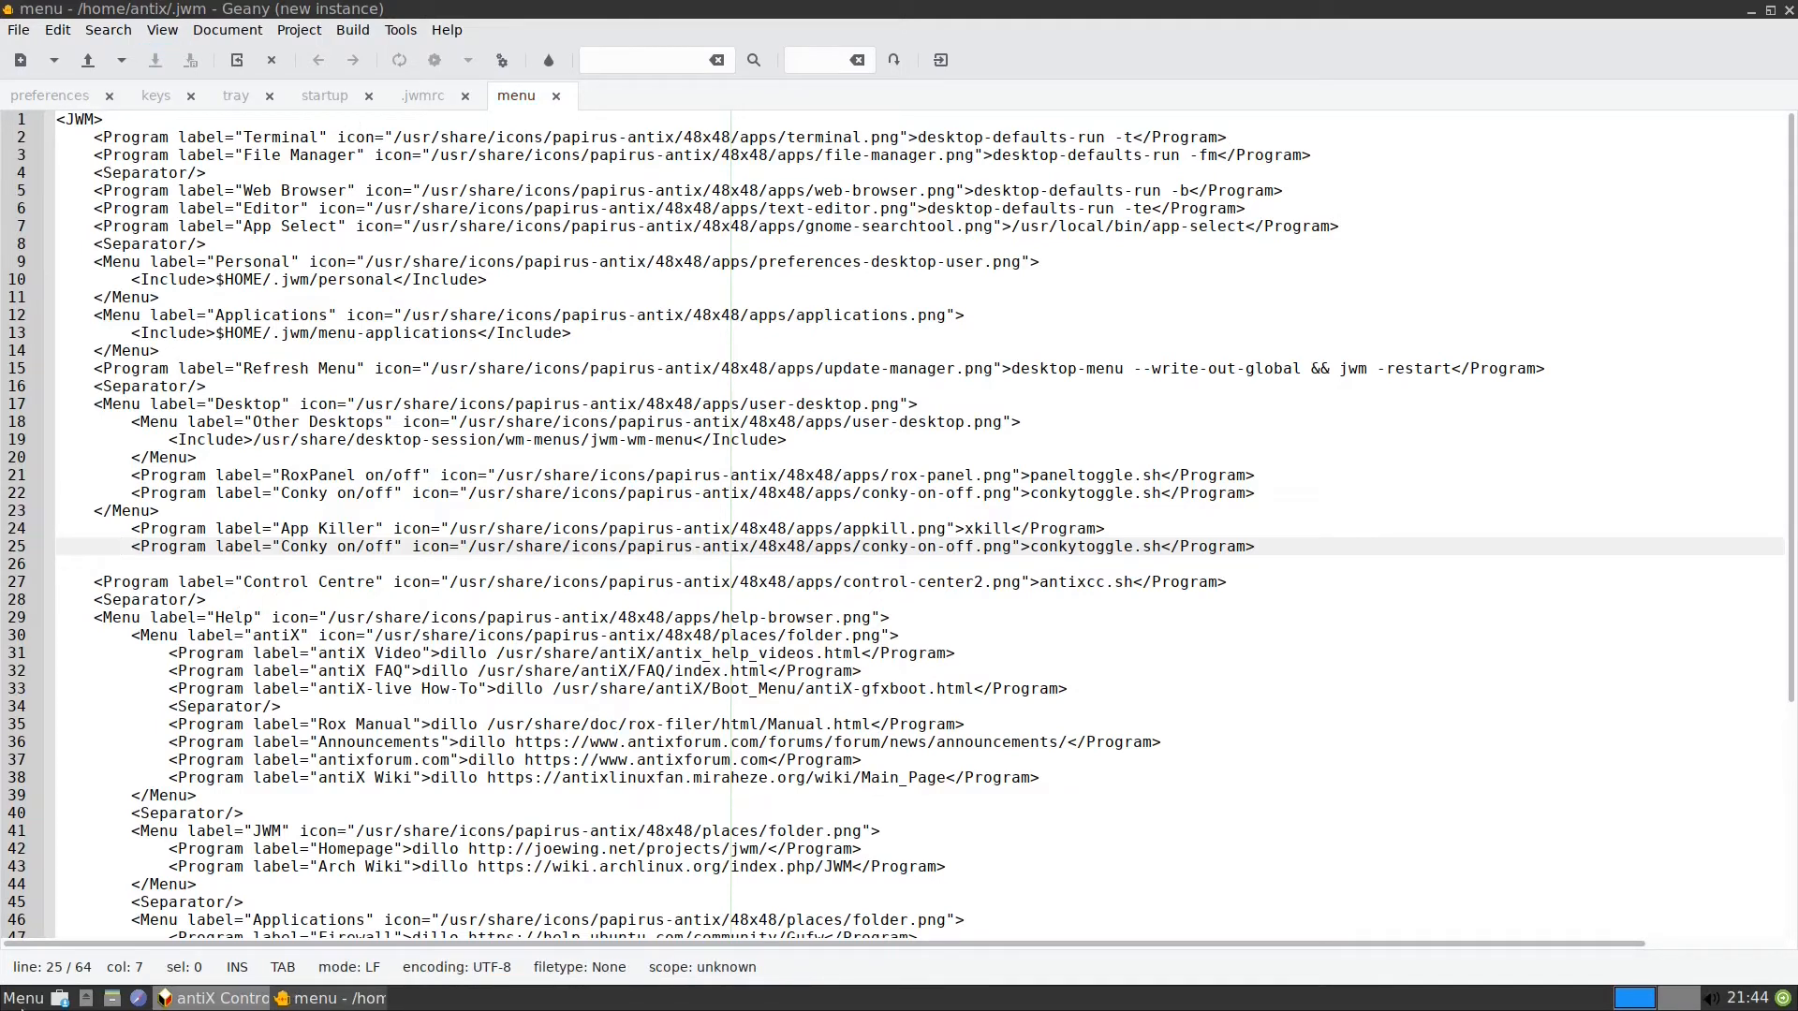
click(23, 997)
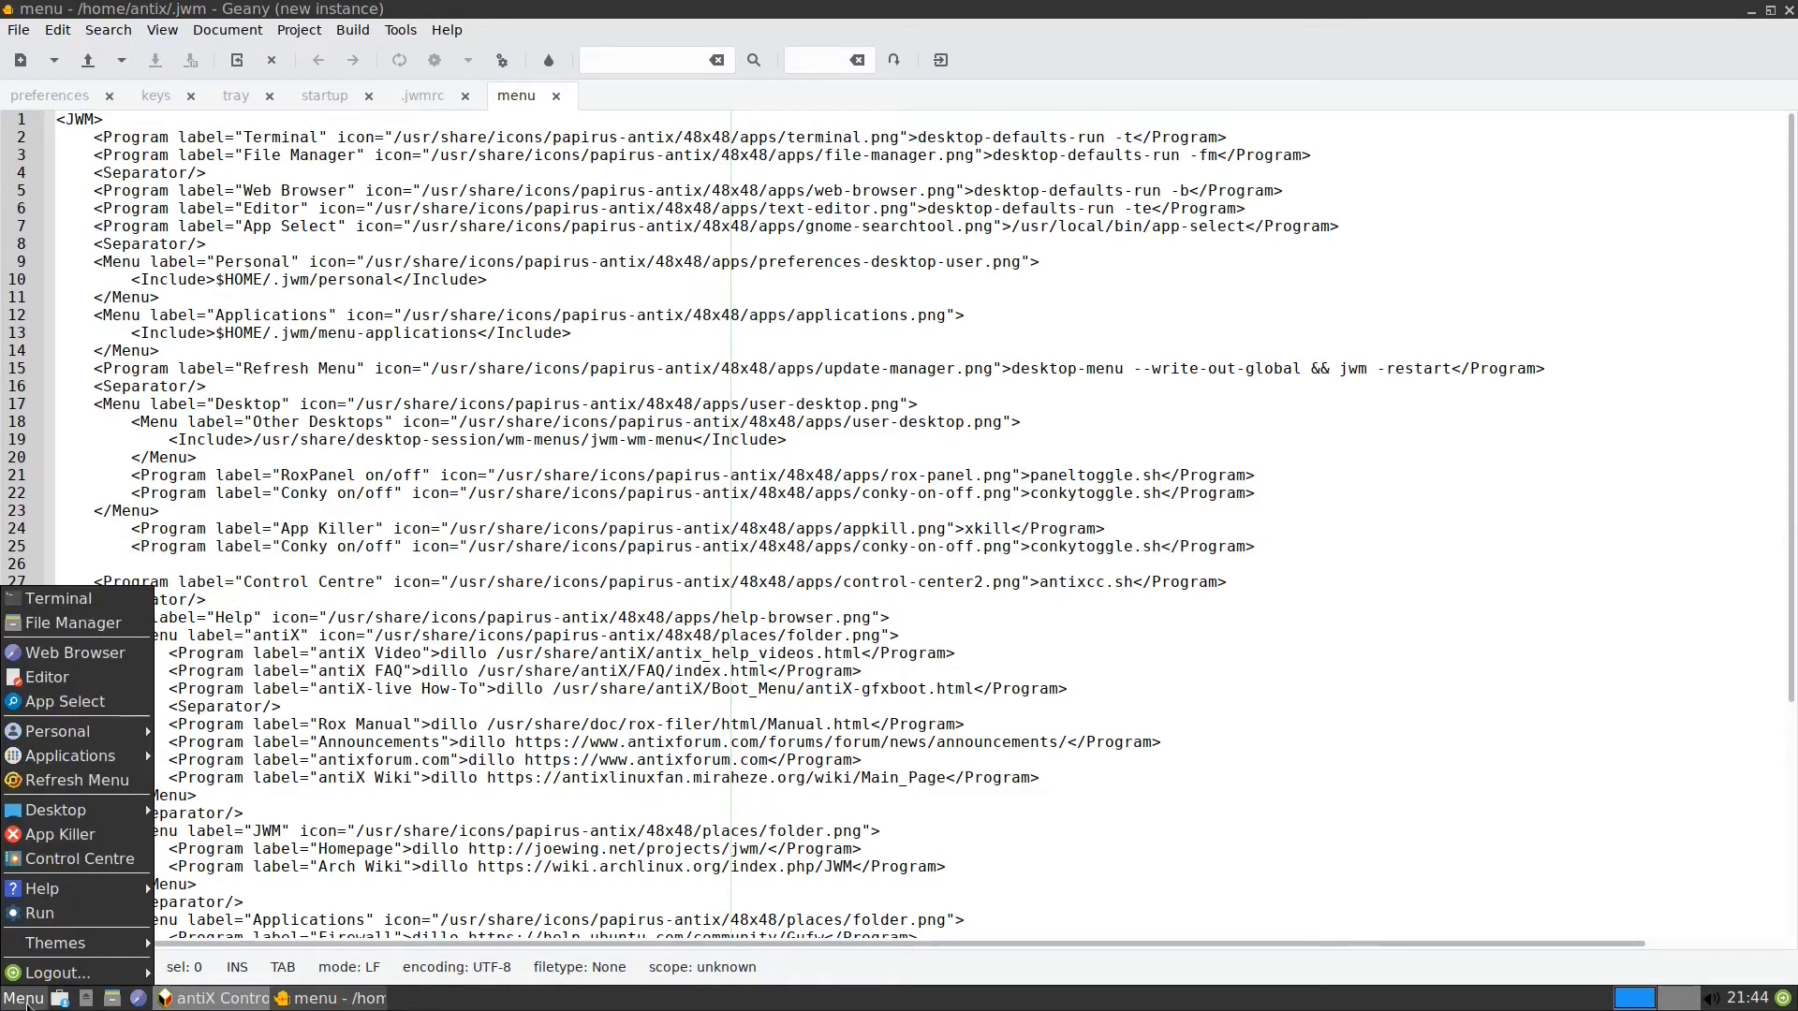
click(53, 972)
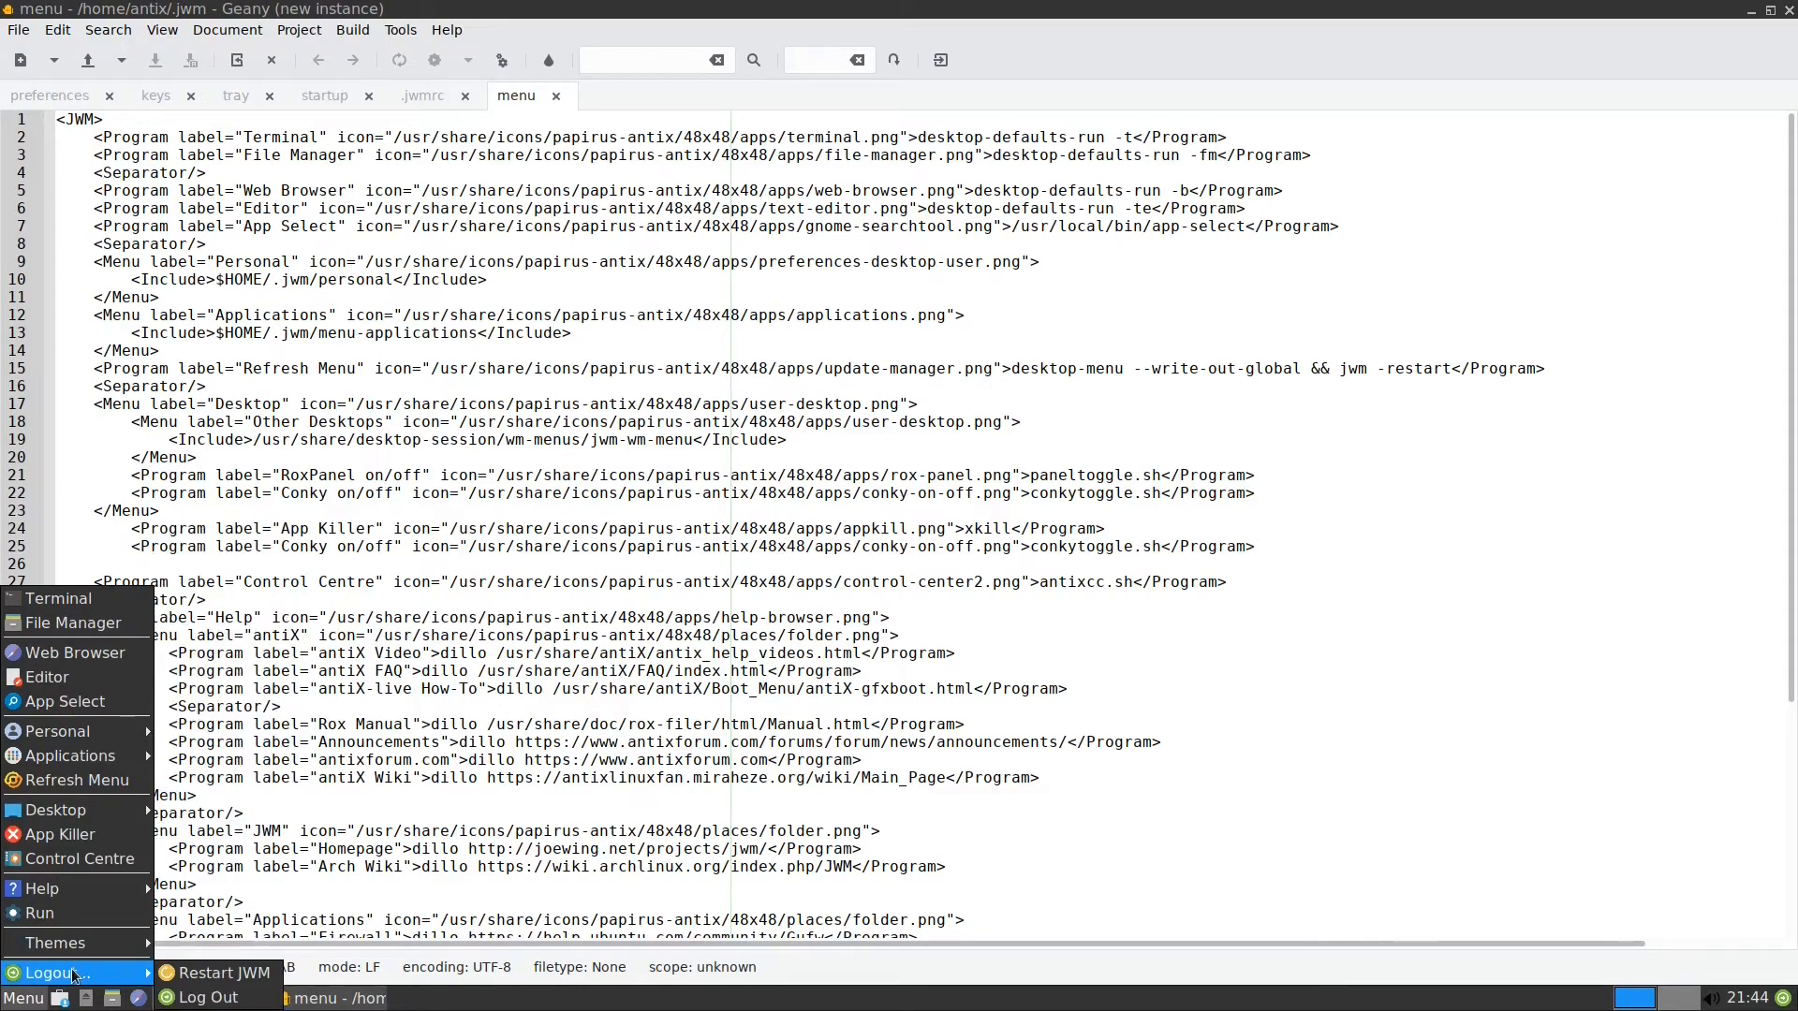
mouse_move(222, 972)
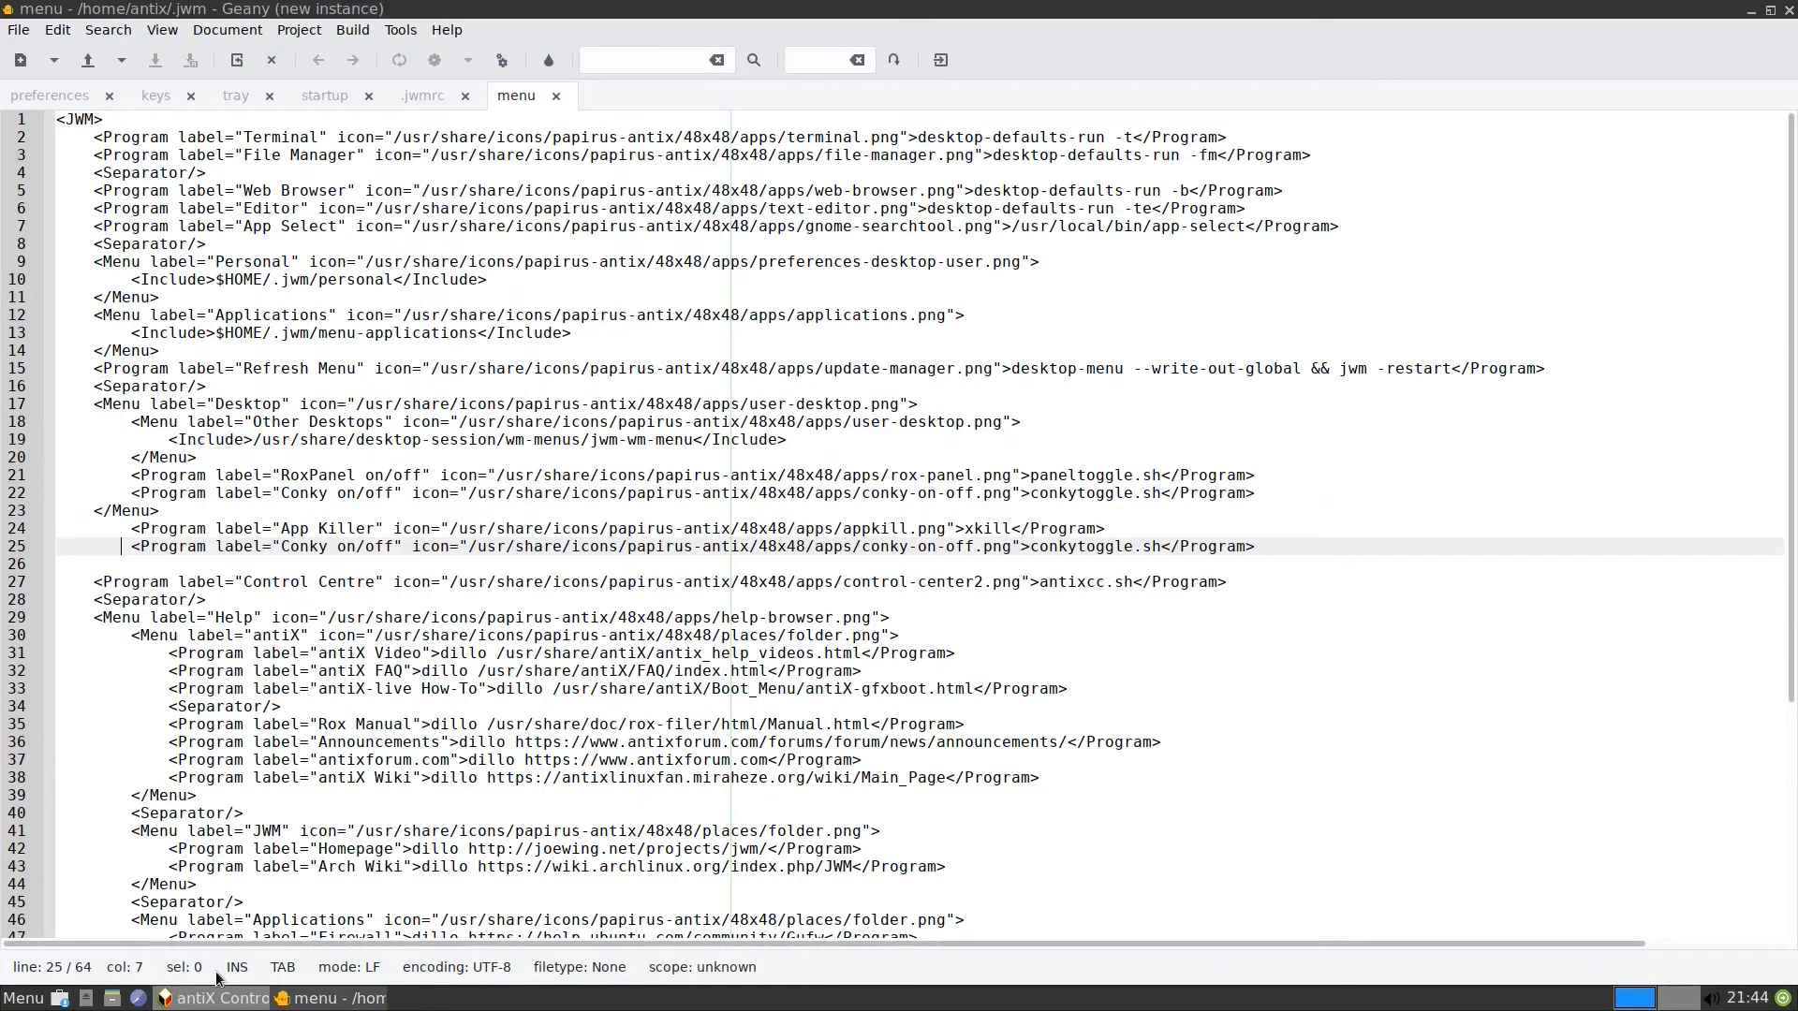
click(23, 998)
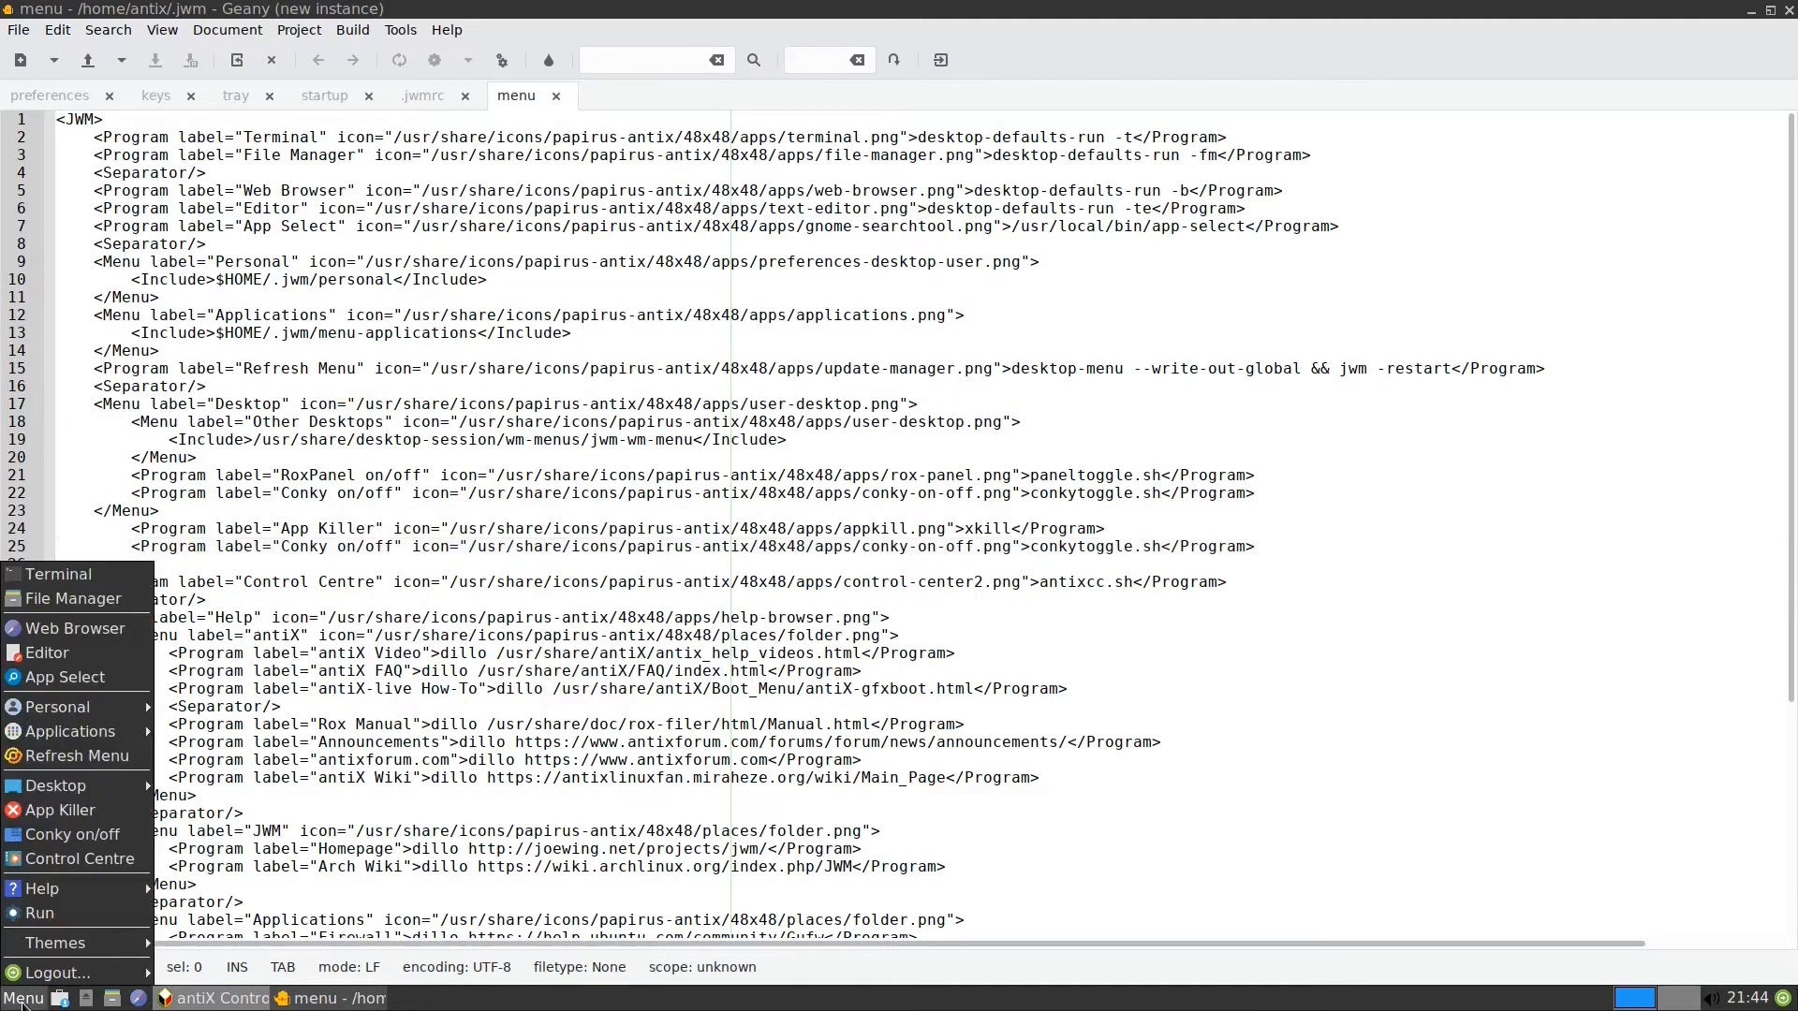
mouse_move(73, 835)
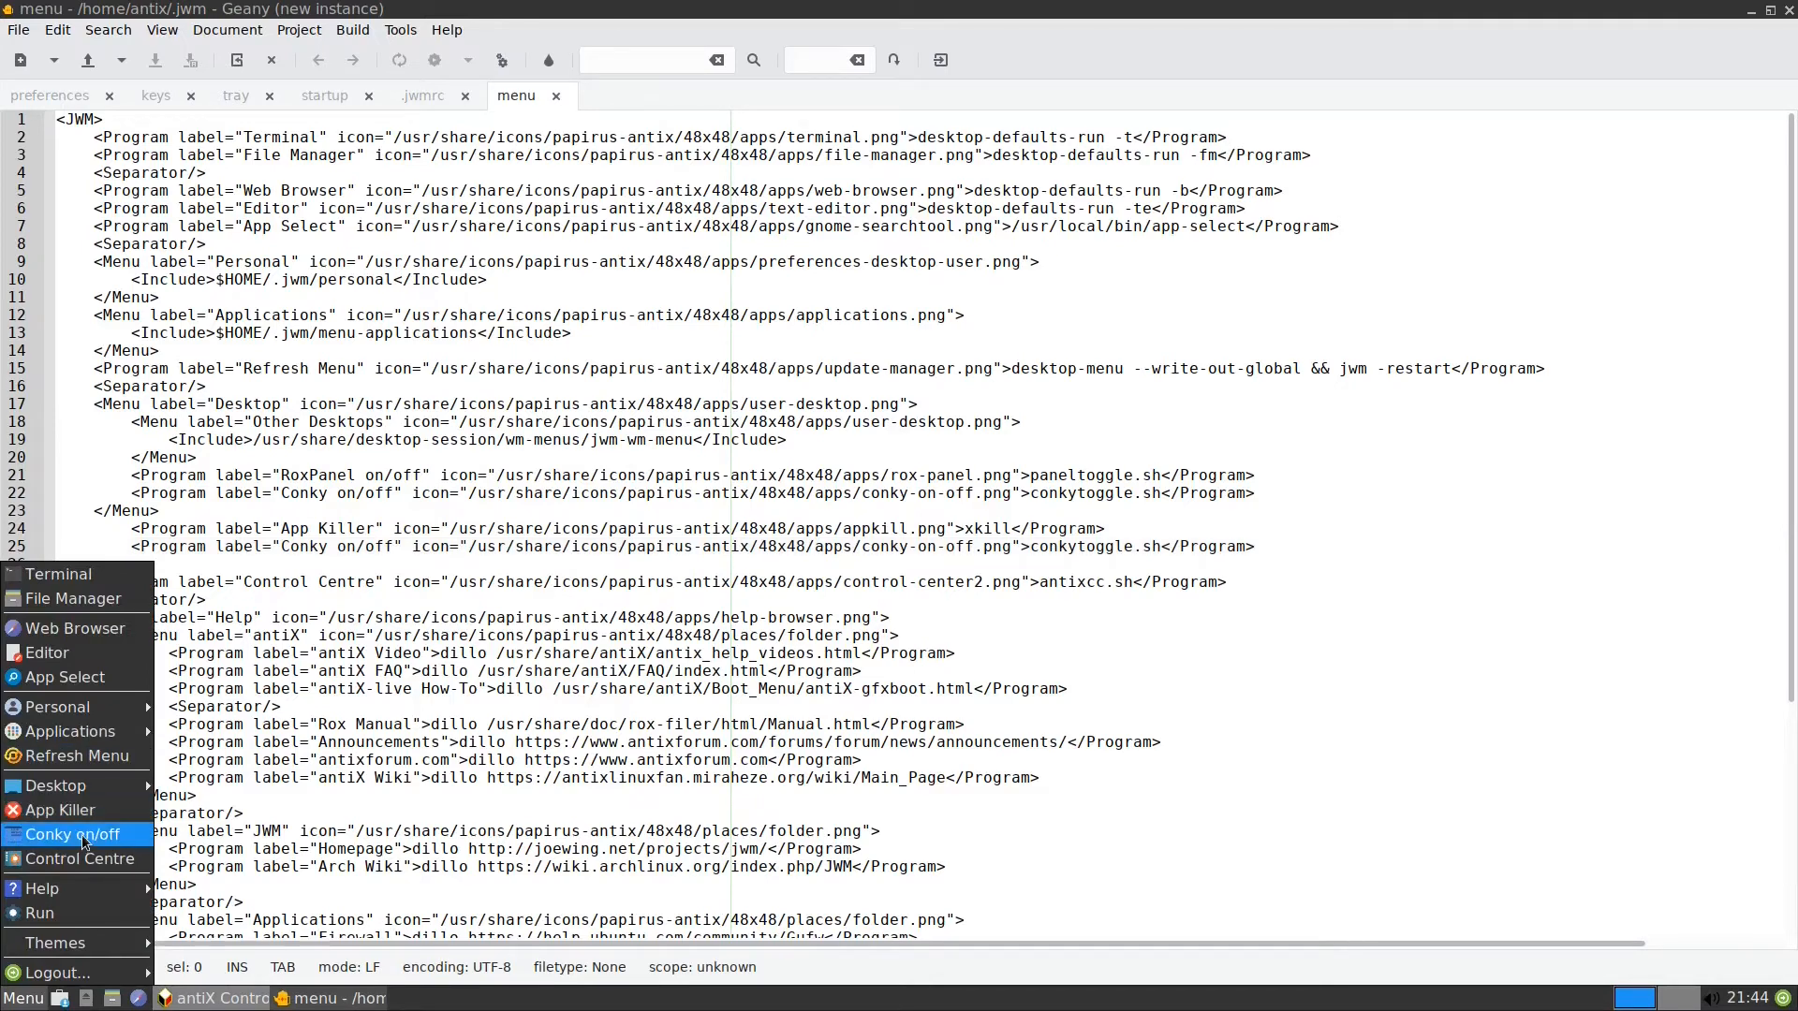
mouse_move(39, 912)
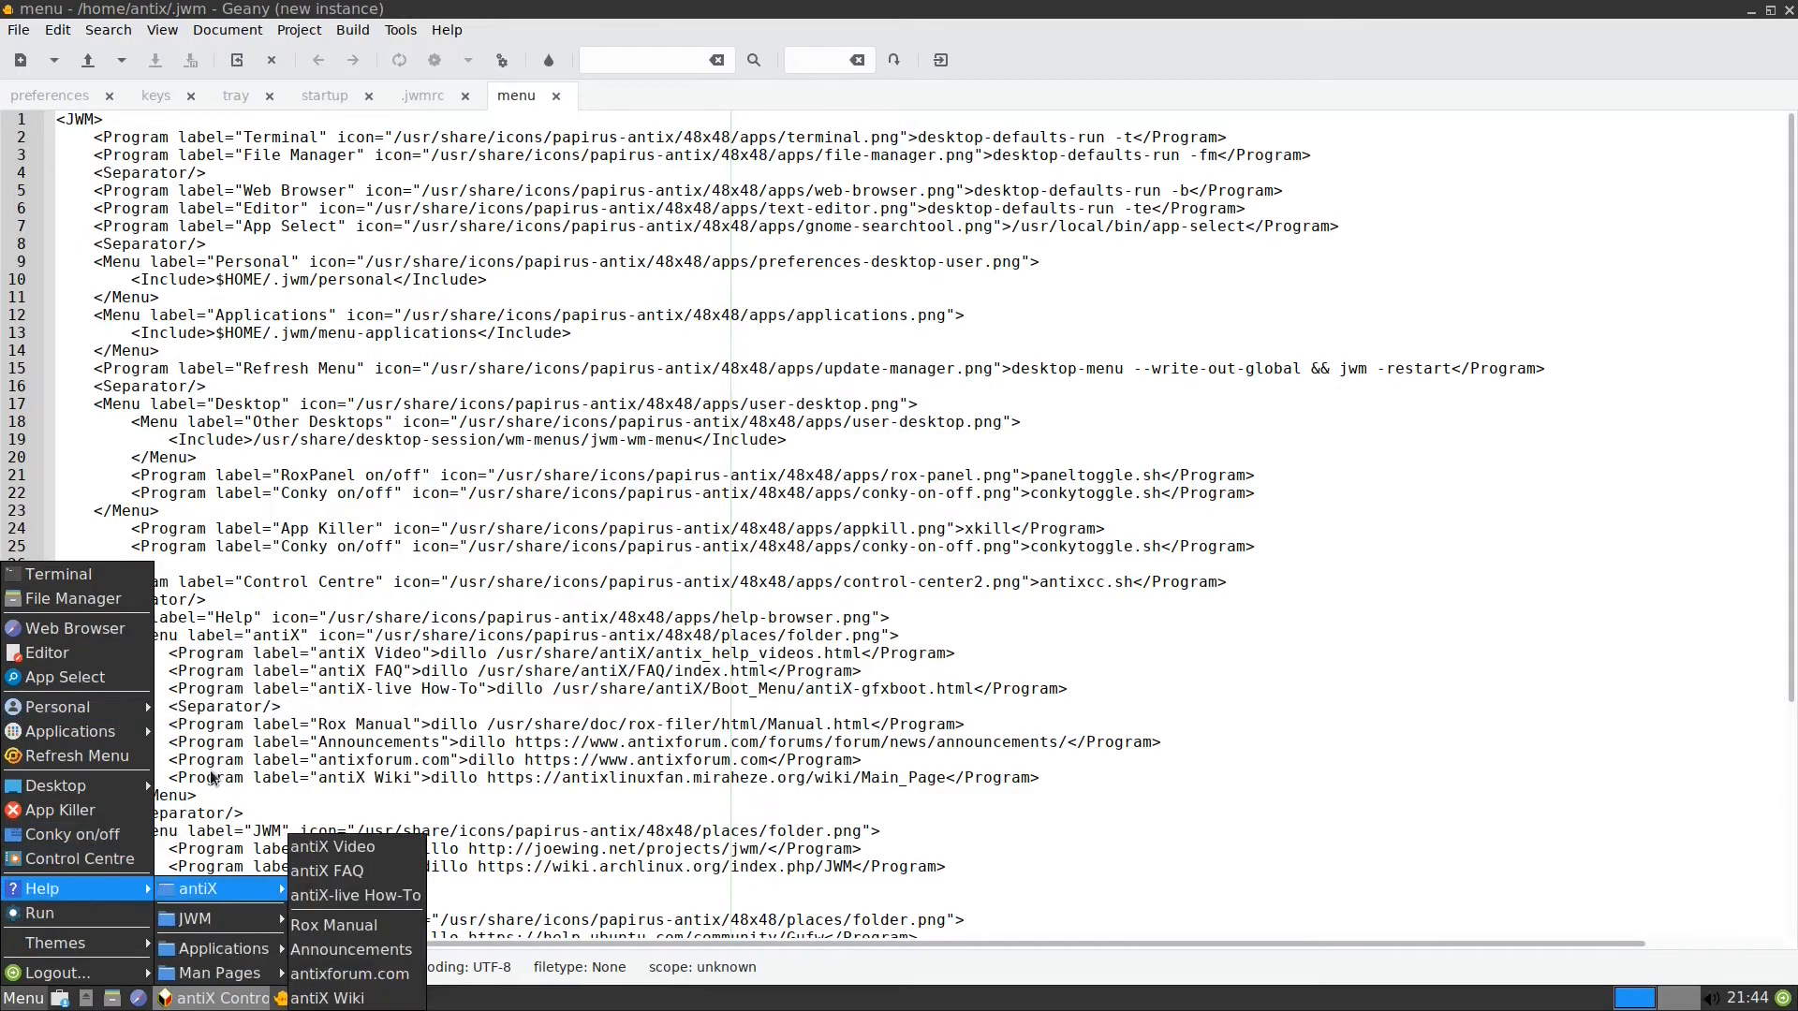
mouse_move(303, 685)
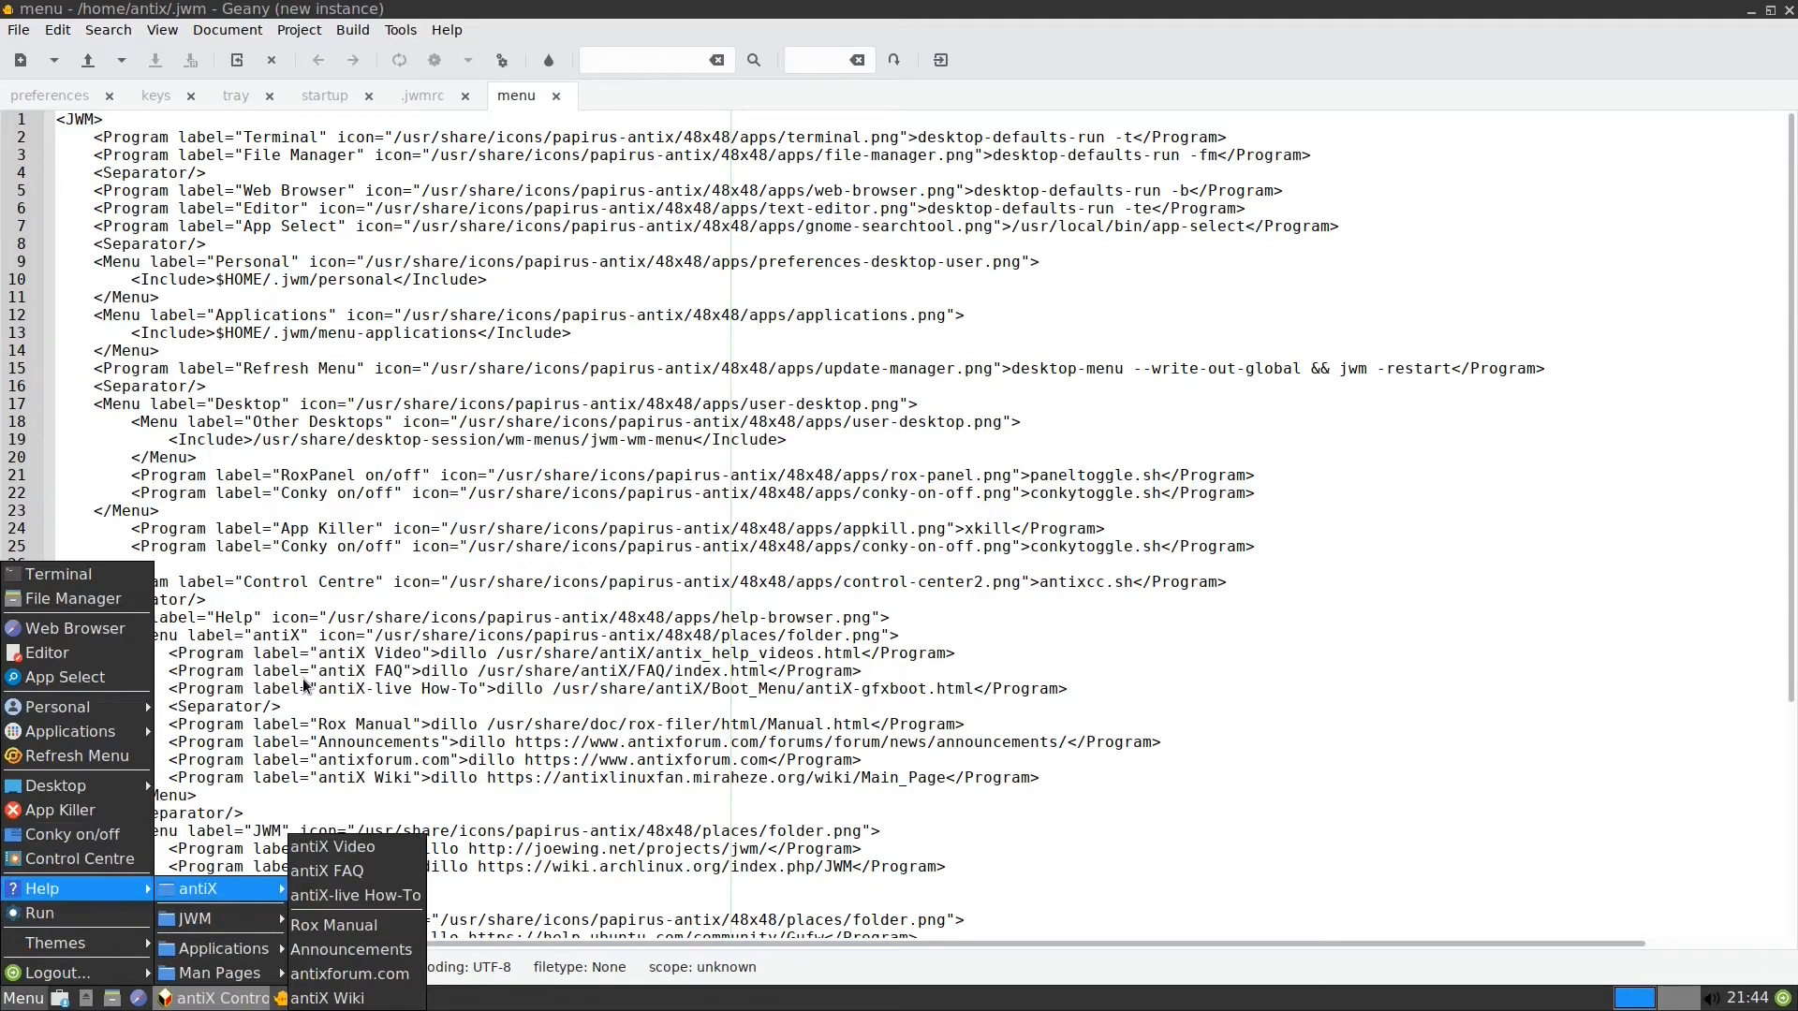
mouse_move(238, 757)
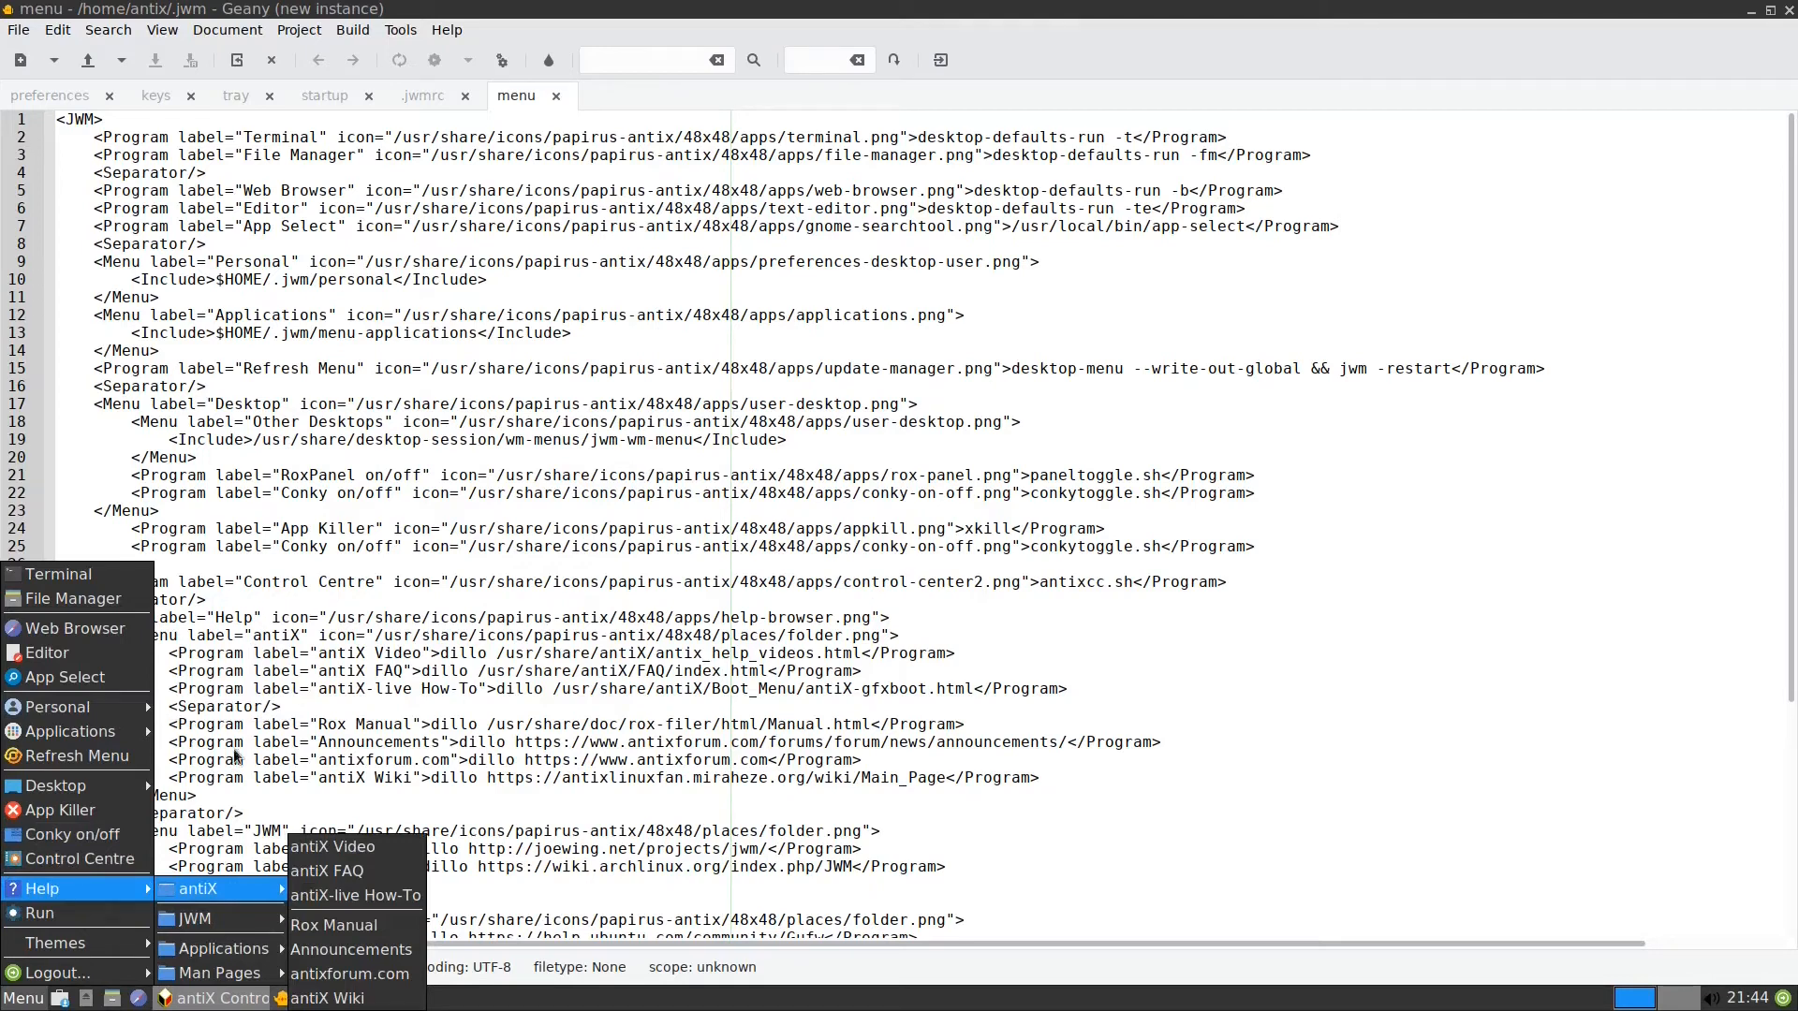
mouse_move(39, 912)
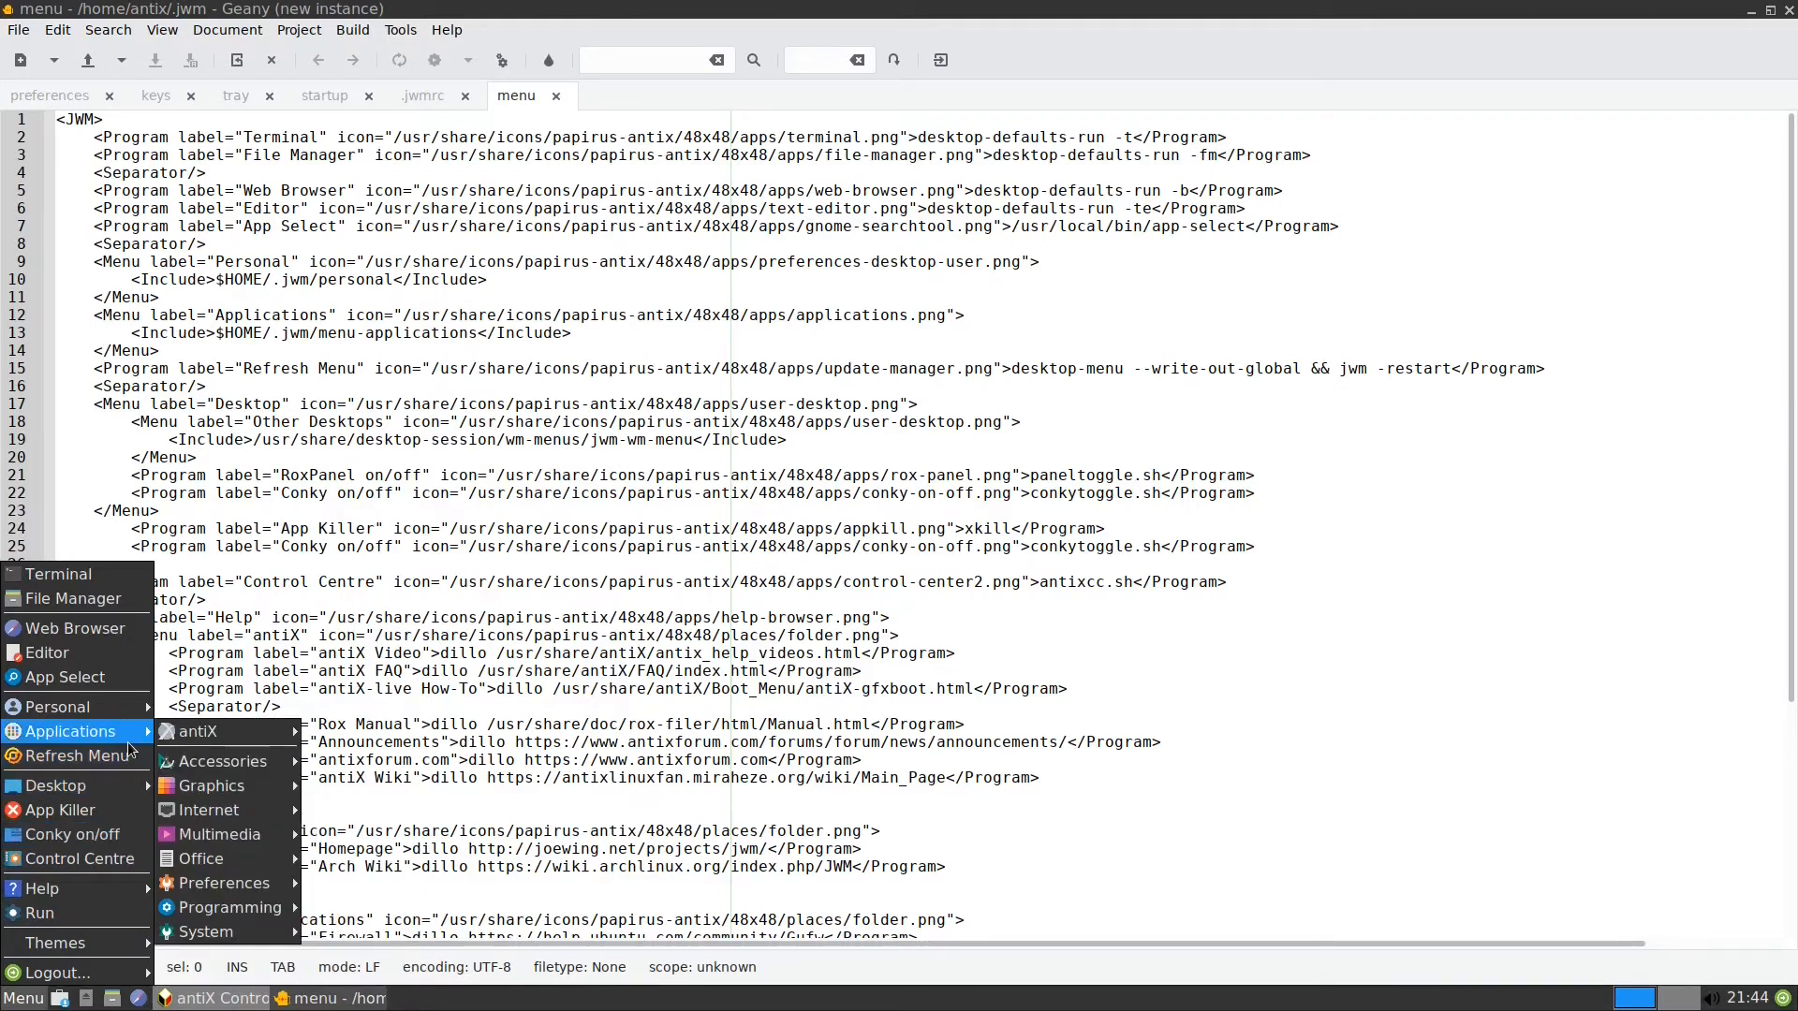
mouse_move(129, 736)
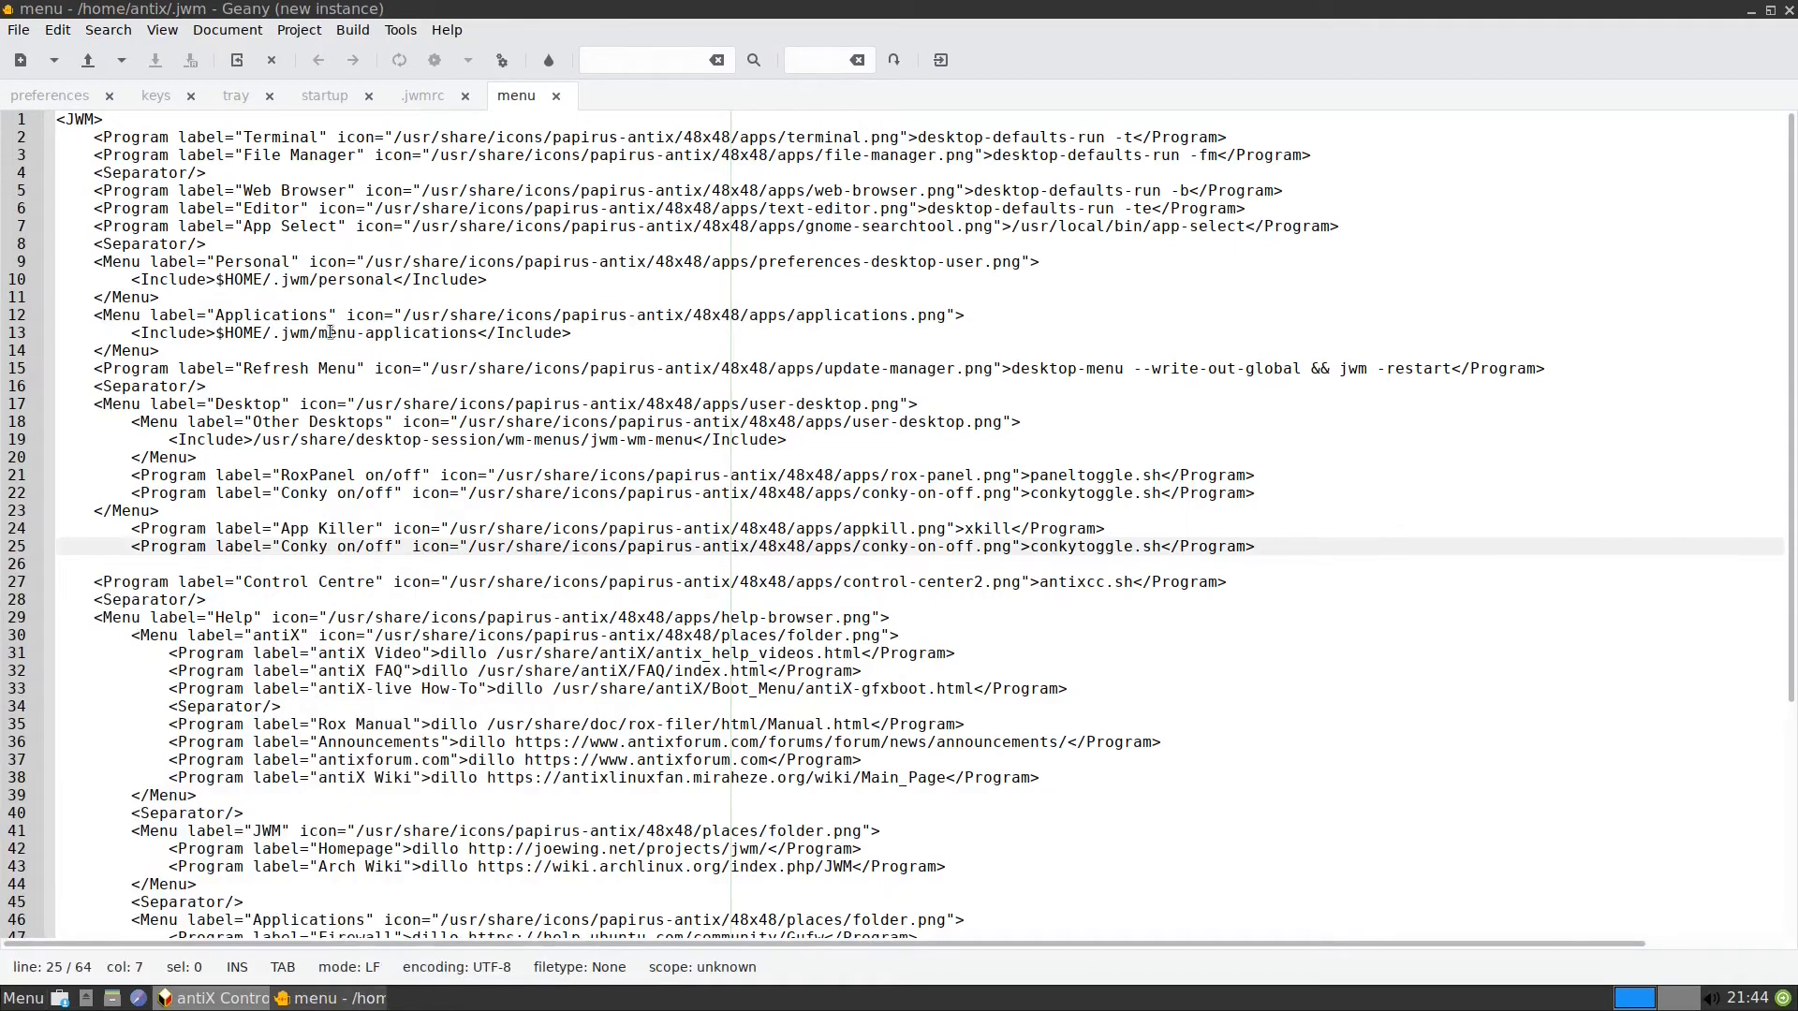
mouse_move(300, 275)
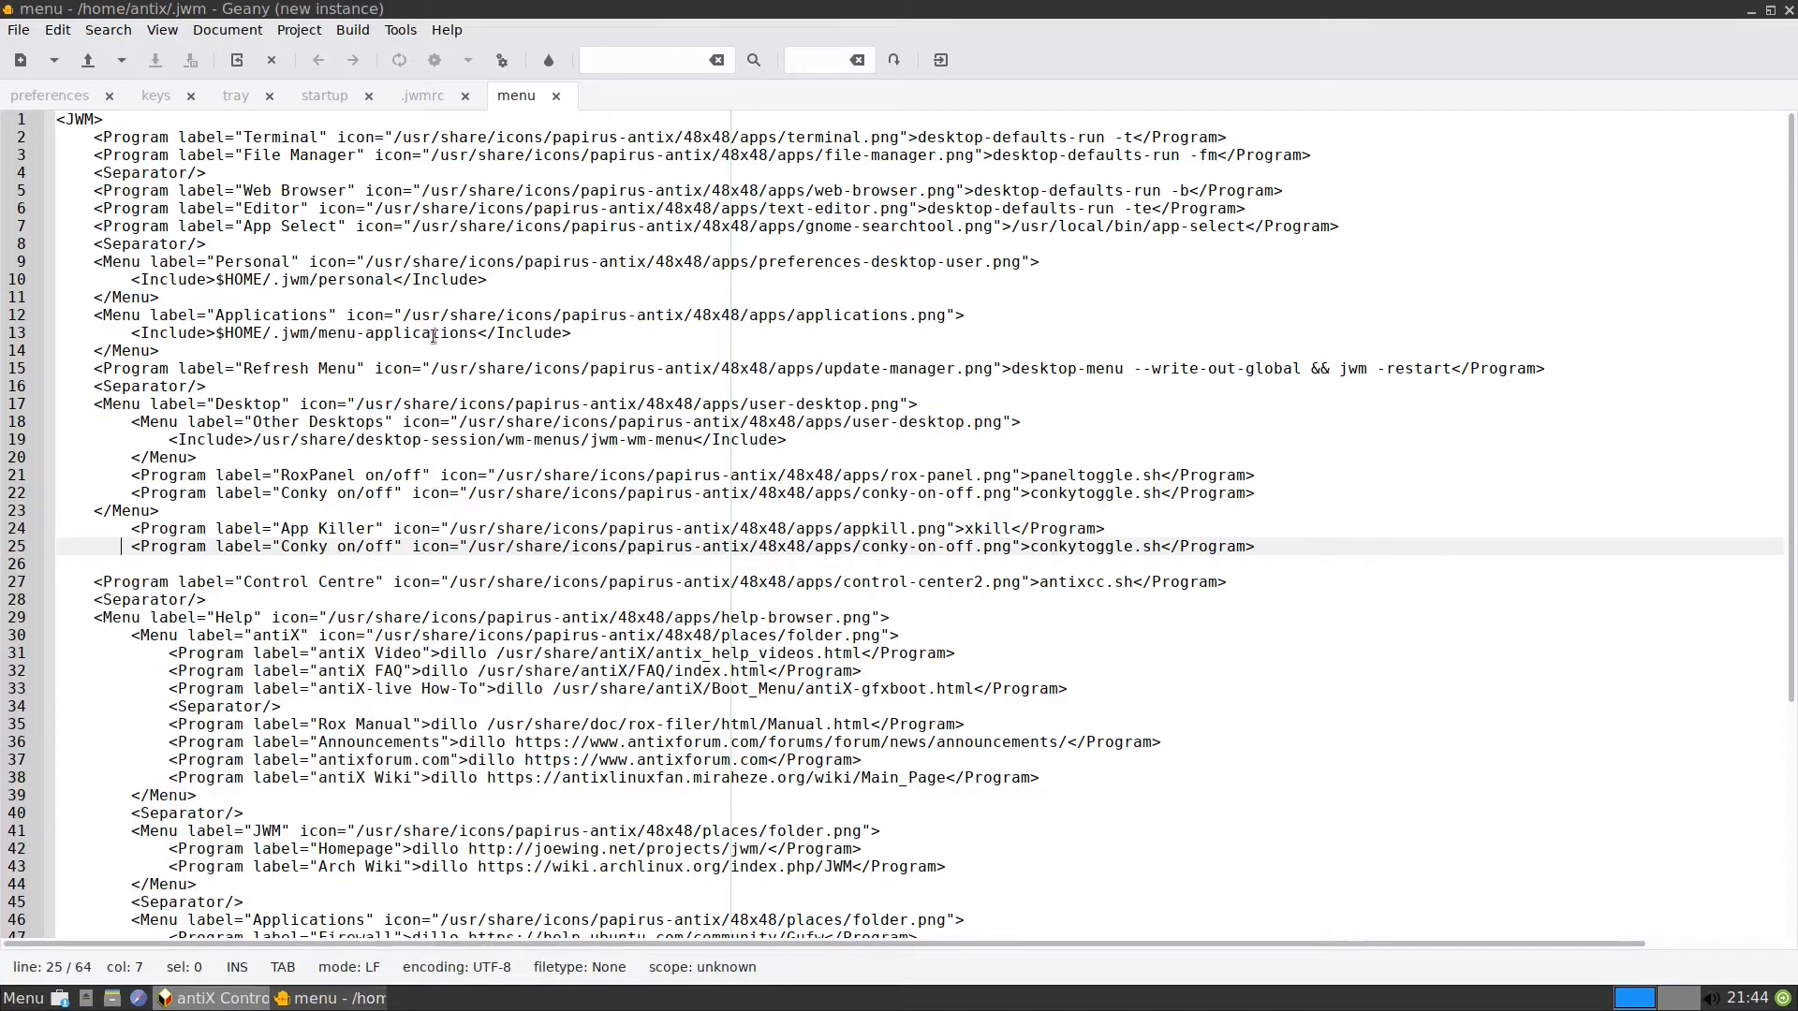
click(23, 998)
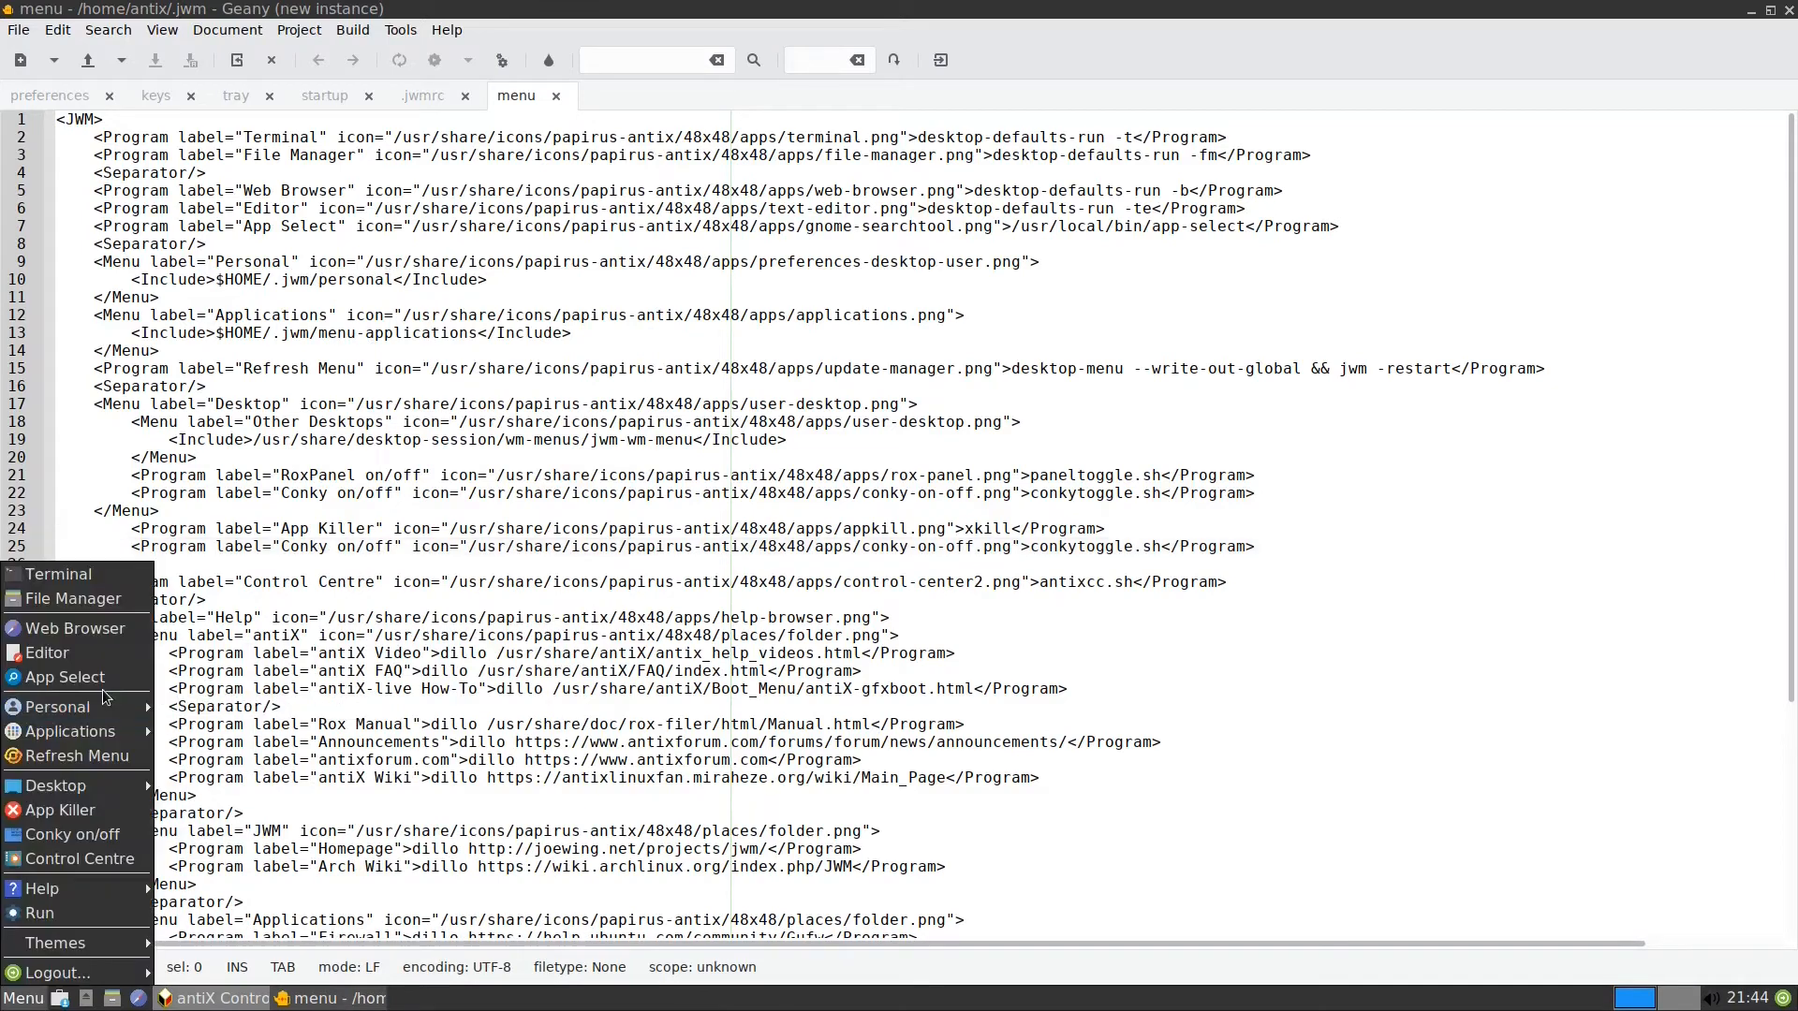
mouse_move(69, 732)
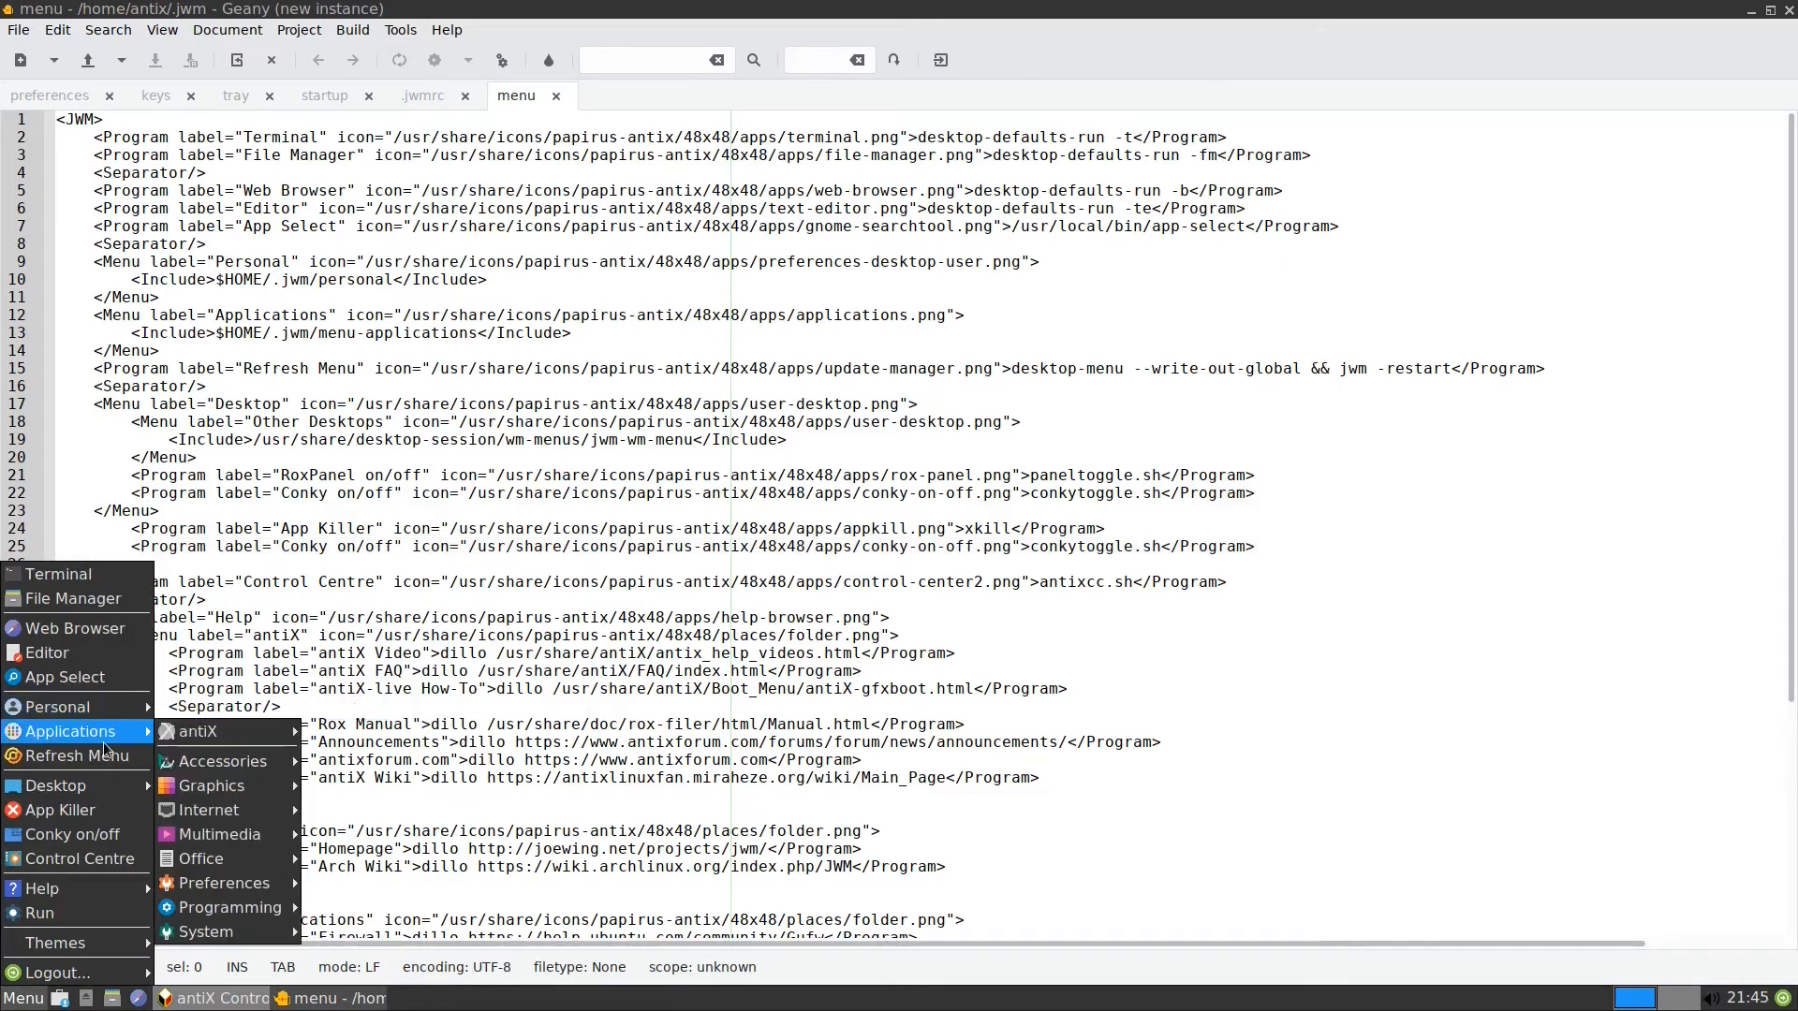
mouse_move(225, 882)
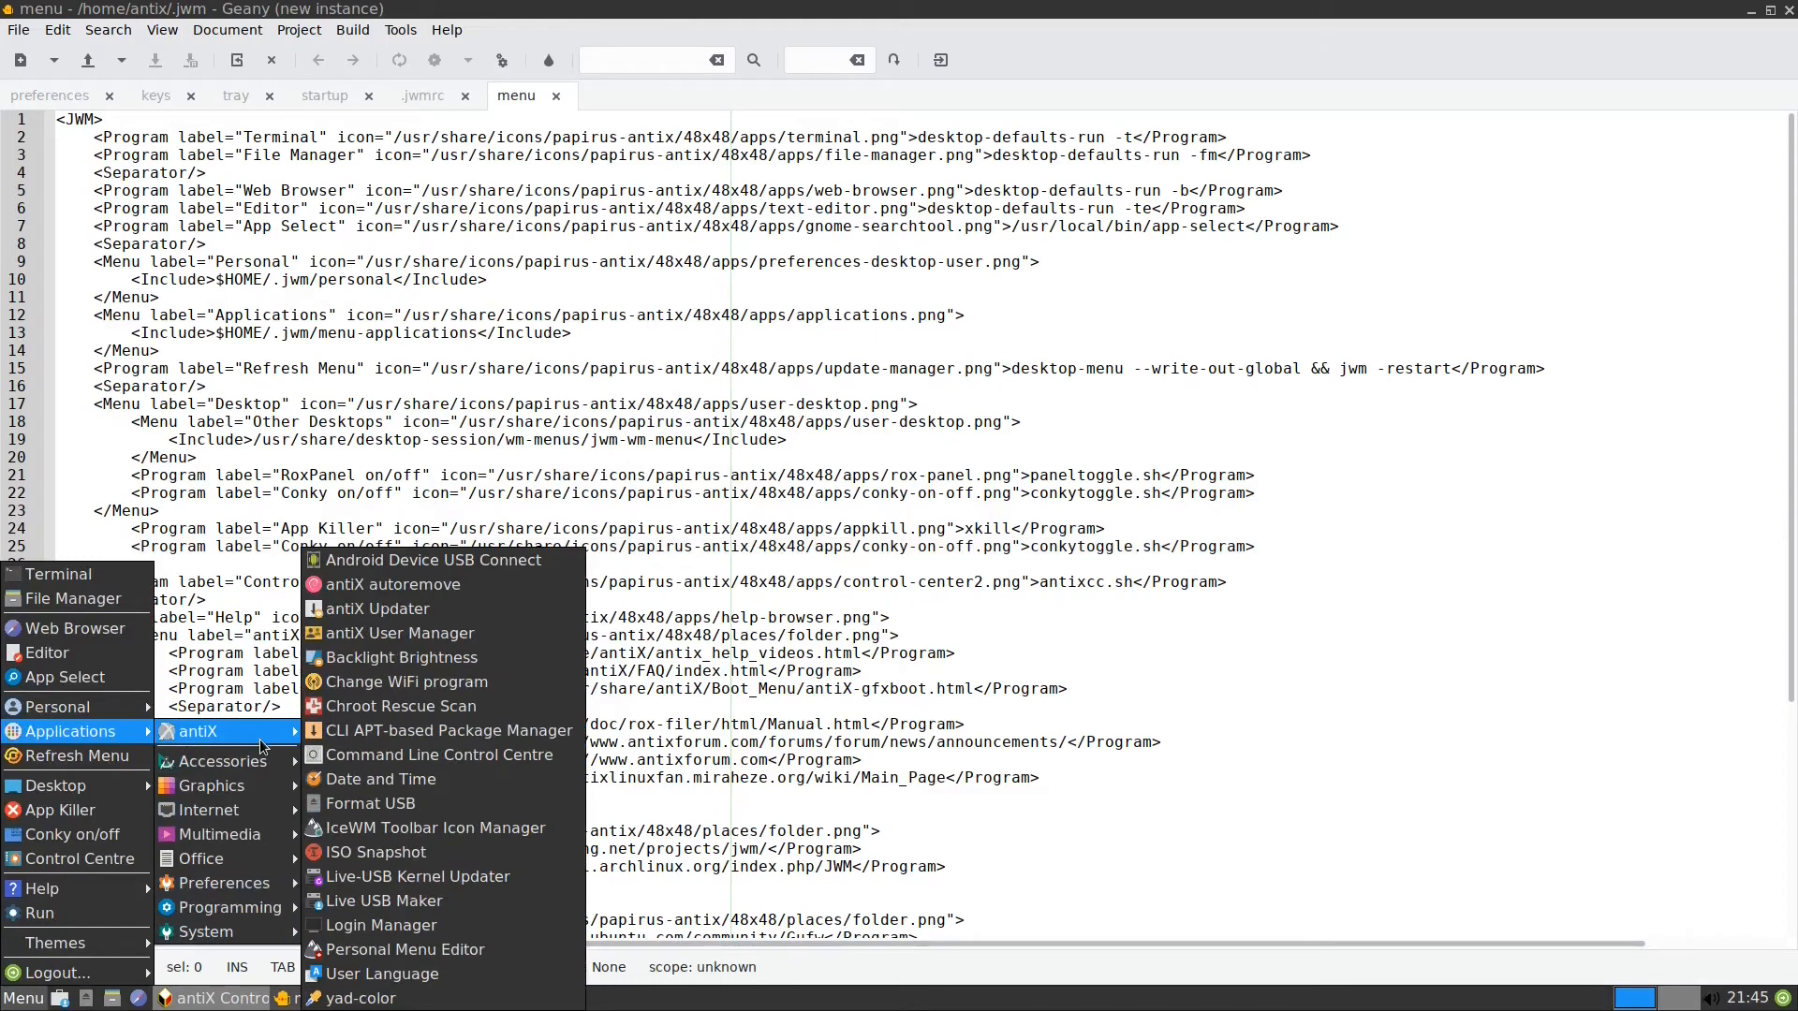
mouse_move(433, 825)
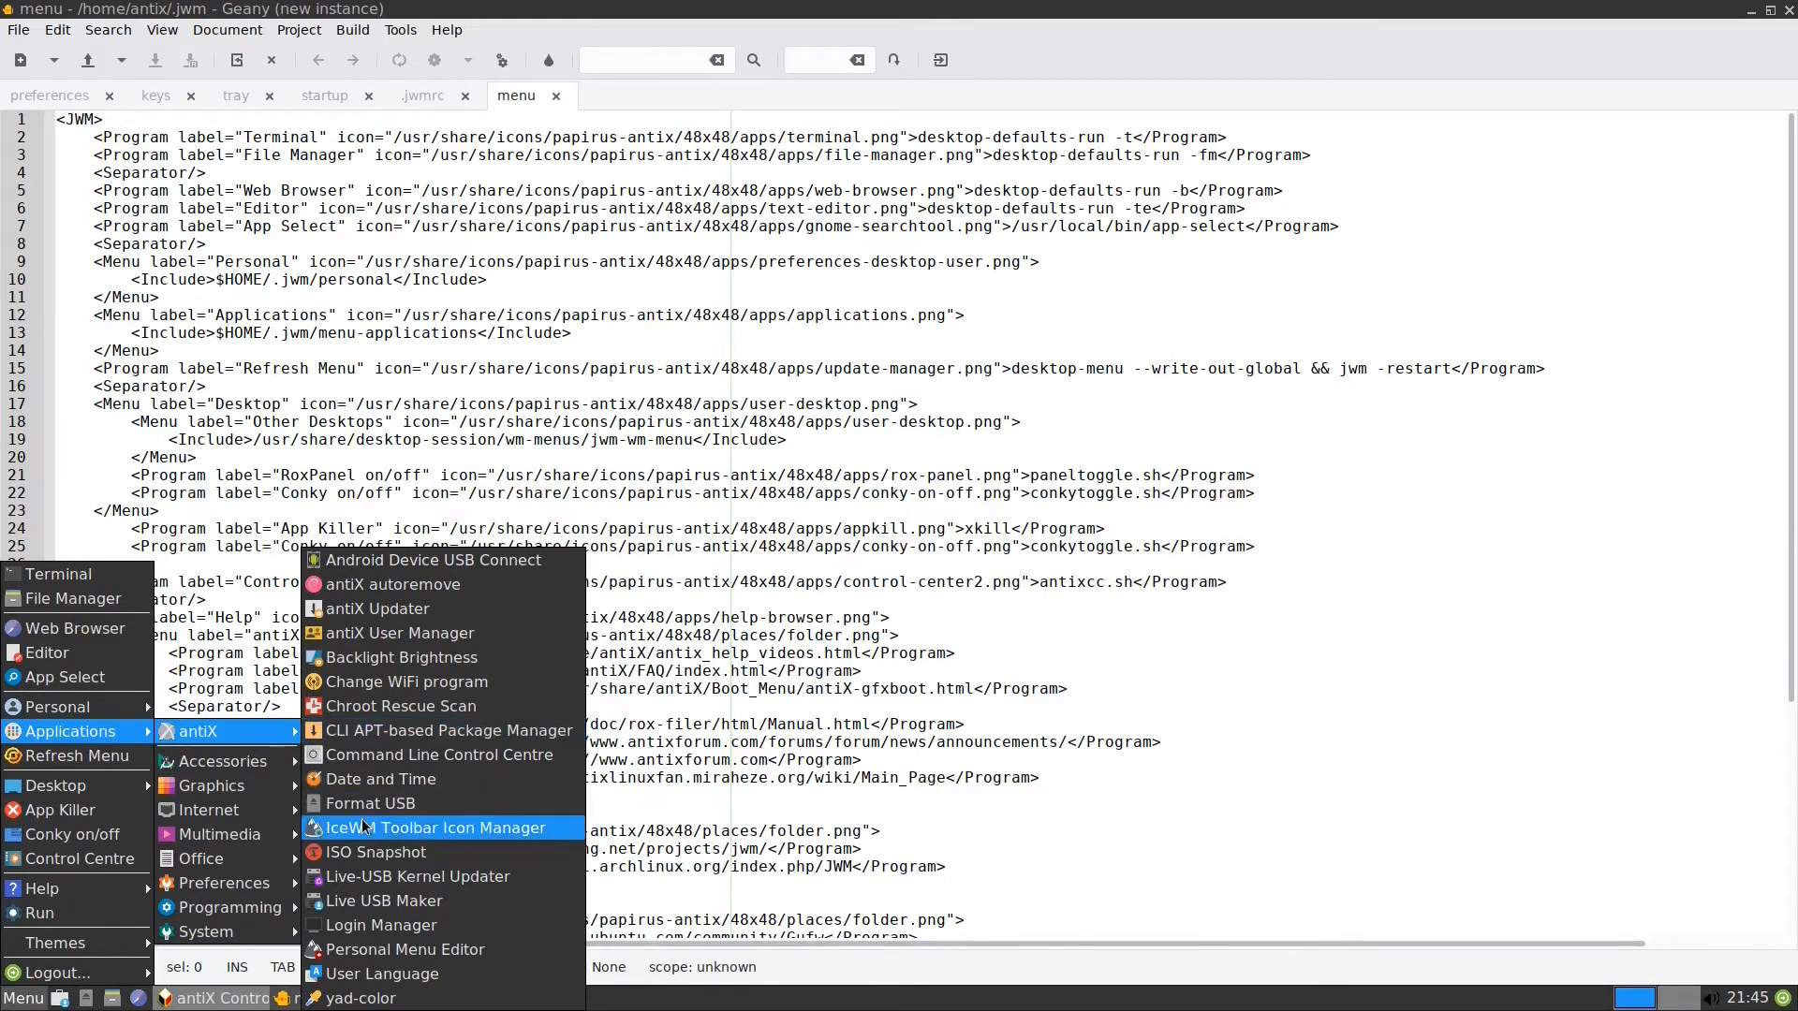
mouse_move(374, 852)
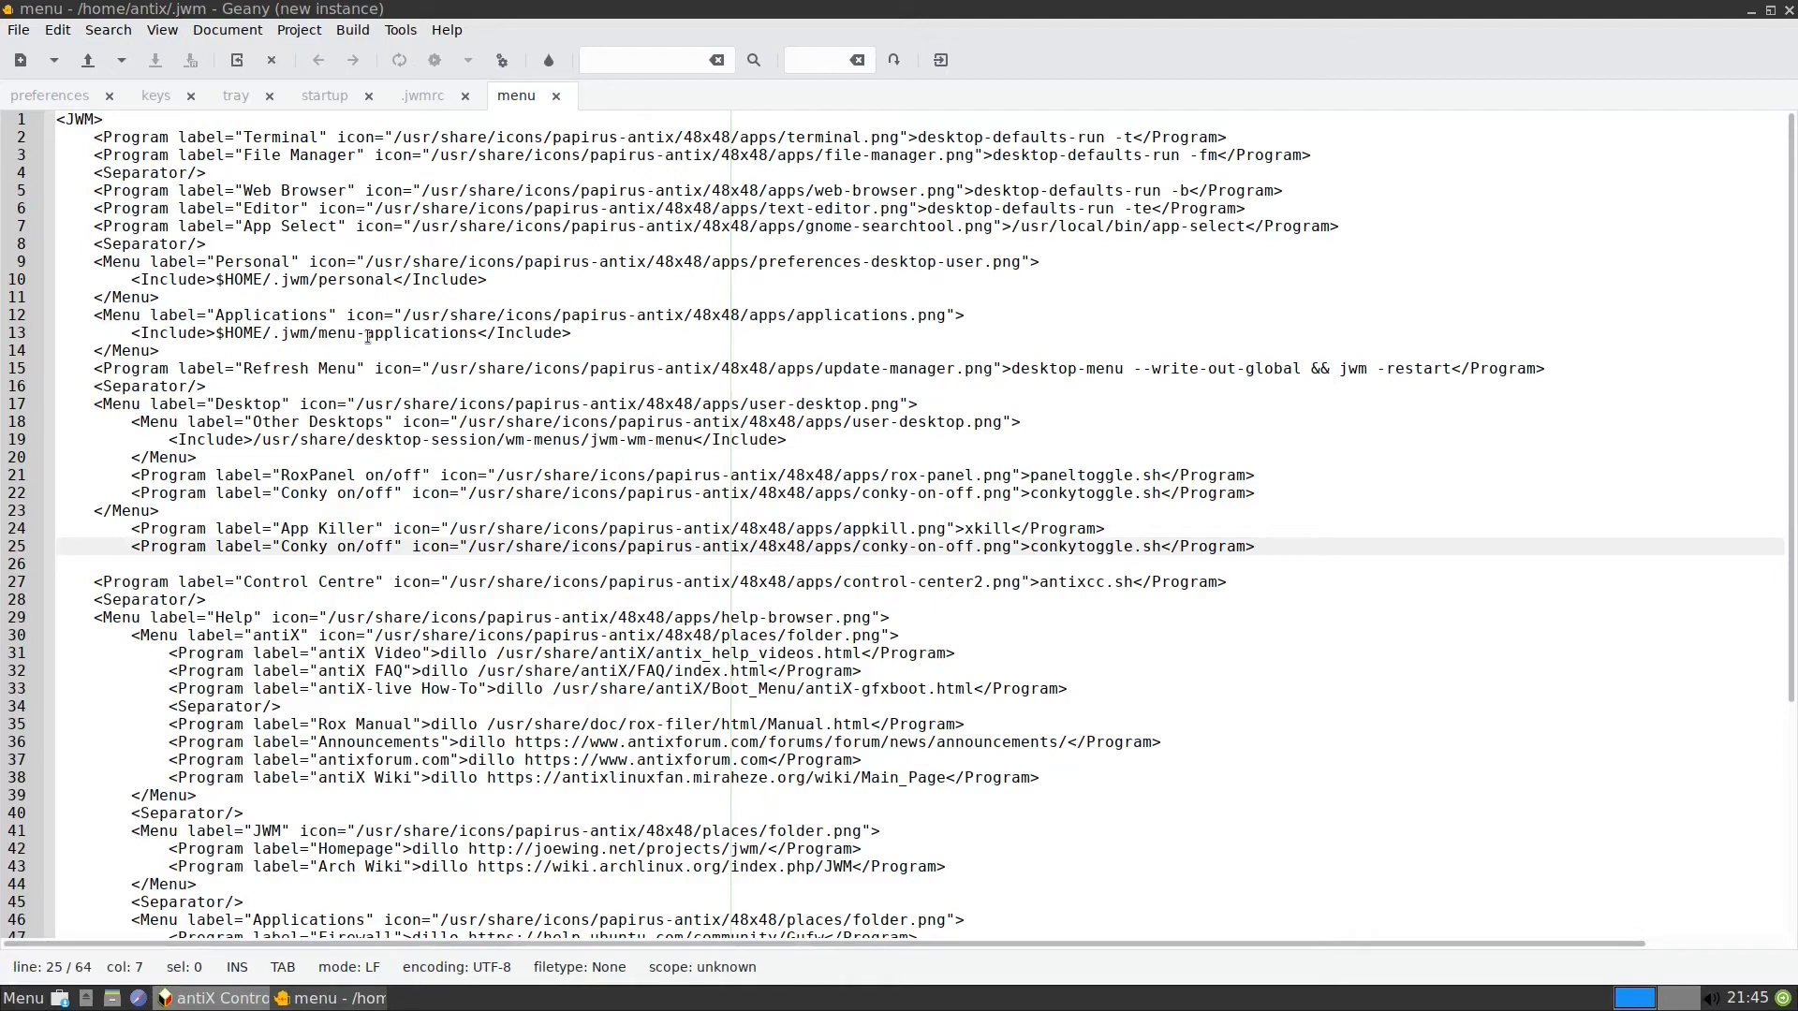
- Load the menu-applications file from the .jwm folder into a new Geany tab
click(19, 28)
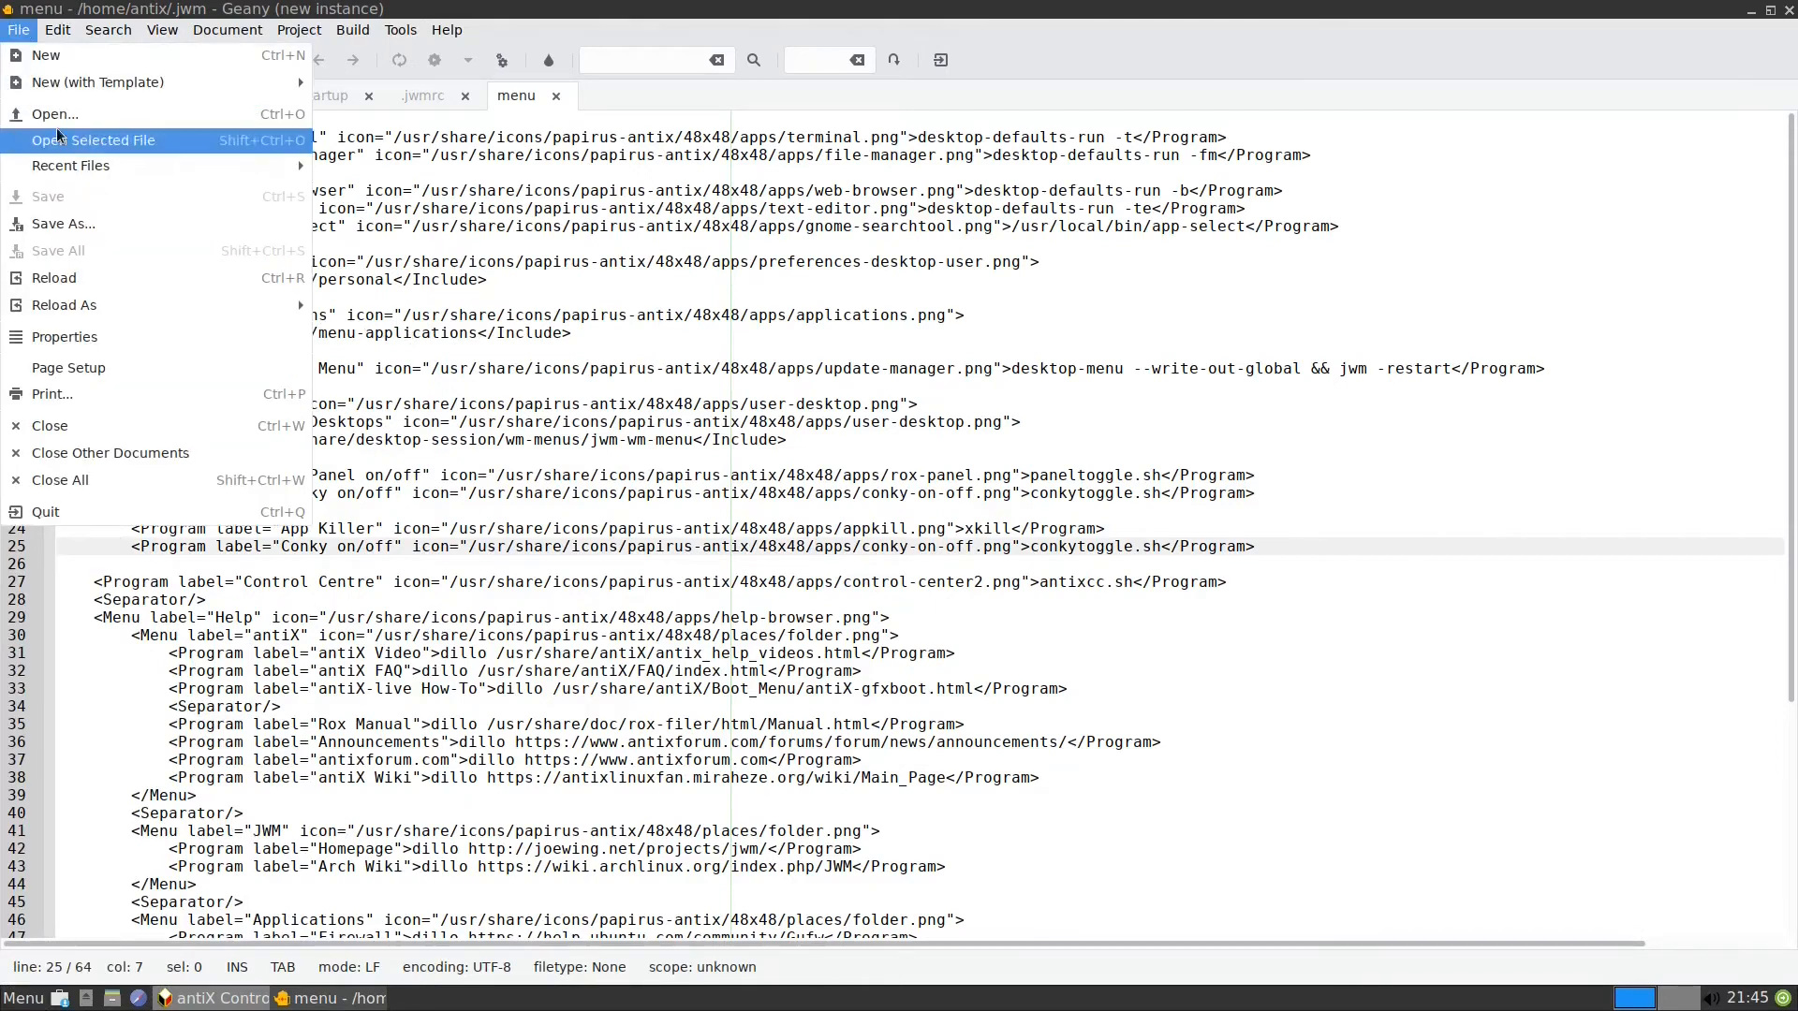
click(54, 115)
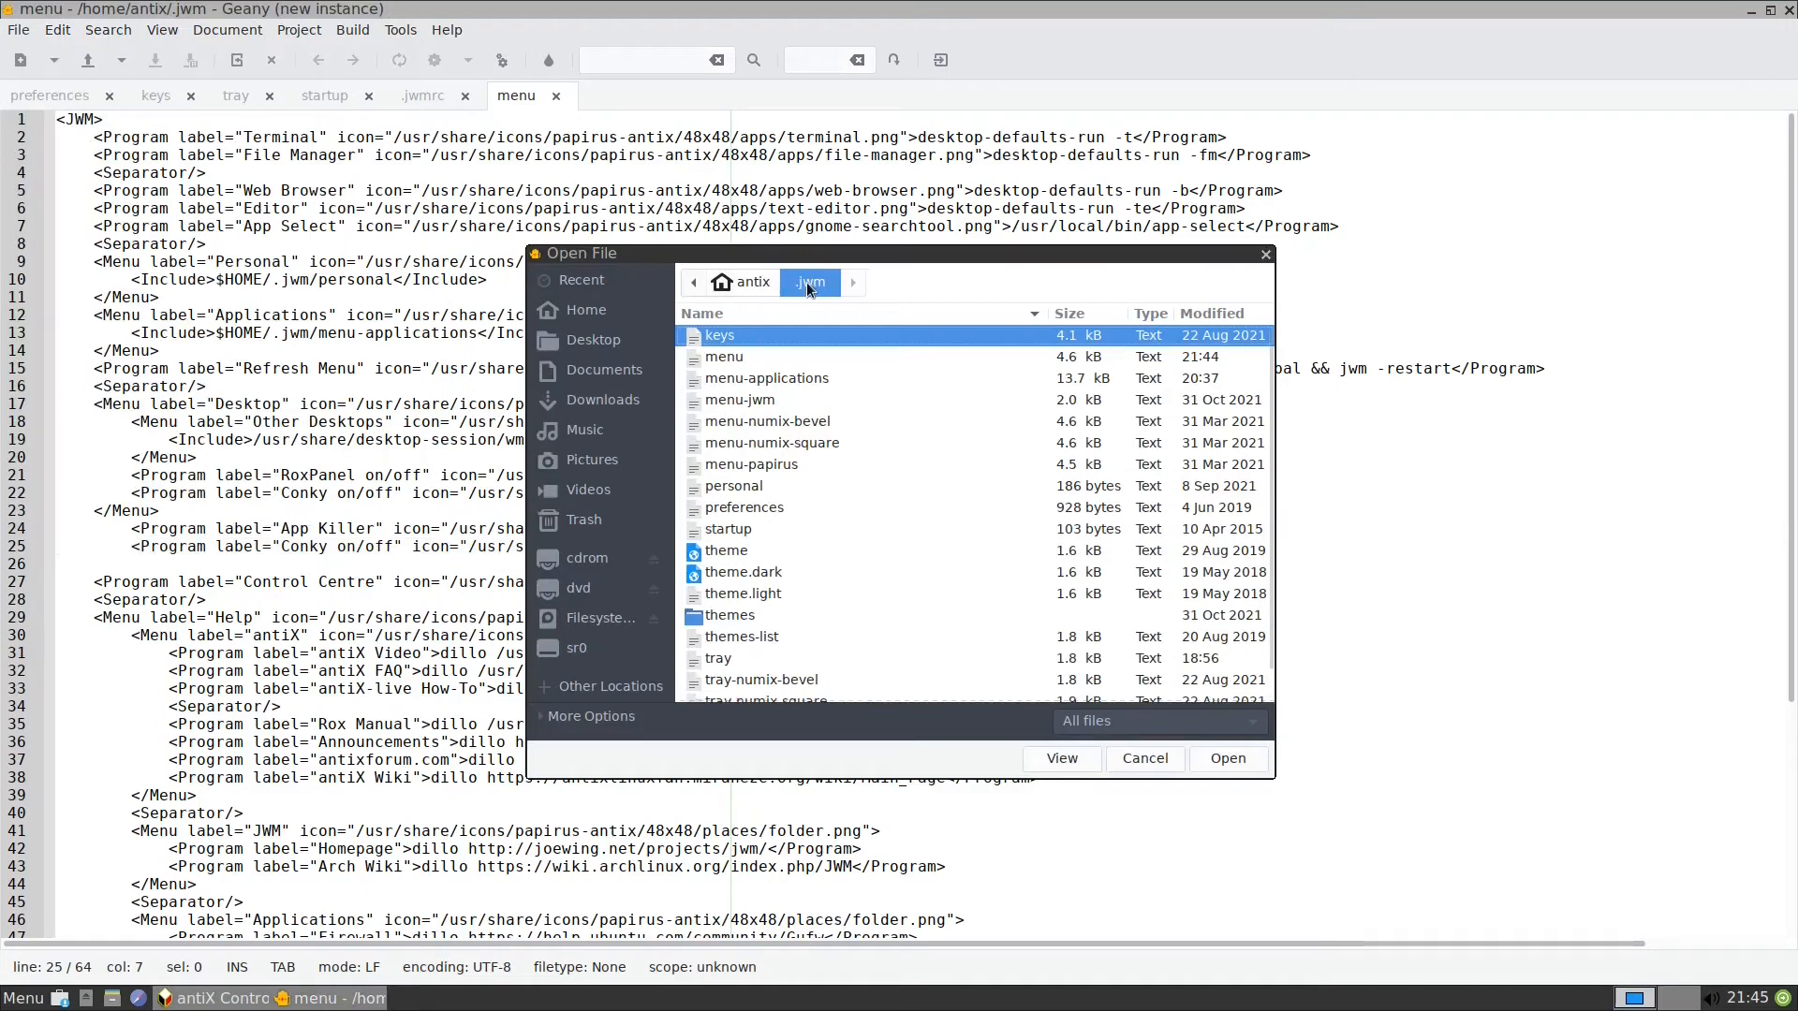
mouse_move(734, 386)
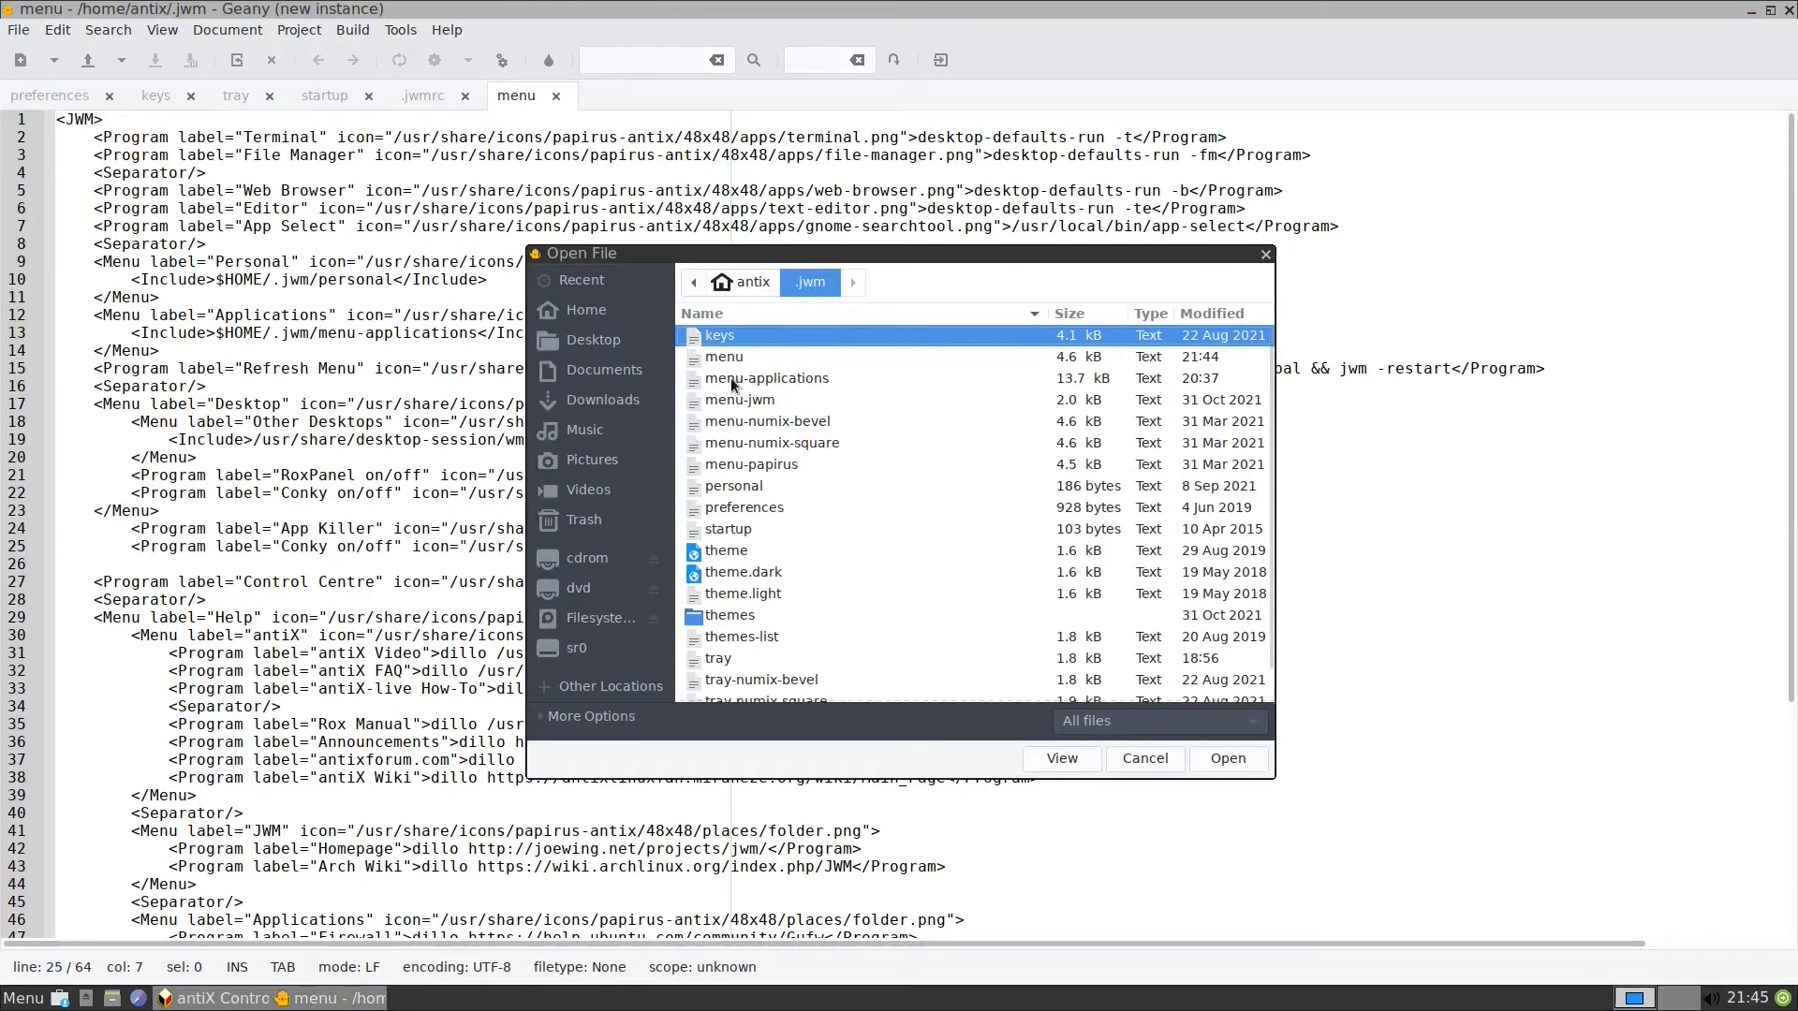
double_click(766, 377)
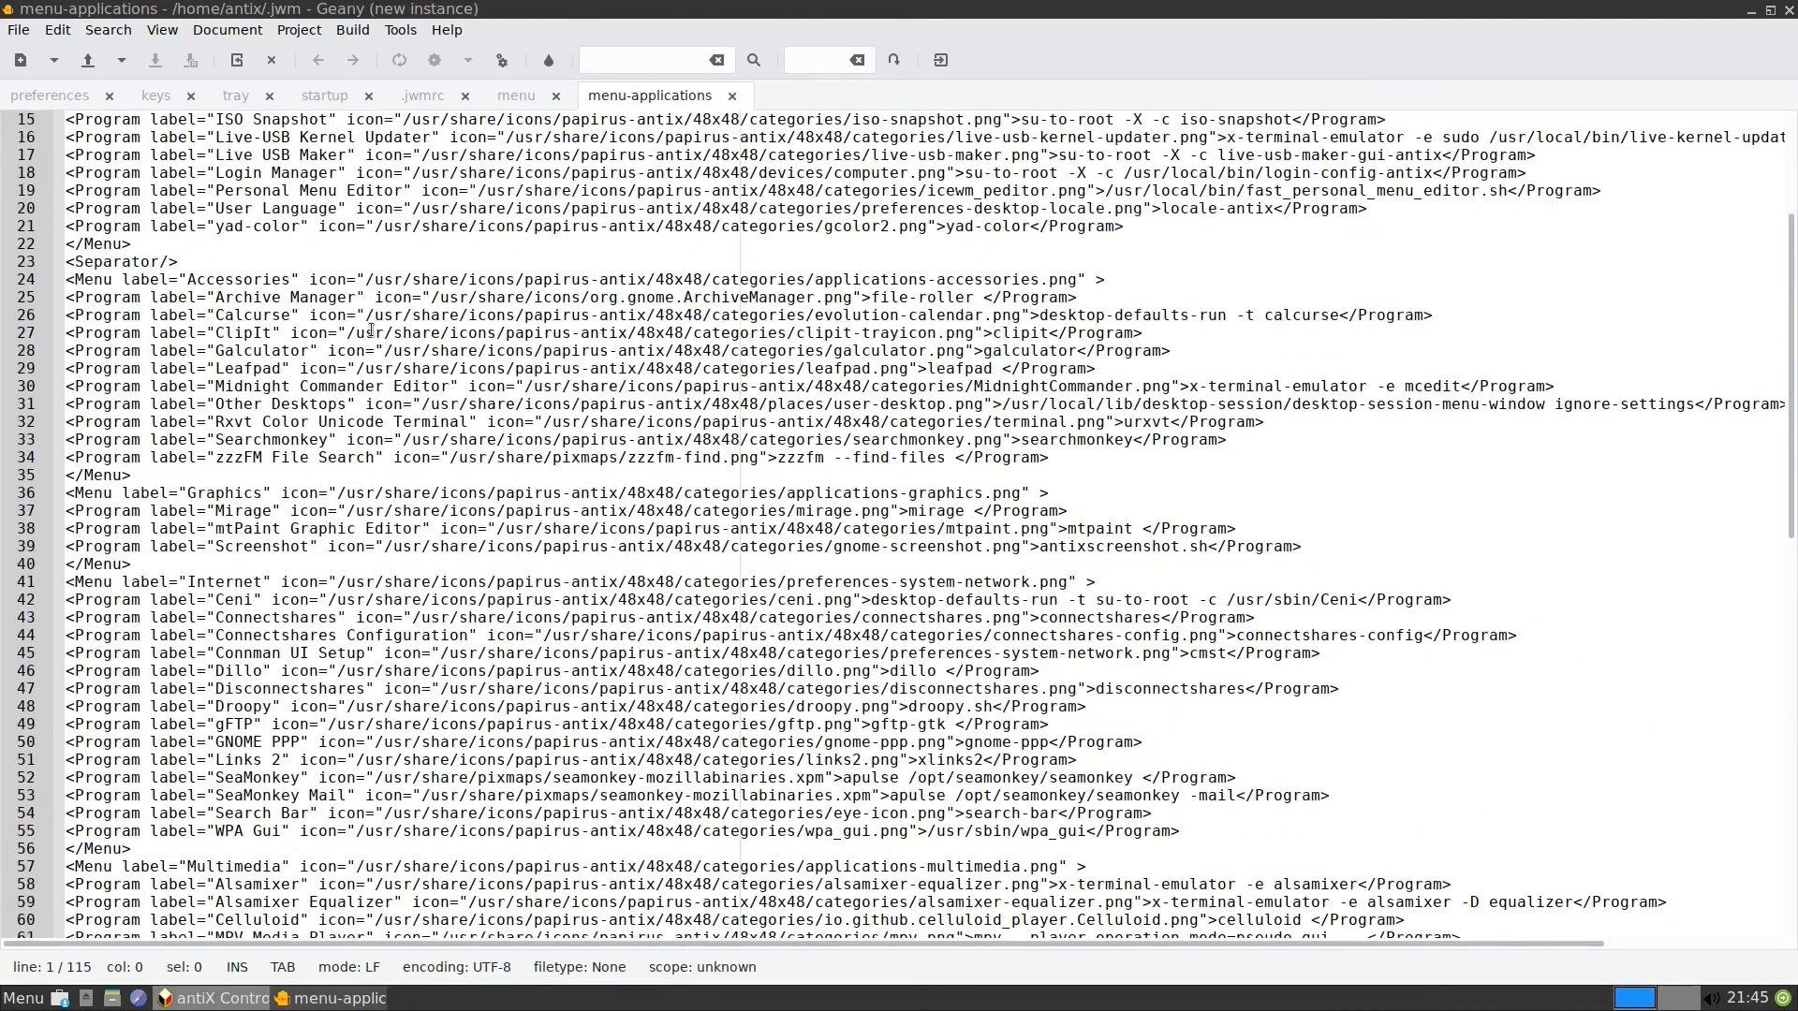
- Search menu-applications for 'snap' to locate and highlight the ISO Snapshot line
click(107, 28)
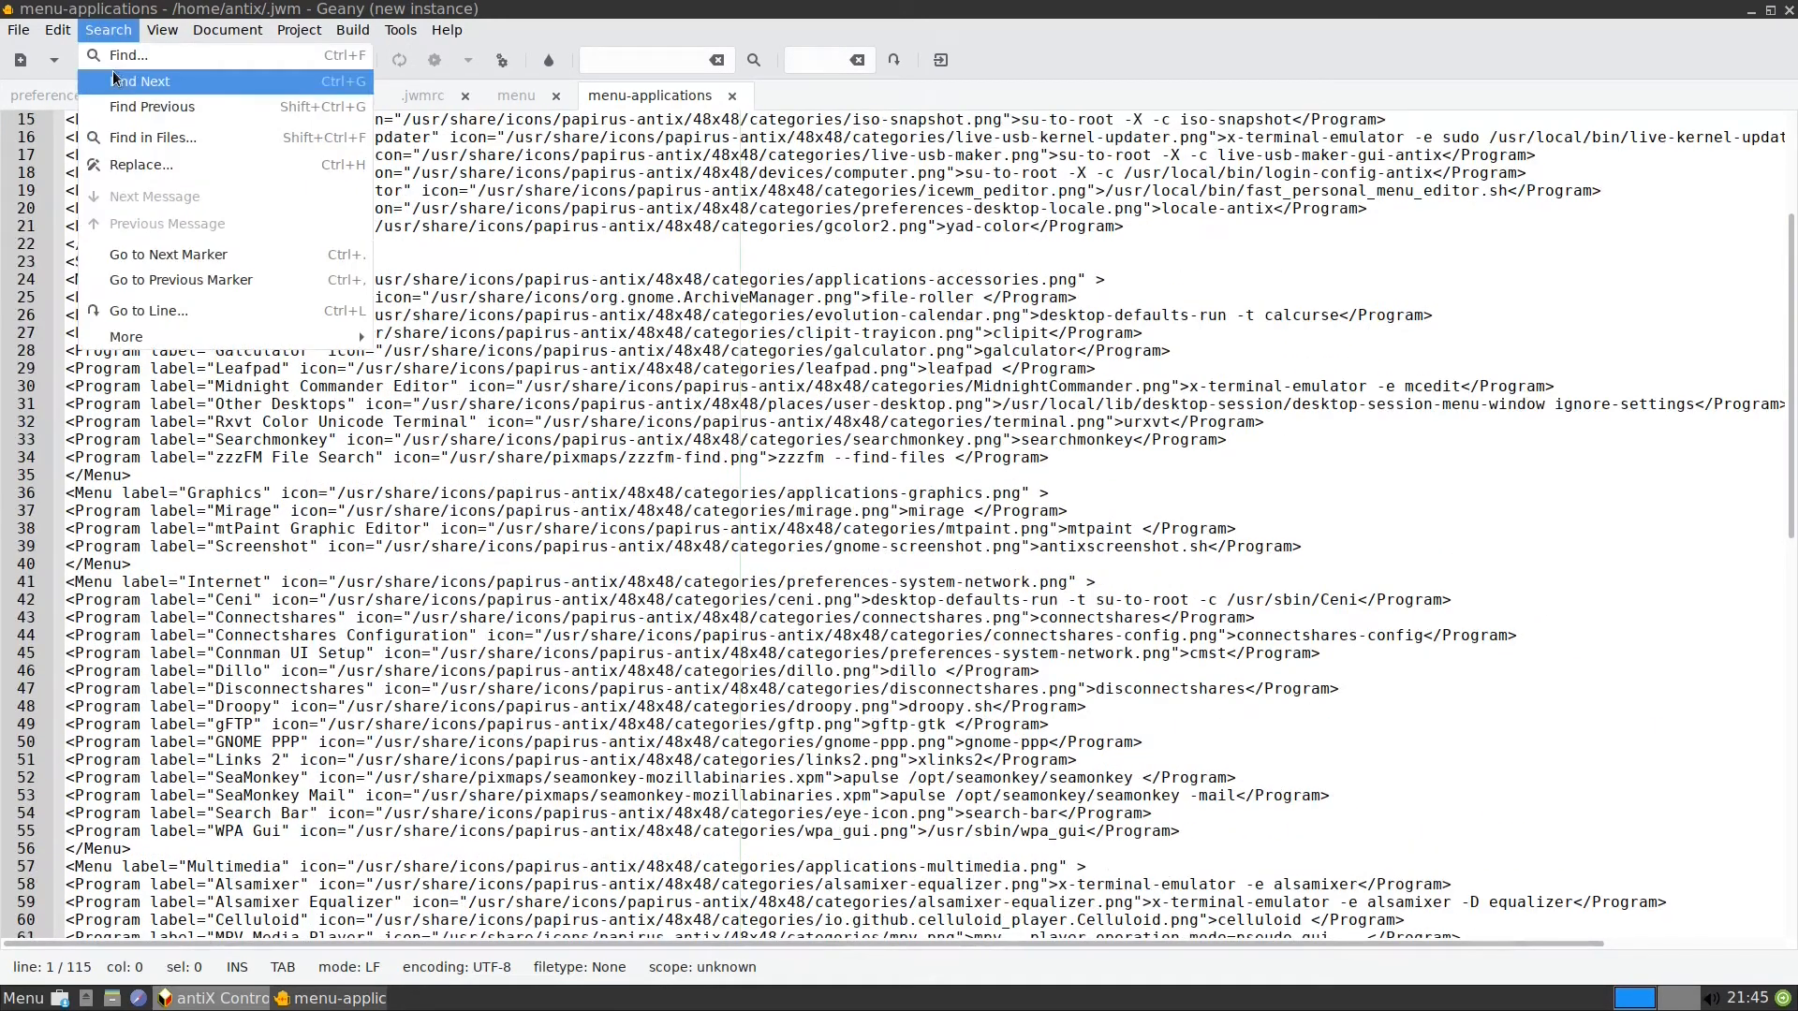
click(125, 54)
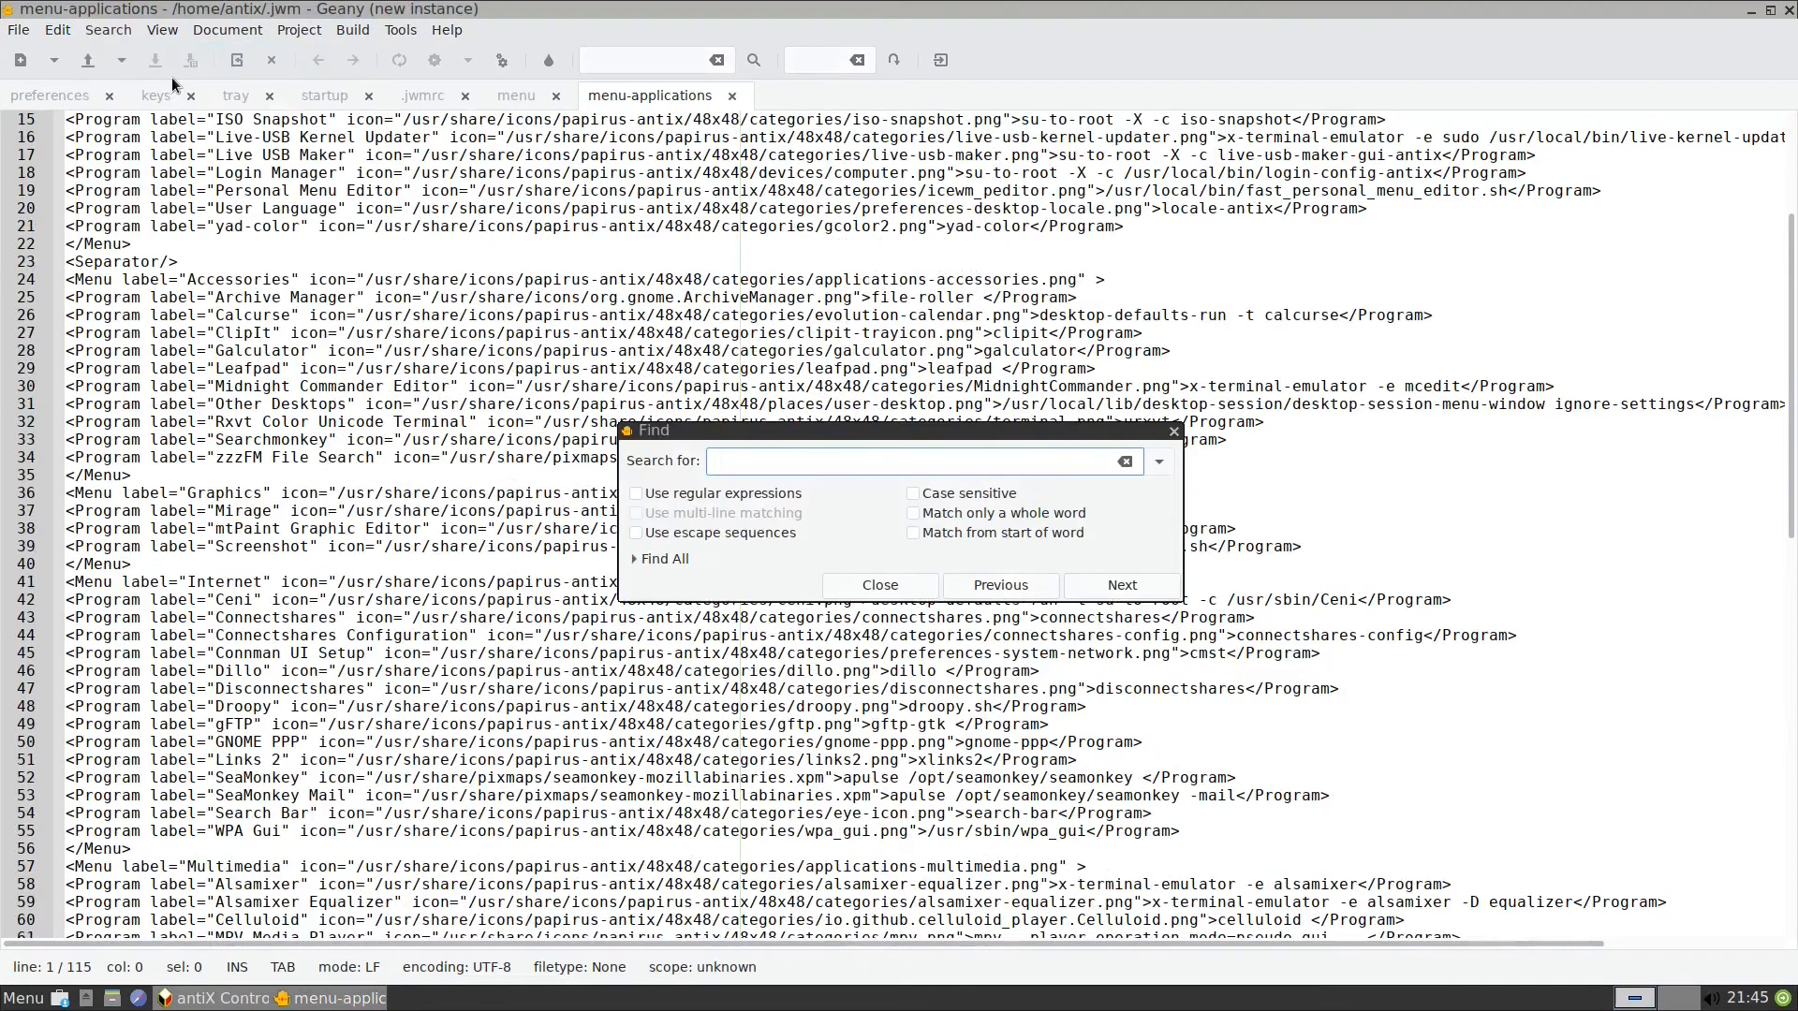
text(snap)
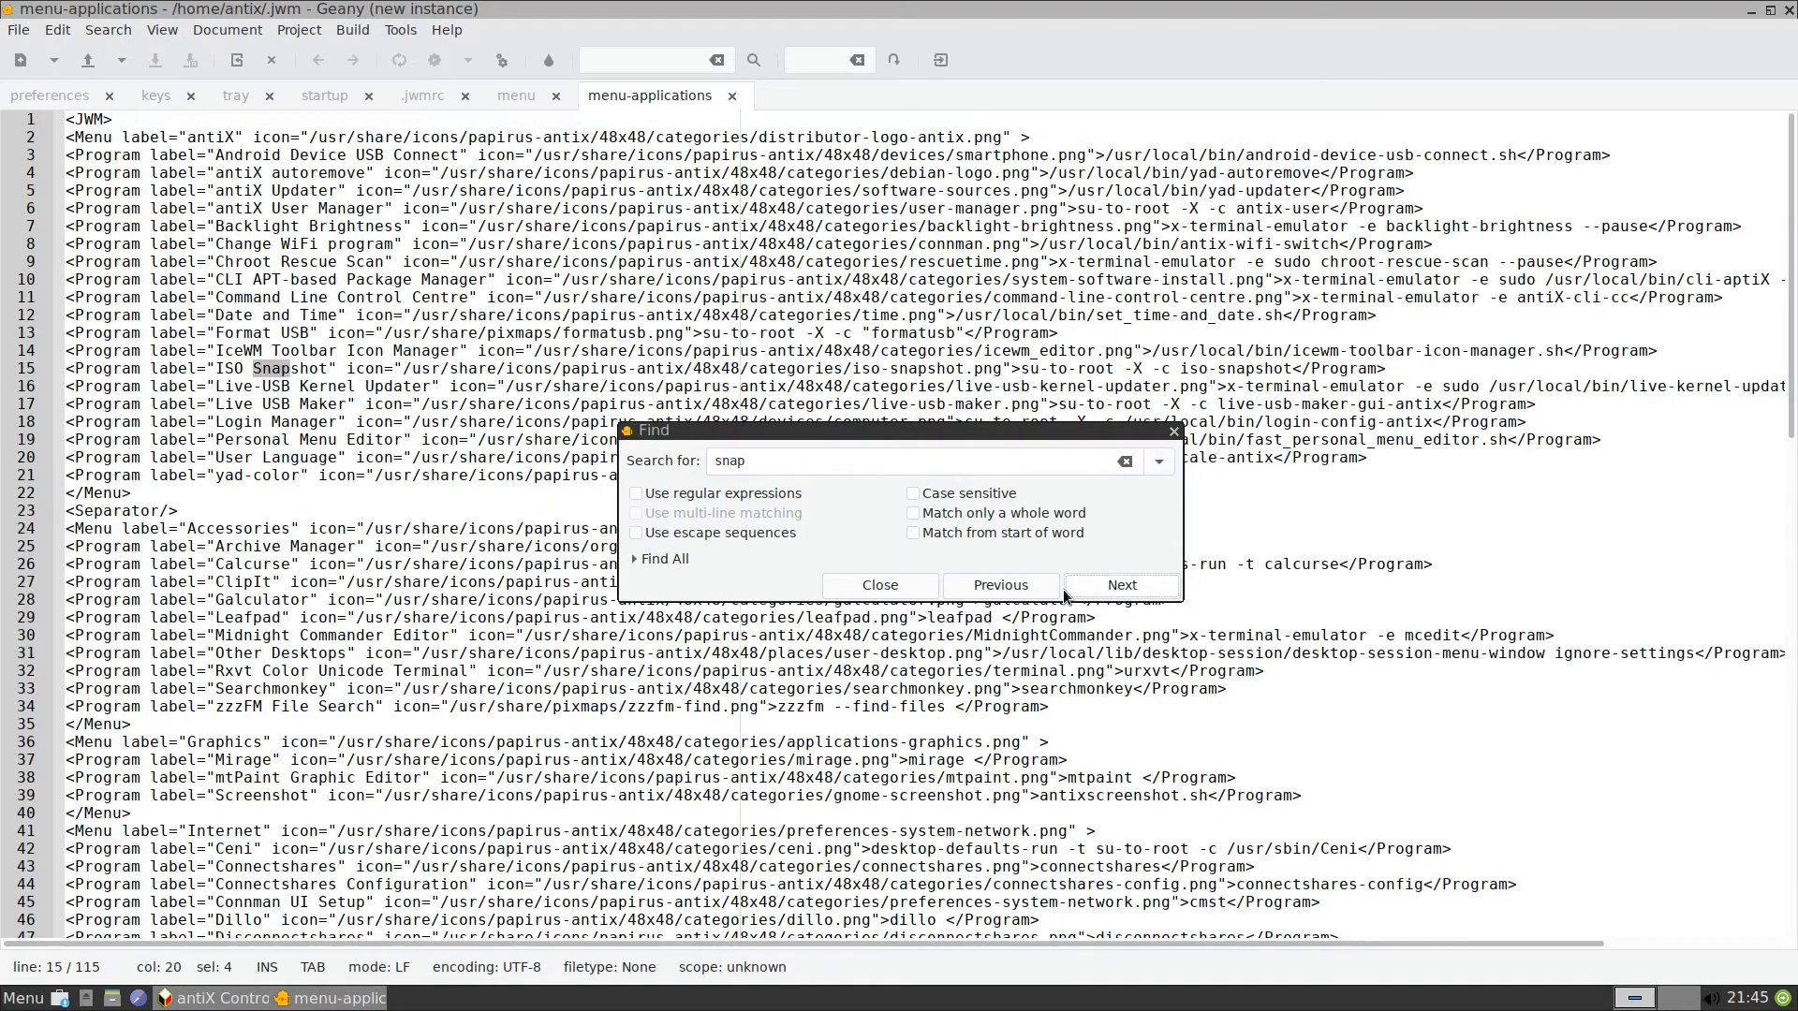
click(878, 584)
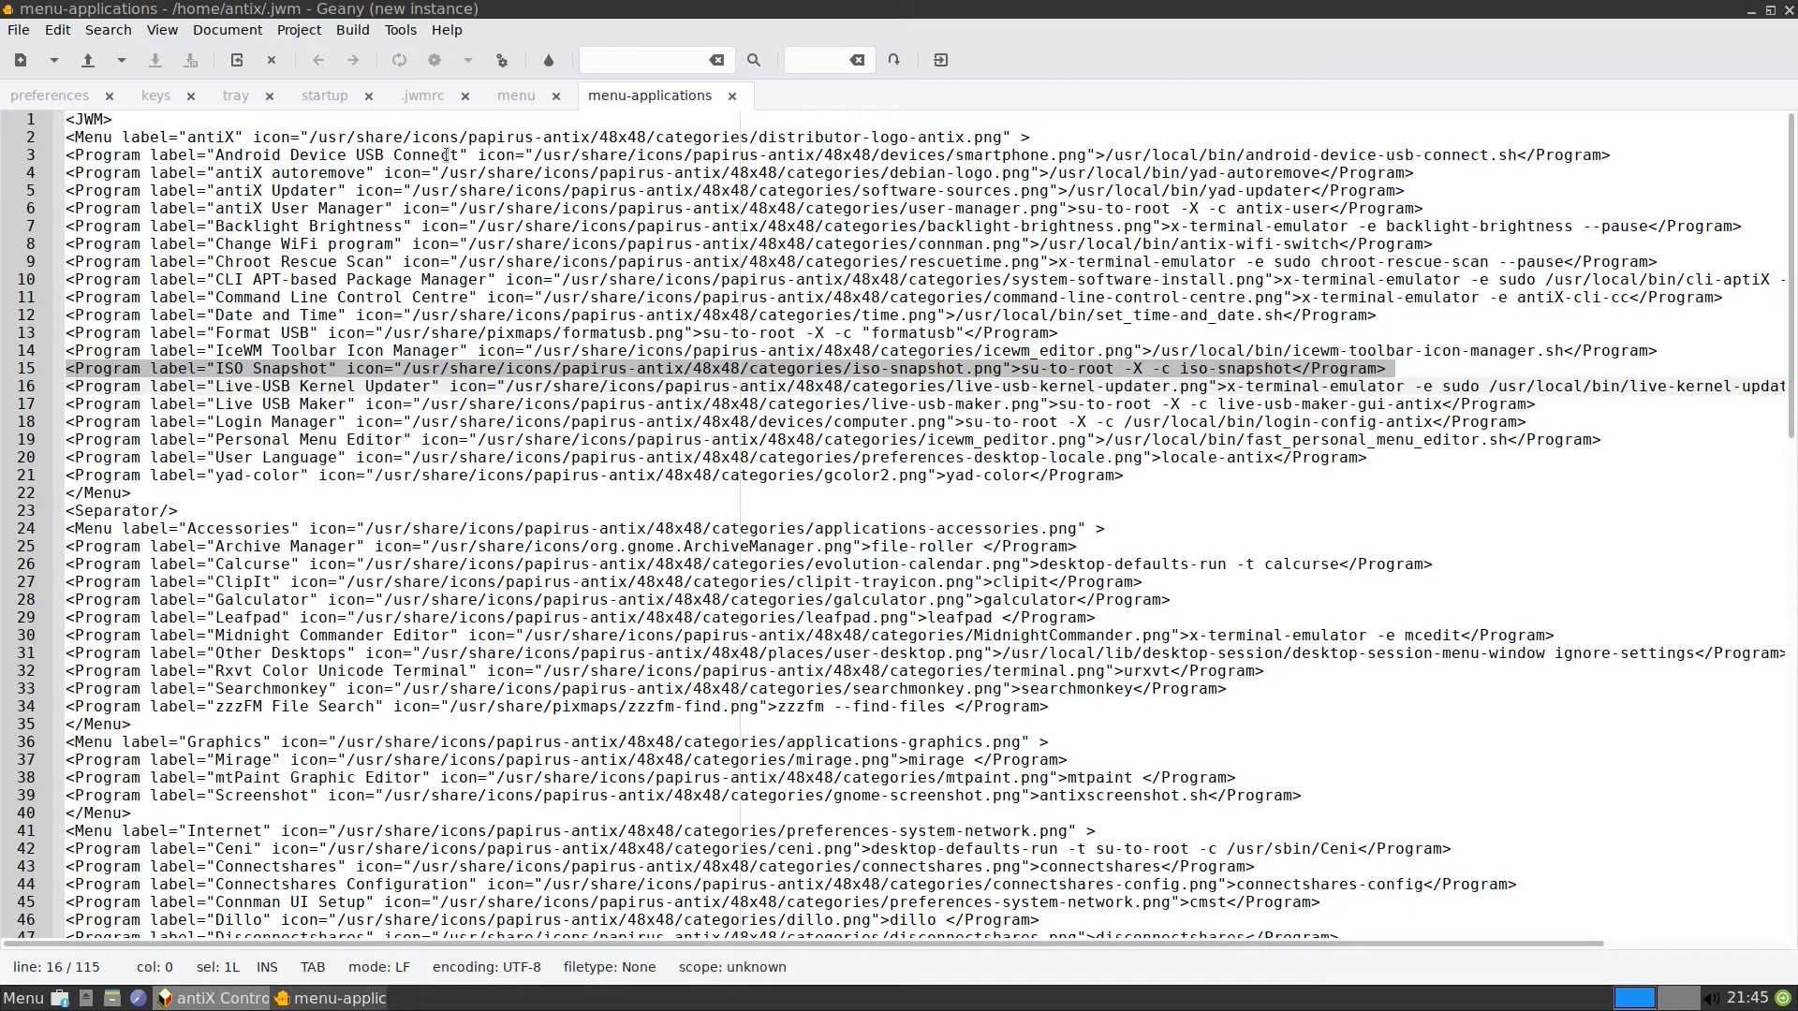
- Paste the ISO Snapshot entry onto empty line 26 of the JWM menu file below Conky on/off
click(514, 96)
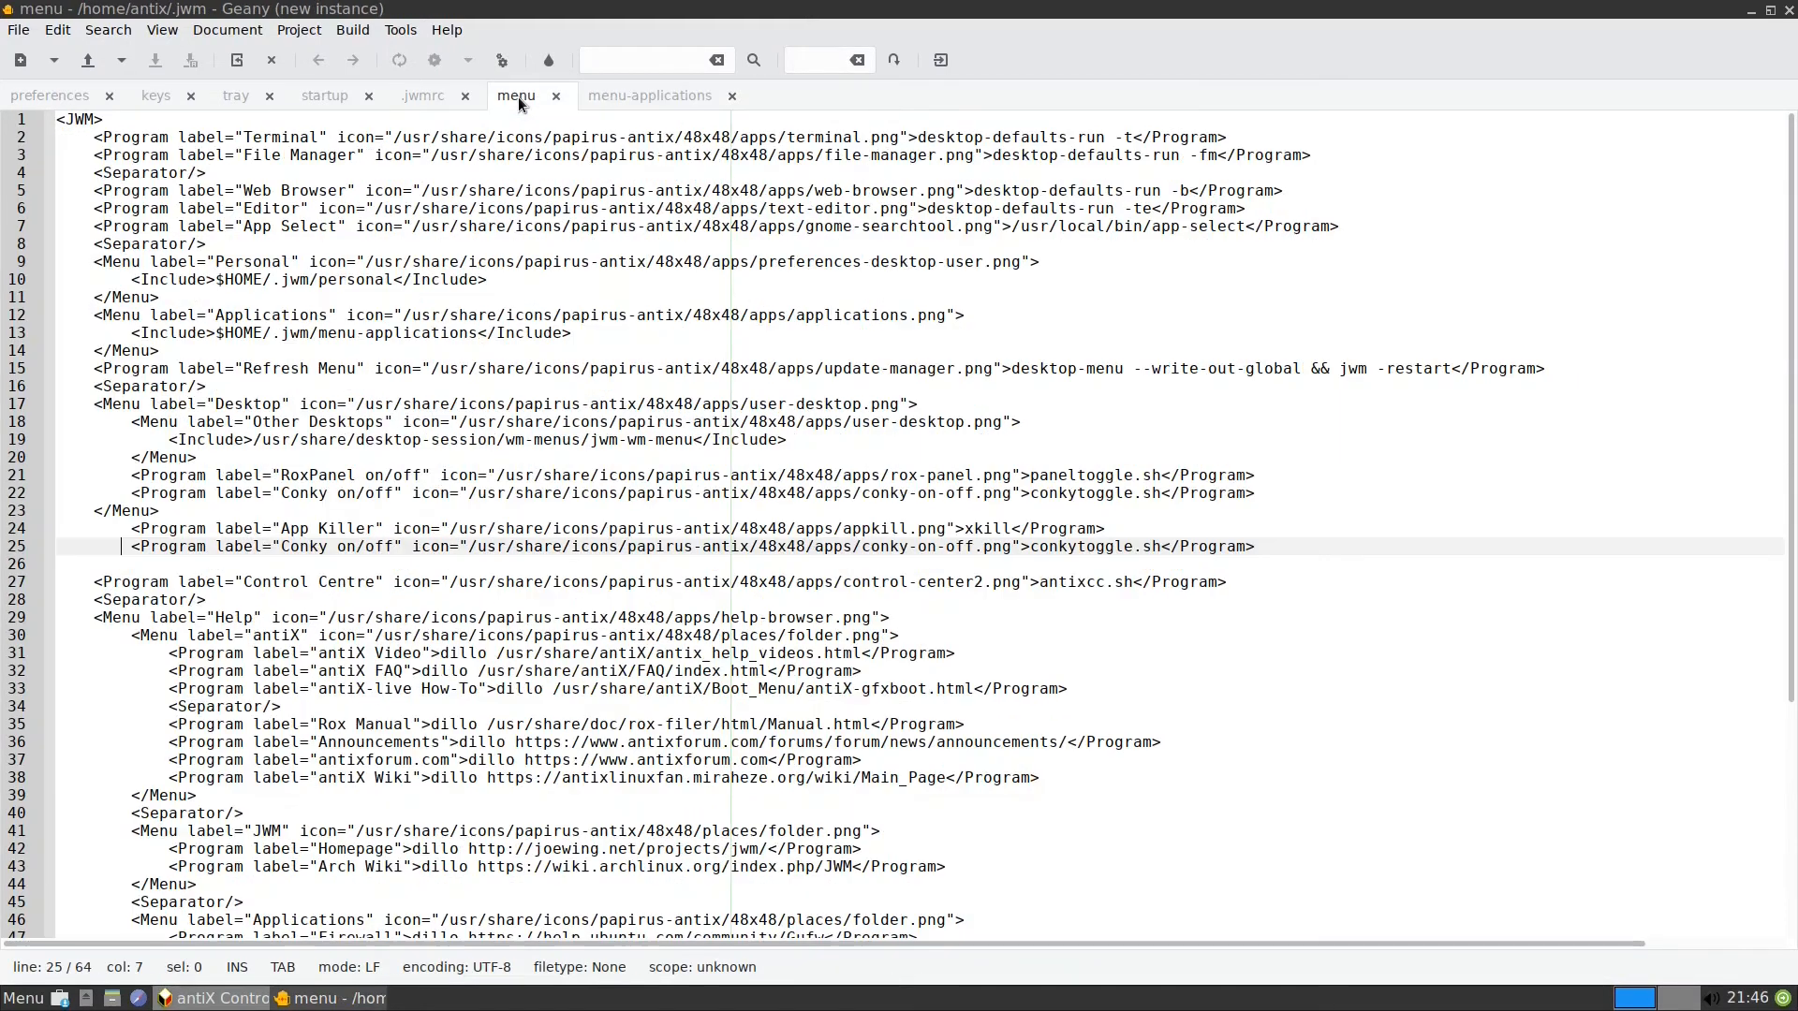
mouse_move(318, 485)
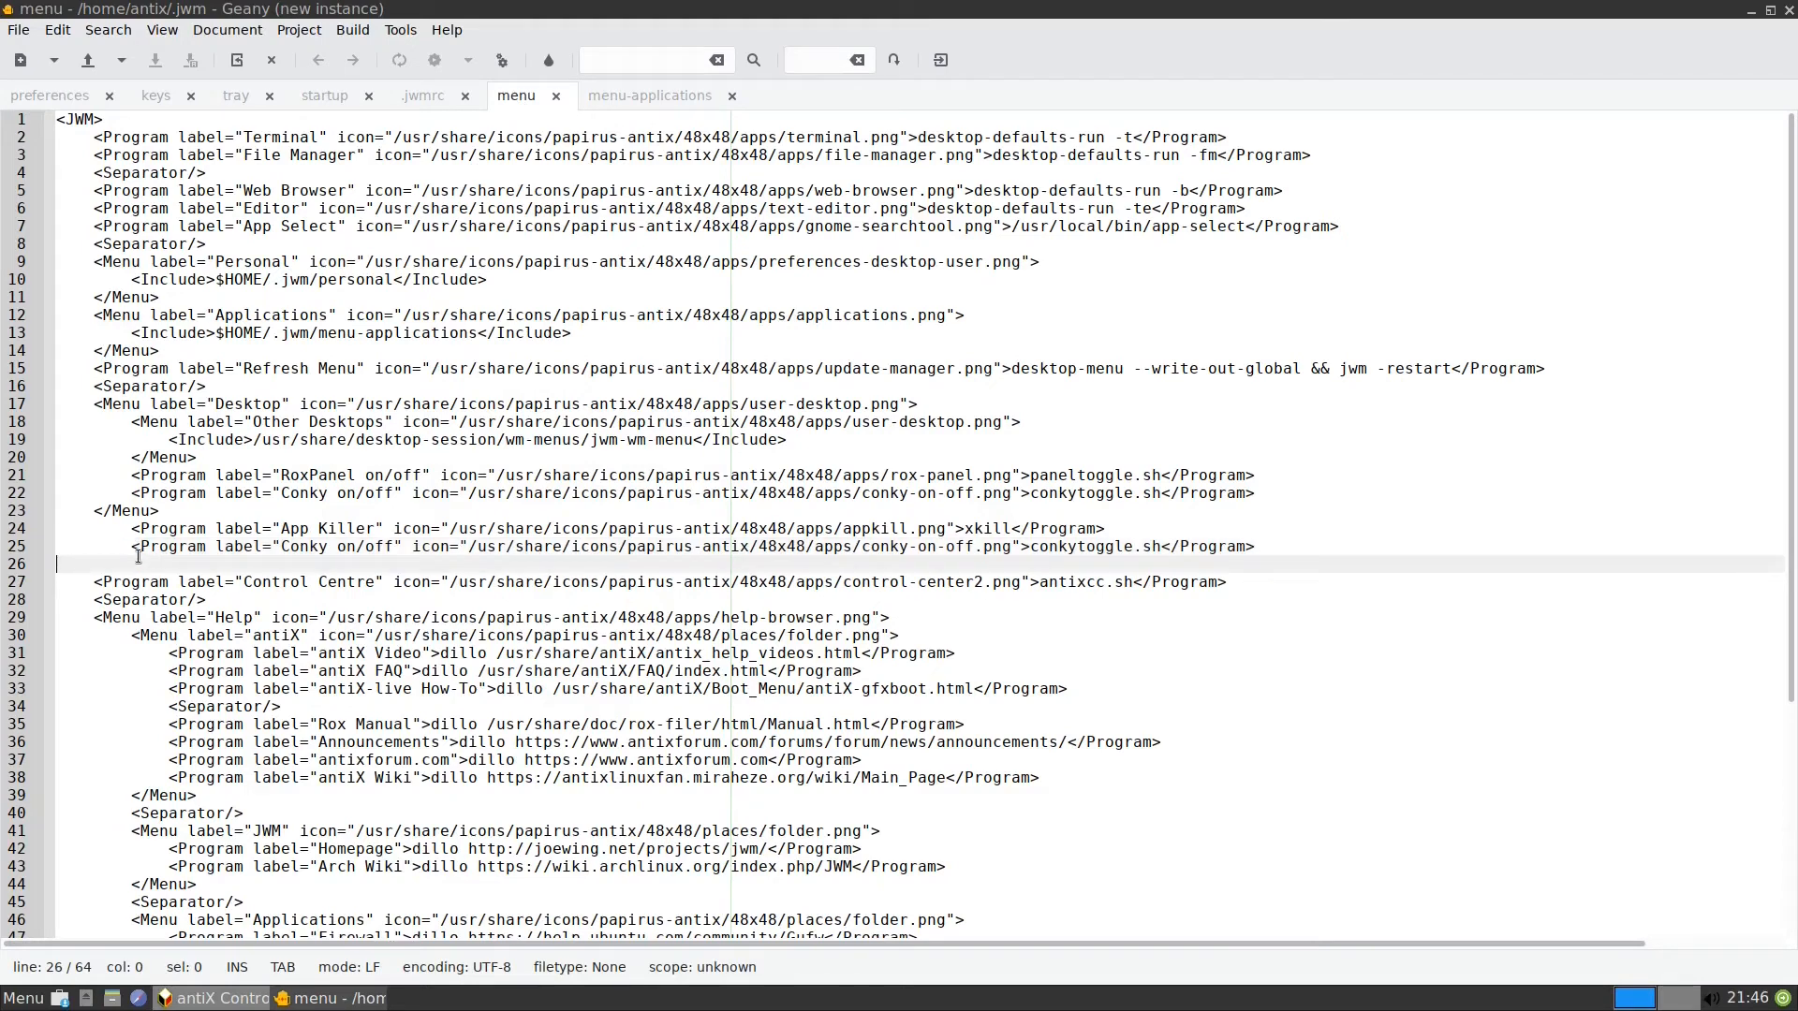
right_click(137, 556)
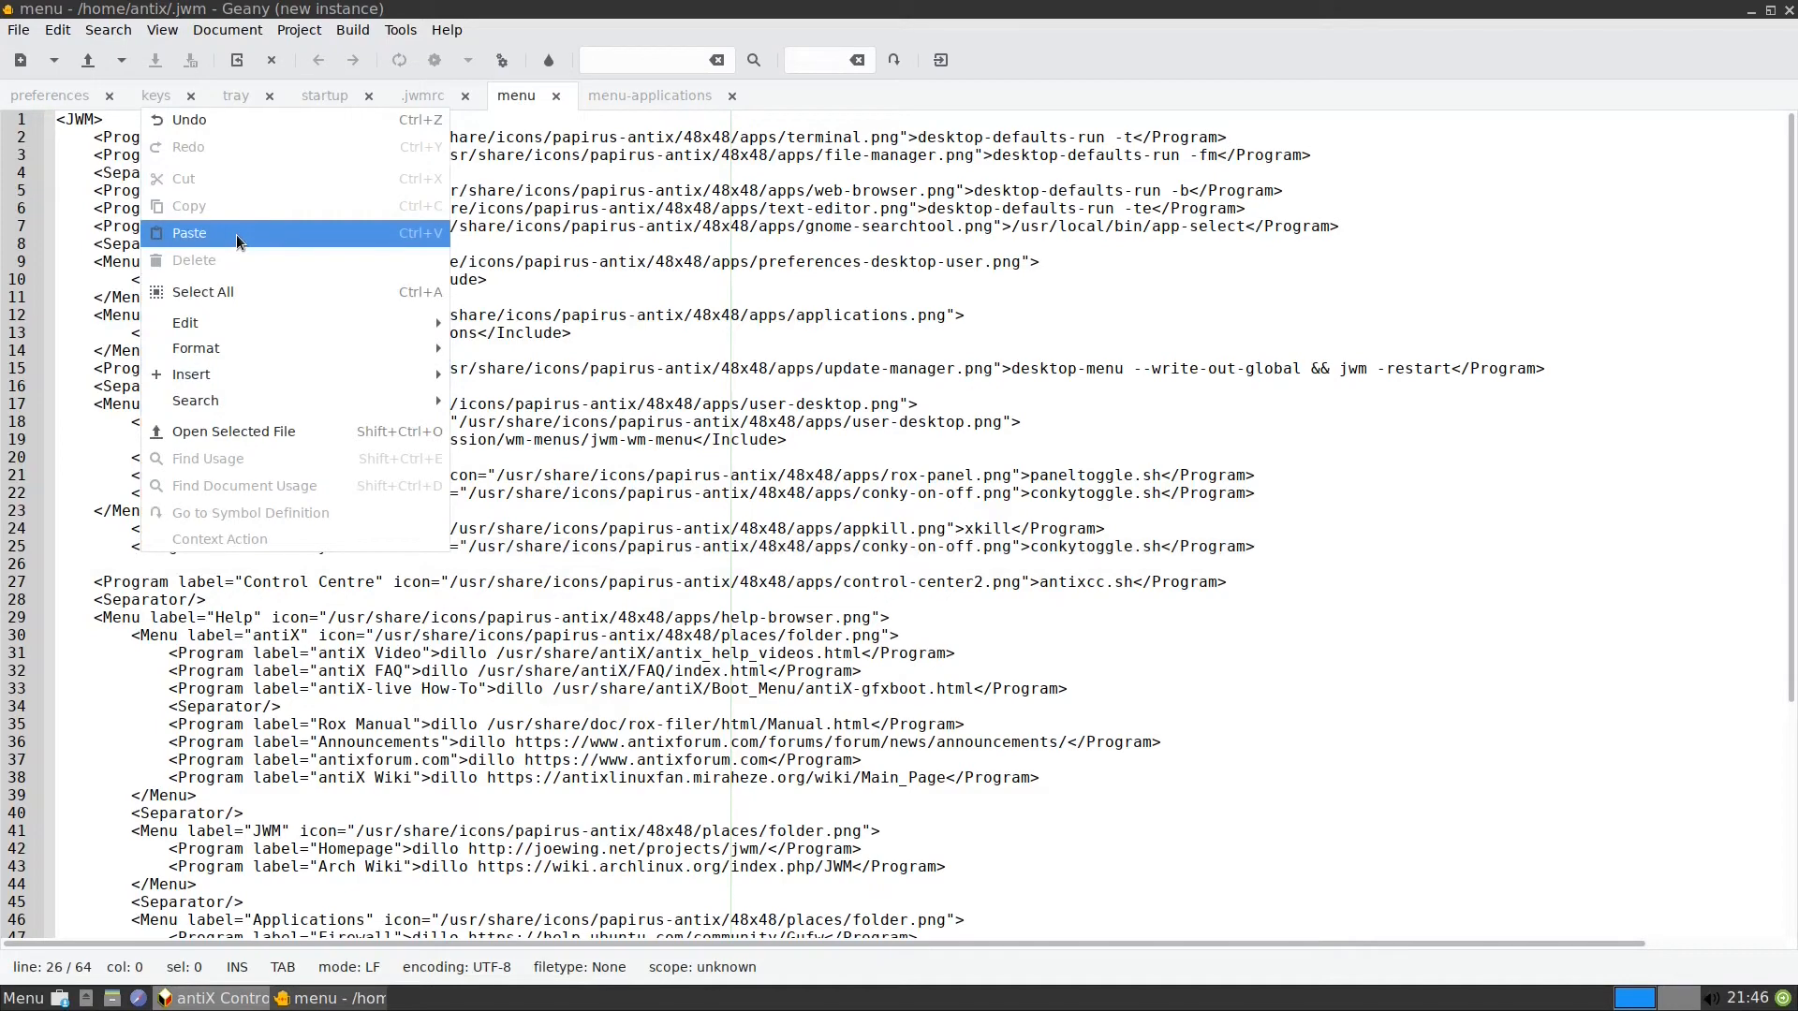
click(189, 232)
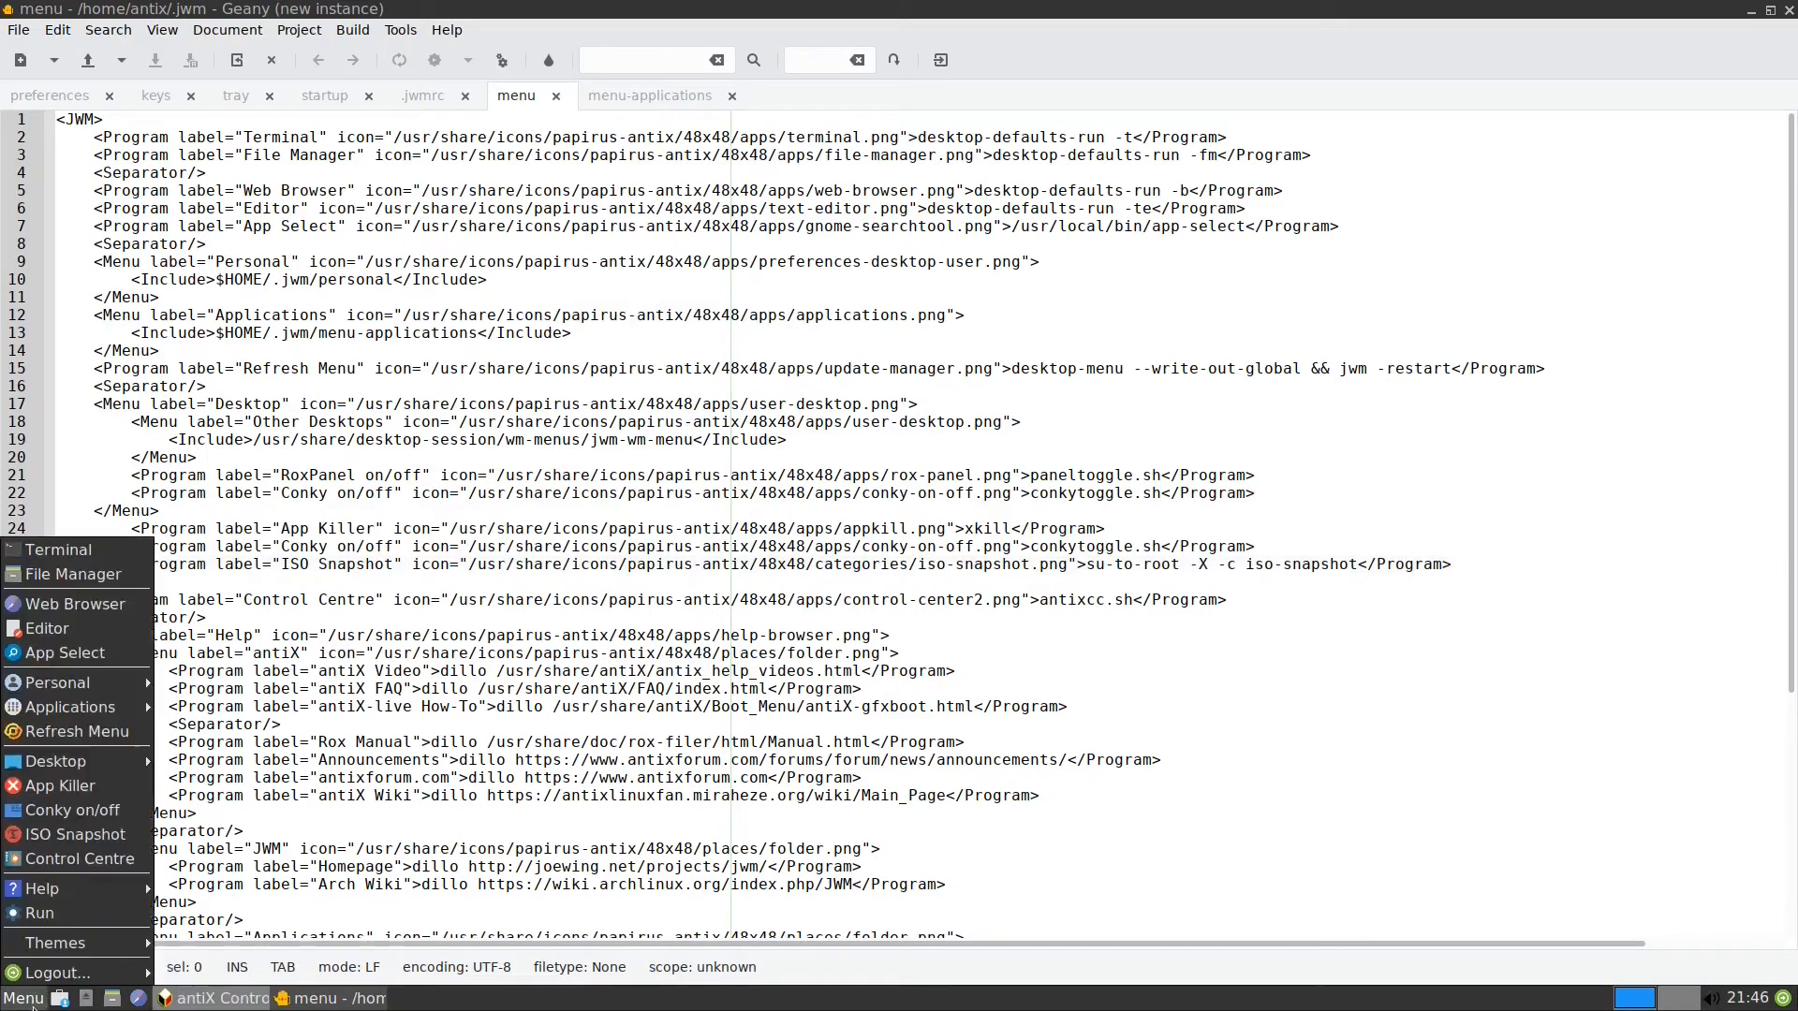
mouse_move(75, 833)
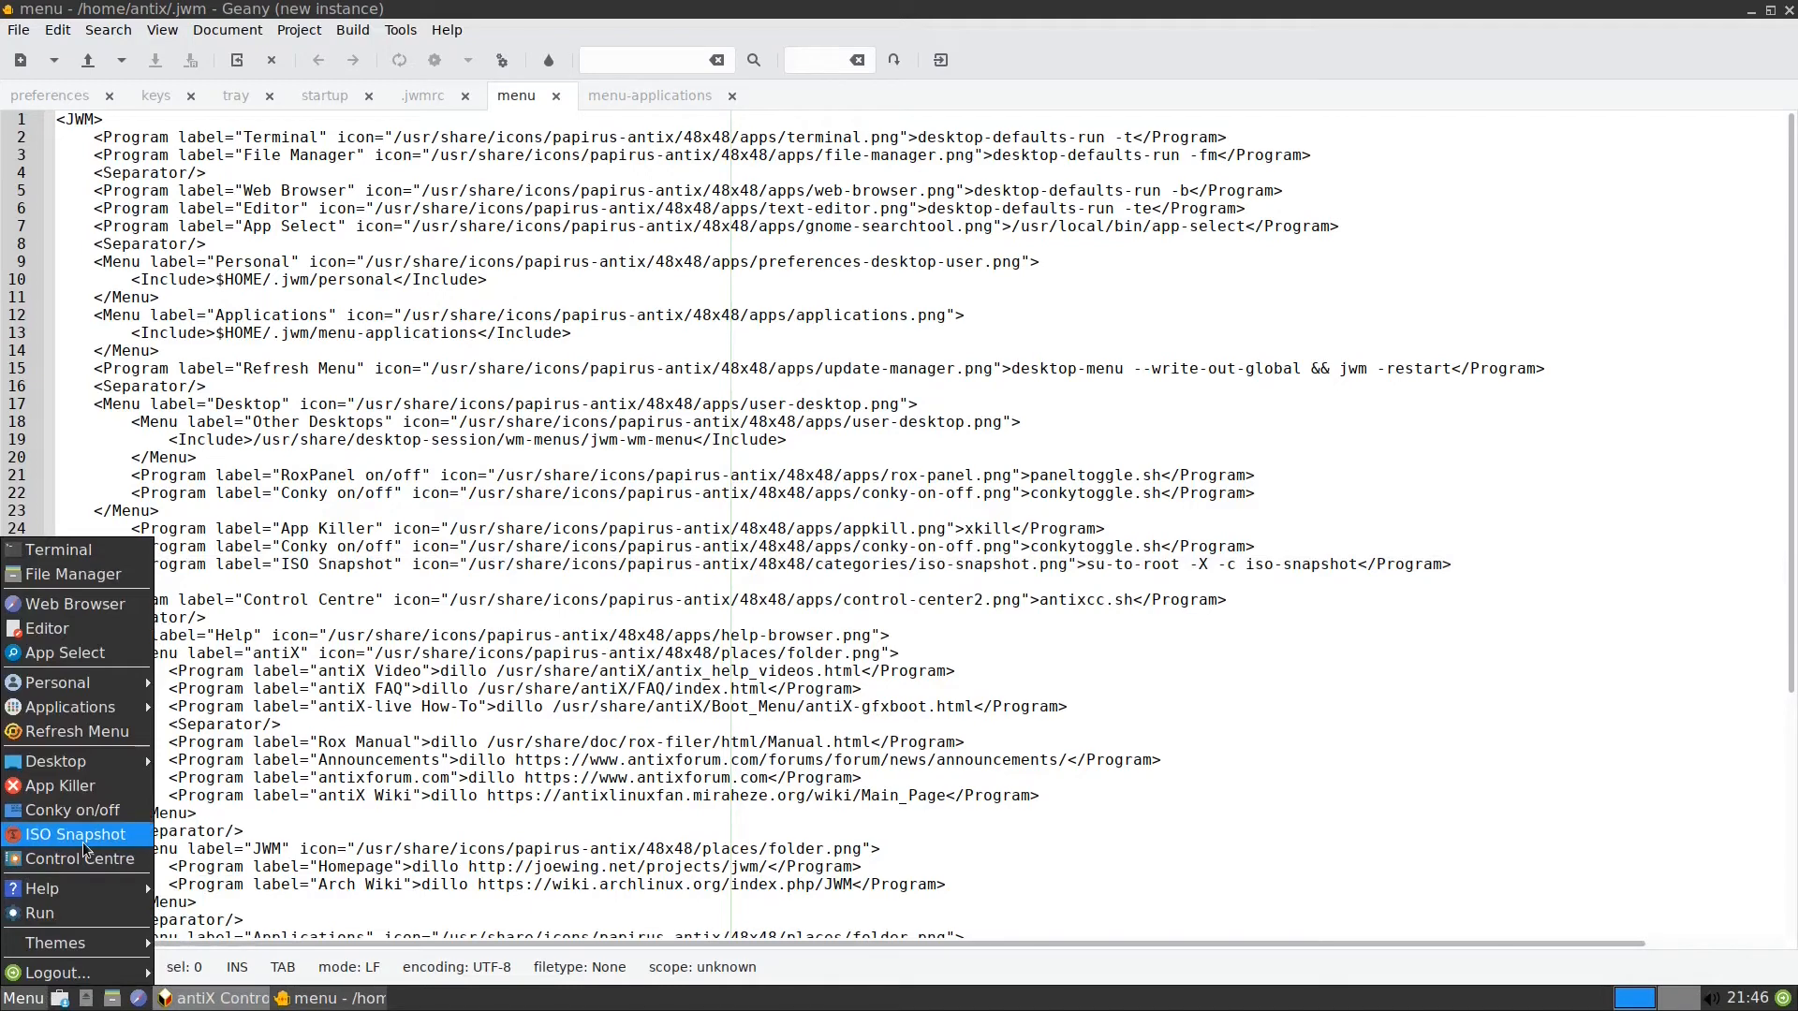
mouse_move(92, 809)
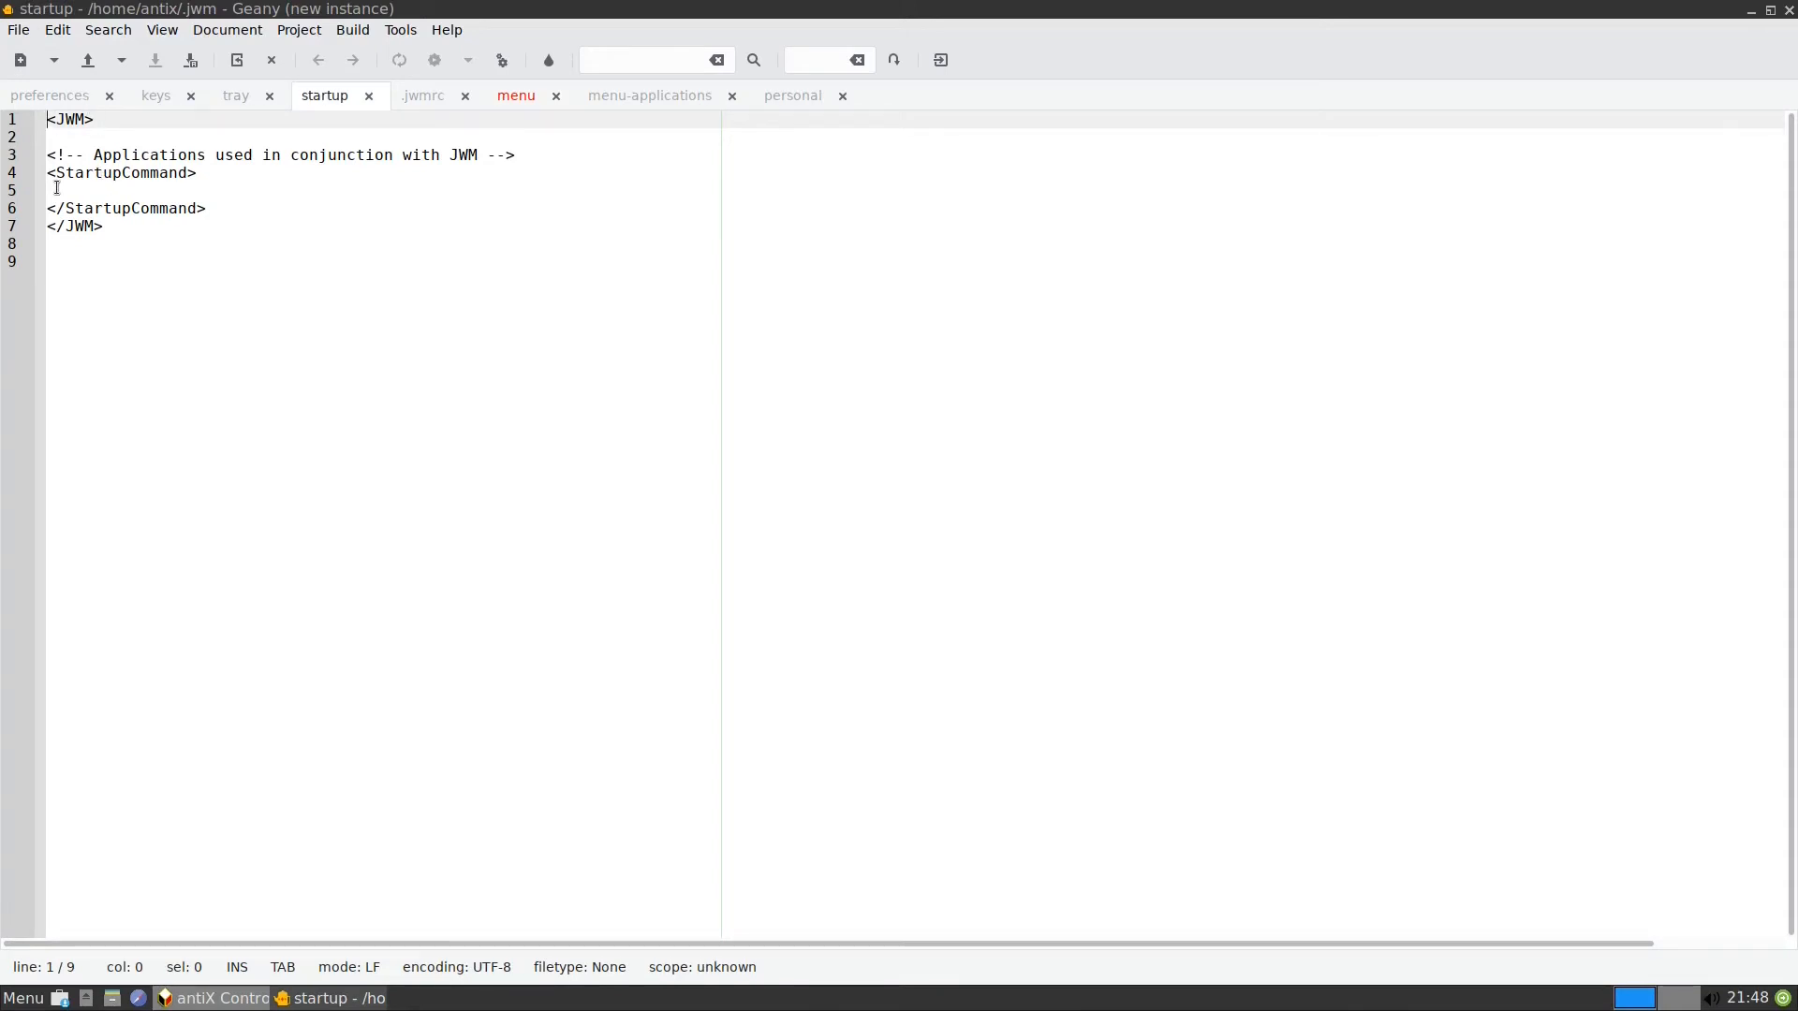
- Place the caret on the empty line inside the startup file's StartupCommand section
click(58, 189)
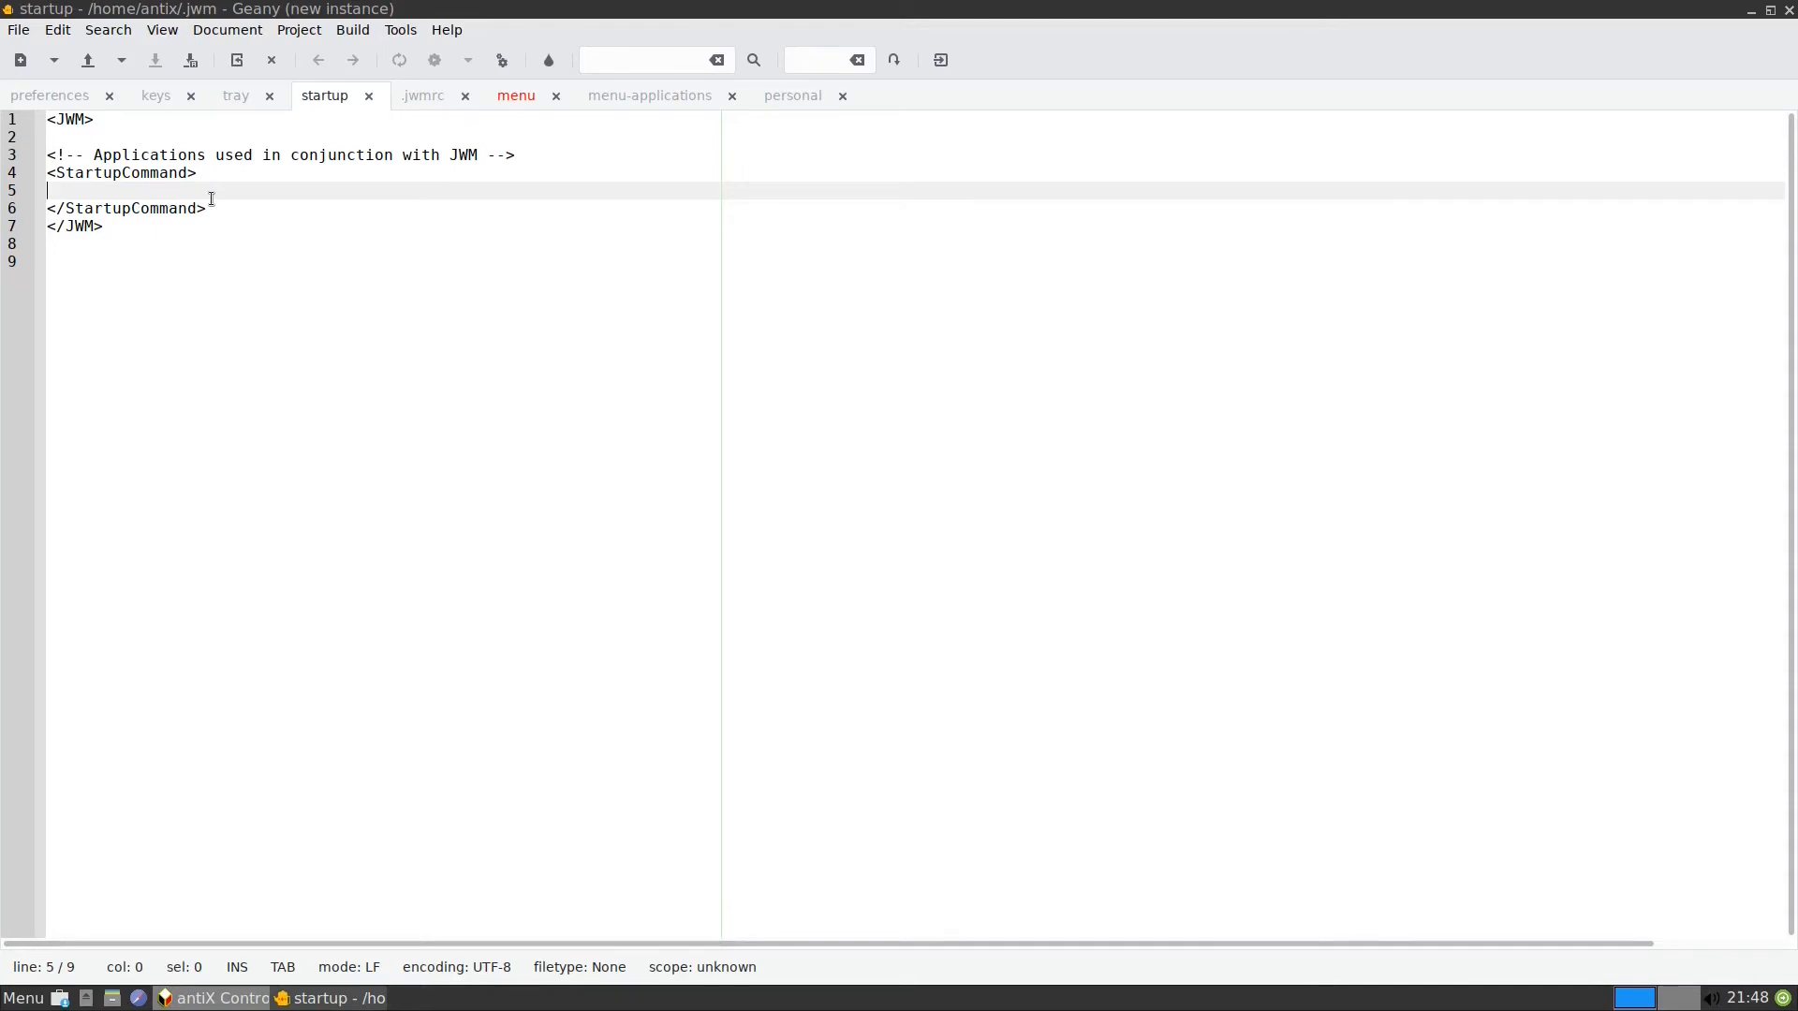
click(236, 96)
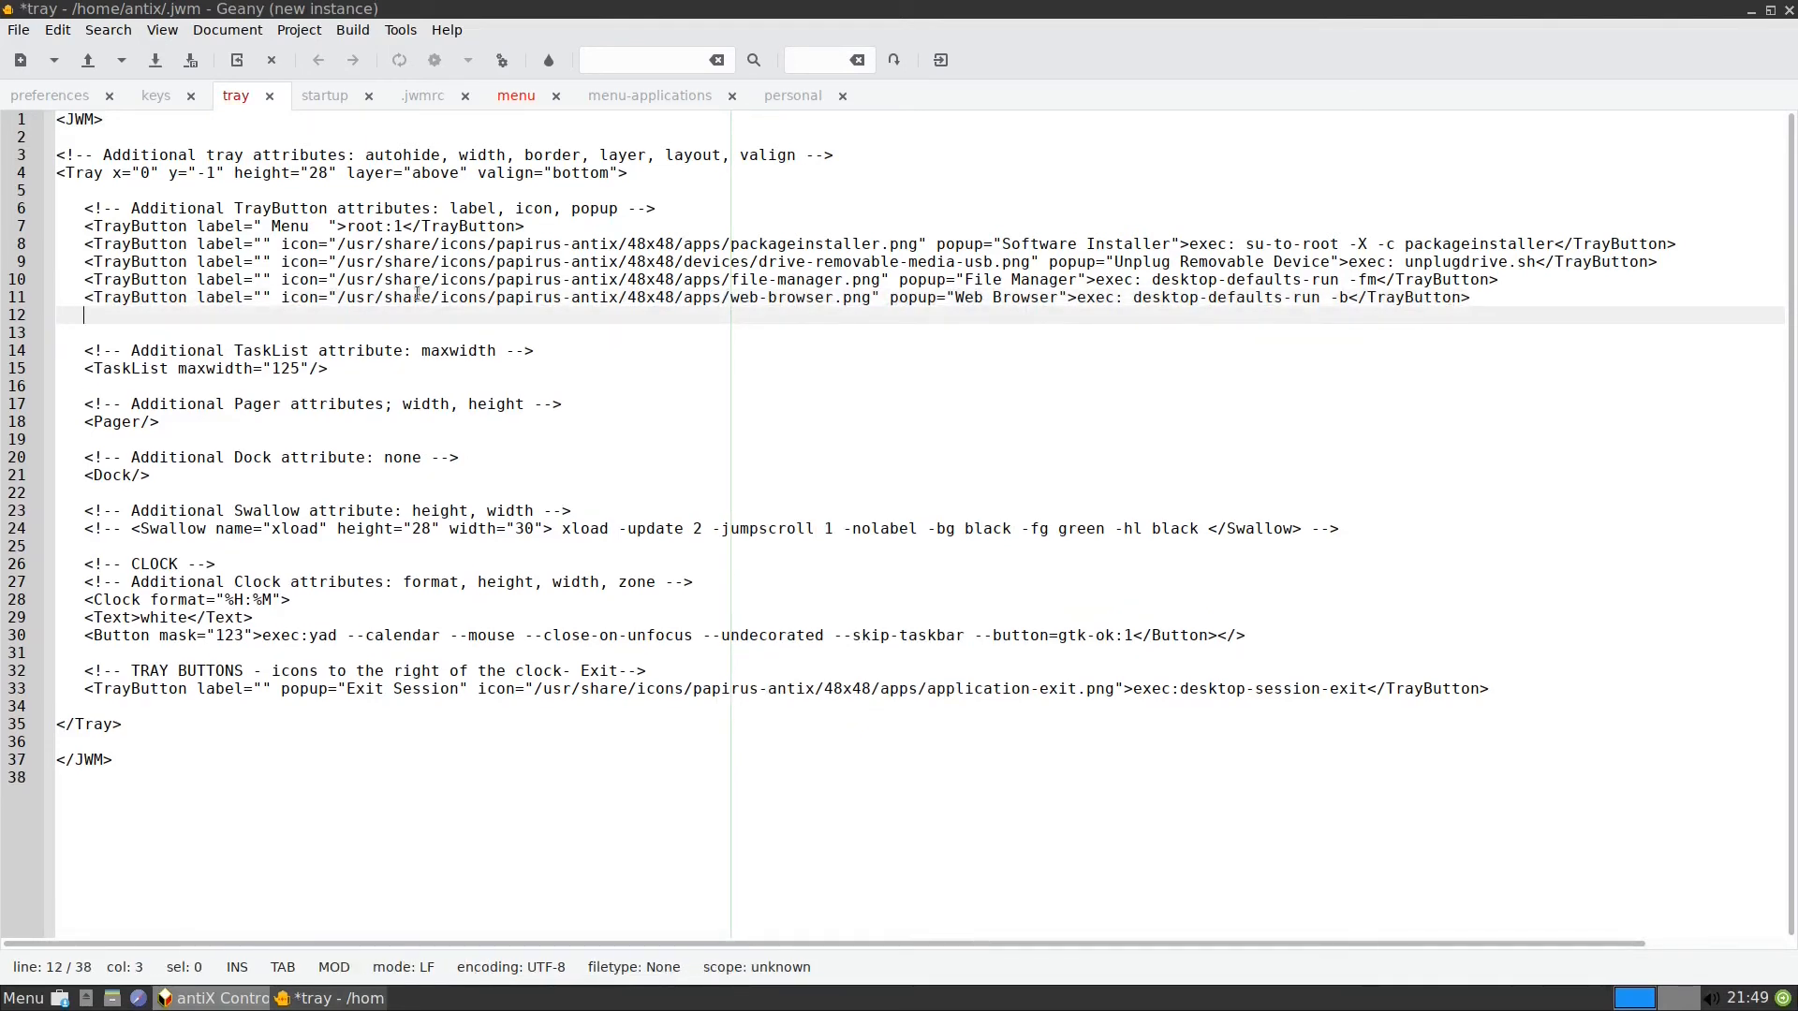
- Paste the web browser tray button onto line 12 and change its command to antixcc.sh
right_click(130, 317)
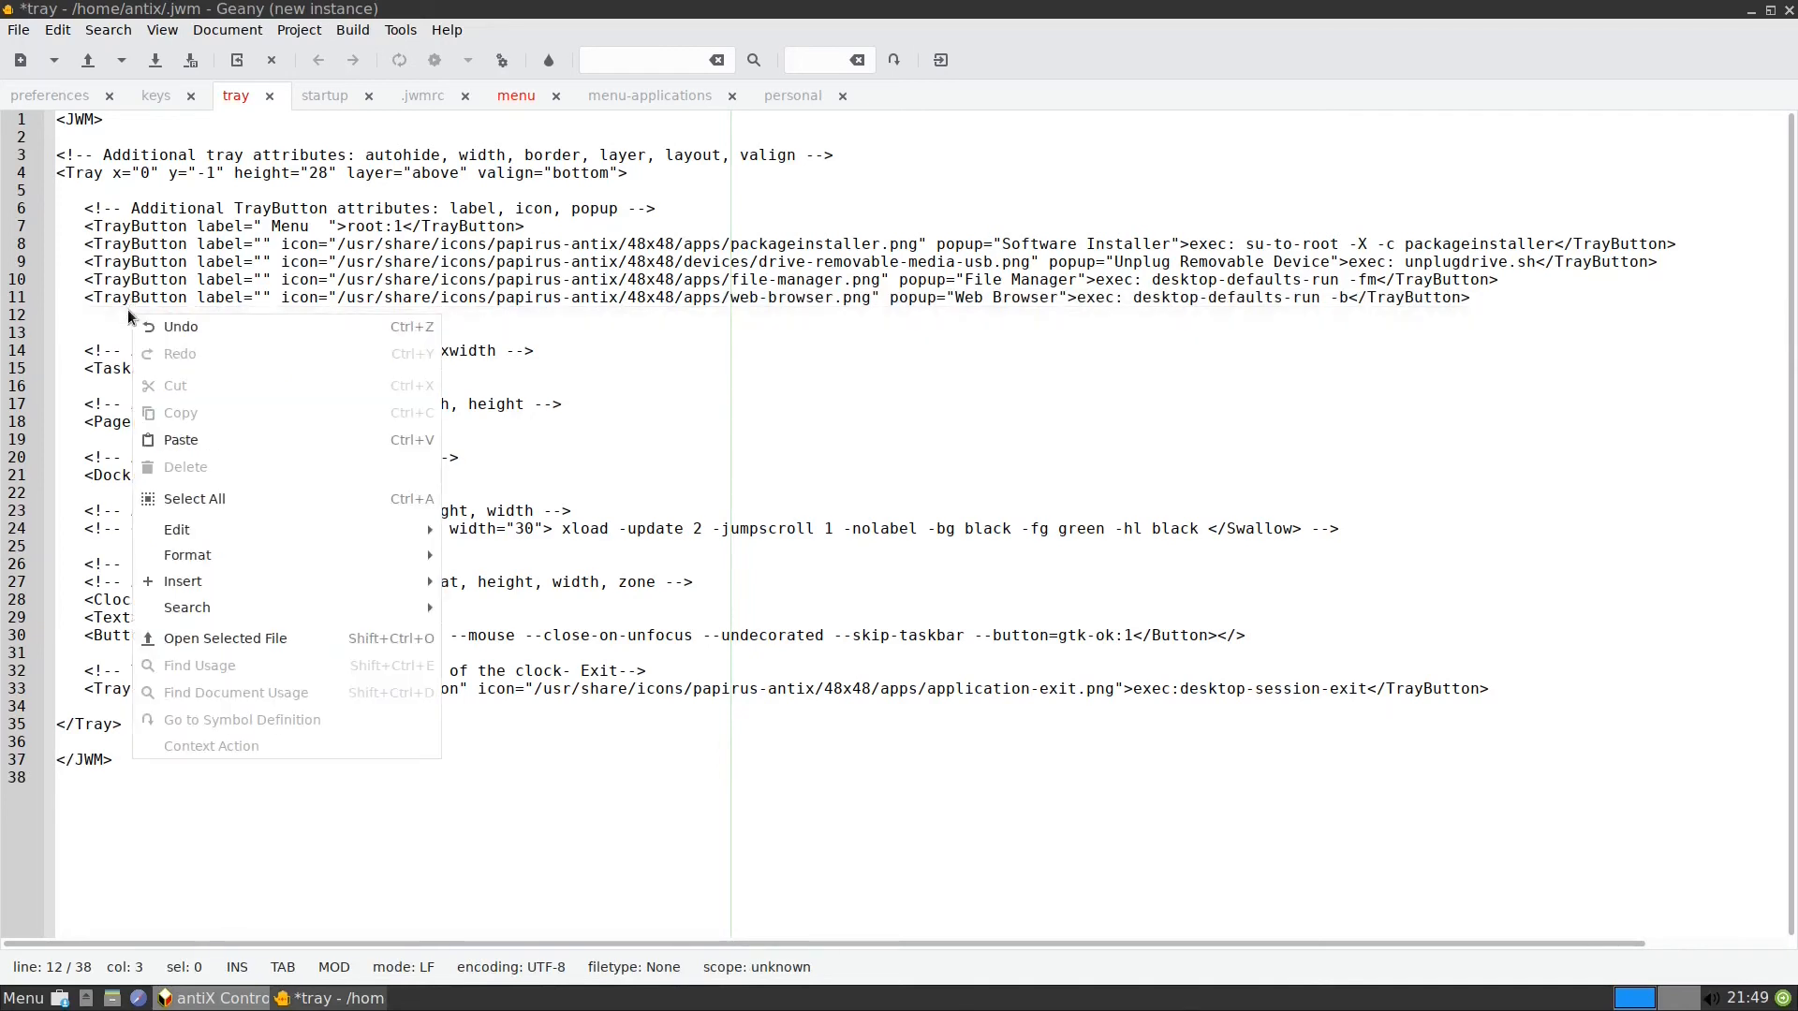
click(180, 438)
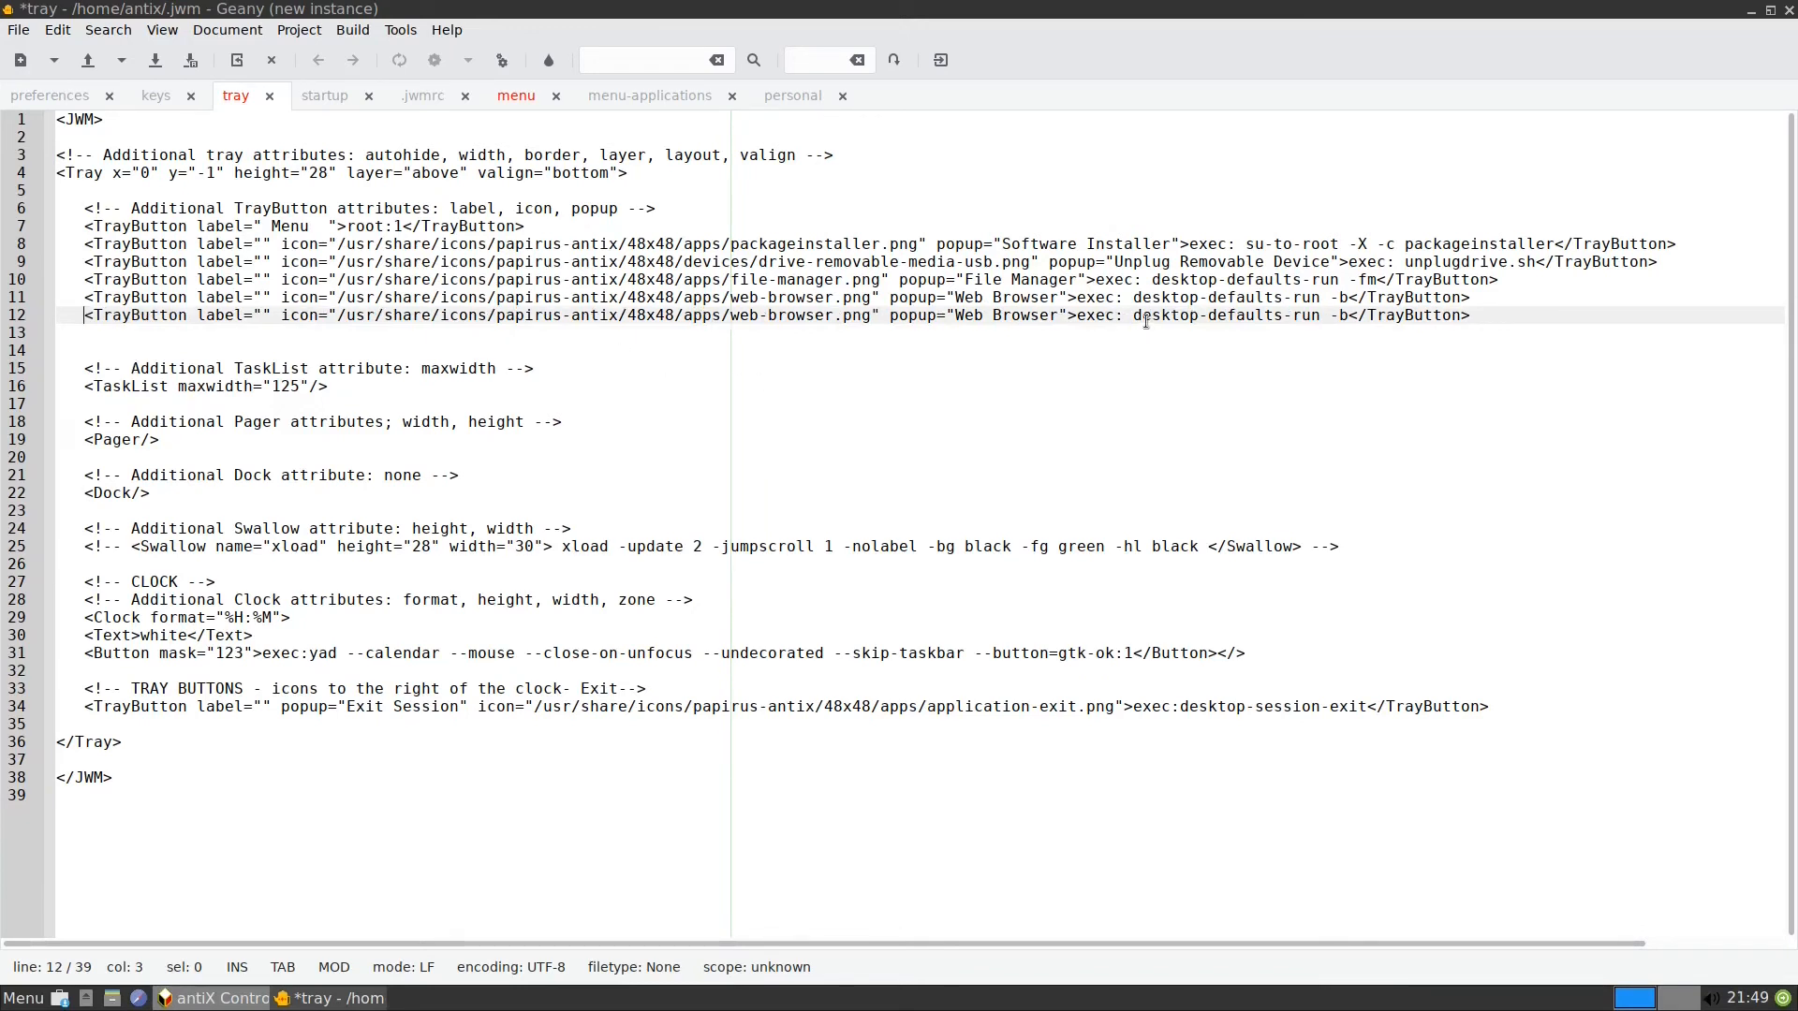
double_click(1225, 314)
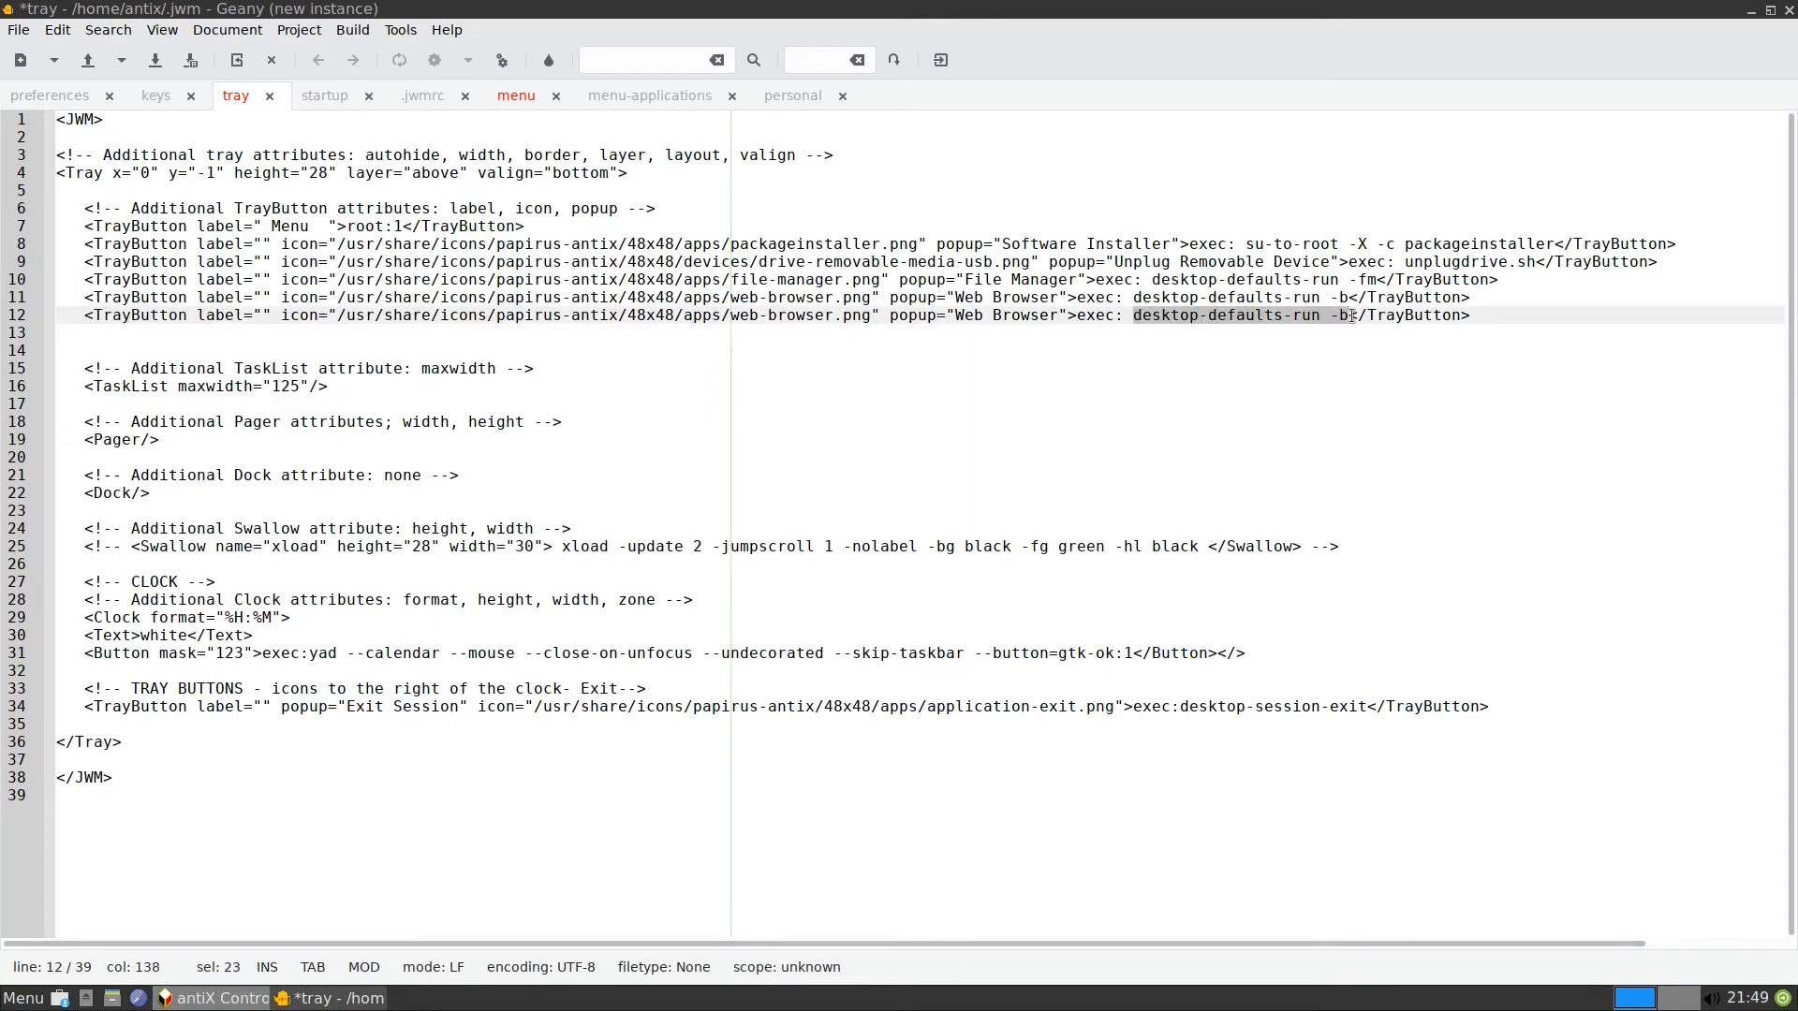
mouse_move(1308, 371)
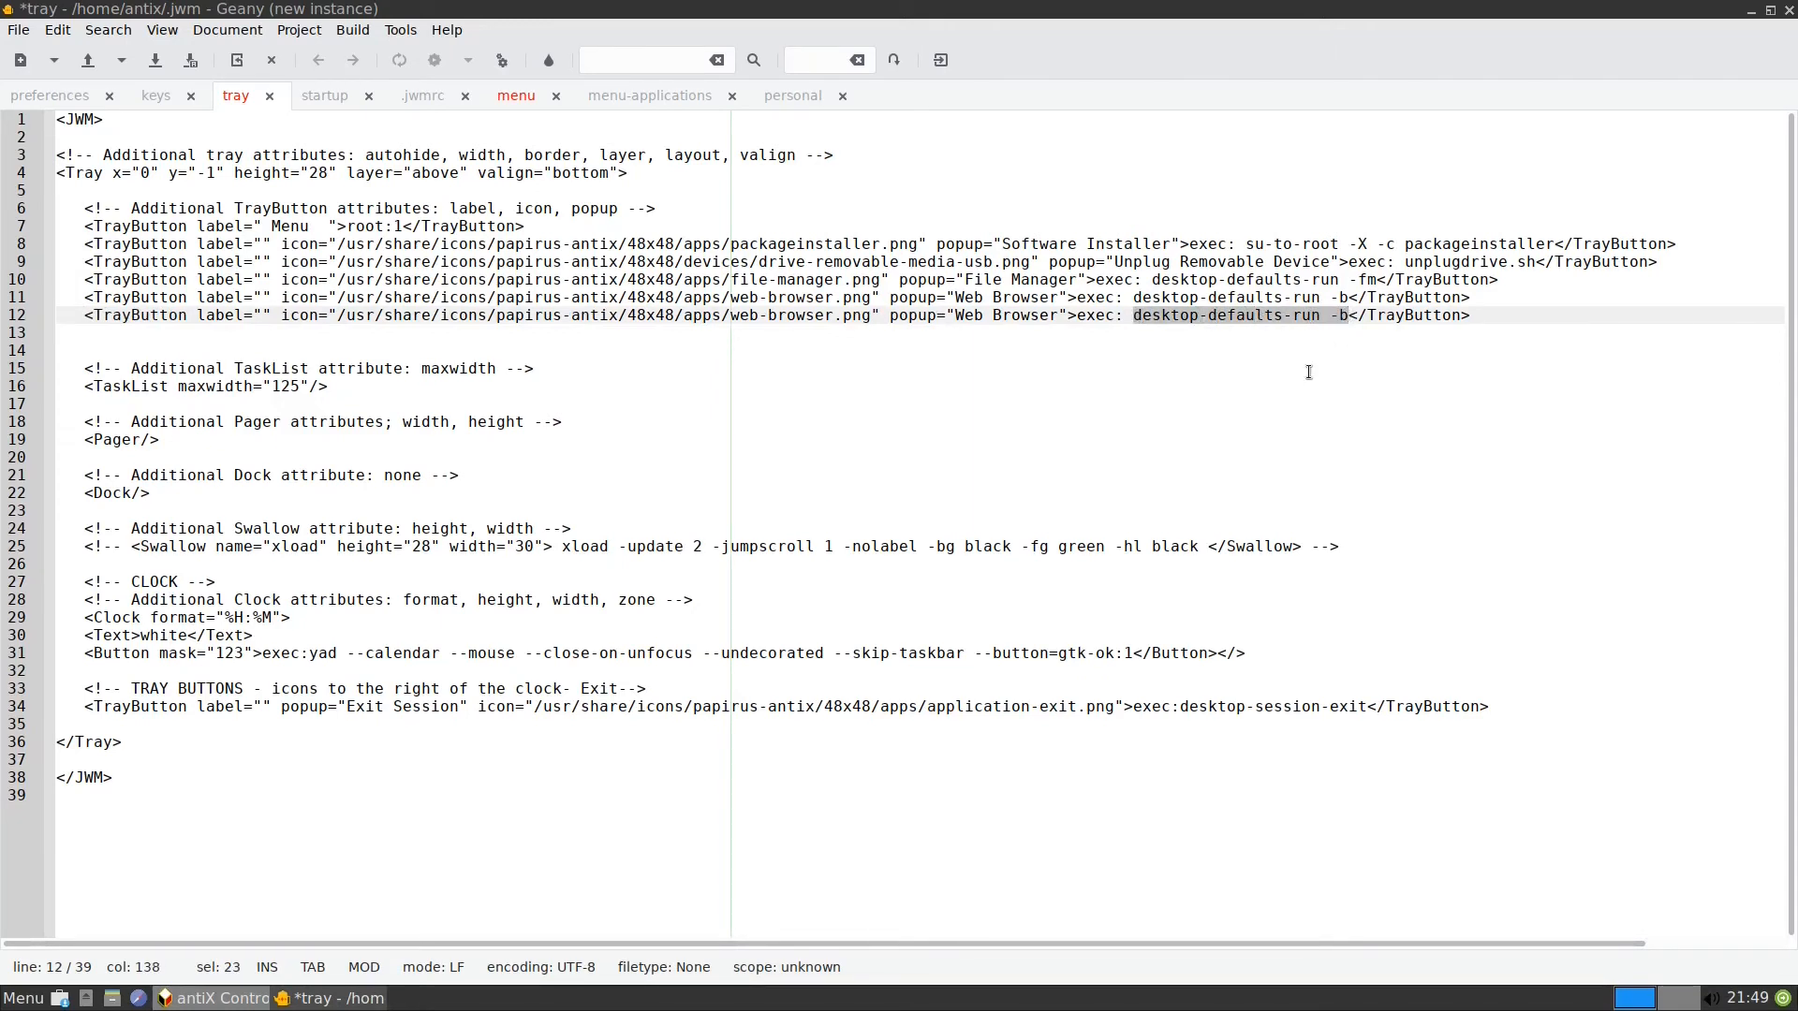
text(antix)
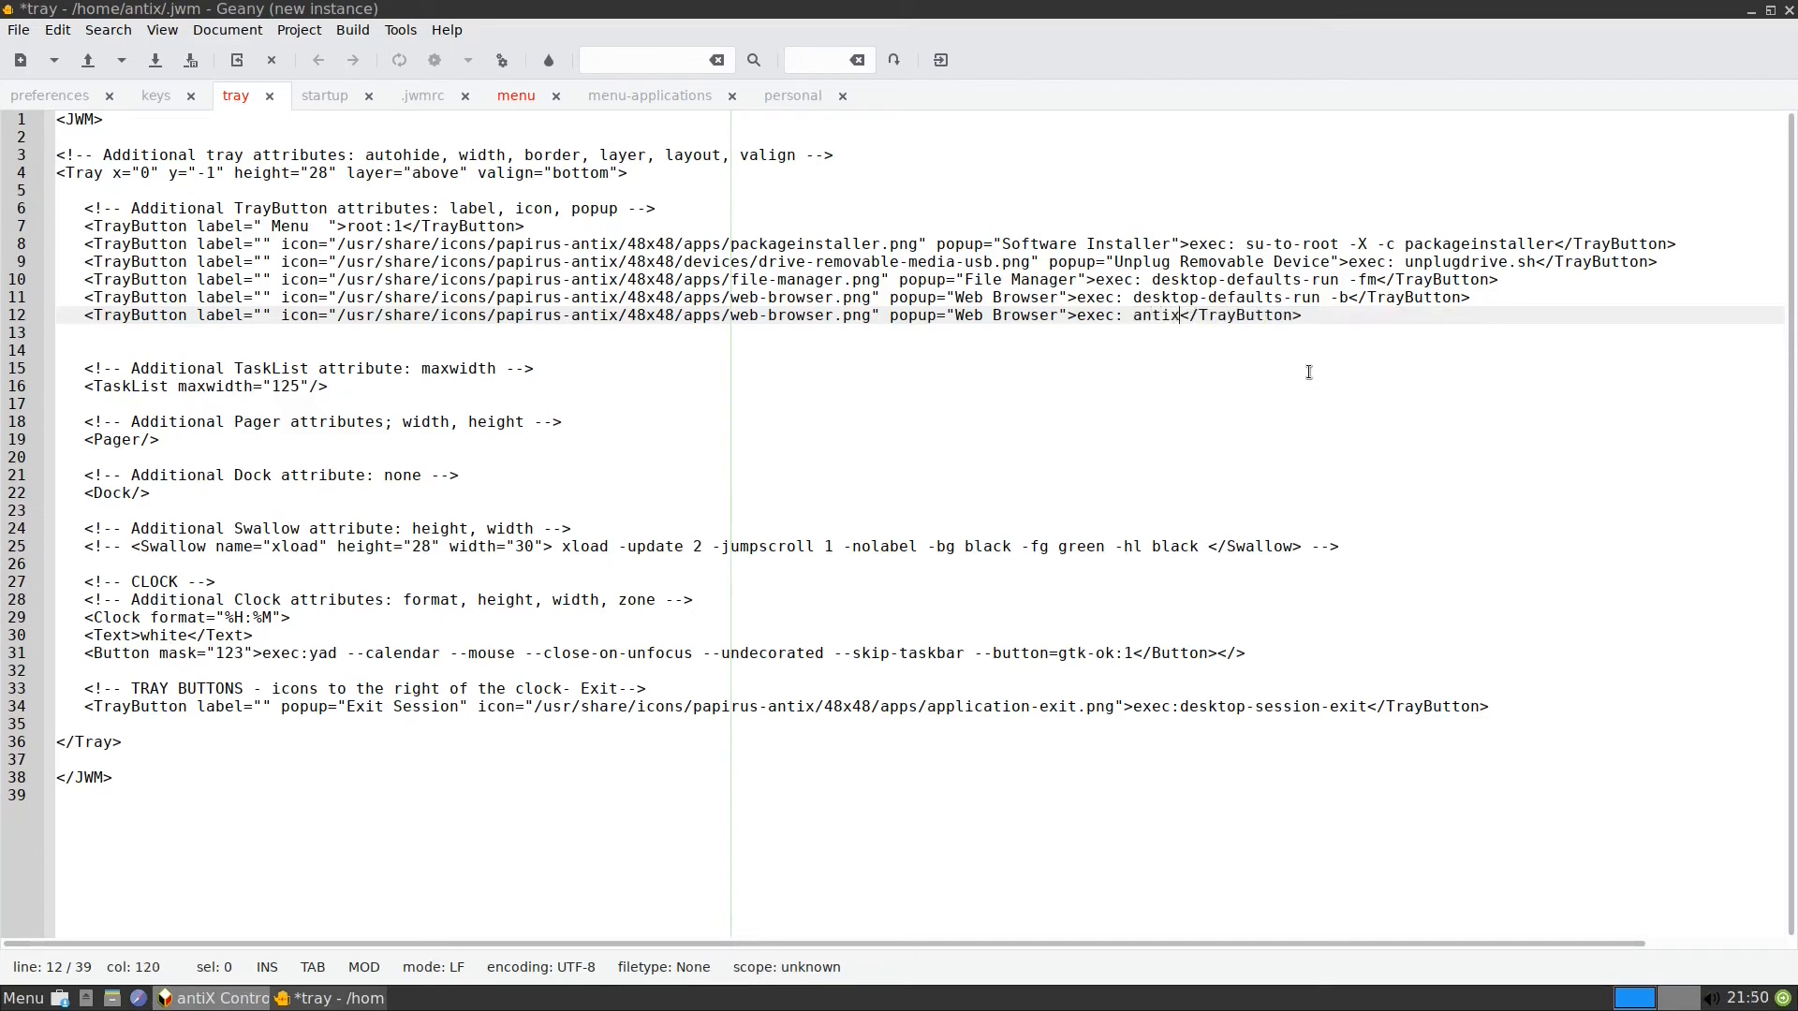
text(cc.sh)
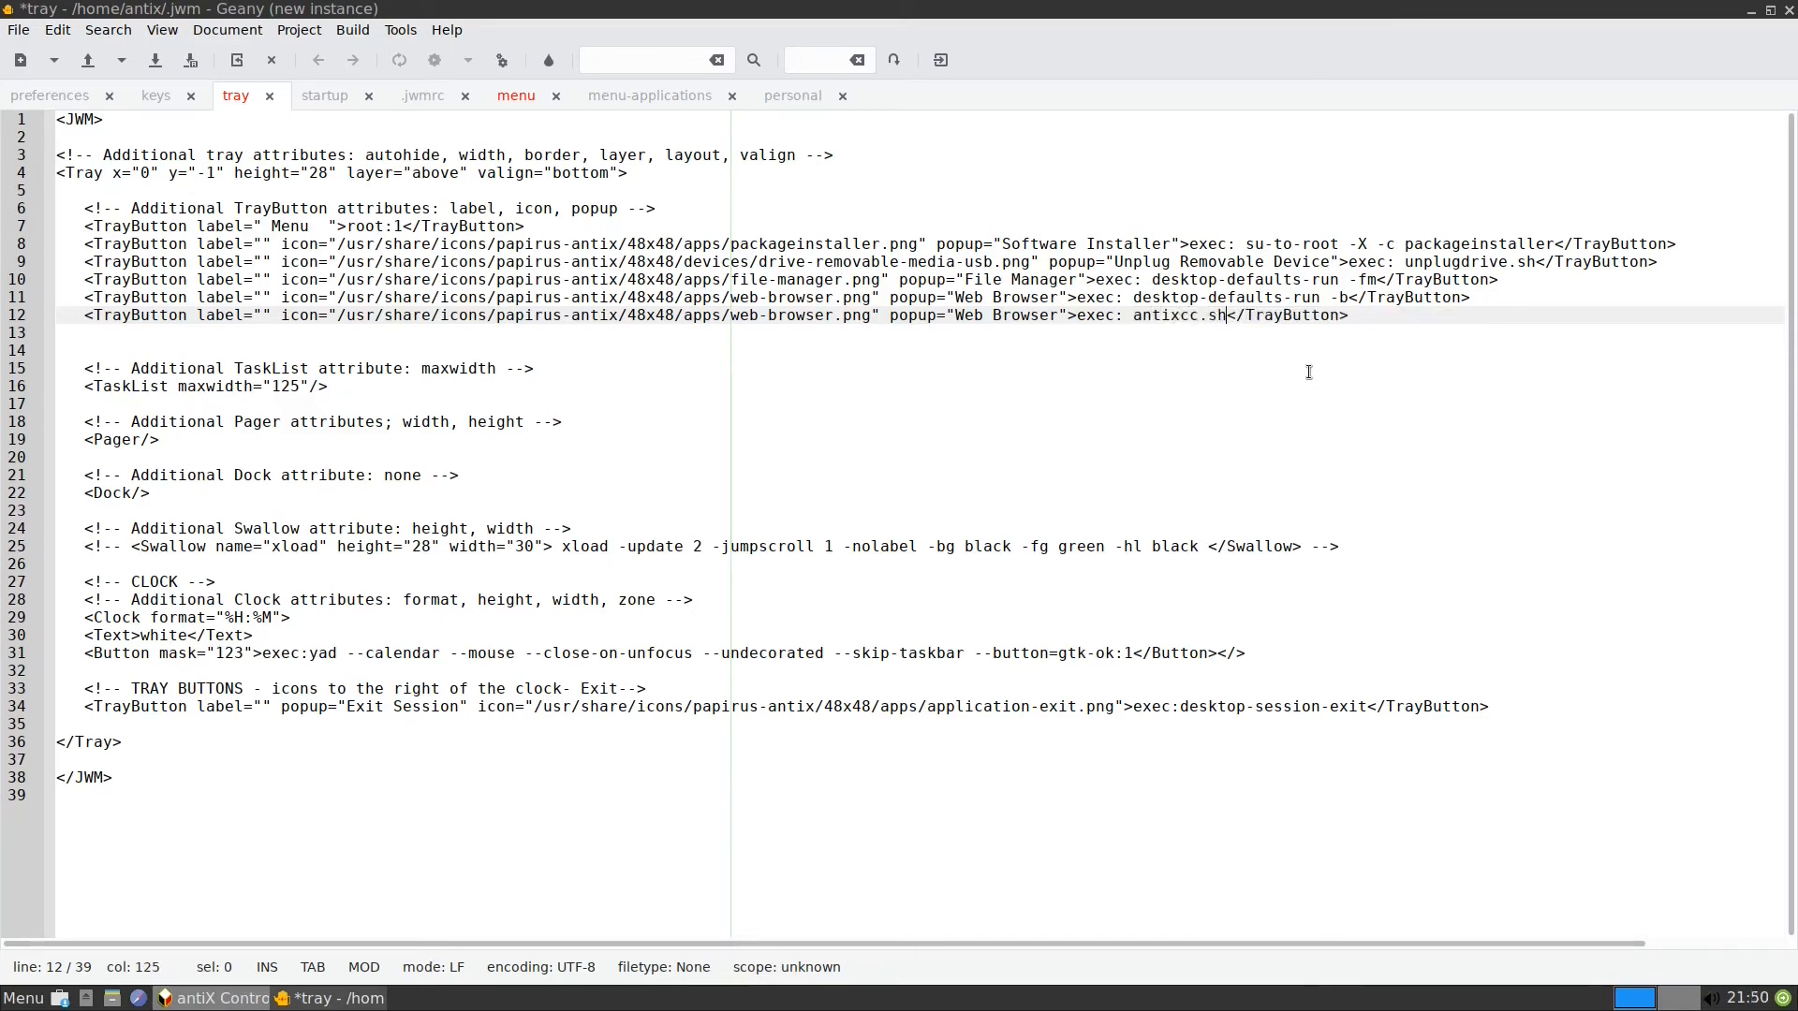
mouse_move(380, 311)
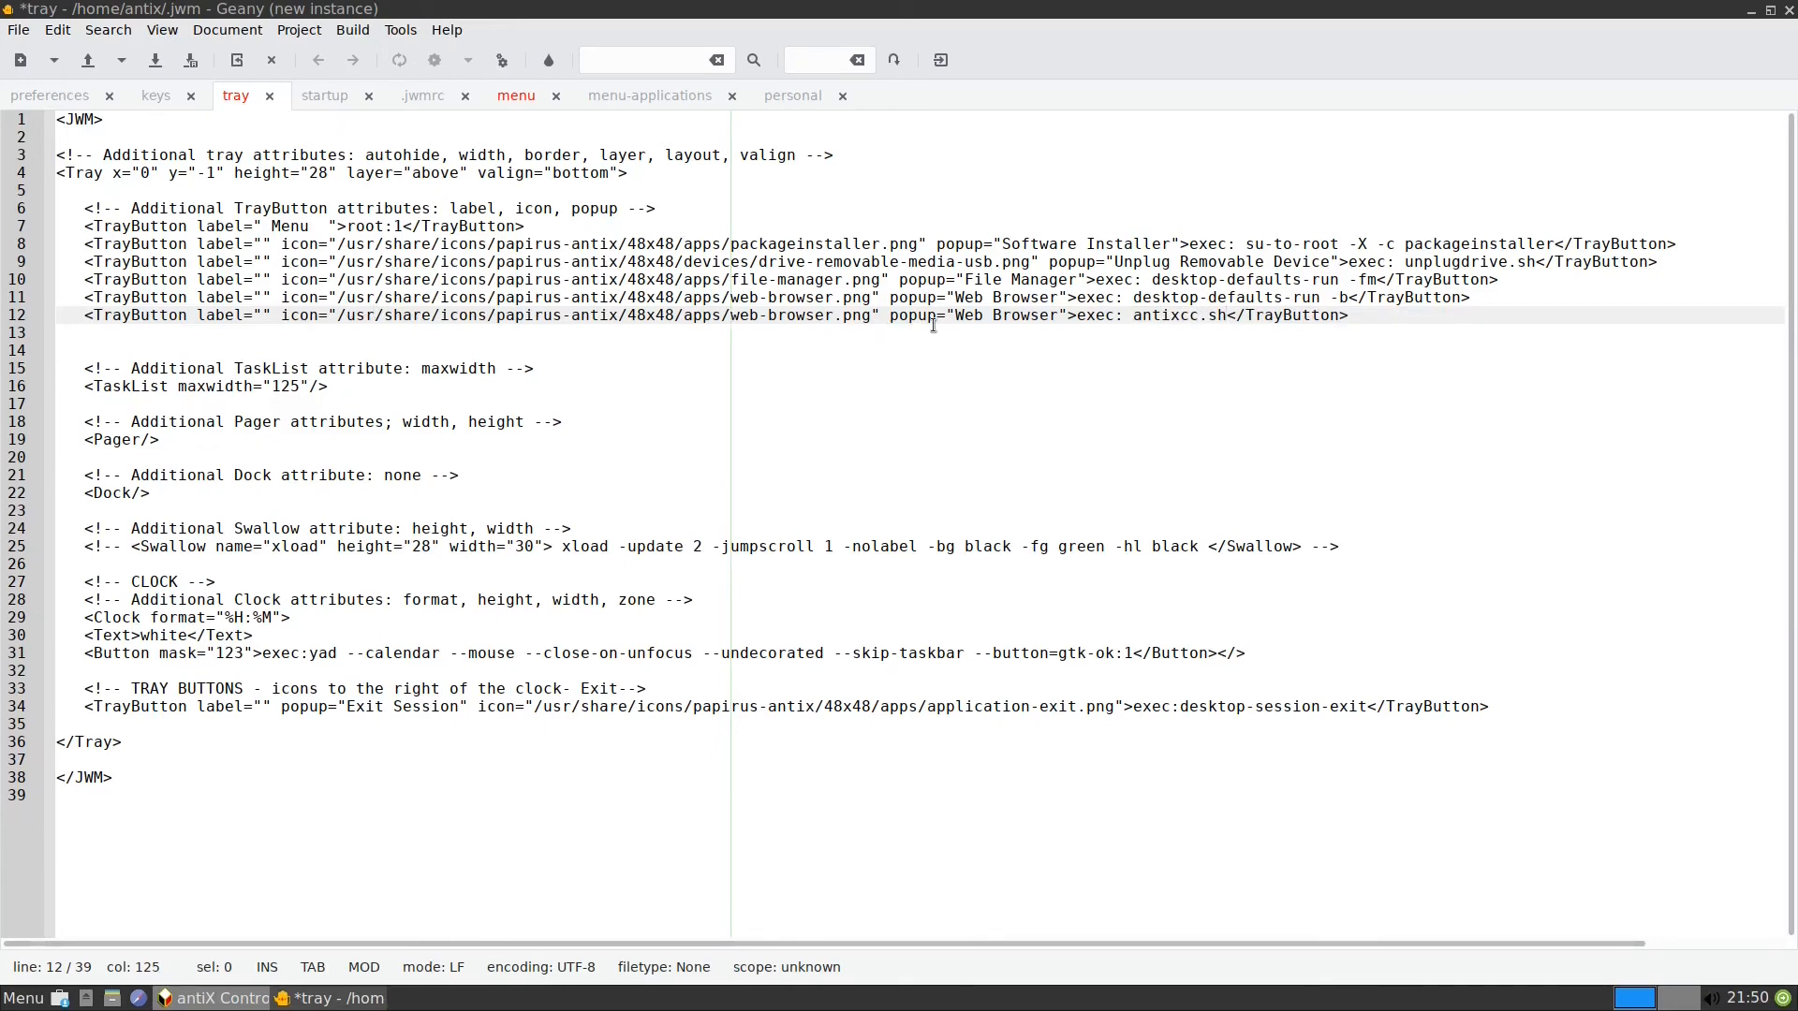
- Replace the new button's popup text with Control Center
click(966, 382)
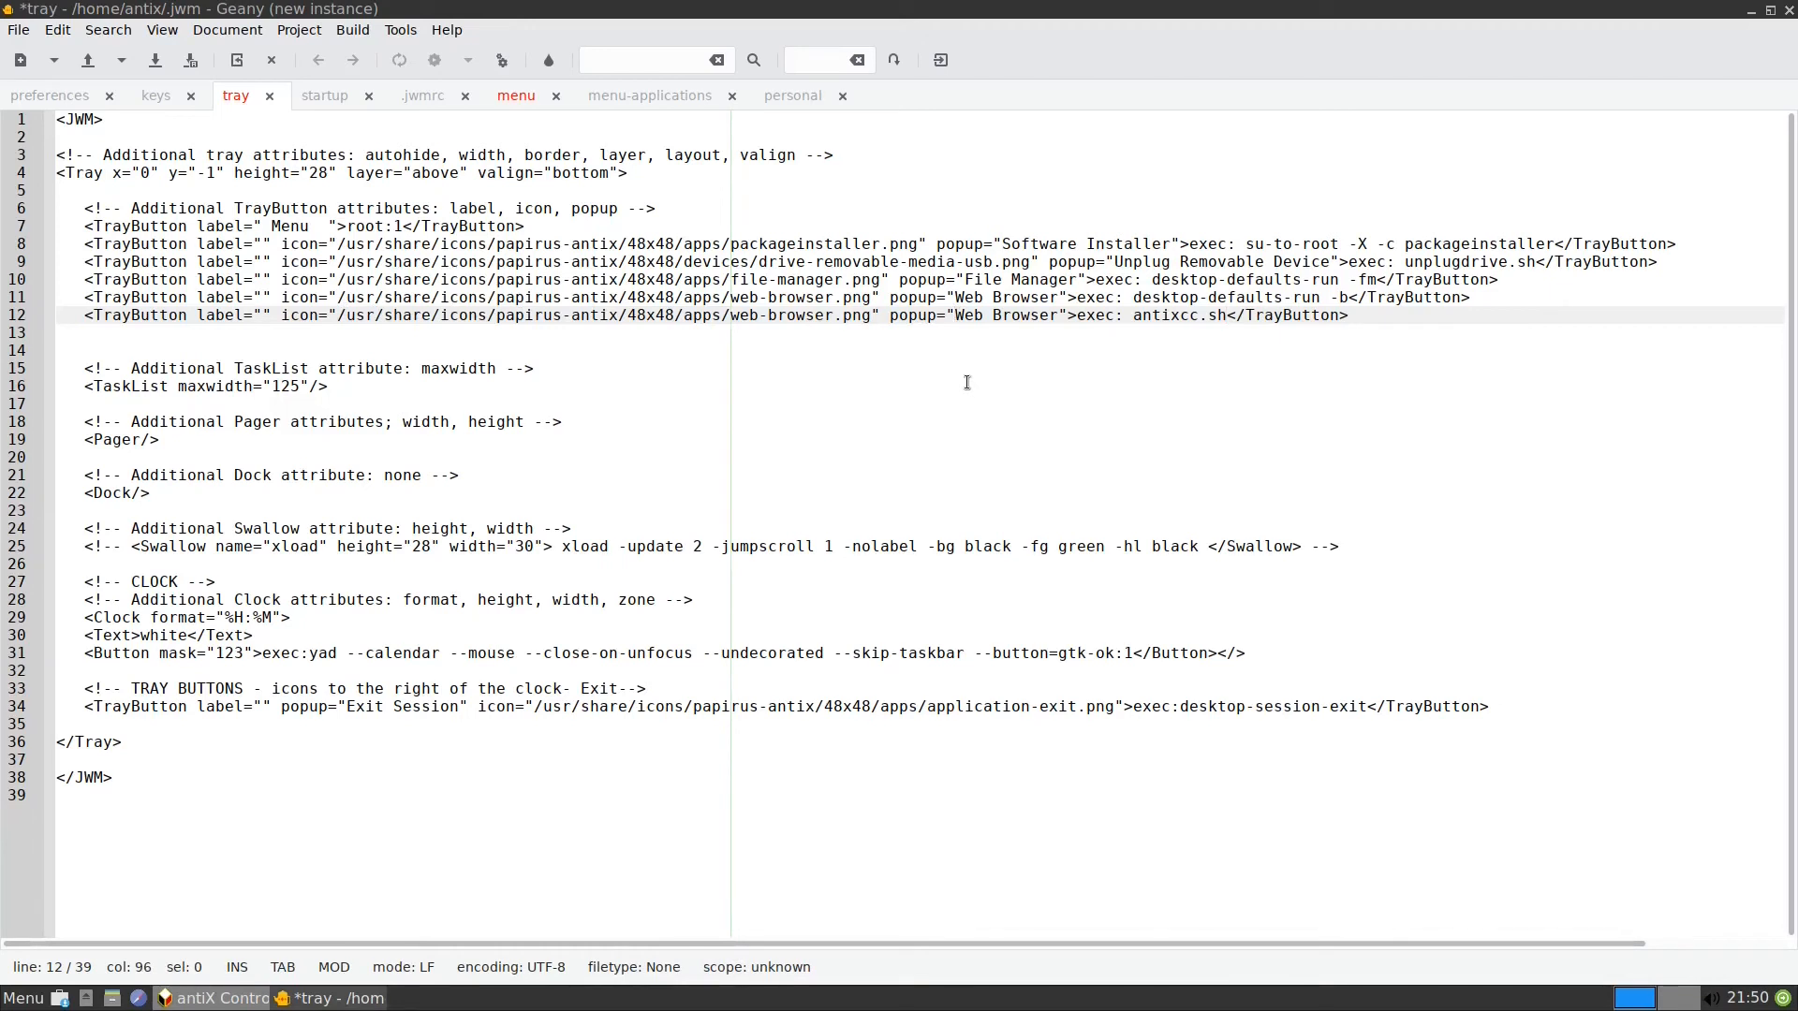
text(Control Cent)
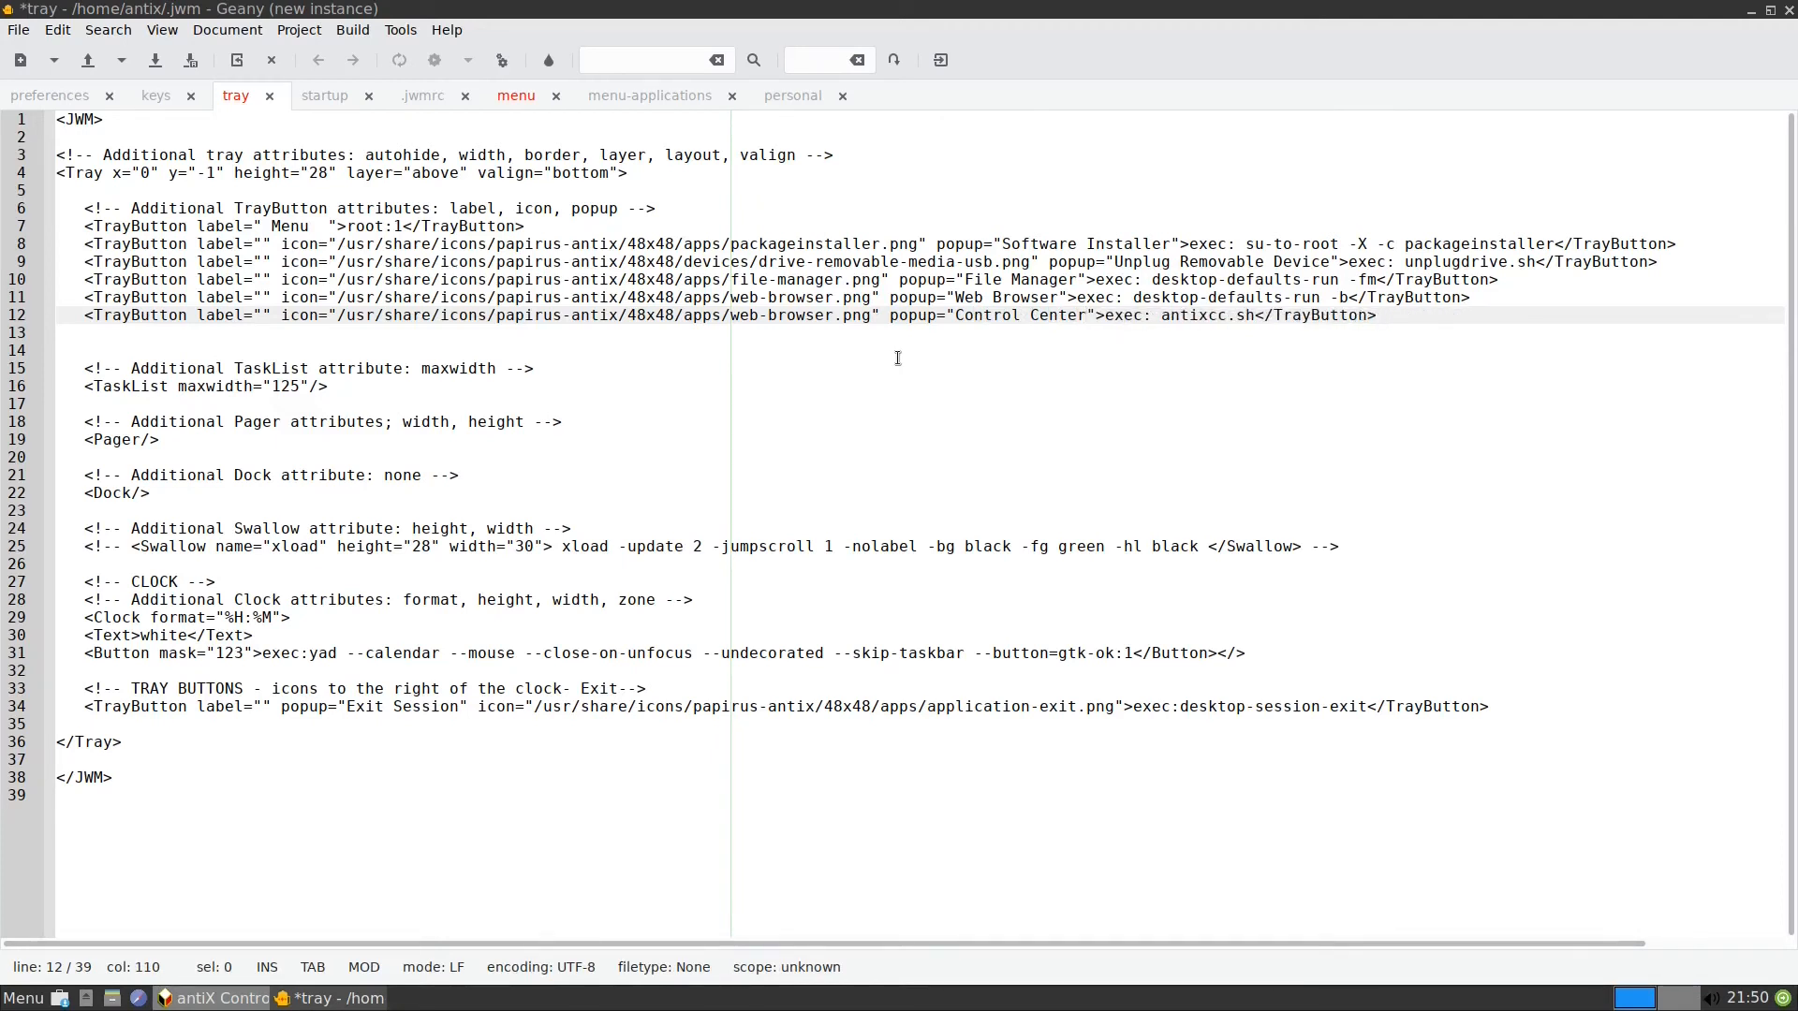
mouse_move(727, 333)
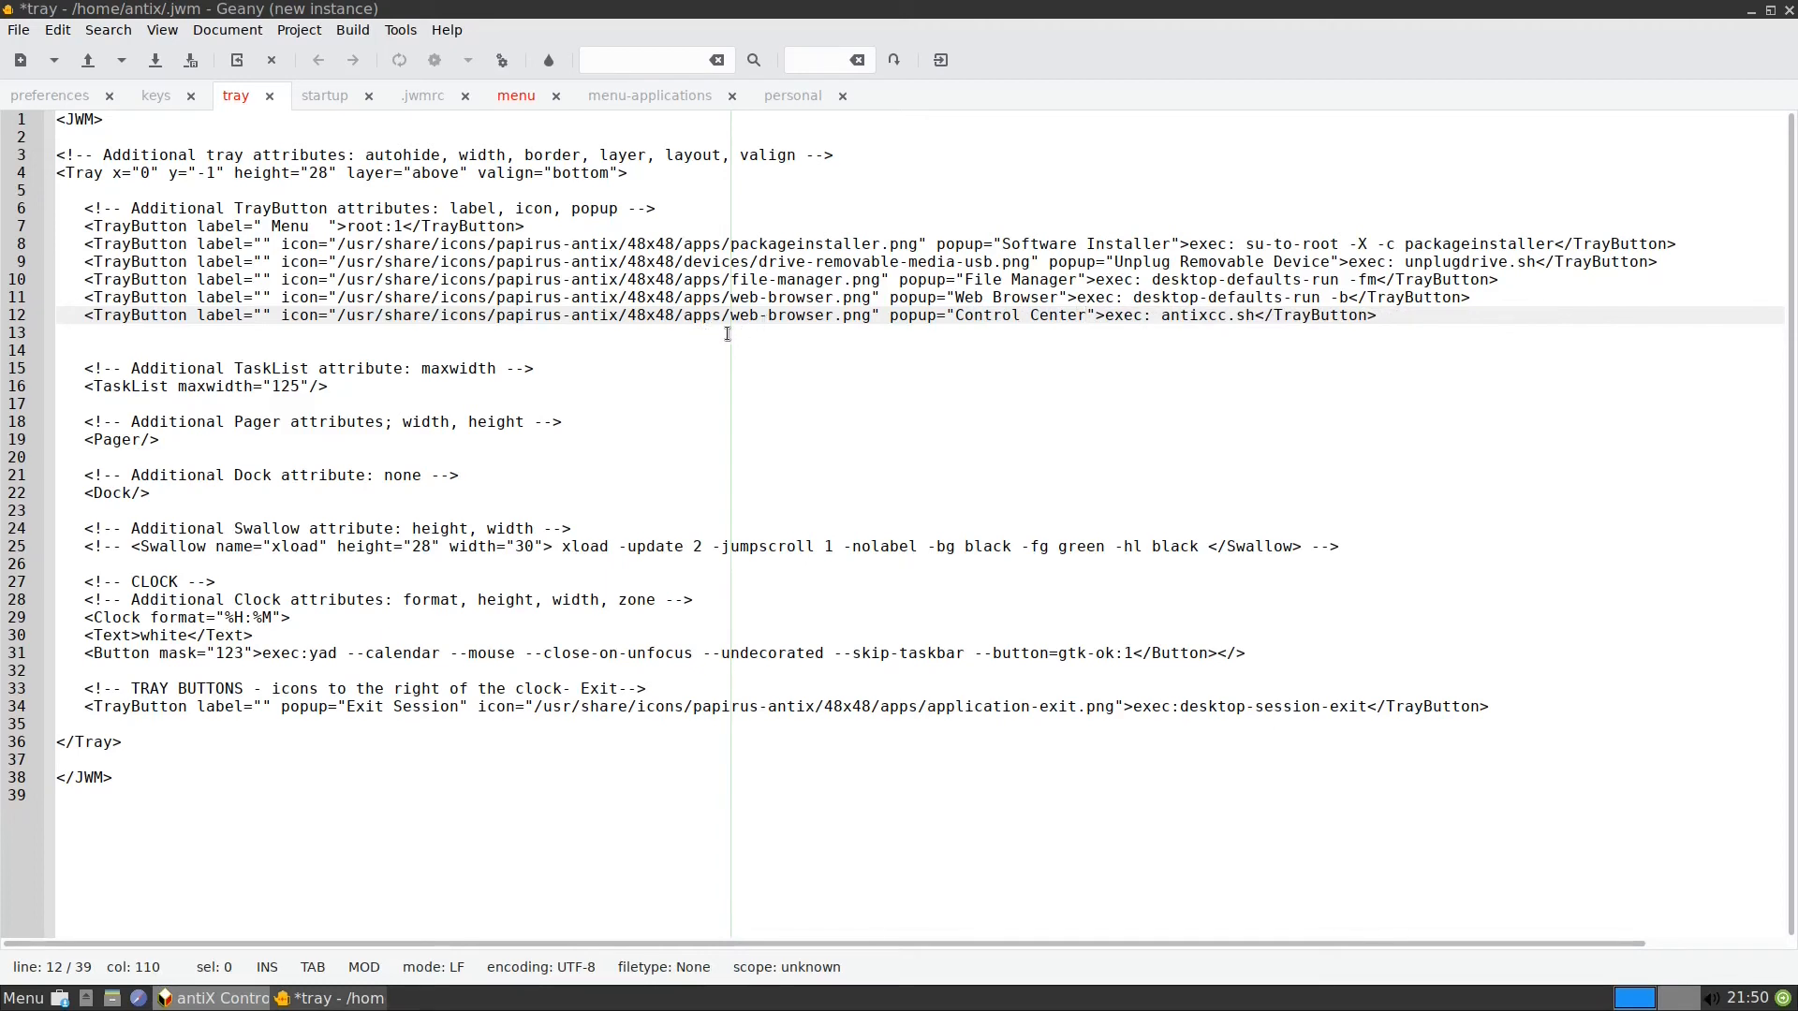
mouse_move(649, 95)
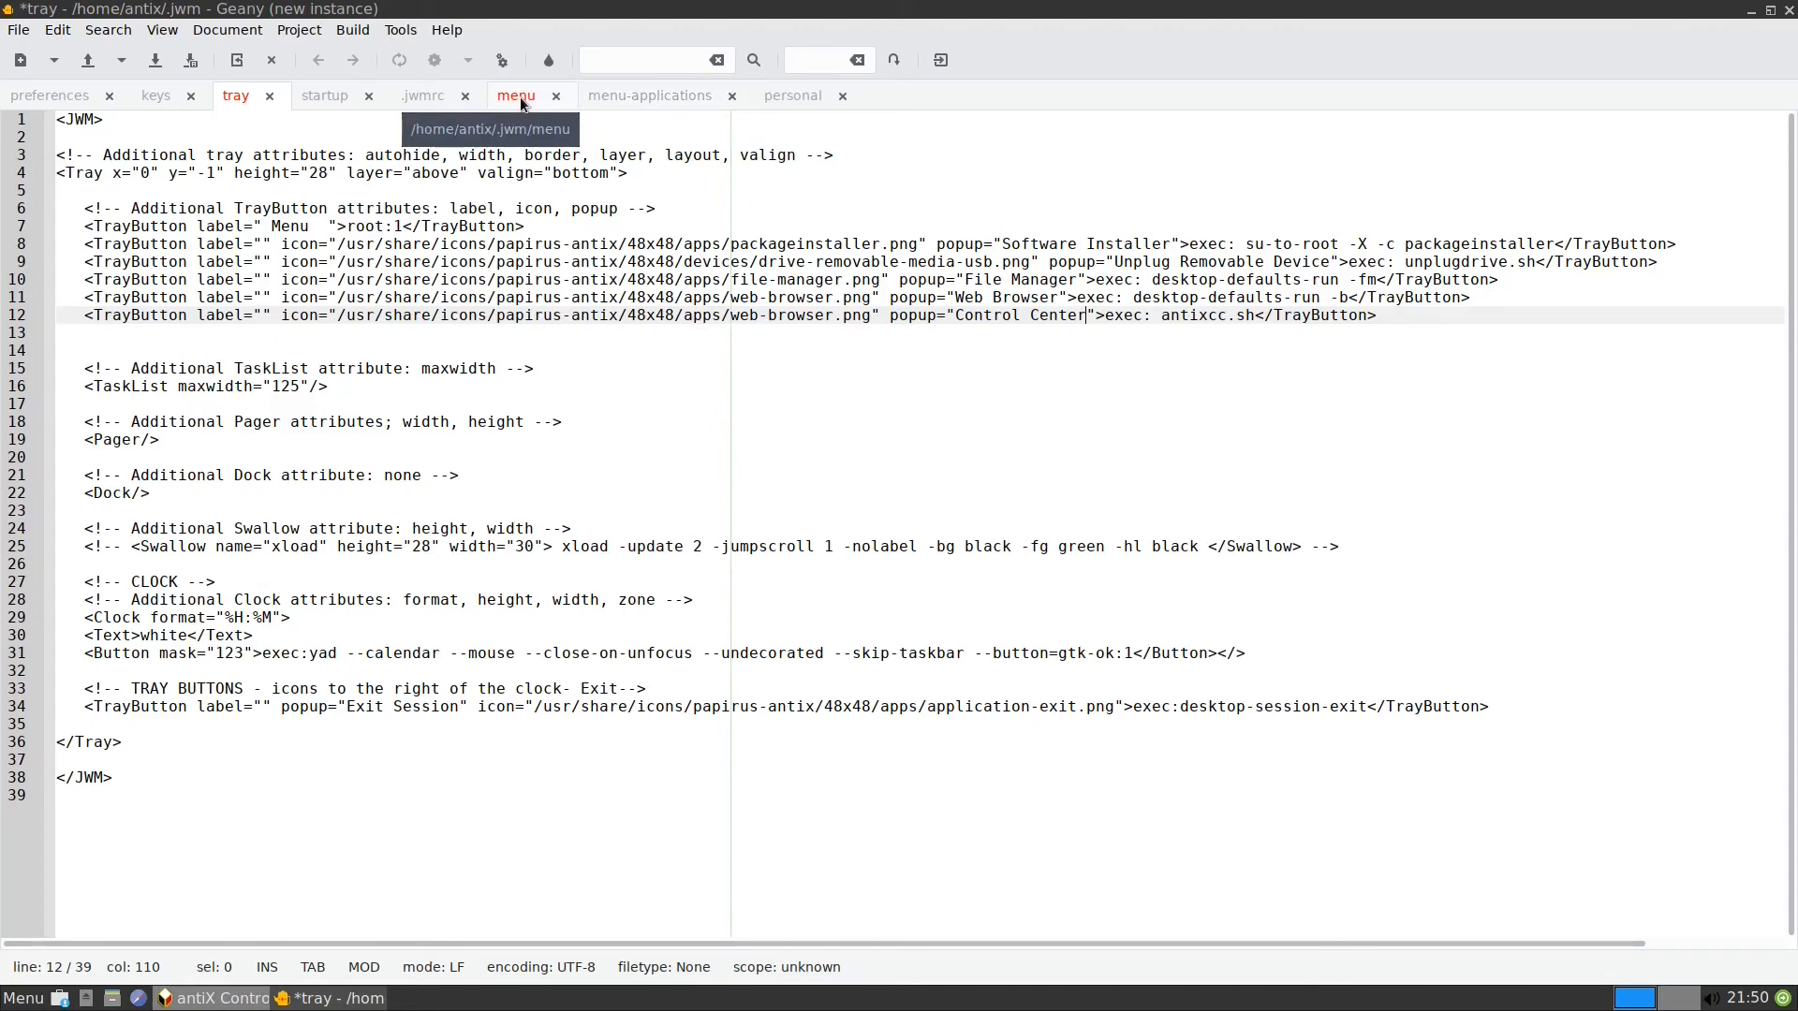
- Copy the control-center2.png icon path from the menu file
click(515, 96)
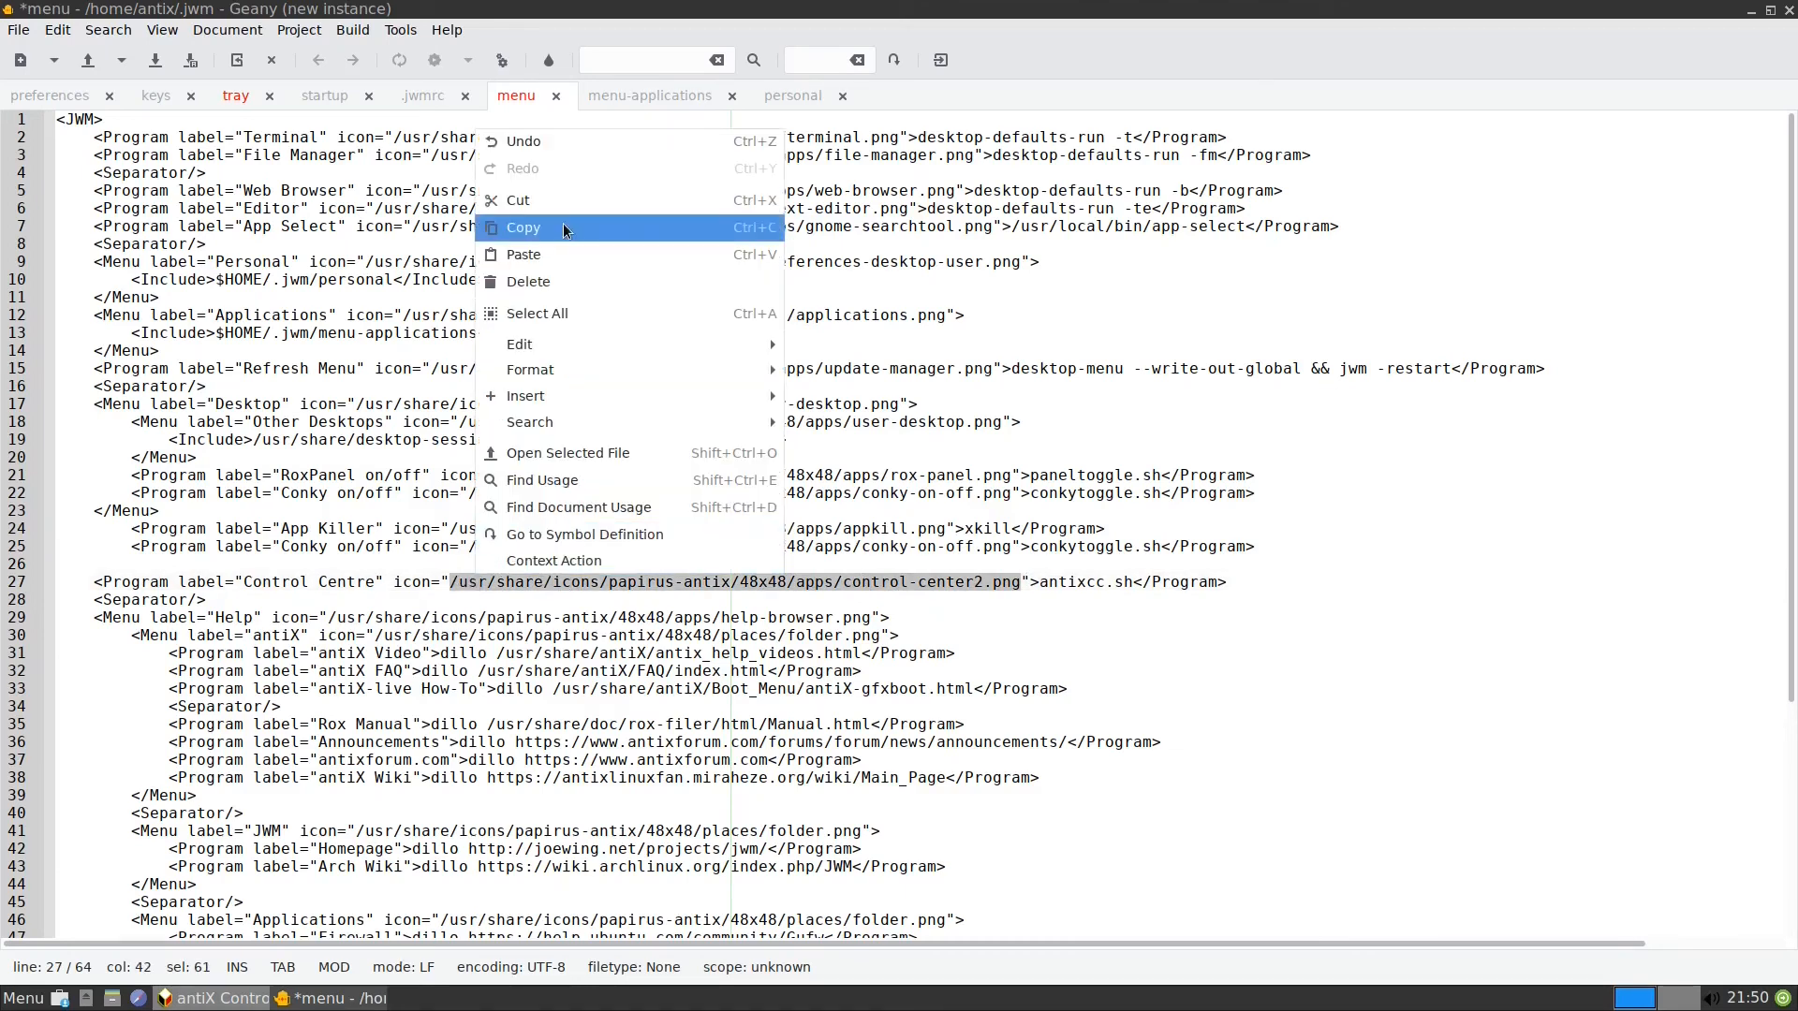
click(236, 96)
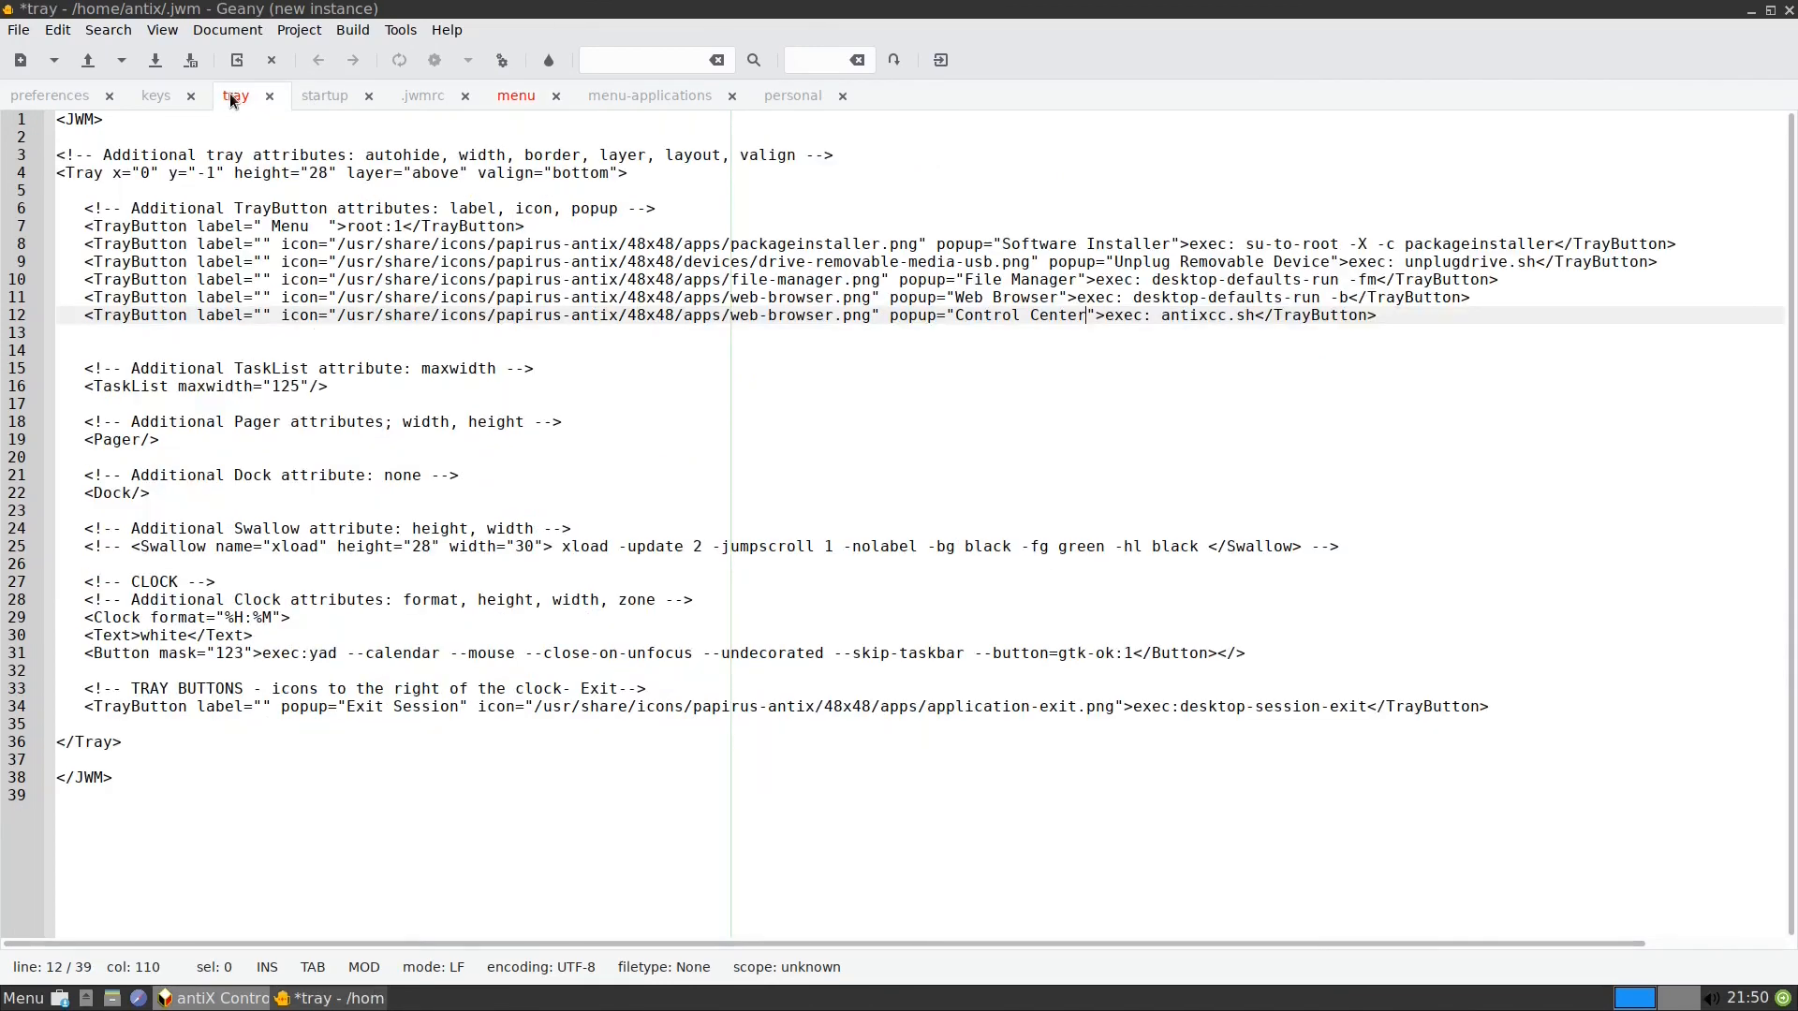
- Replace the new button's web-browser.png icon path with the copied one and save the tray file
double_click(350, 314)
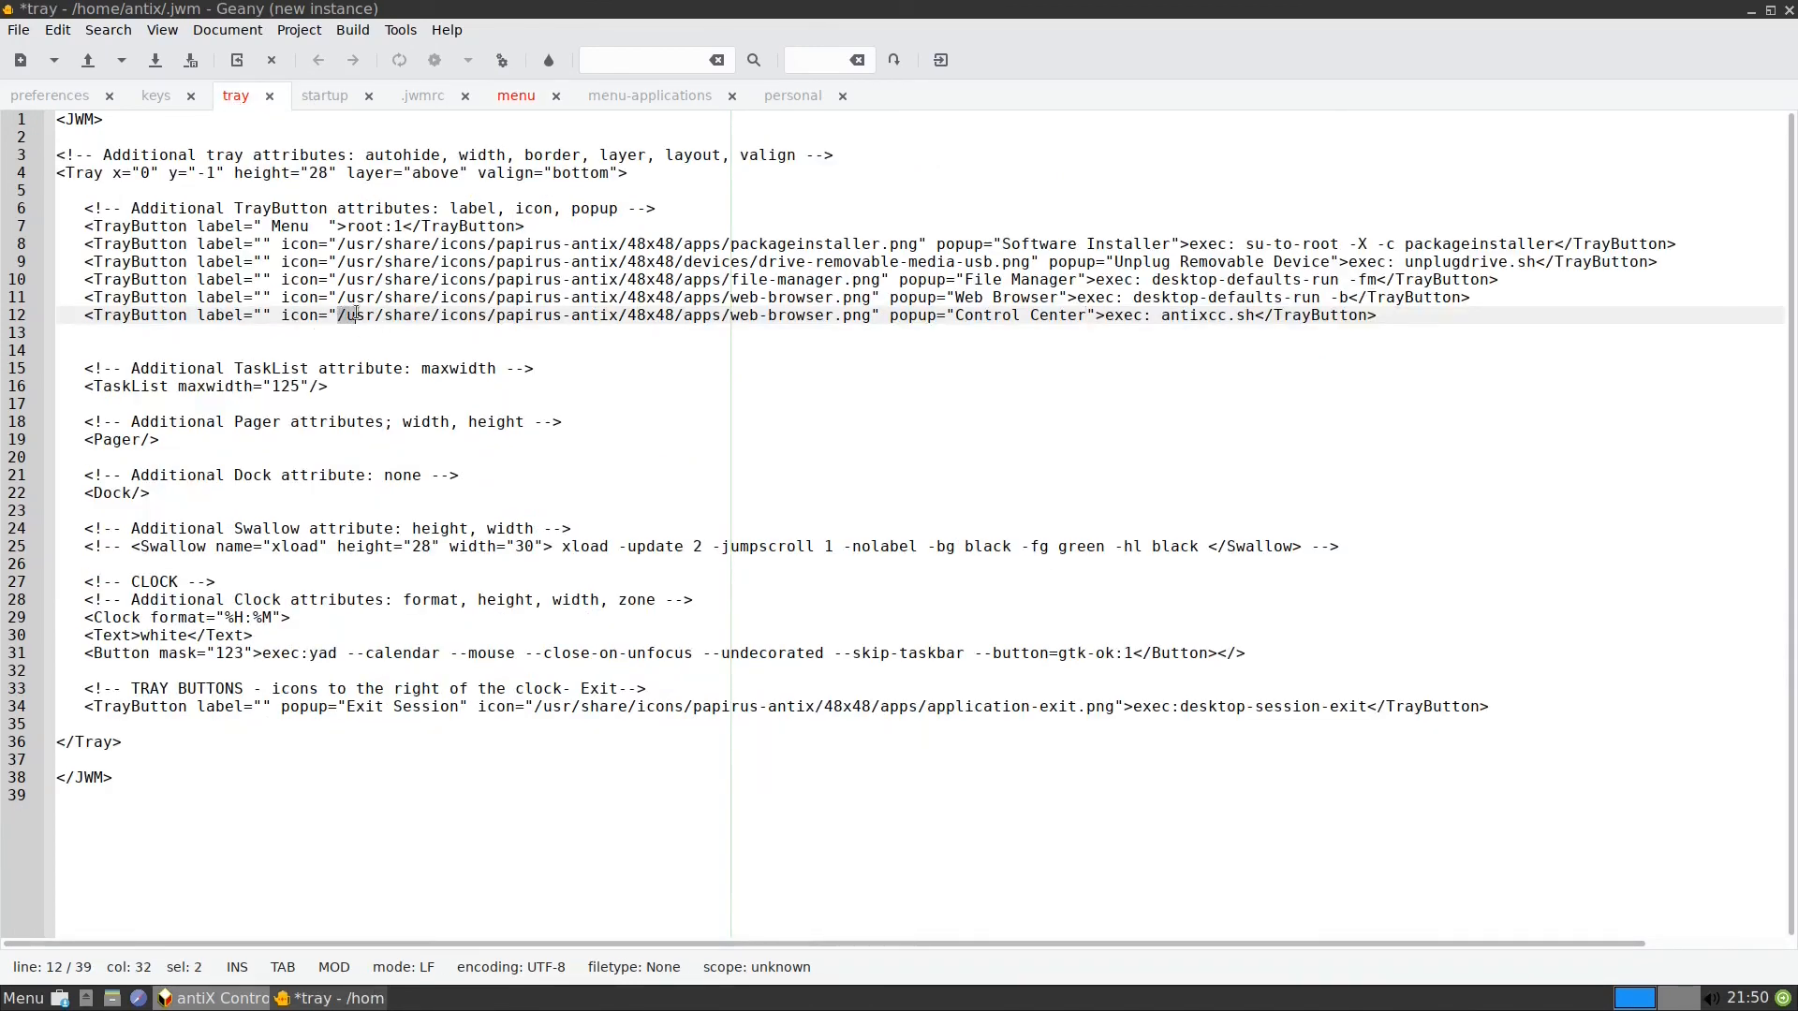
drag(345, 315, 869, 314)
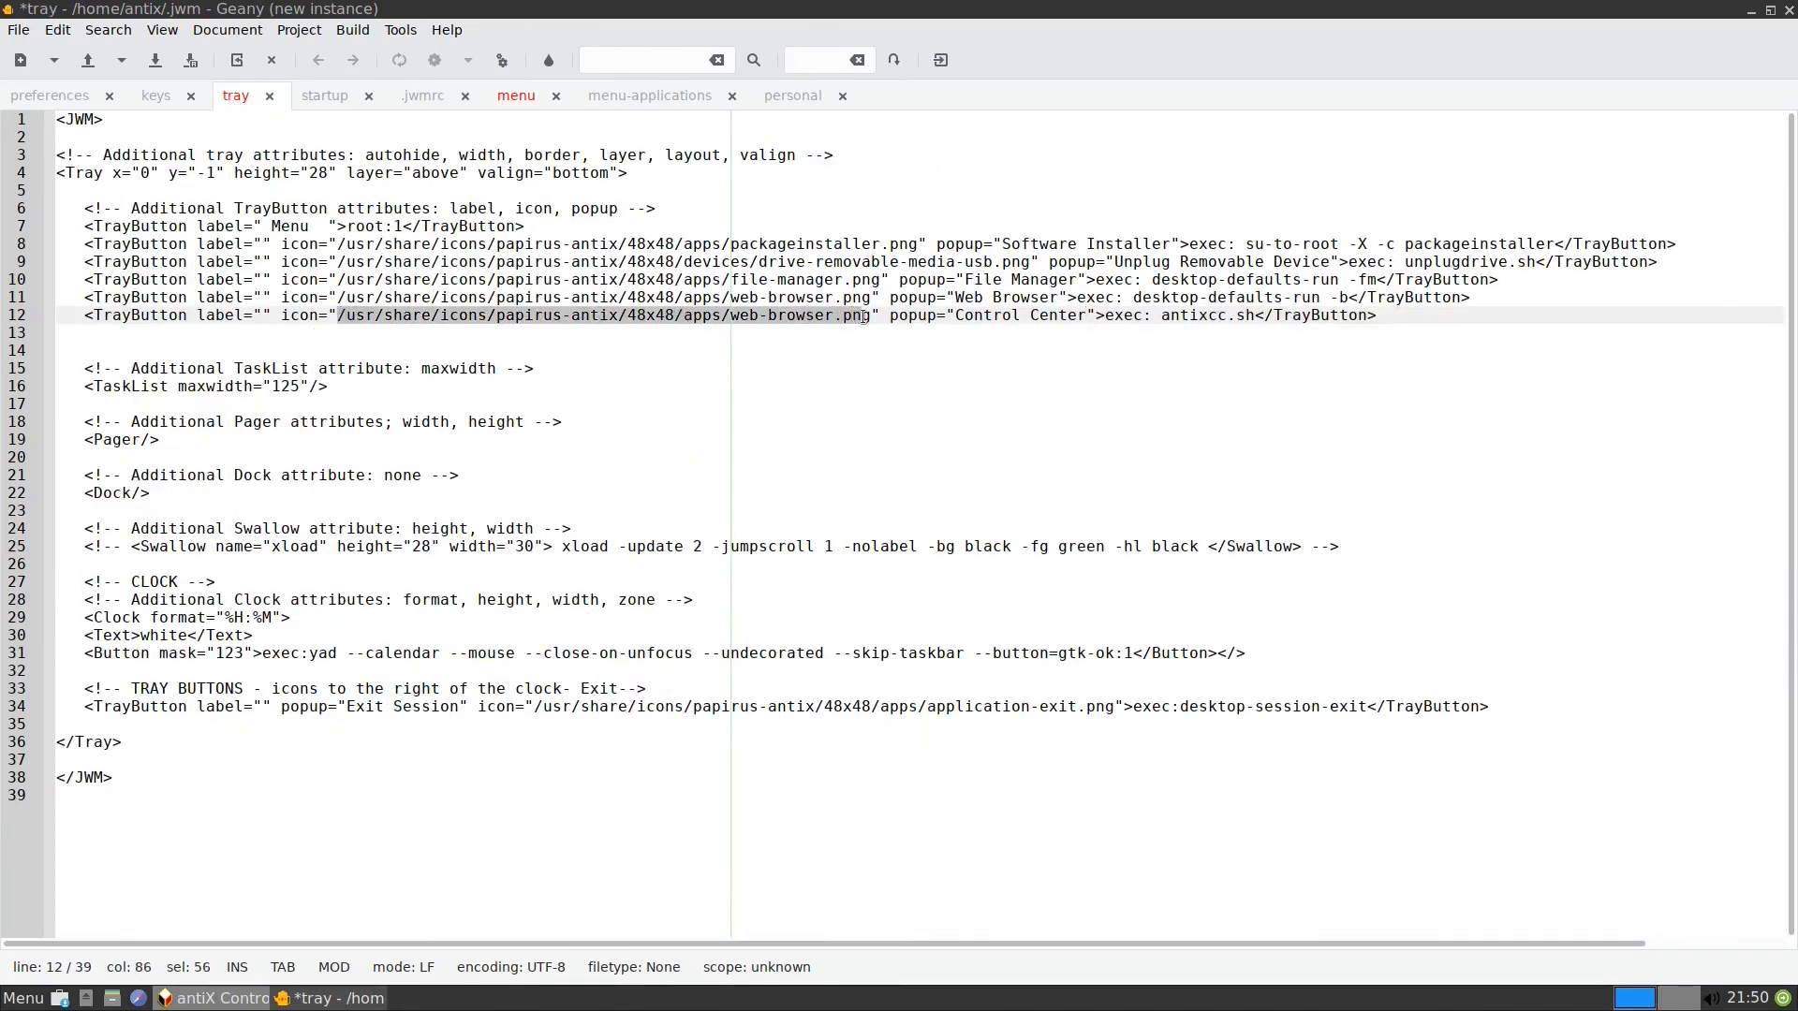
right_click(860, 314)
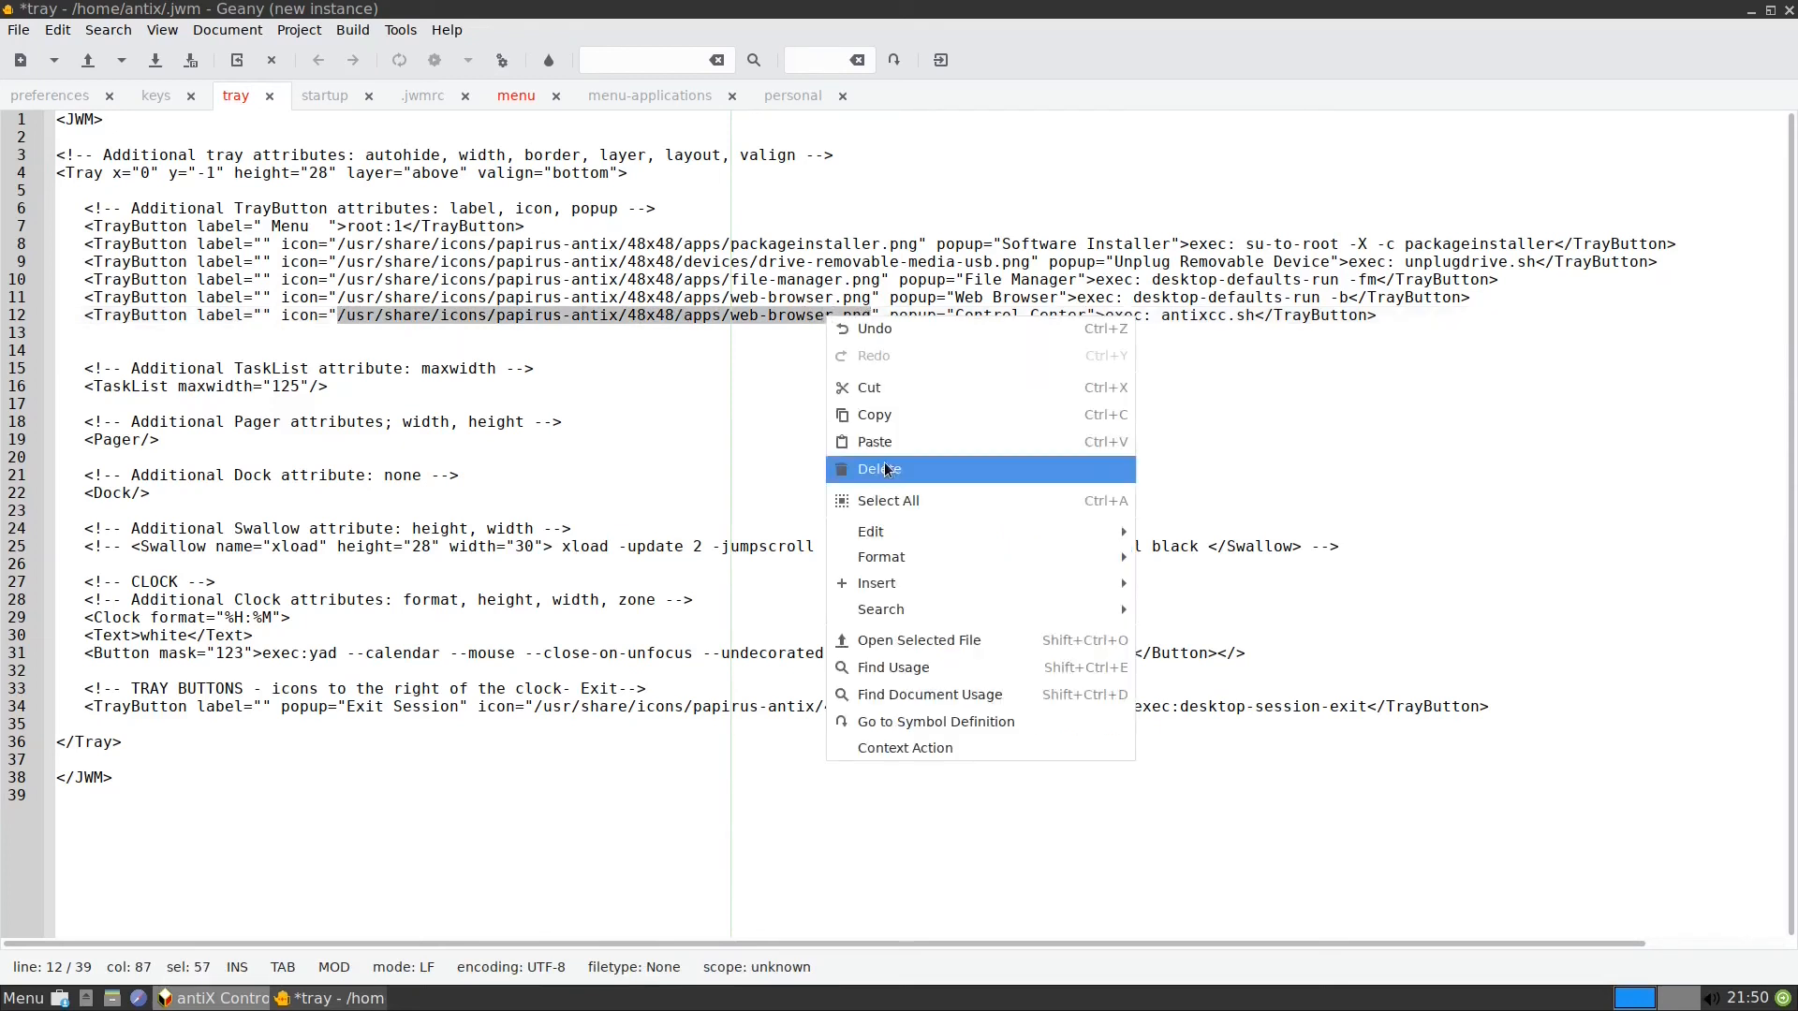
click(879, 468)
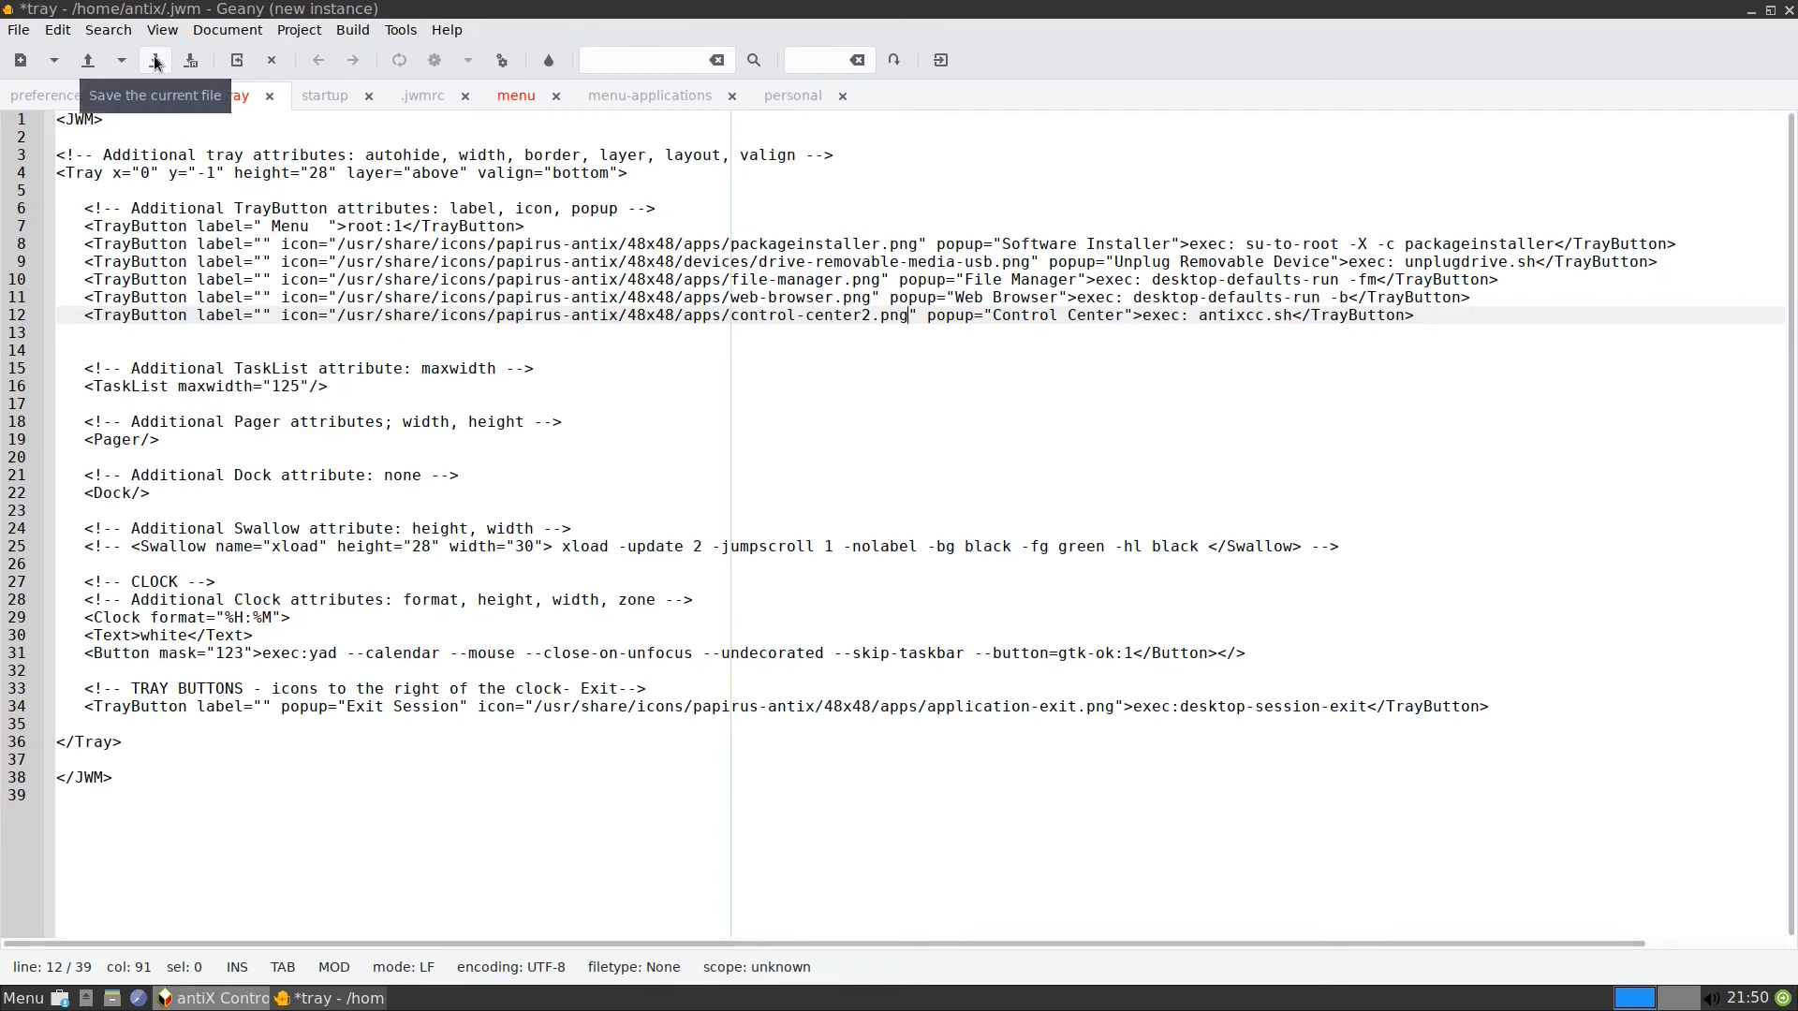
click(151, 60)
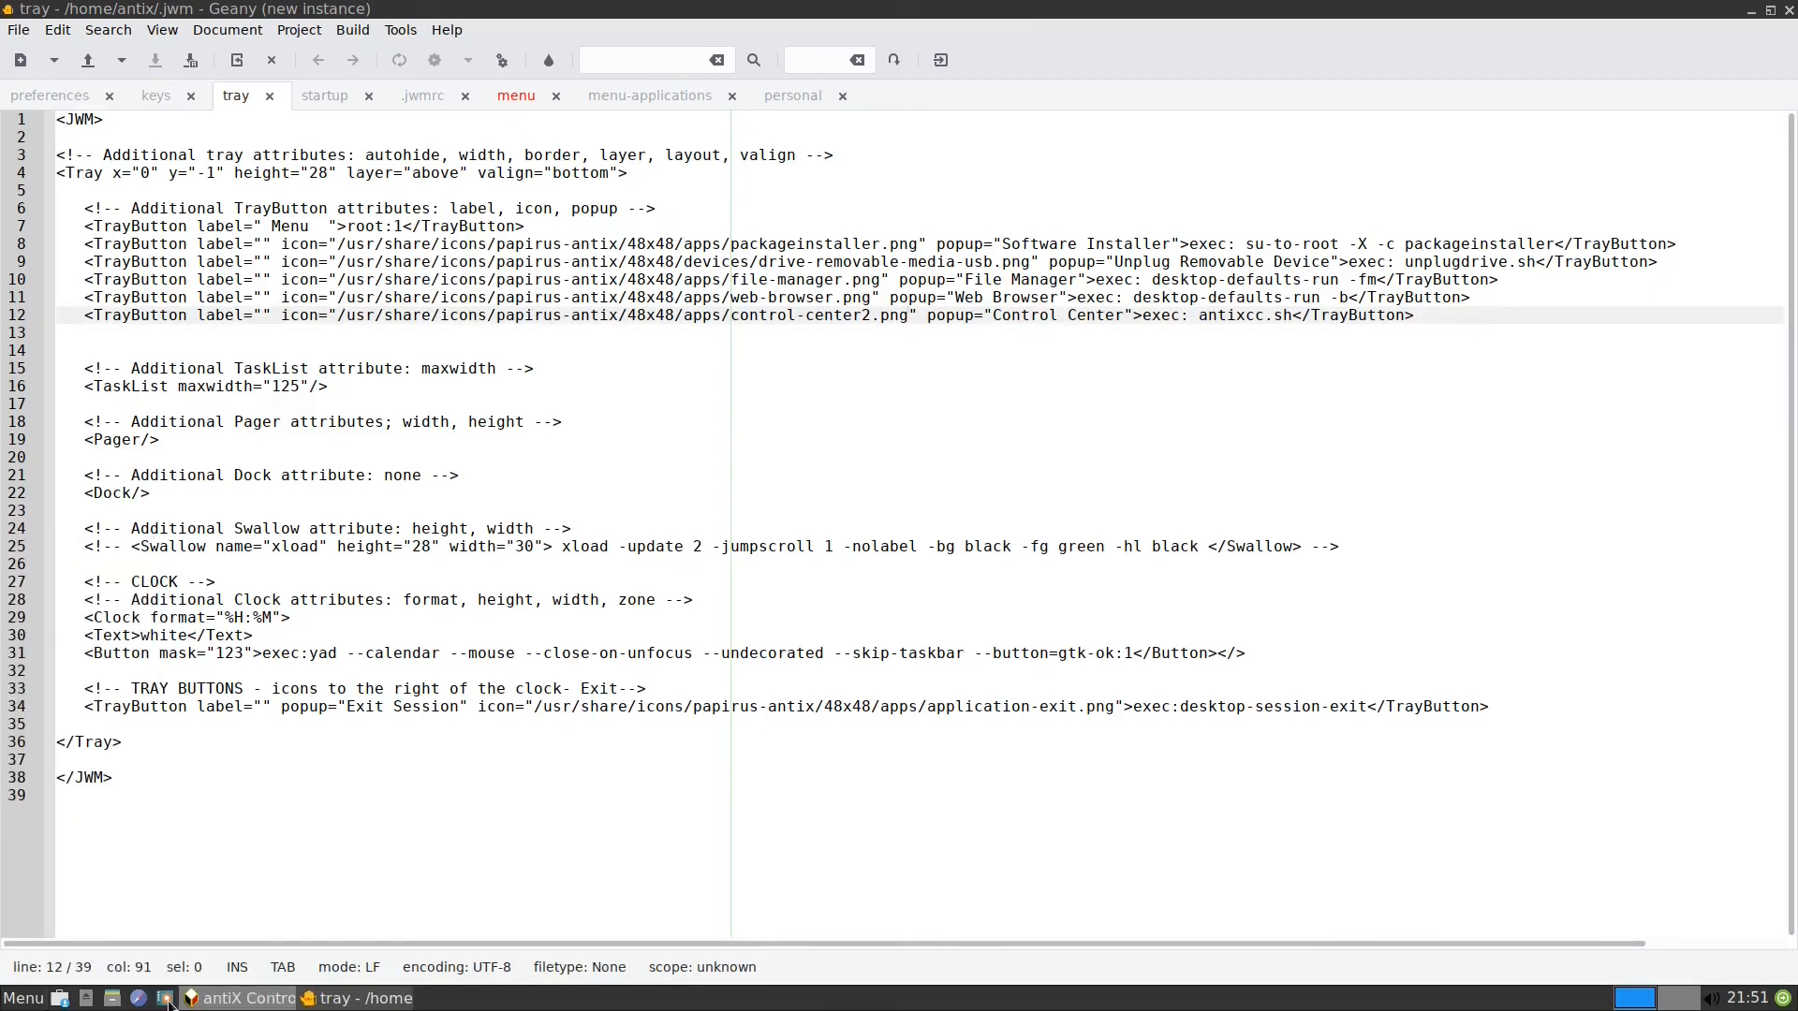
mouse_move(166, 998)
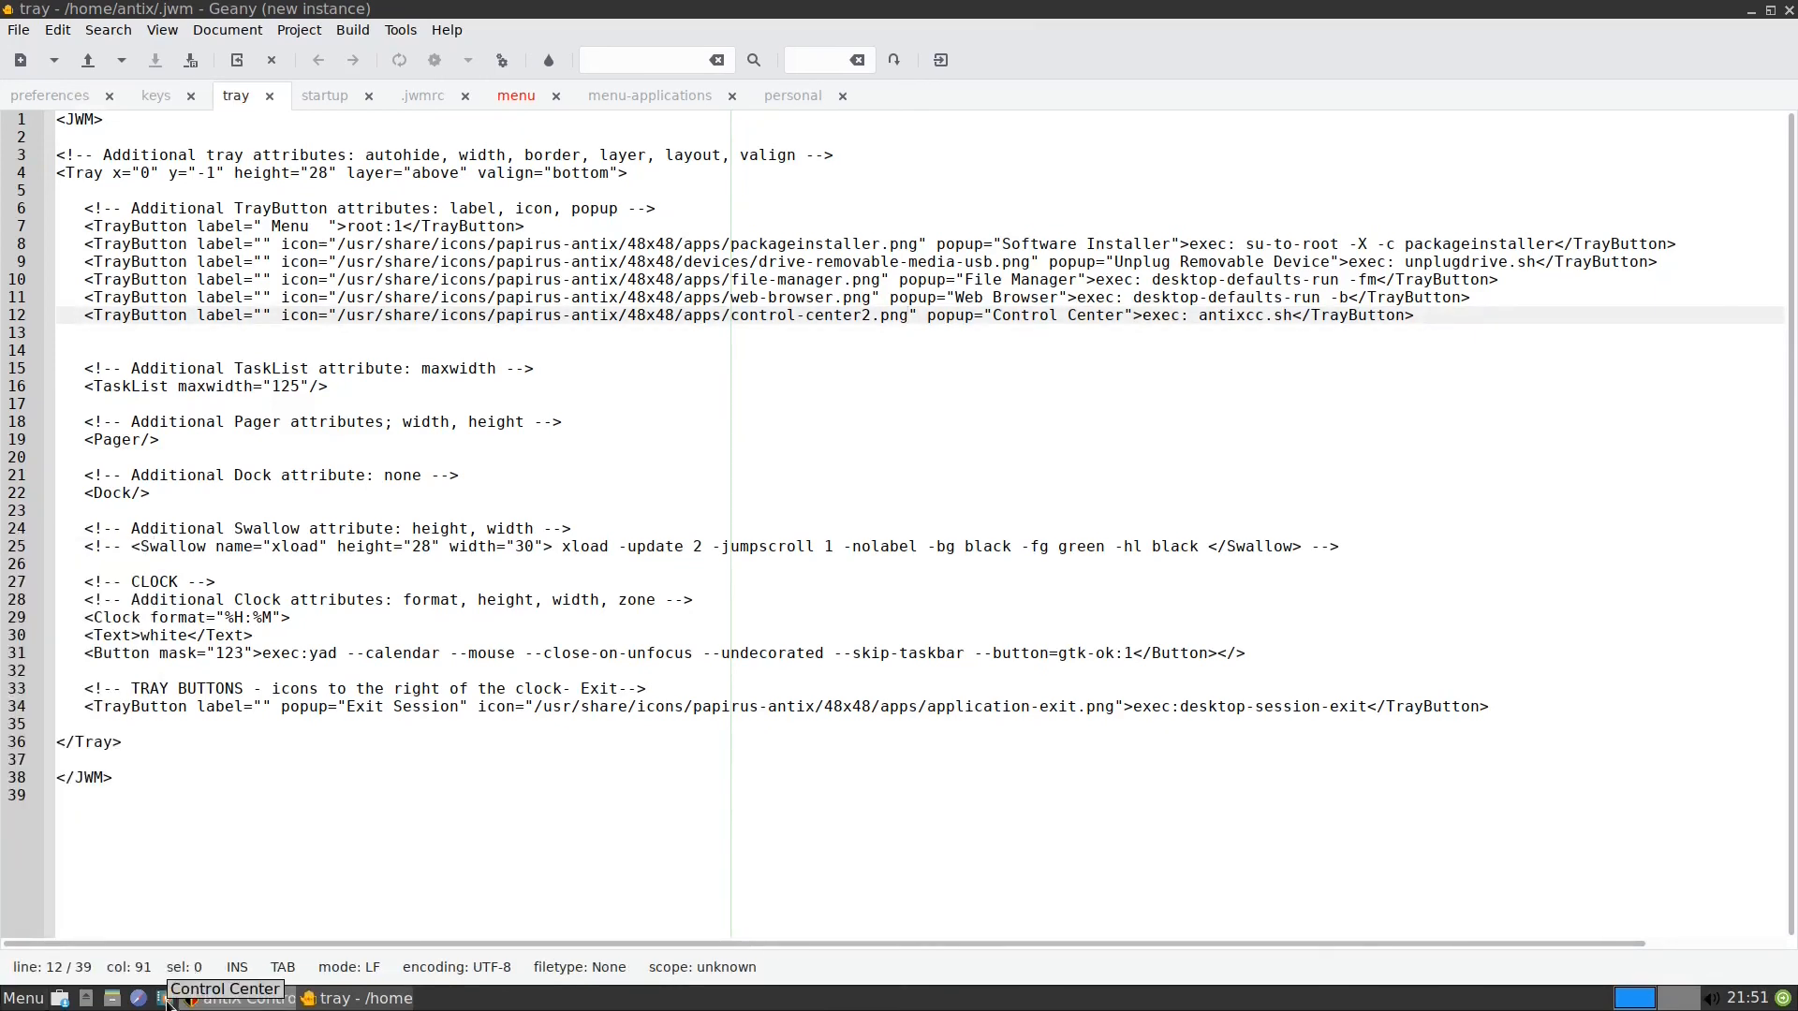
click(168, 998)
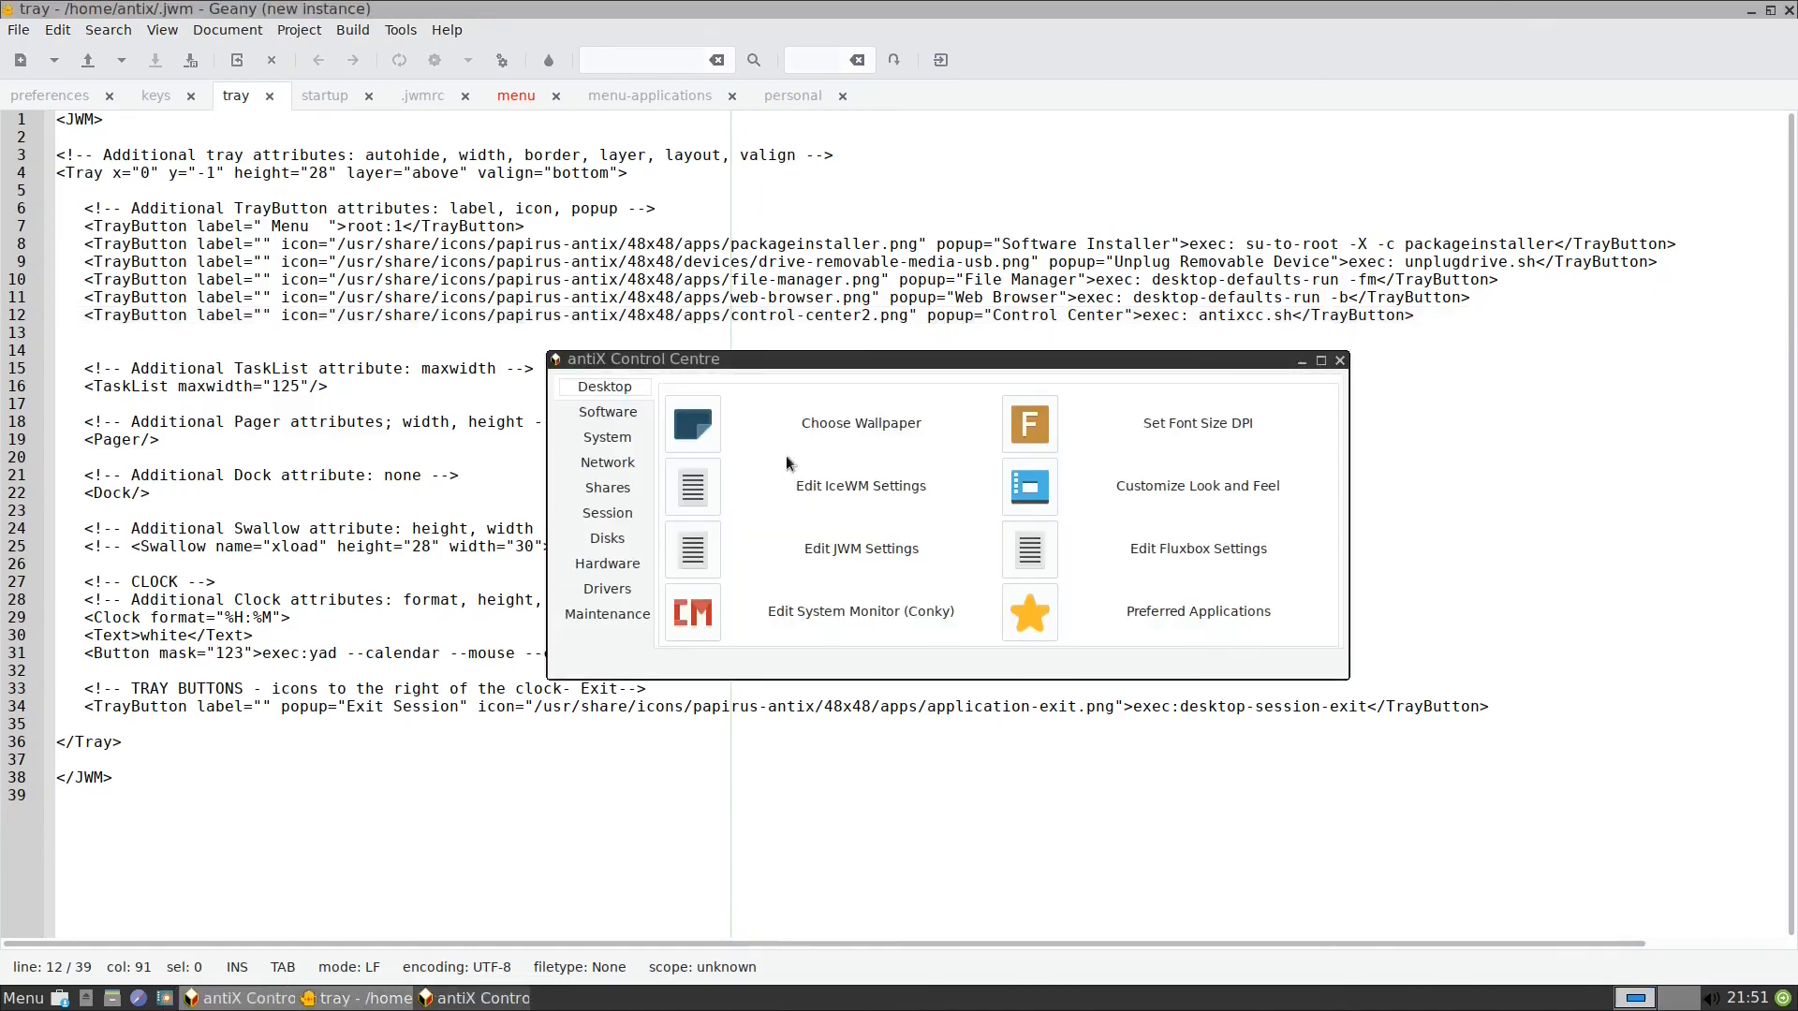
mouse_move(1157, 498)
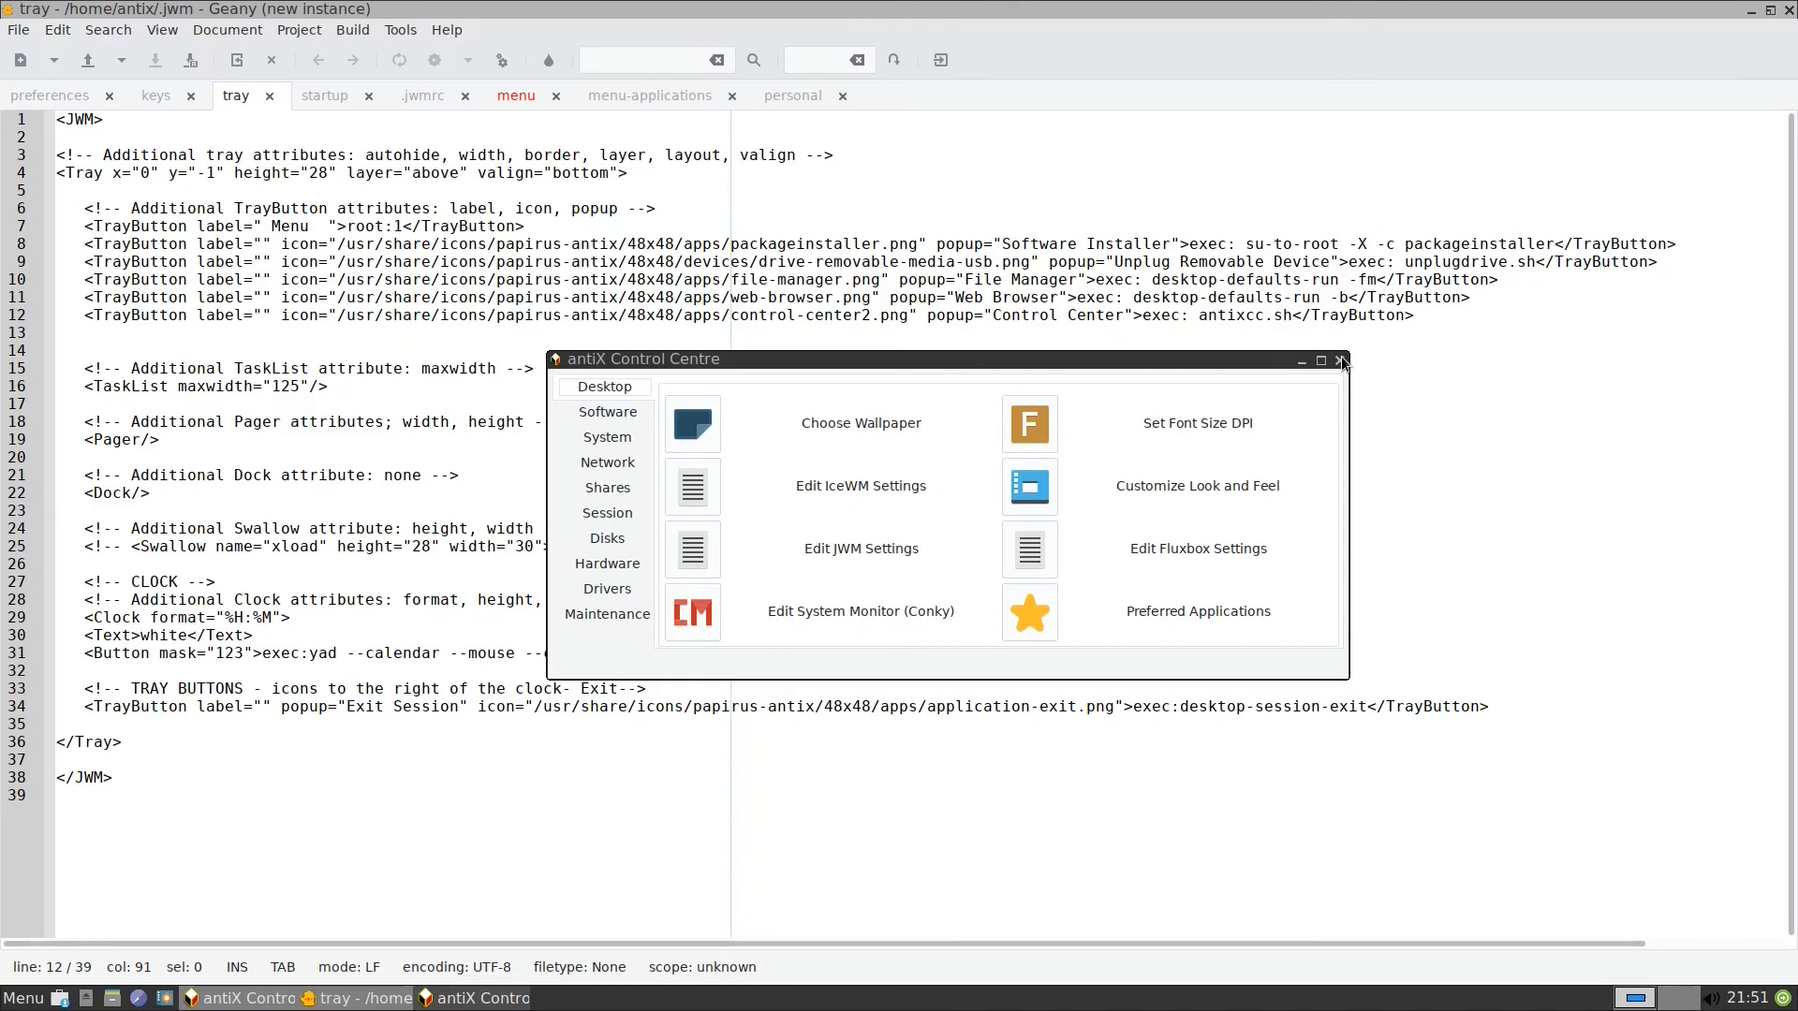
click(1339, 359)
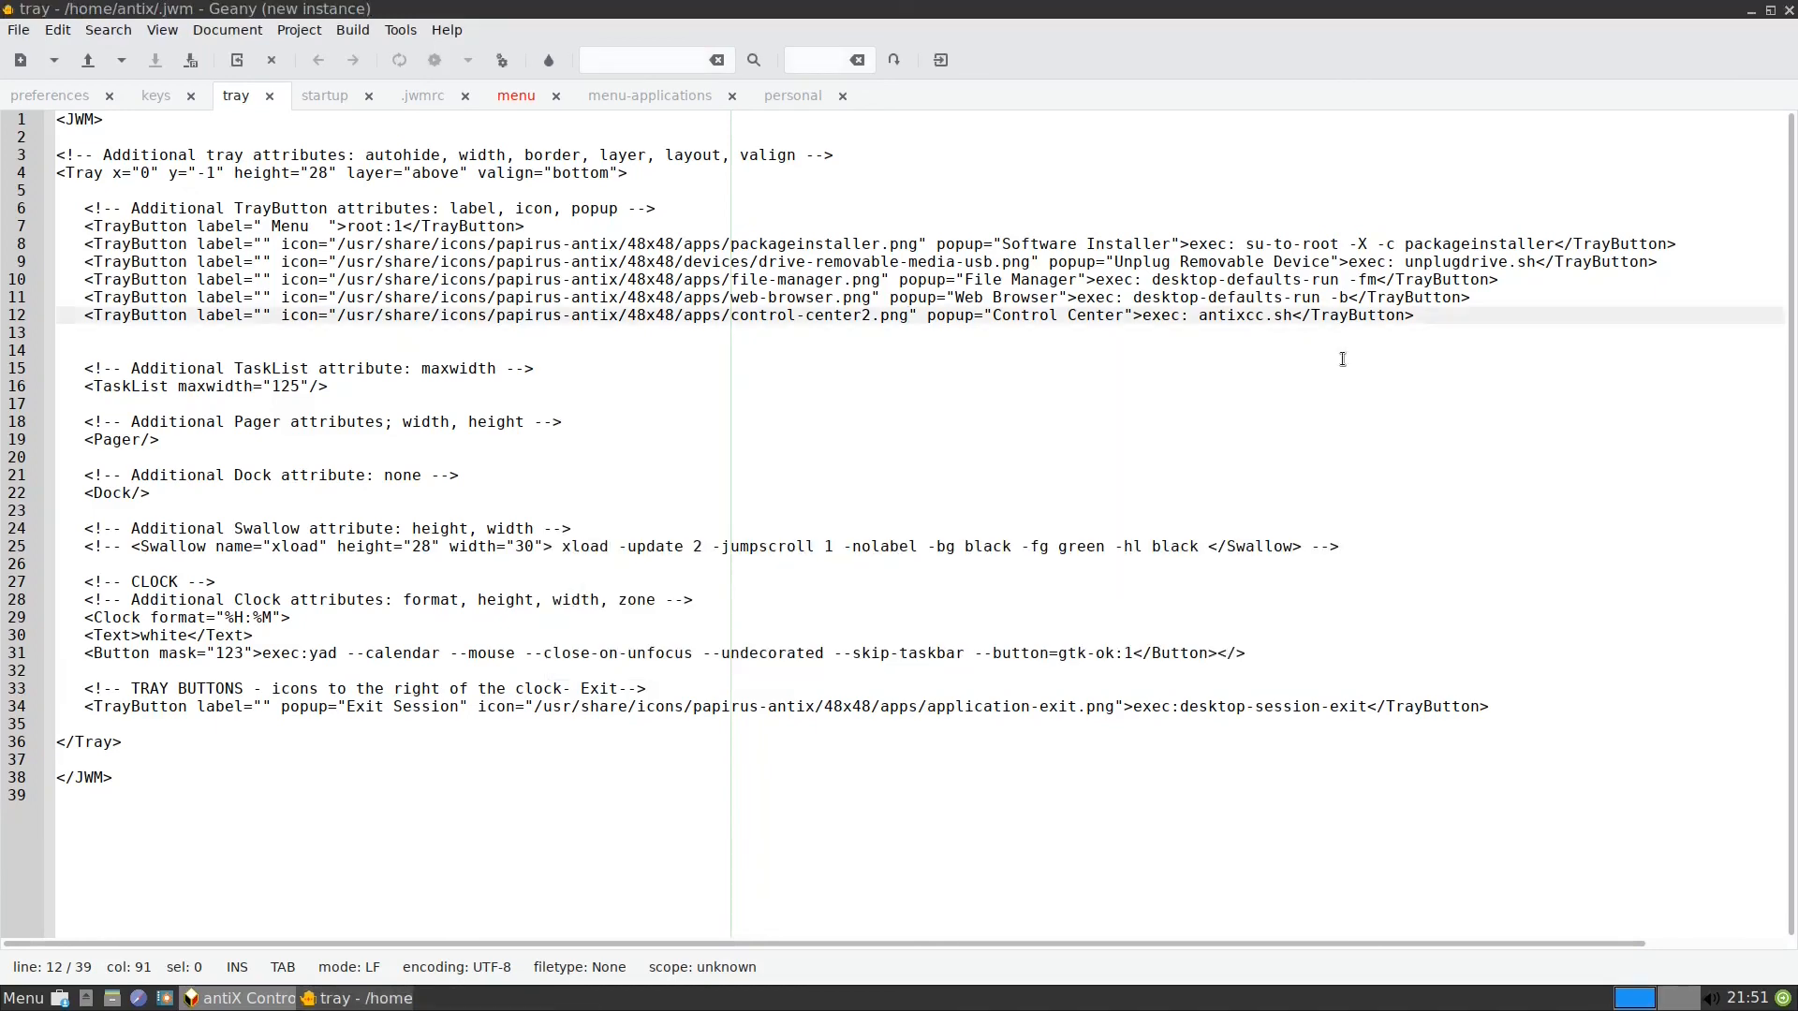
- Show the keys file and place the caret at the comment opening of the Ctrl+Alt+t terminal binding
click(156, 96)
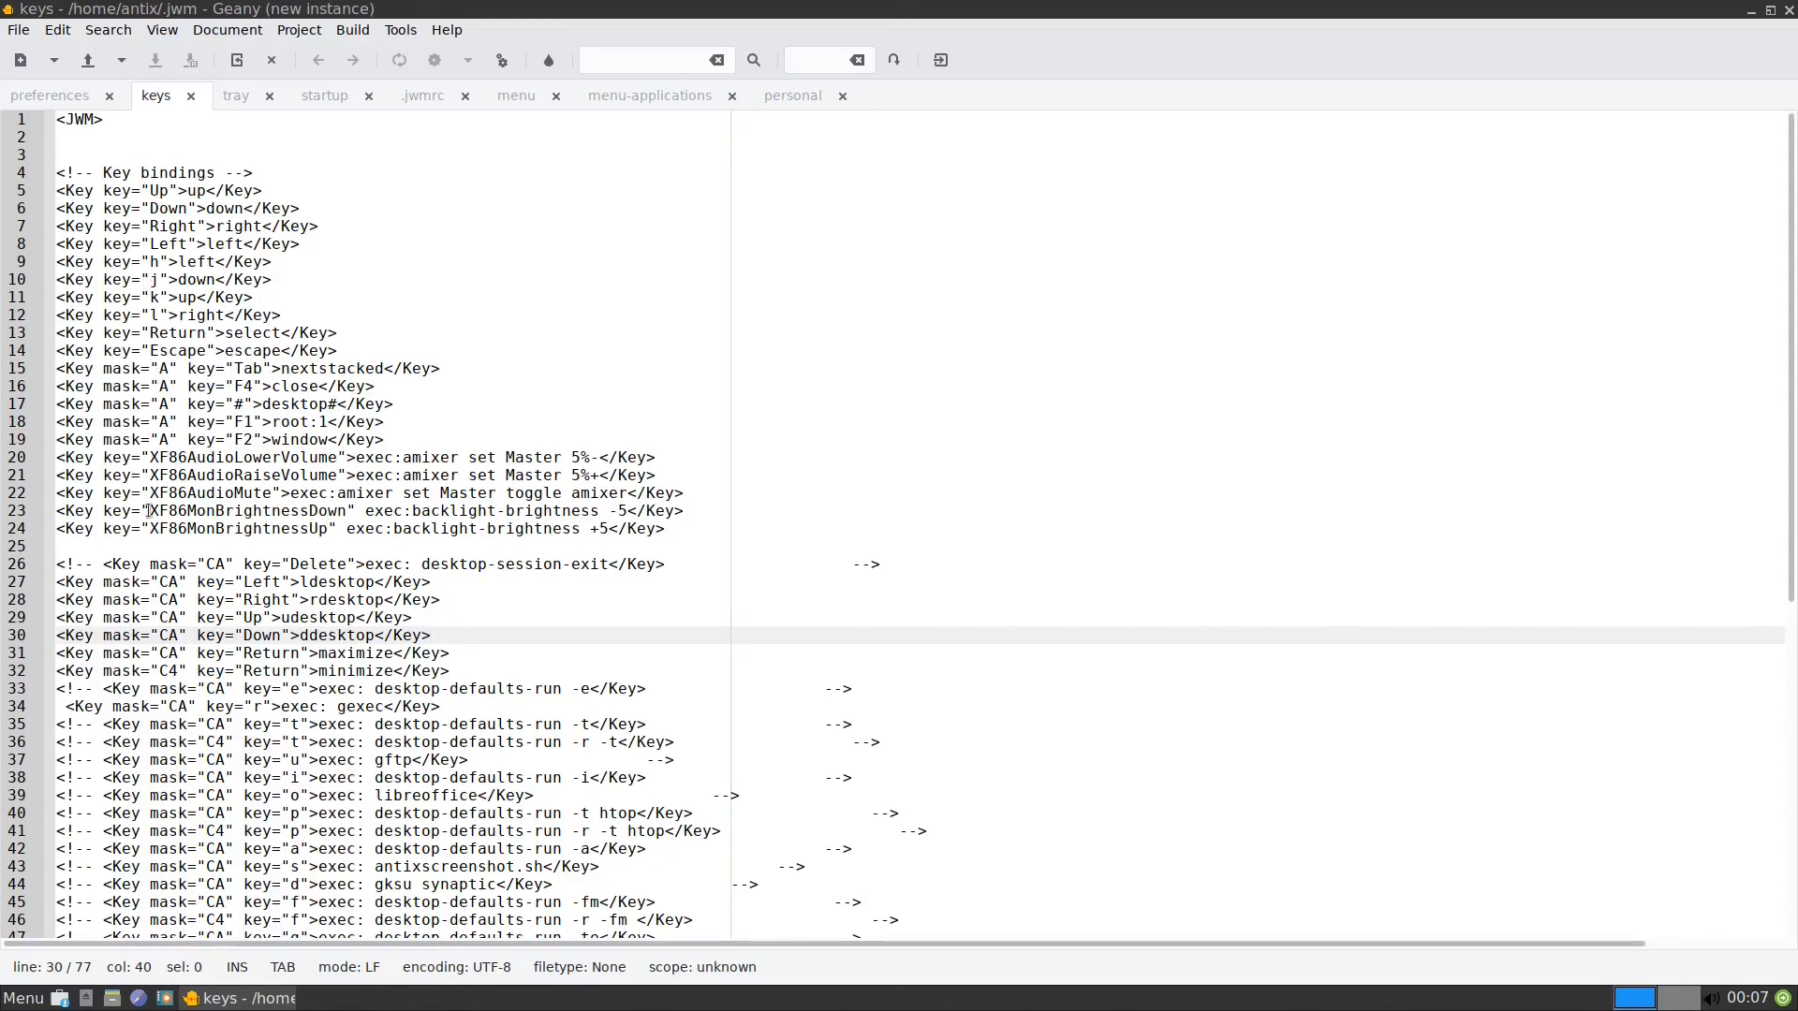
click(432, 635)
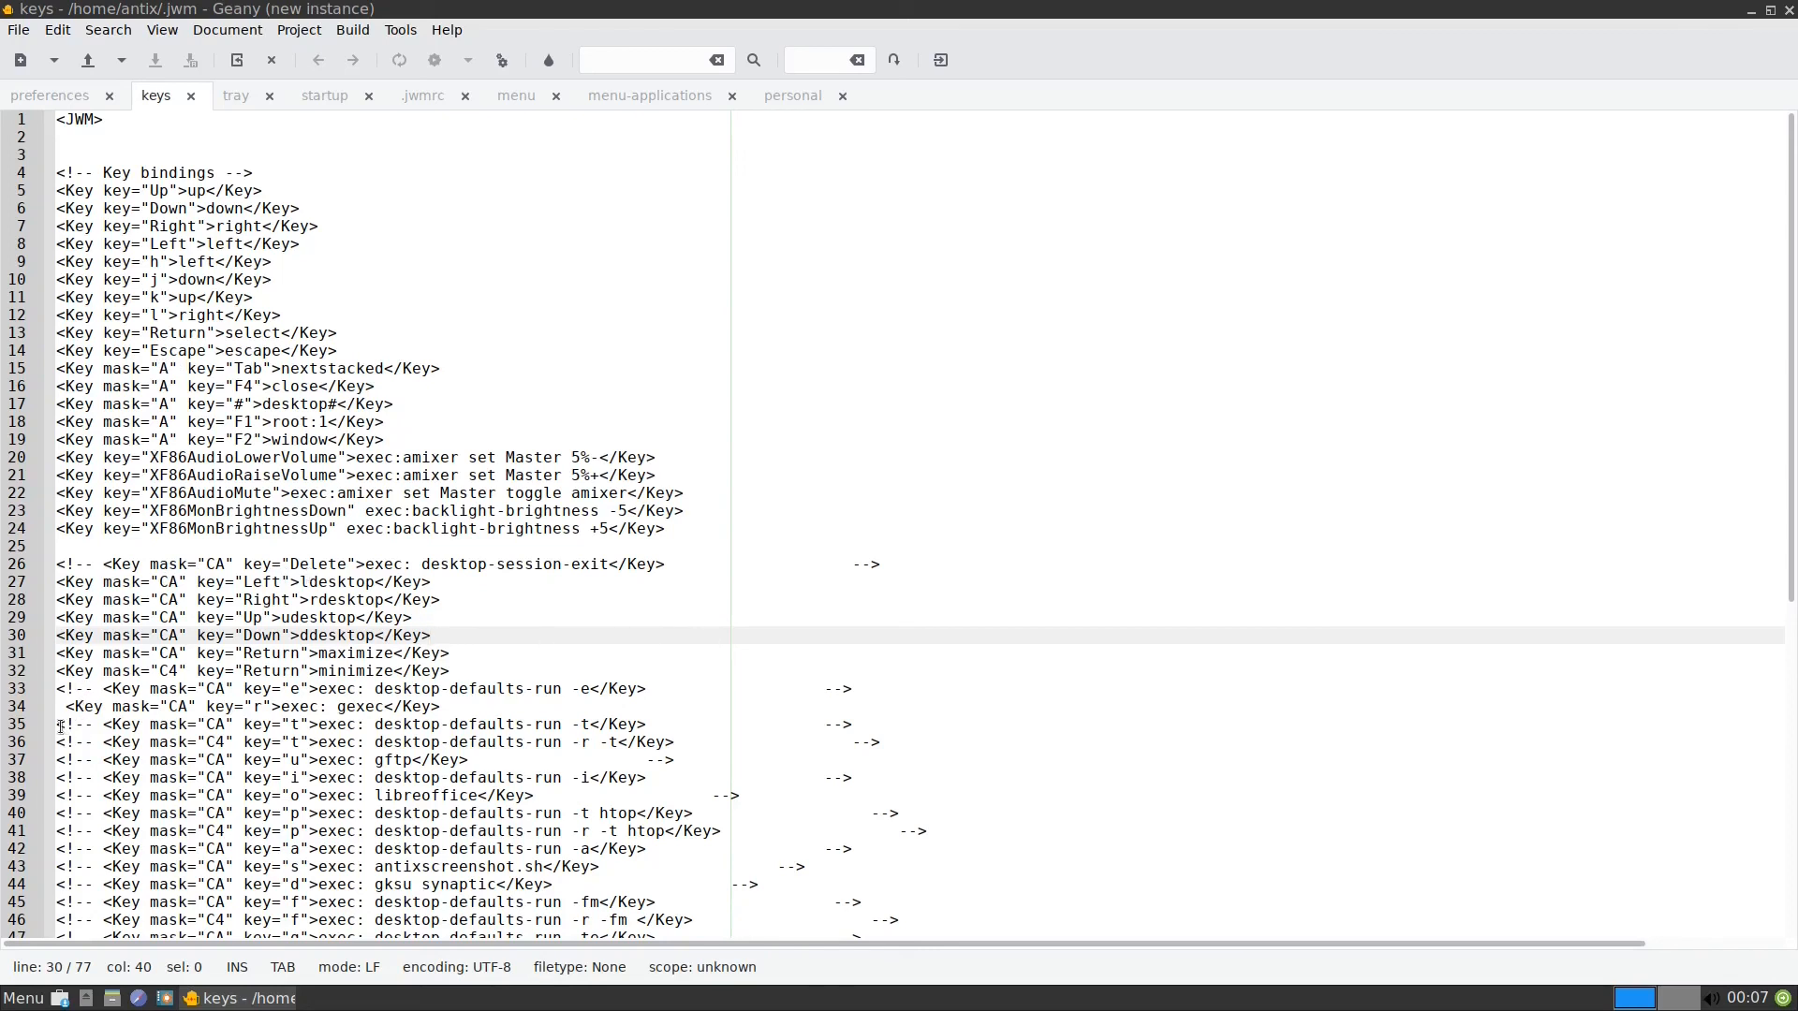
click(79, 723)
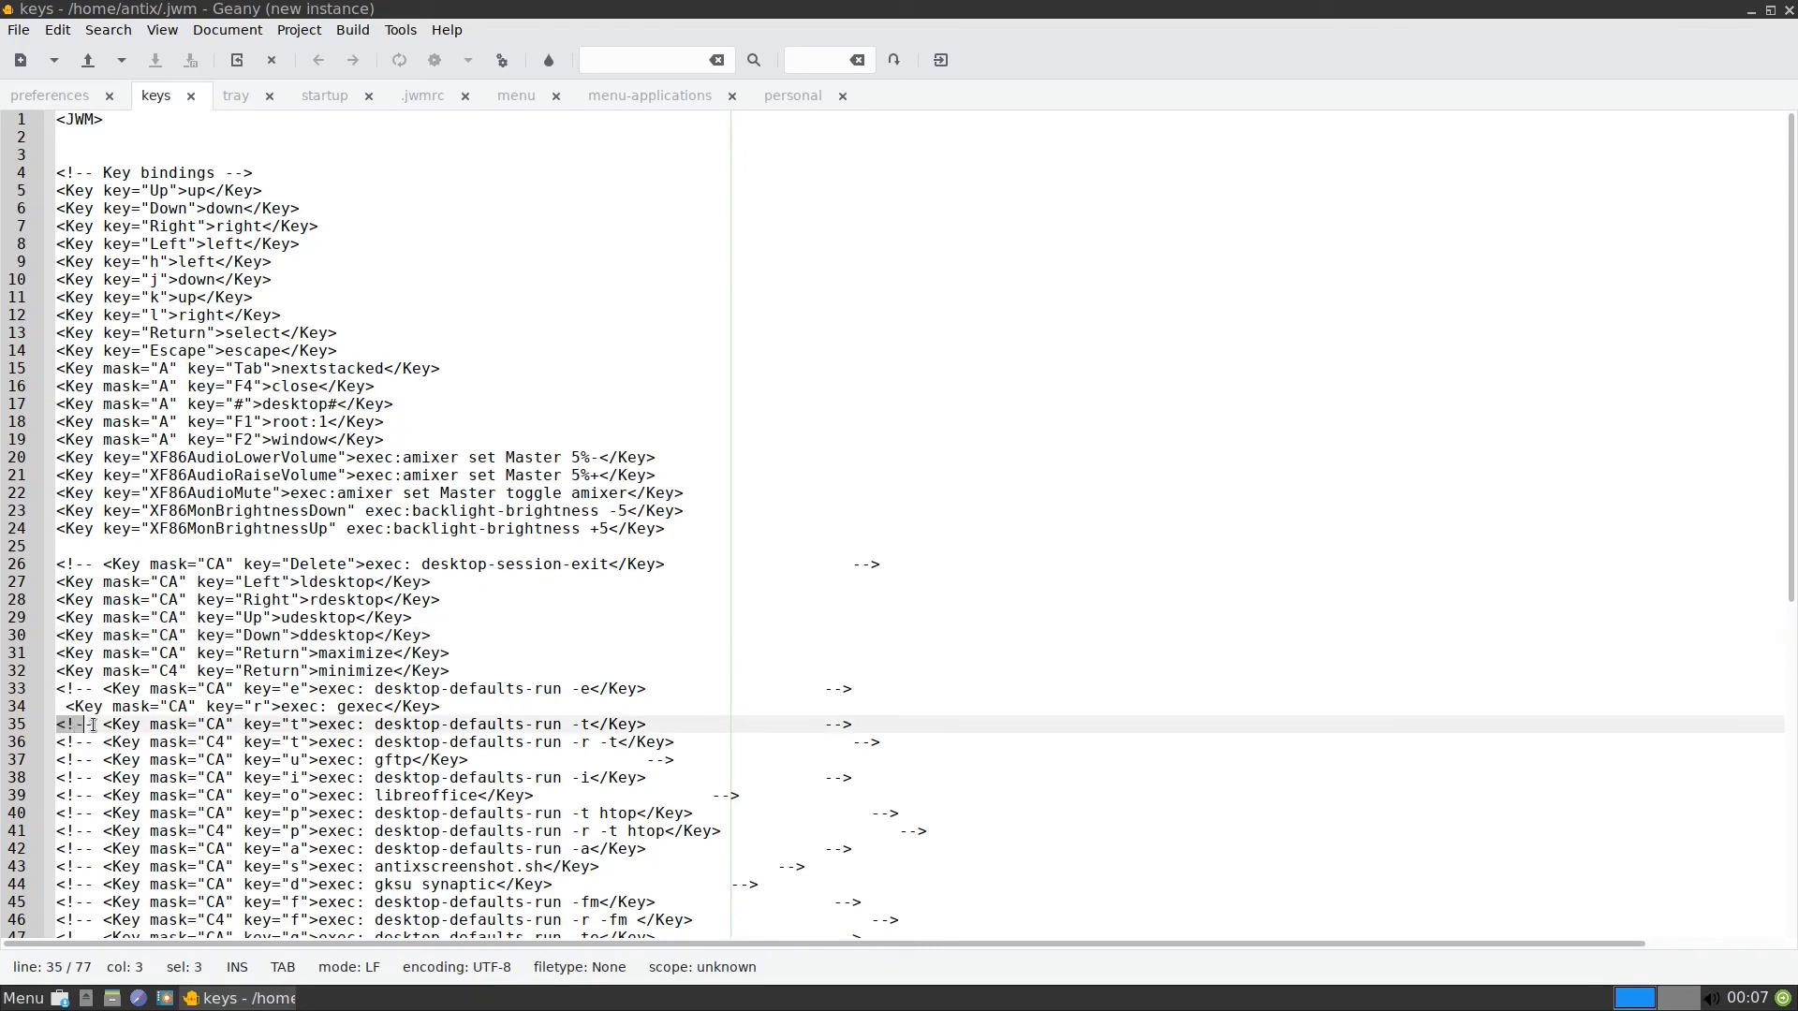